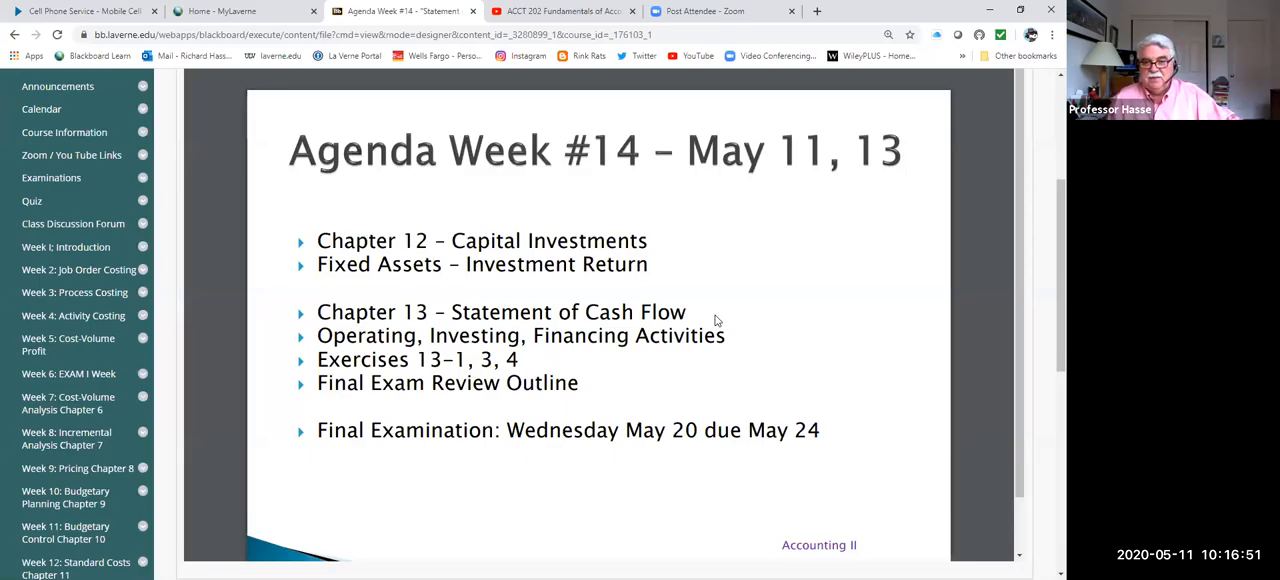
mouse_move(76, 438)
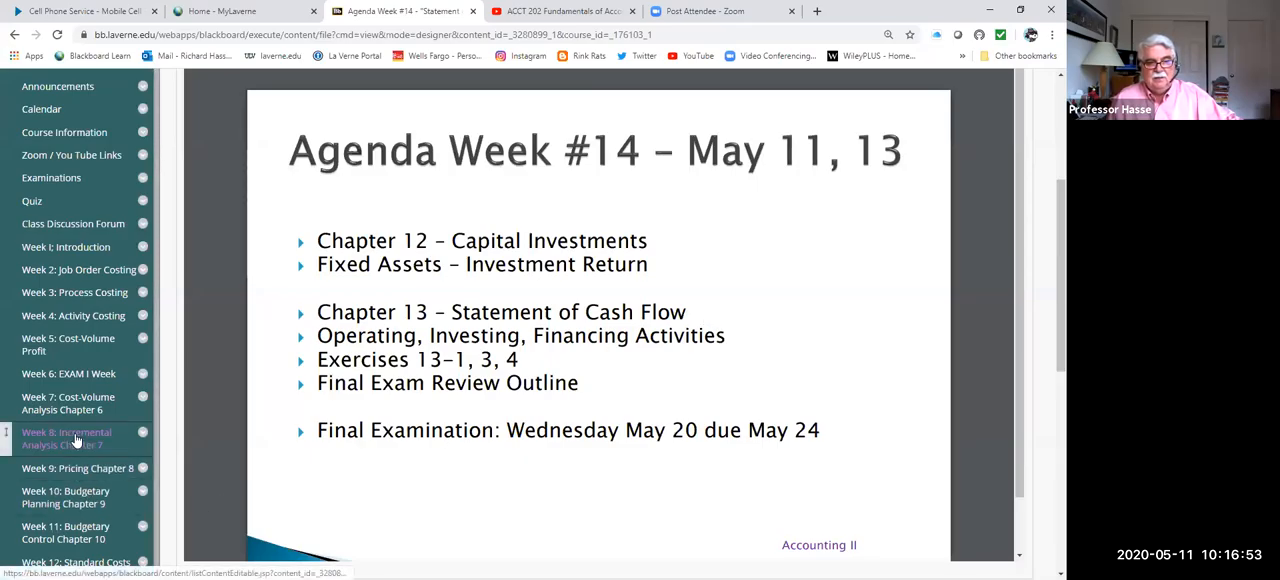
Step: Navigate to the Week 14: Statement of Cash Flow Chapter 13 page and scroll to the Class Notes item
scroll(down, 3)
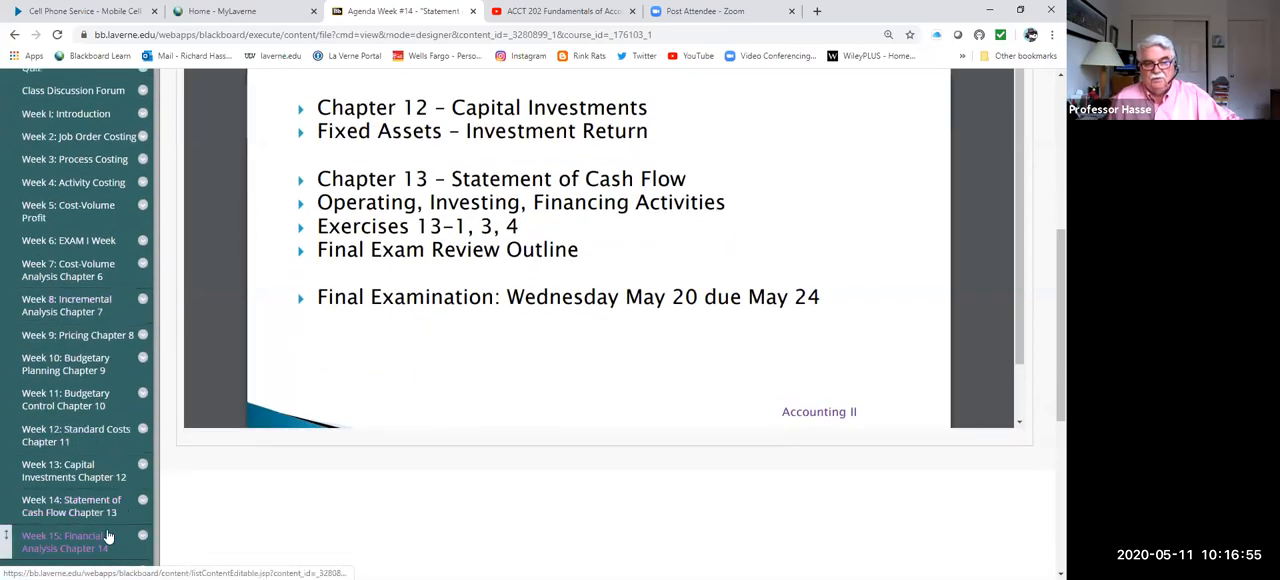
click(72, 506)
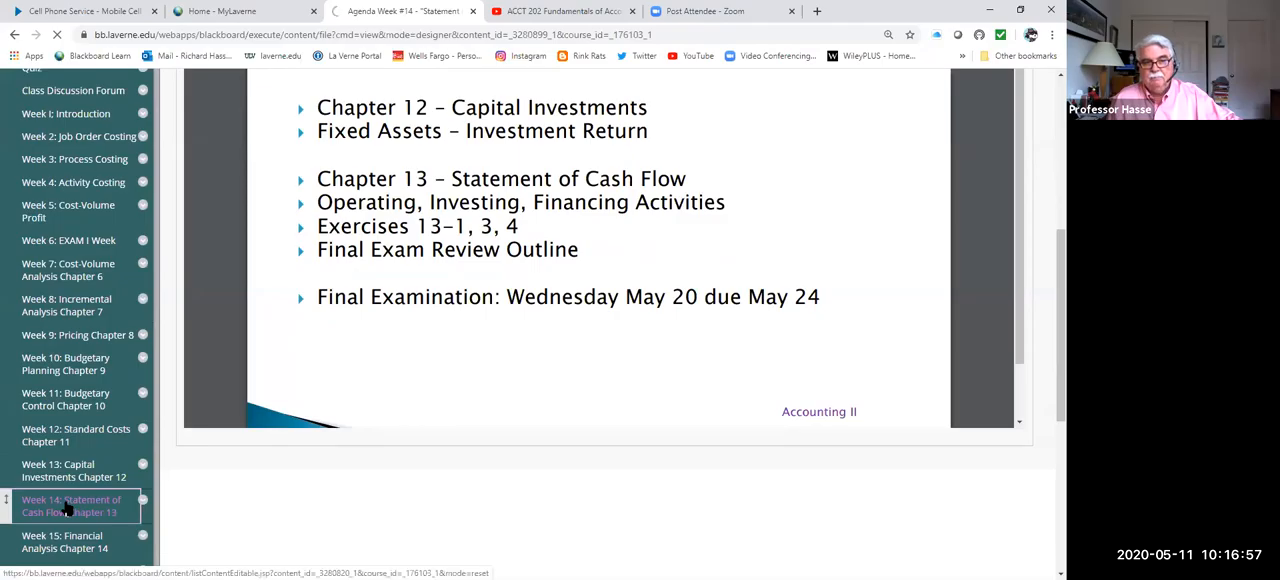
click(72, 506)
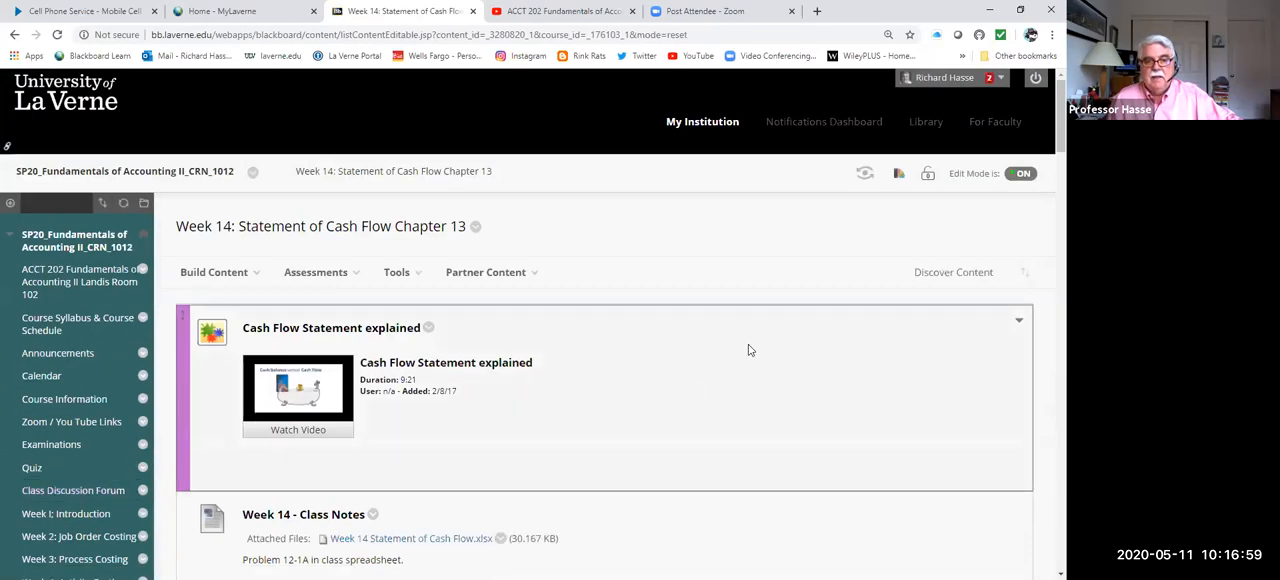
scroll(down, 3)
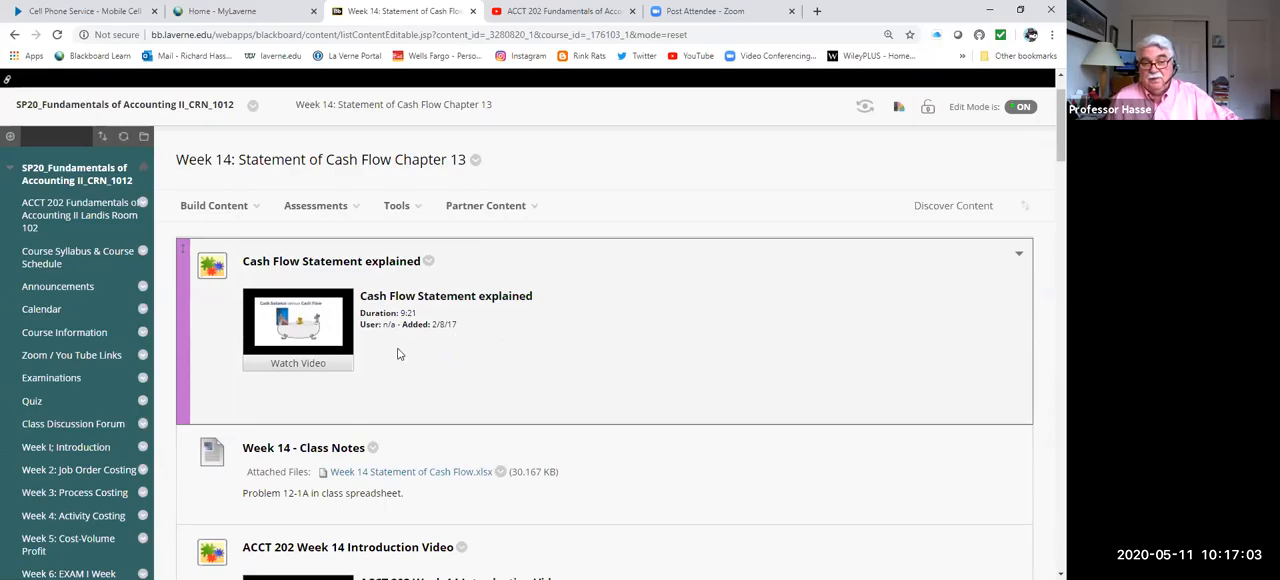
mouse_move(490, 324)
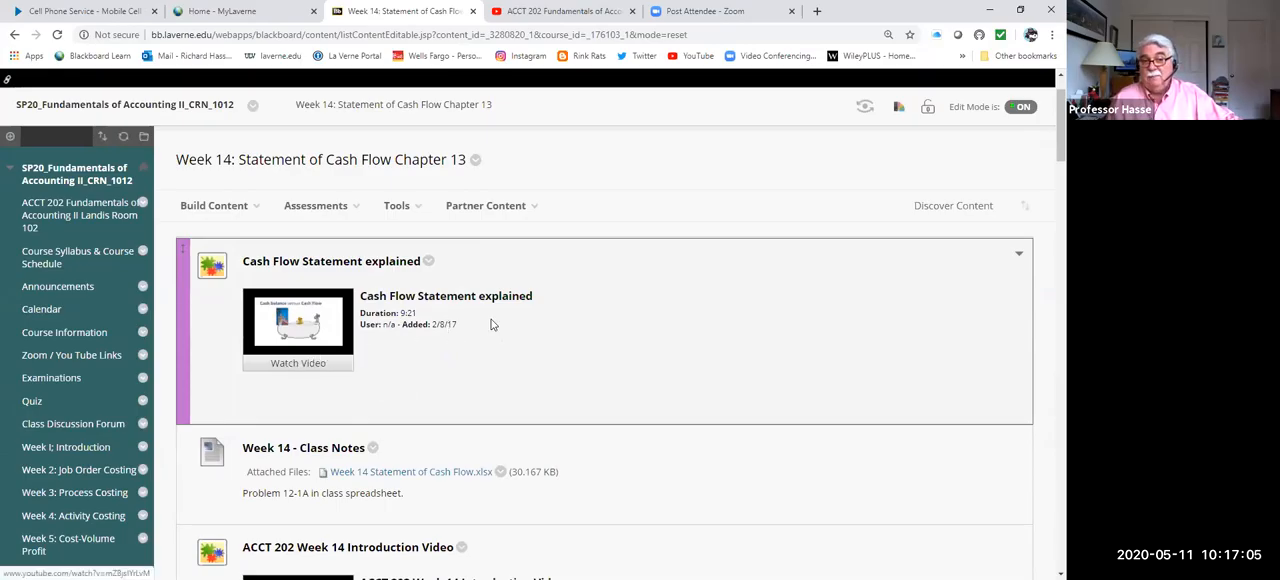
scroll(down, 3)
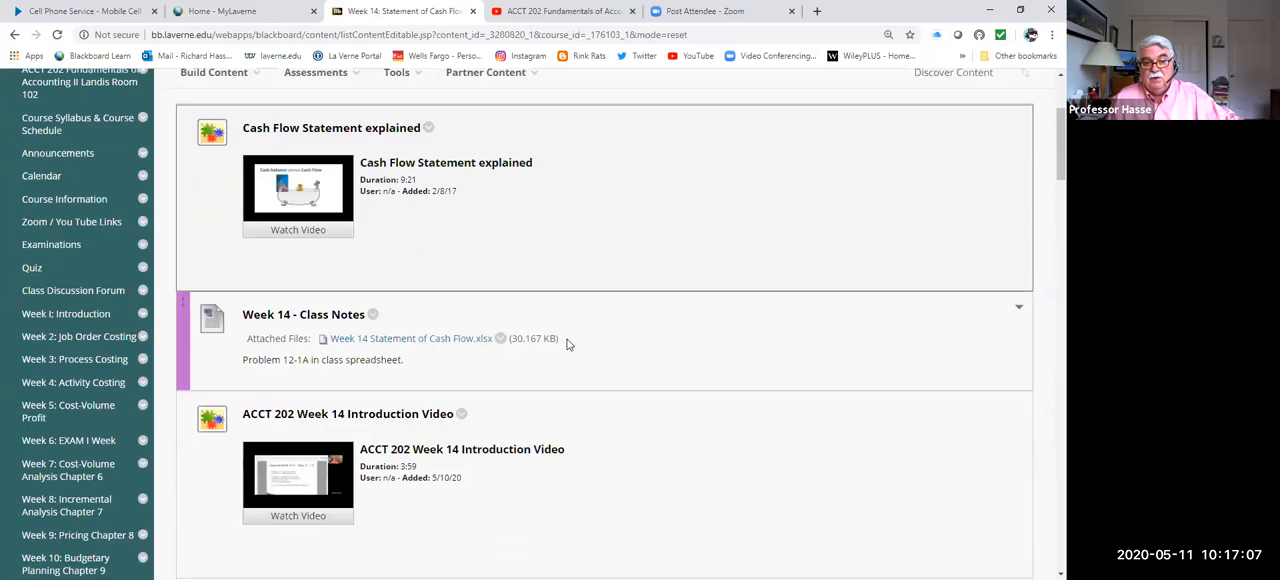
mouse_move(402, 350)
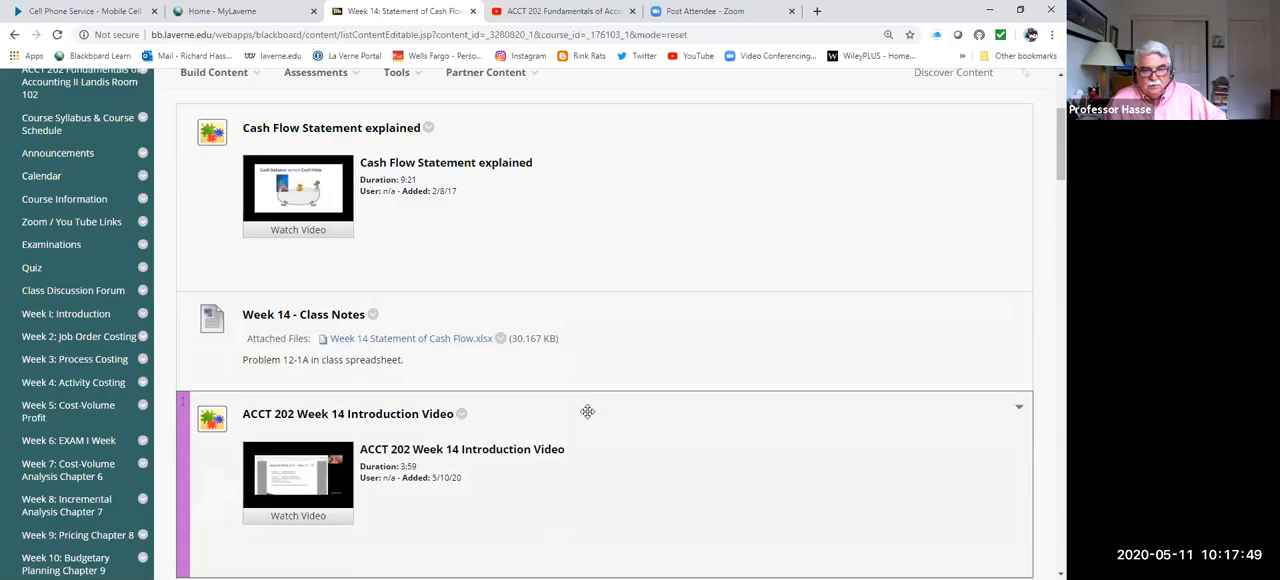
mouse_move(562, 412)
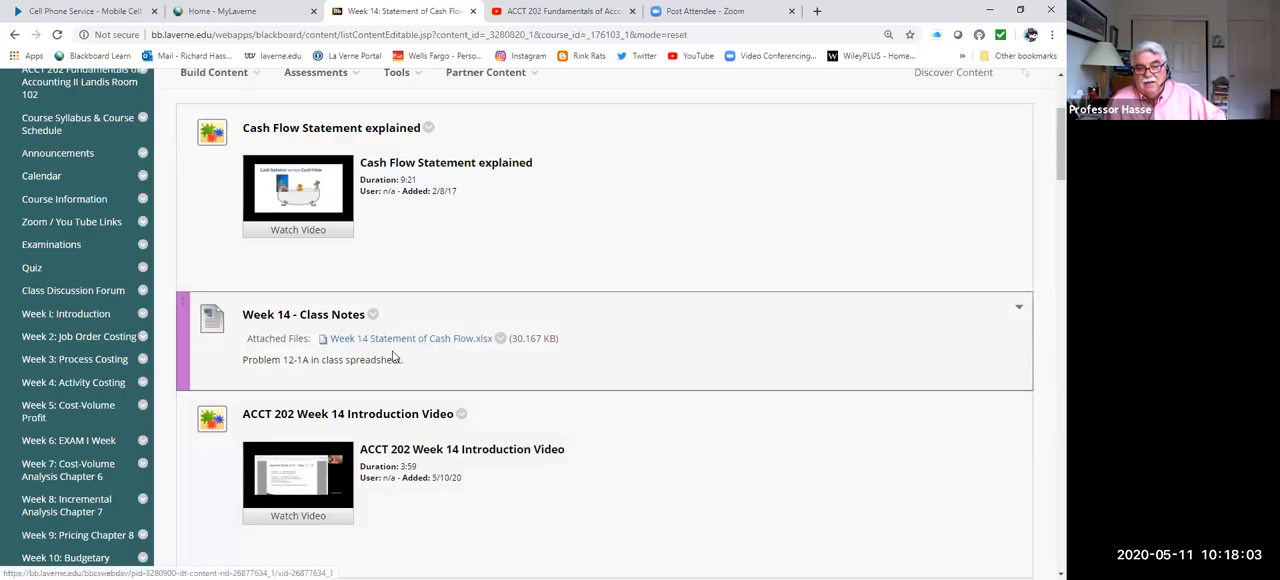
mouse_move(430, 356)
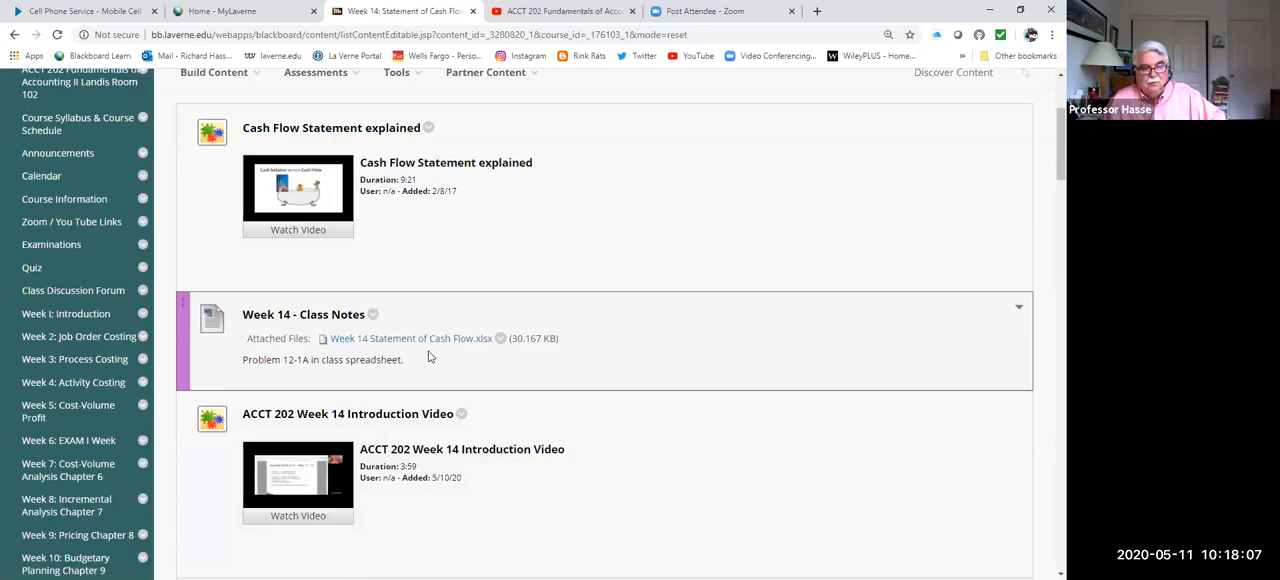
mouse_move(414, 344)
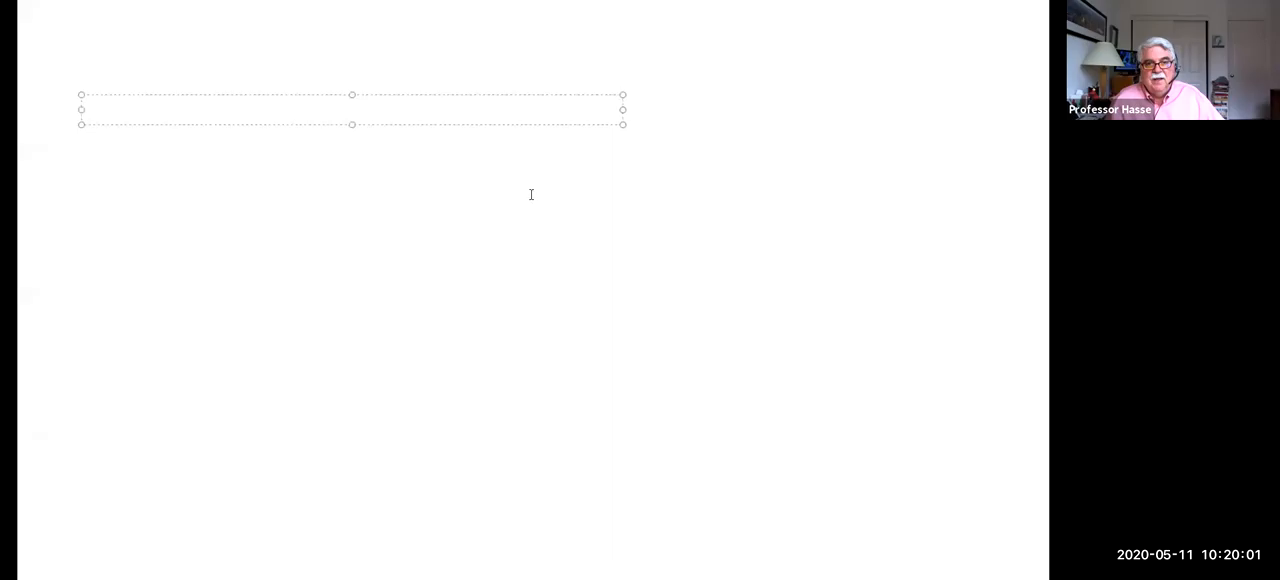
Step: Widen and heighten the text box near the page top and enter the word 'Cash'
drag(624, 110, 838, 110)
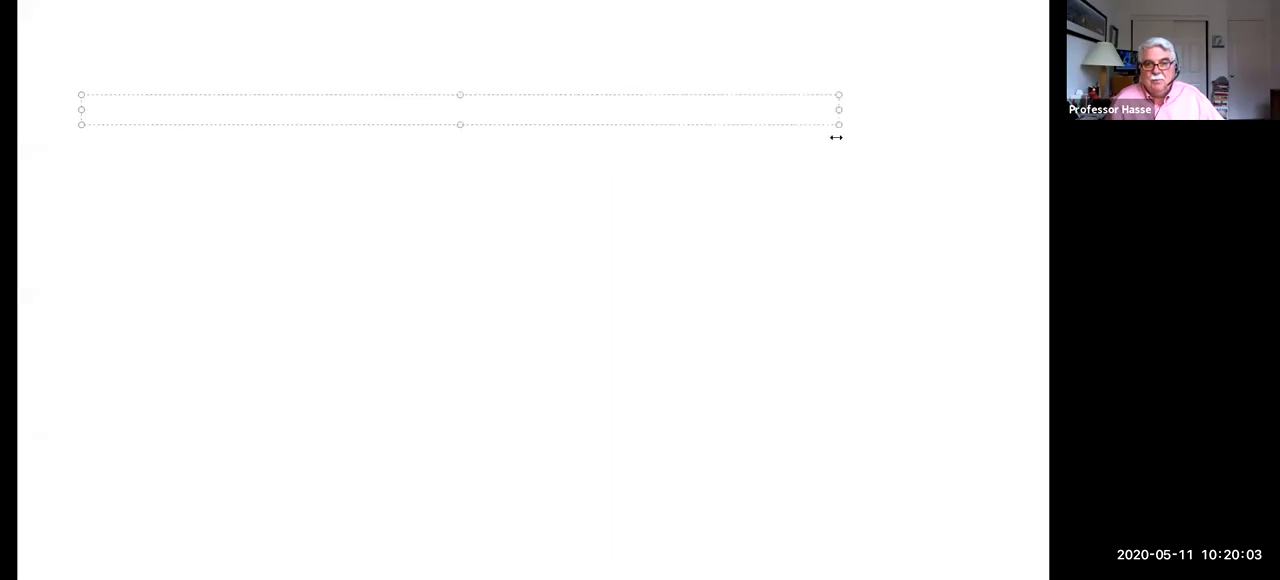
drag(838, 110, 888, 110)
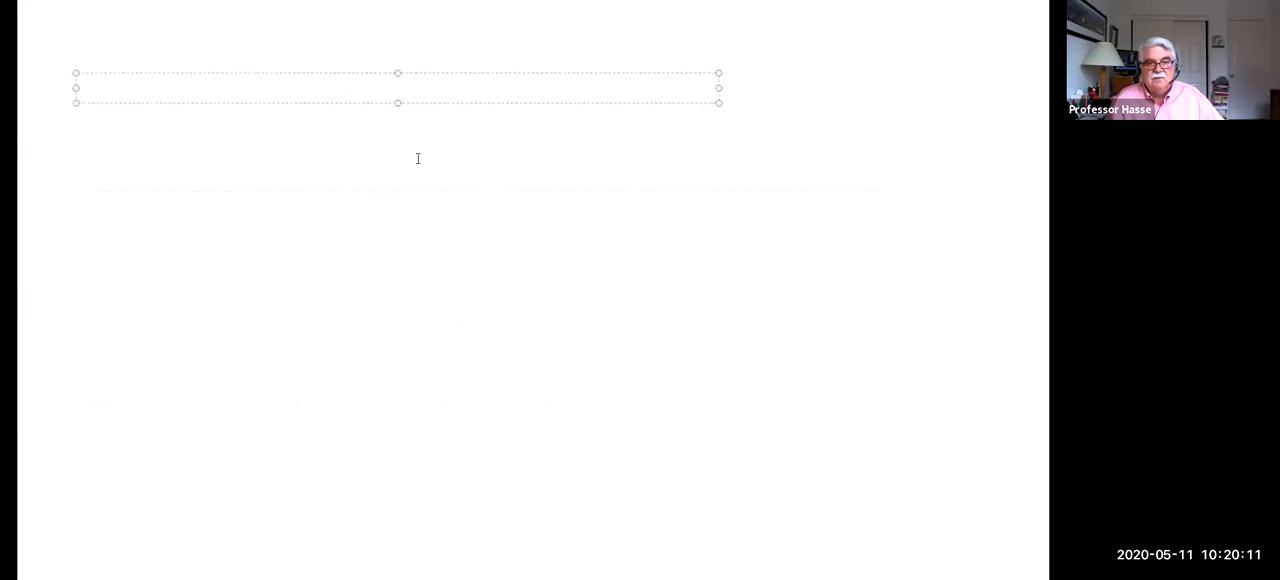
drag(718, 88, 738, 88)
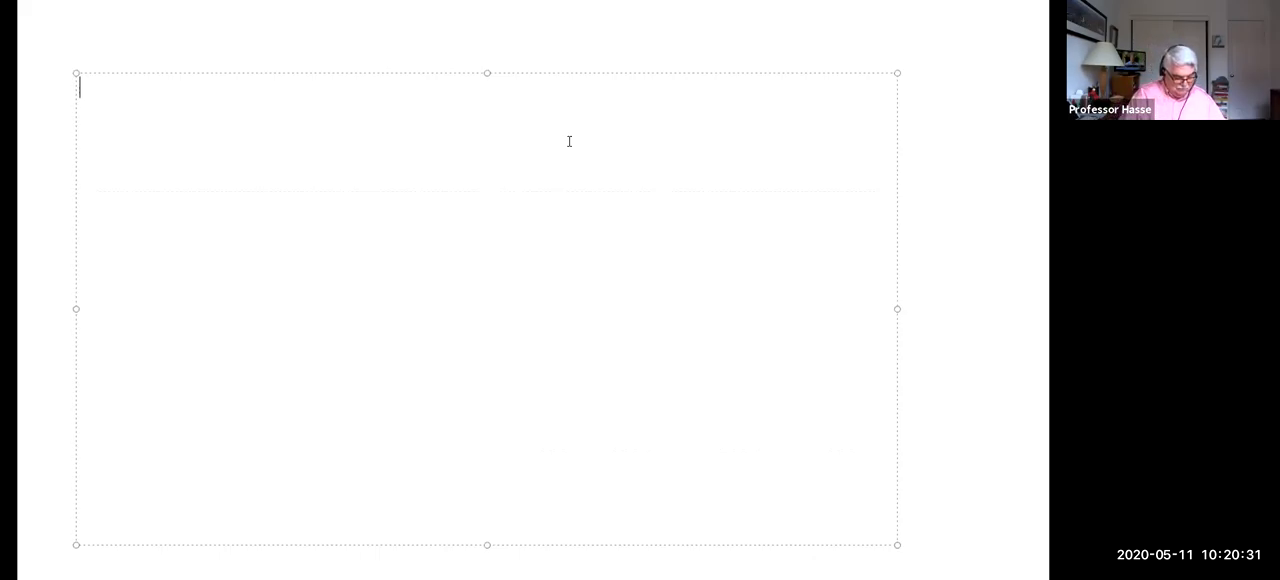
text(Cash)
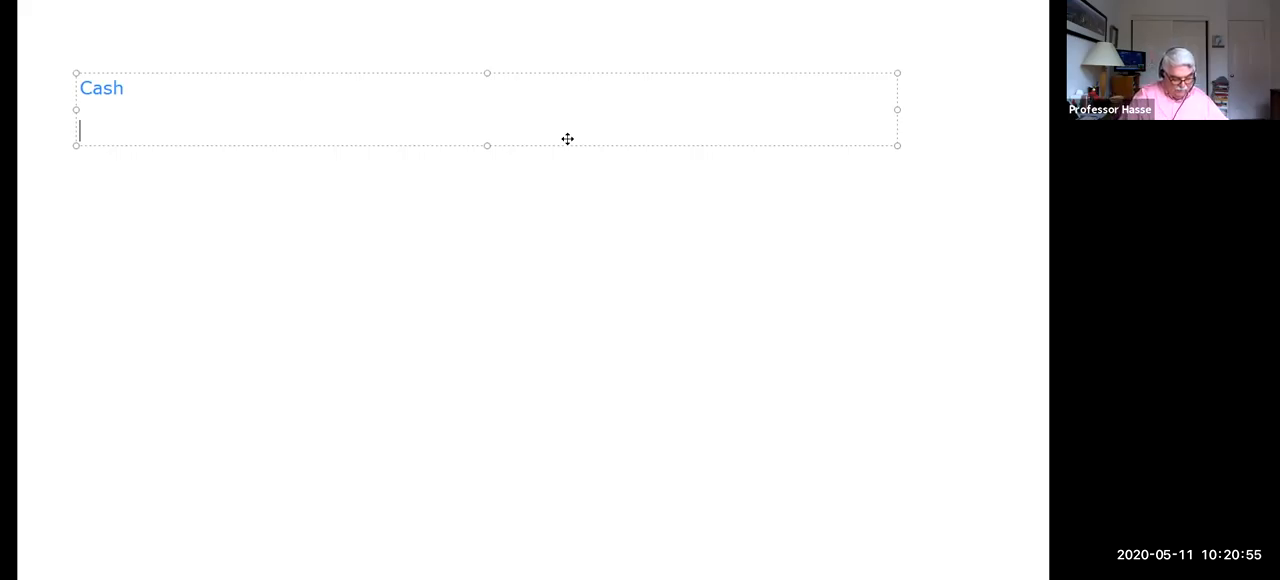
Step: Add the line 'From? Go?' beneath 'Cash' and start a new line
text(From)
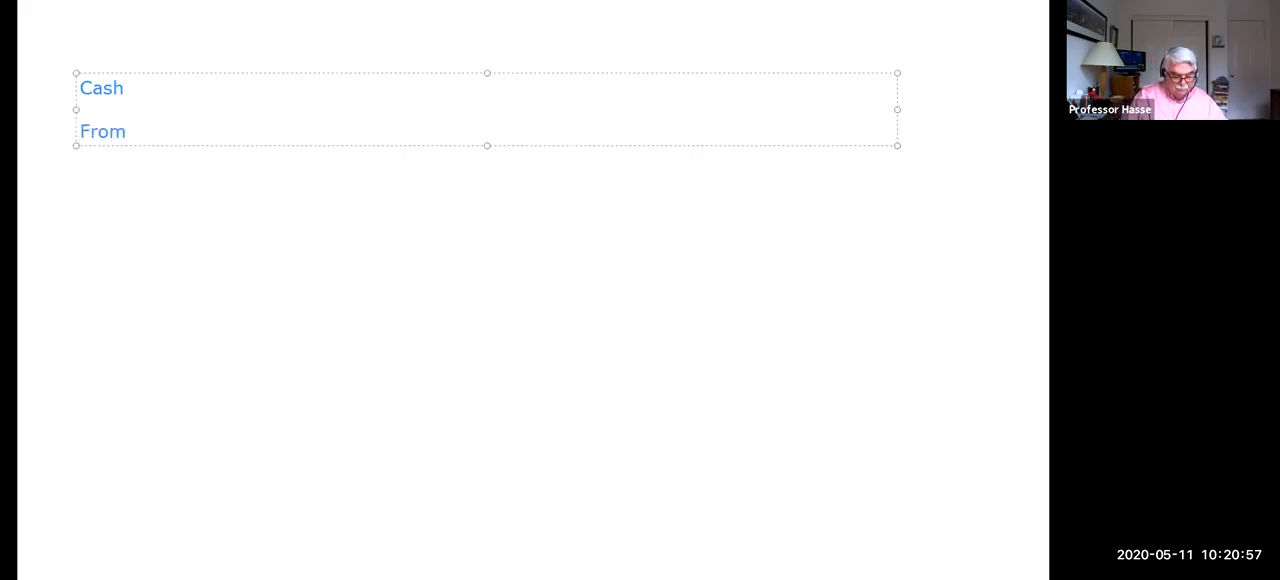
text(? Go)
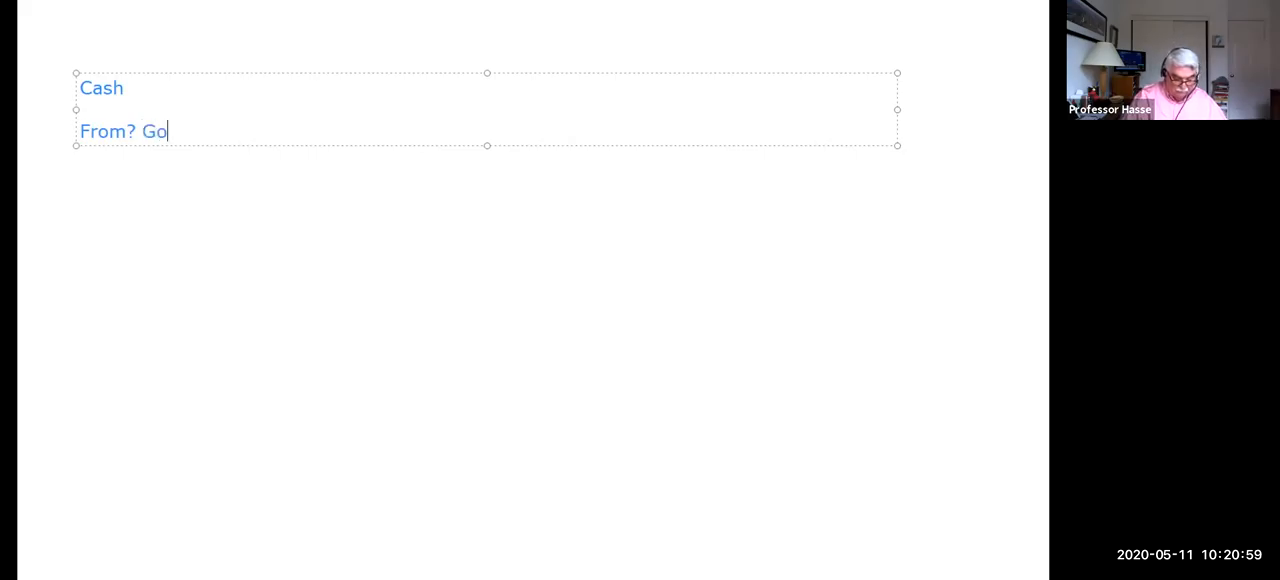
text(?)
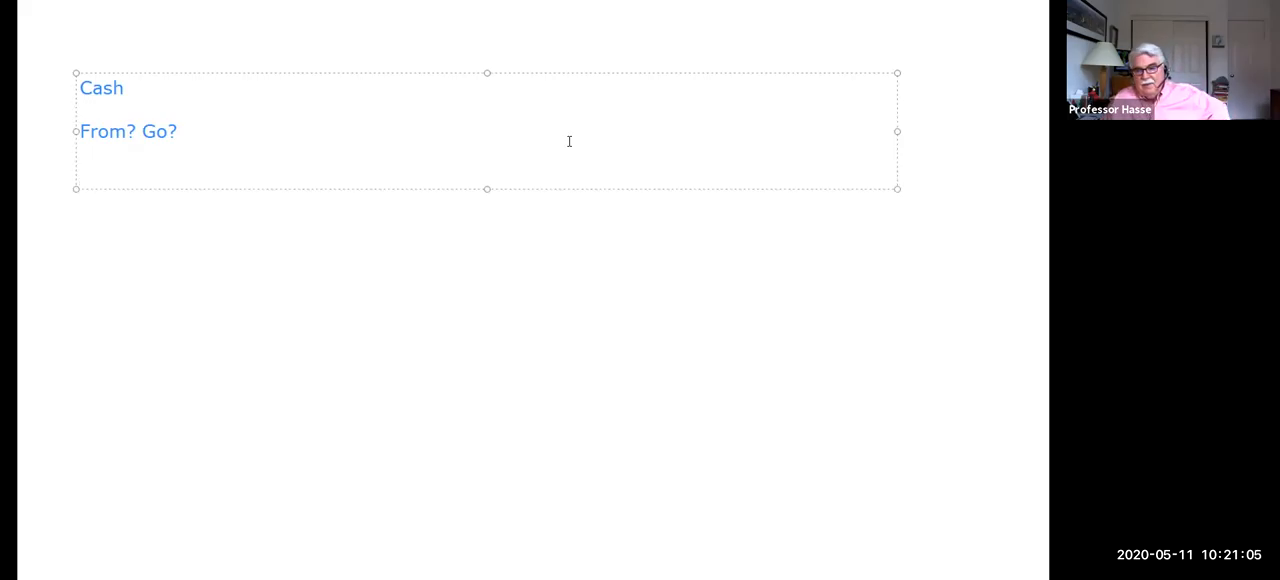
key(enter)
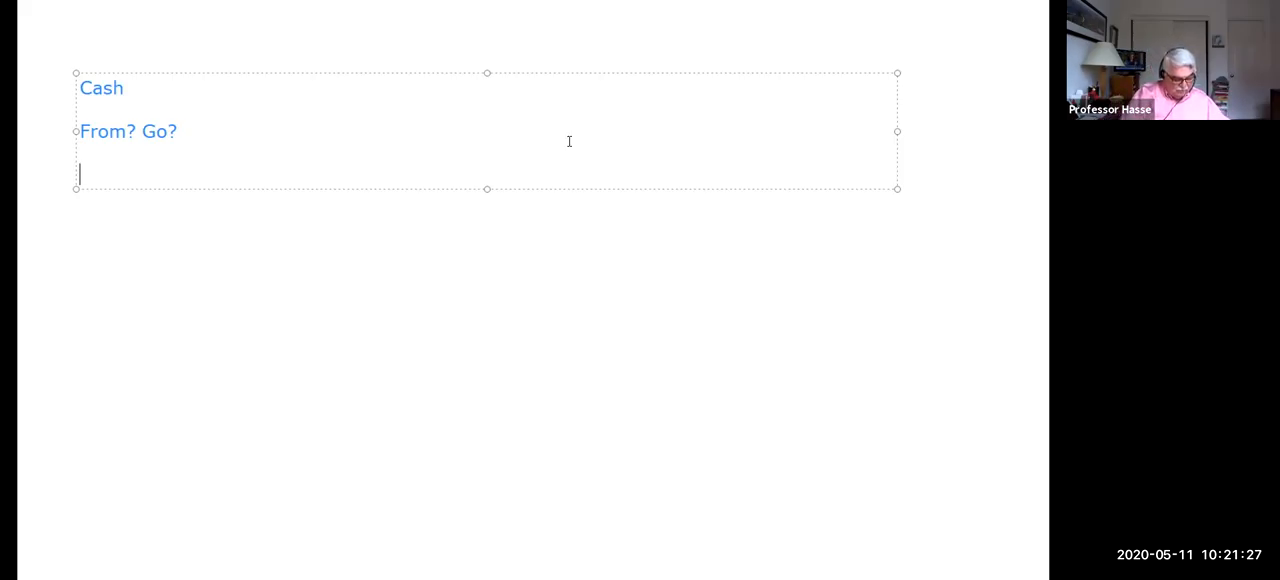
Step: Write the heading '1). Operations', correcting the mistyped capitalisation
text(1)
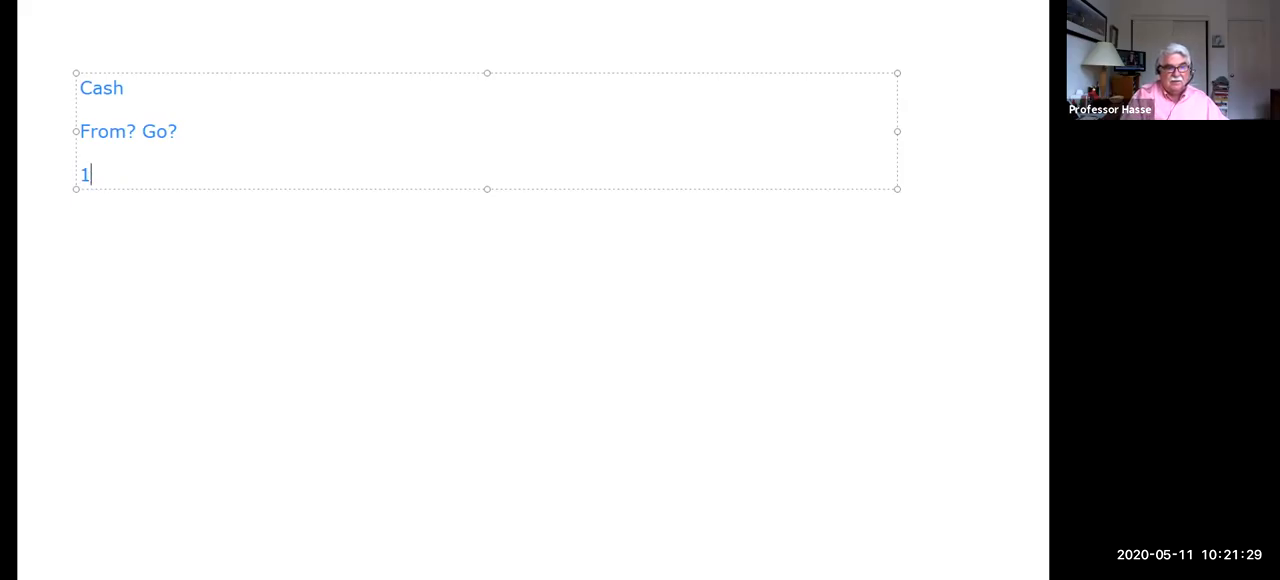
text().)
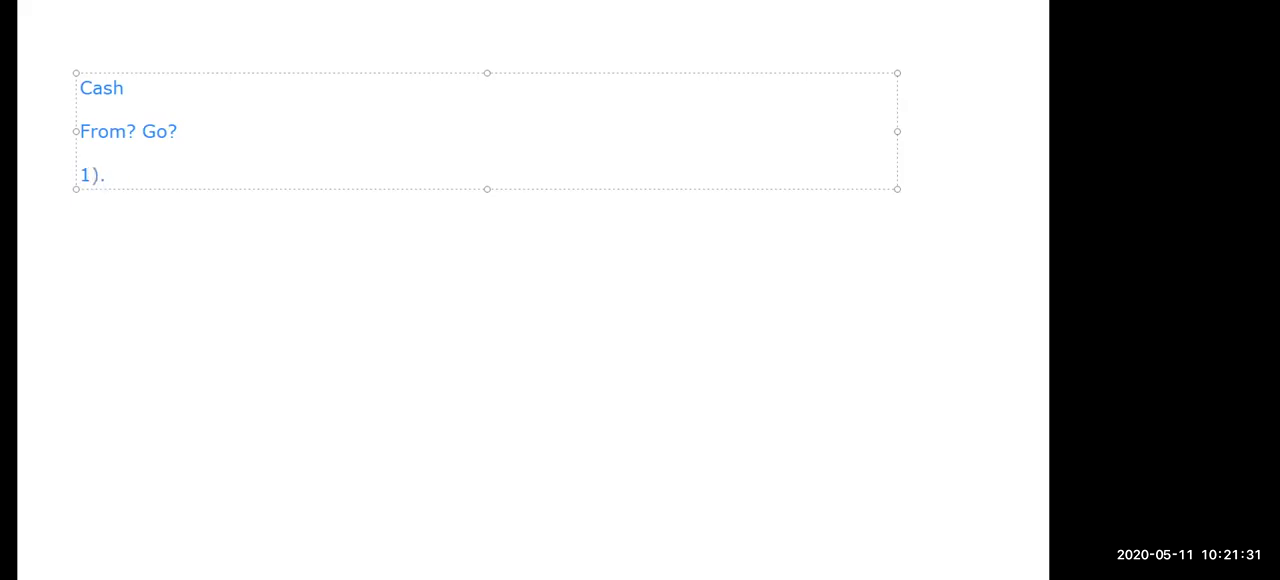
text(oPERATIONS)
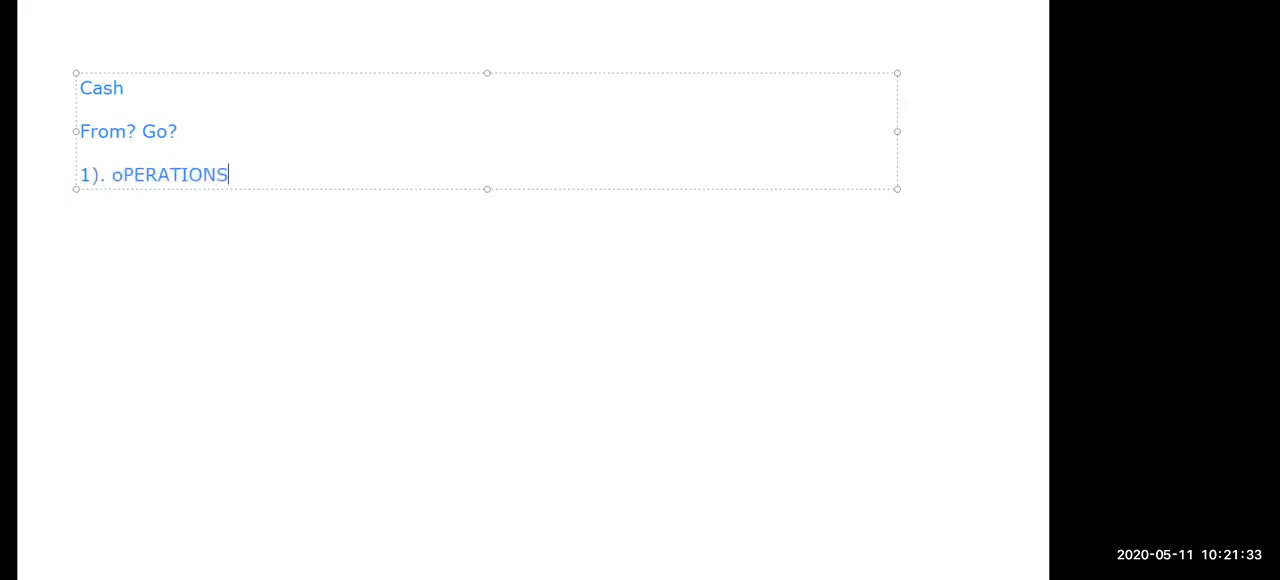
key(Backspace)
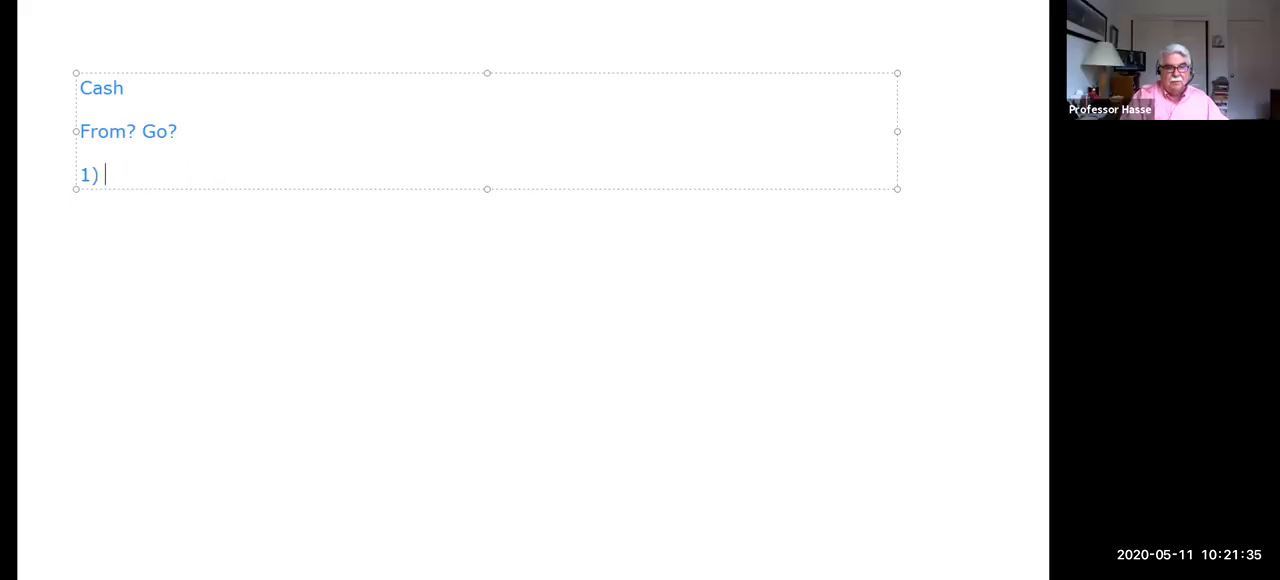
text(.)
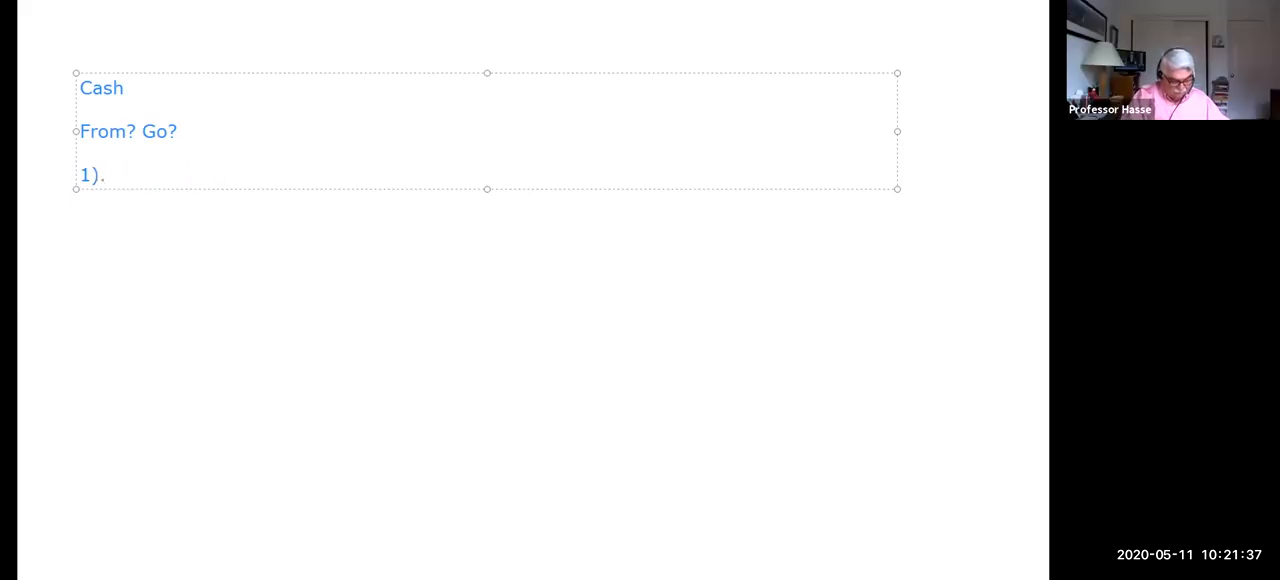
text(Operations)
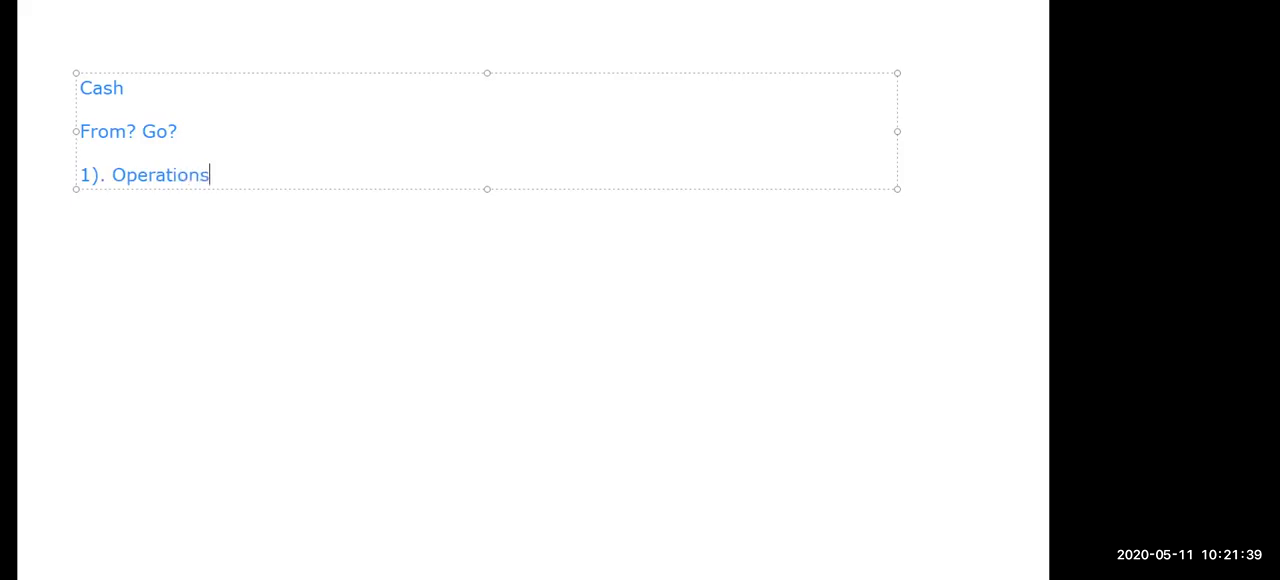
Step: List Profits, Depreciation, Accounts Receivable, Inventory, Accounts Payable, Accruals under Operations
text(Profi)
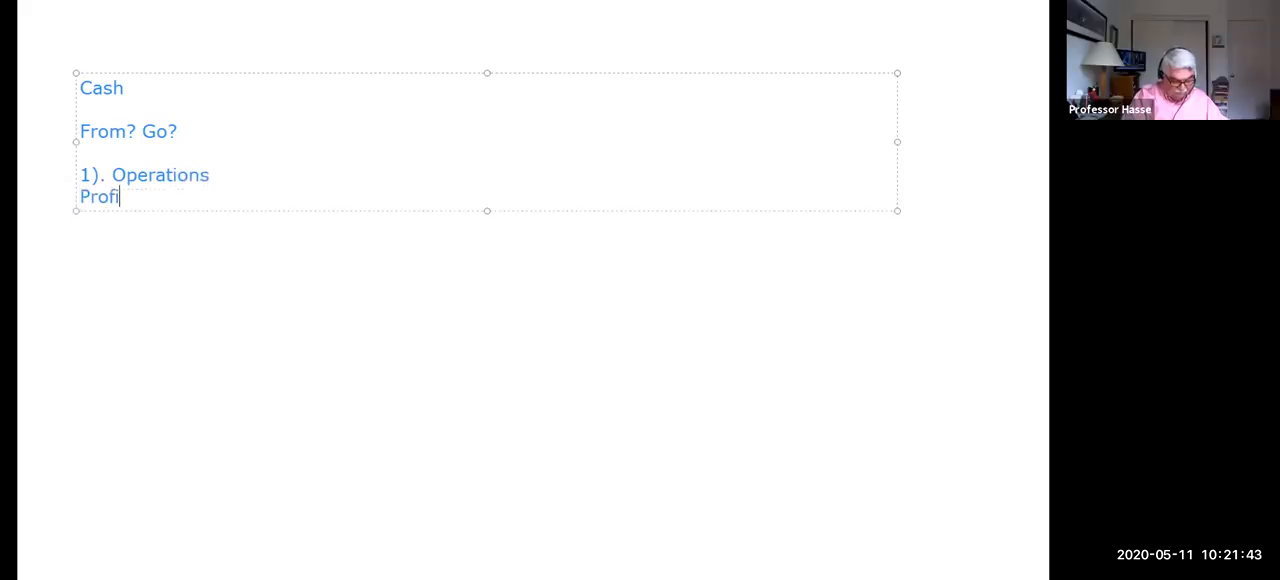
text(ts,)
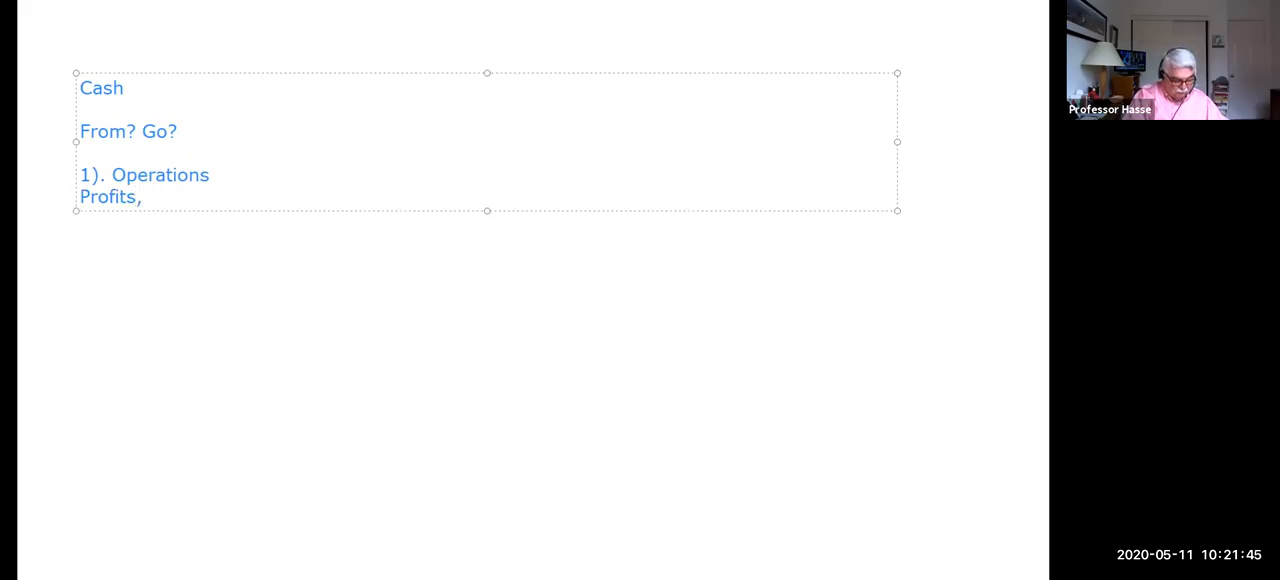
text(Depreciatio)
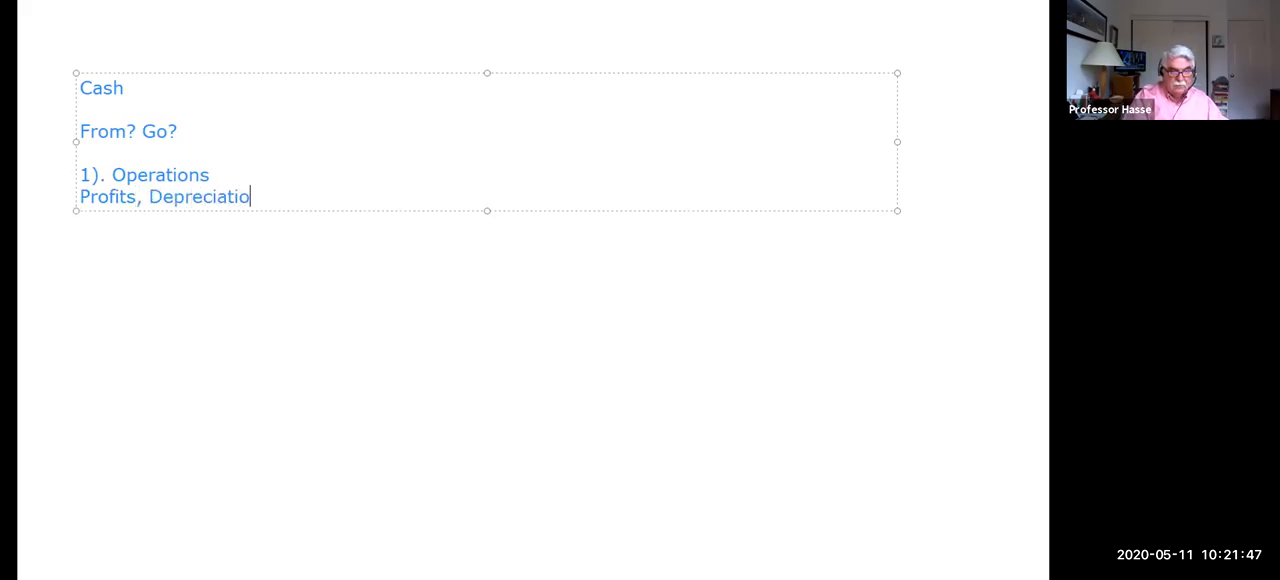
text(n,)
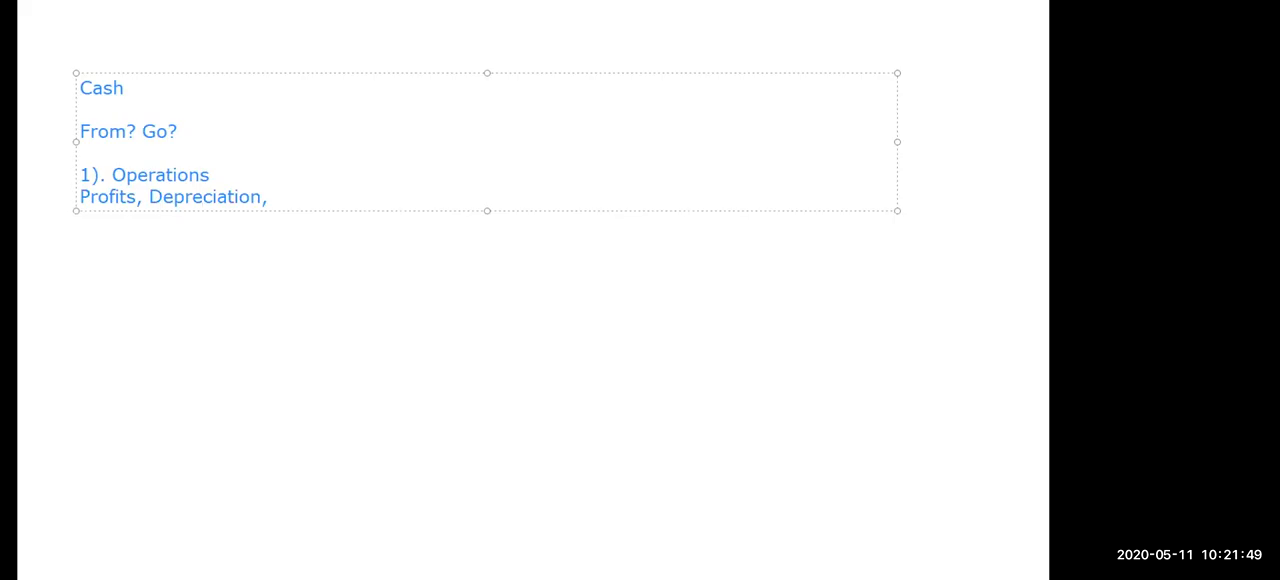
text(A)
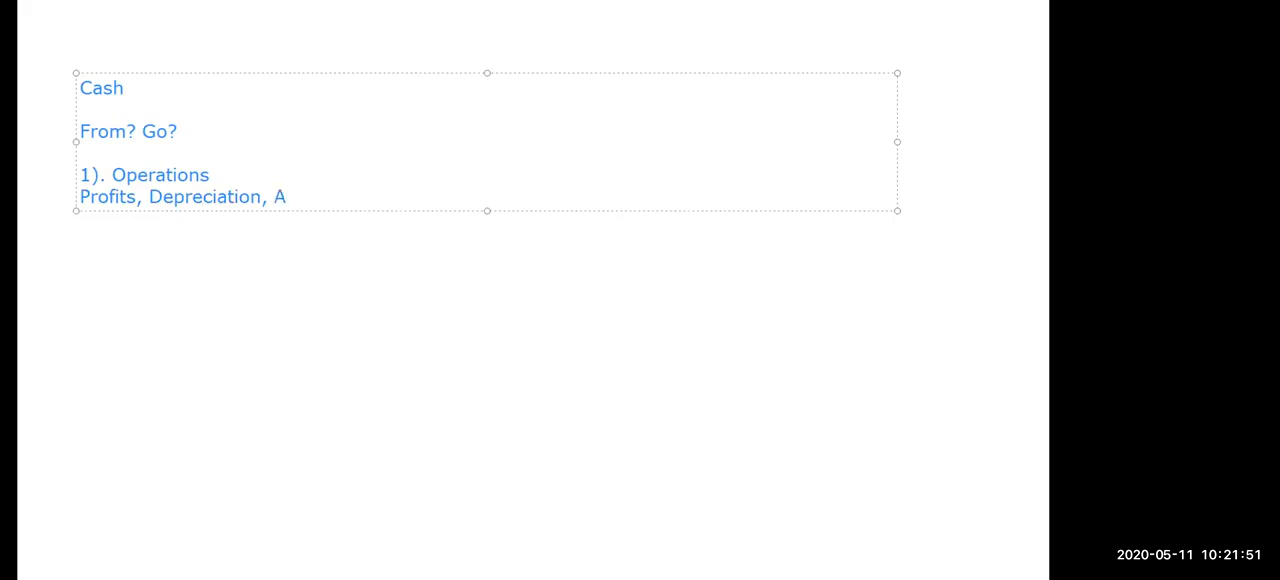
text(ccounts R)
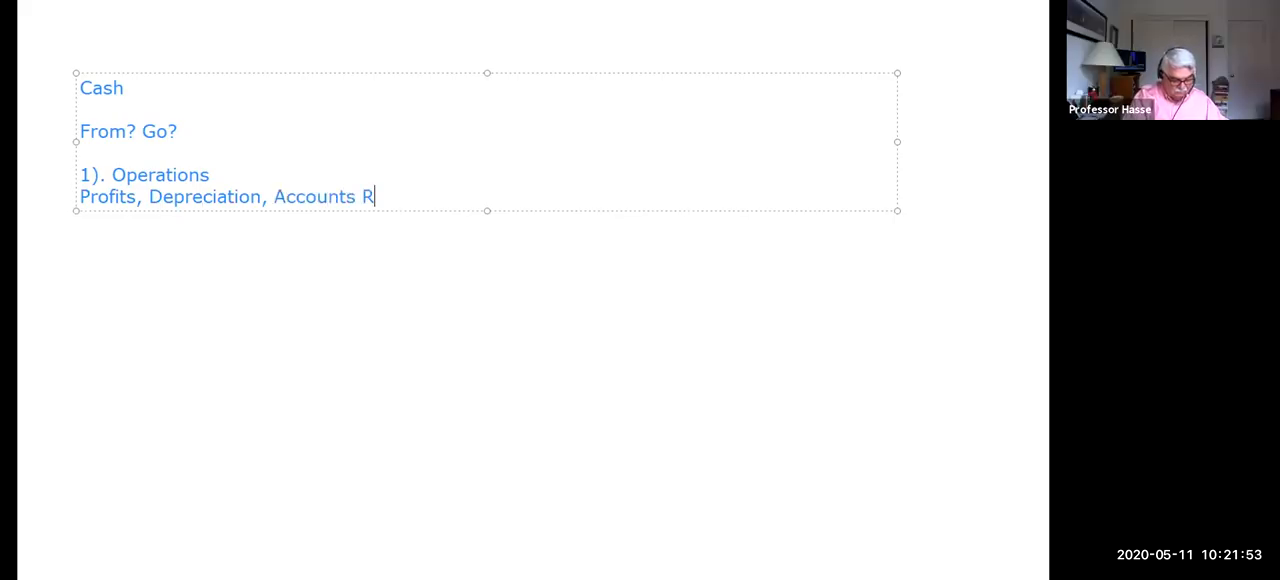
text(eceivable)
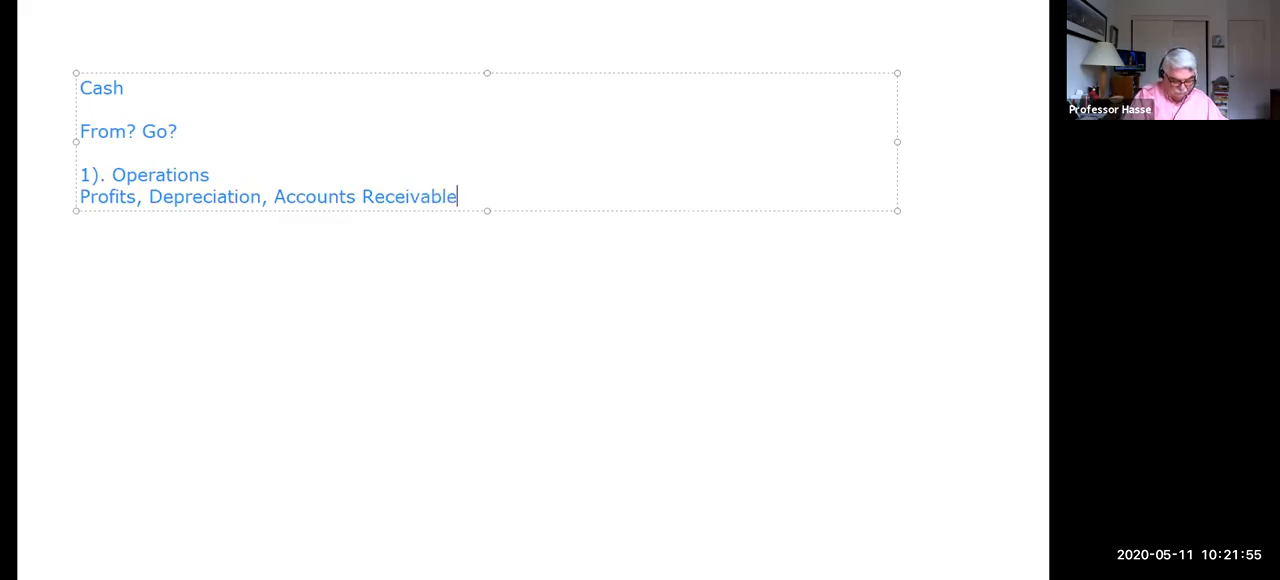
text(, Invent)
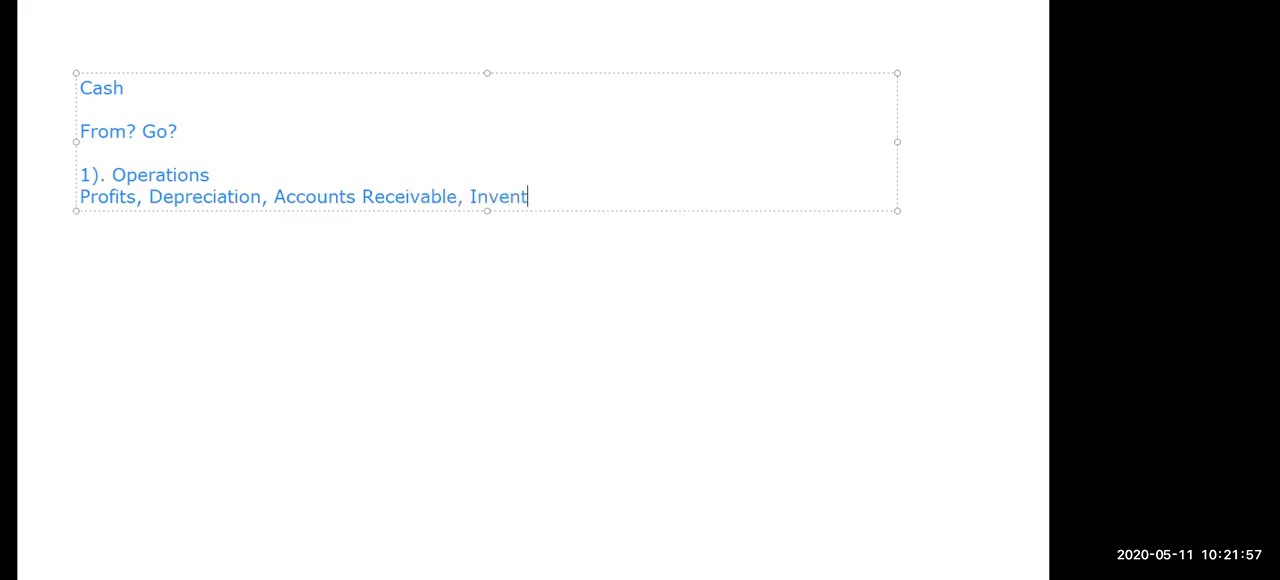
text(ory, A)
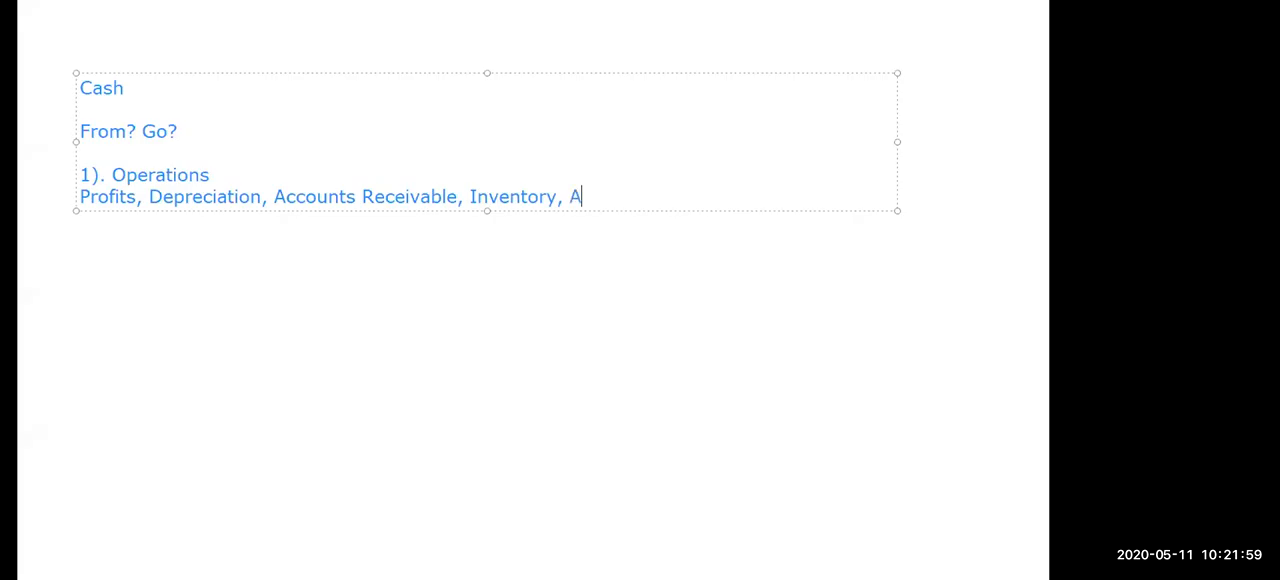
text(ccounts Paya)
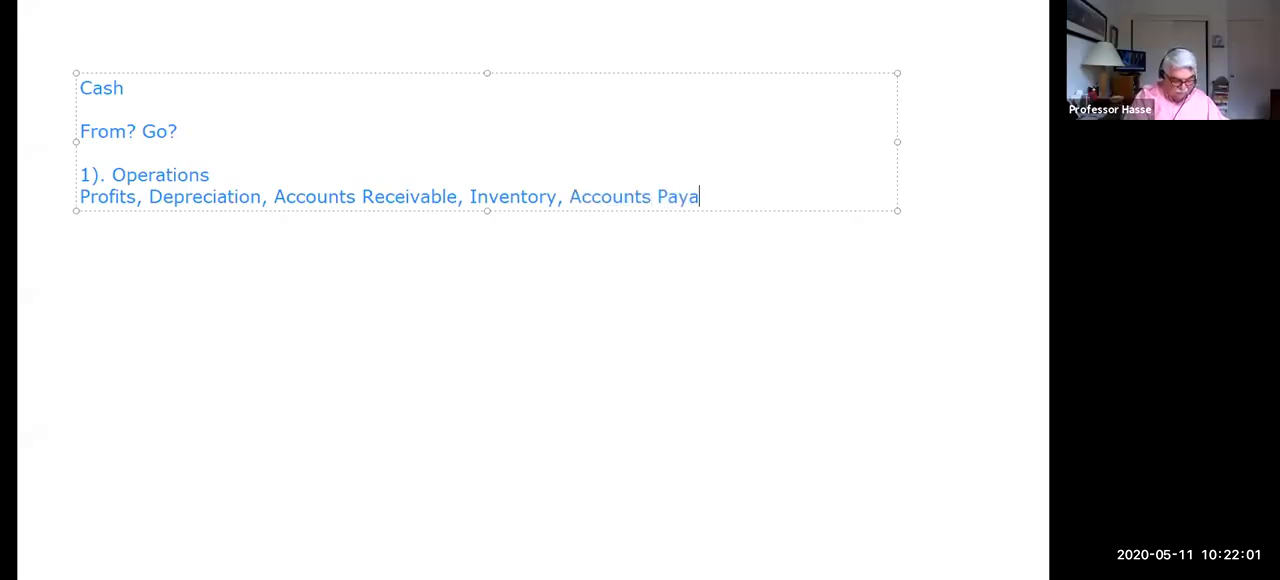
text(ble,)
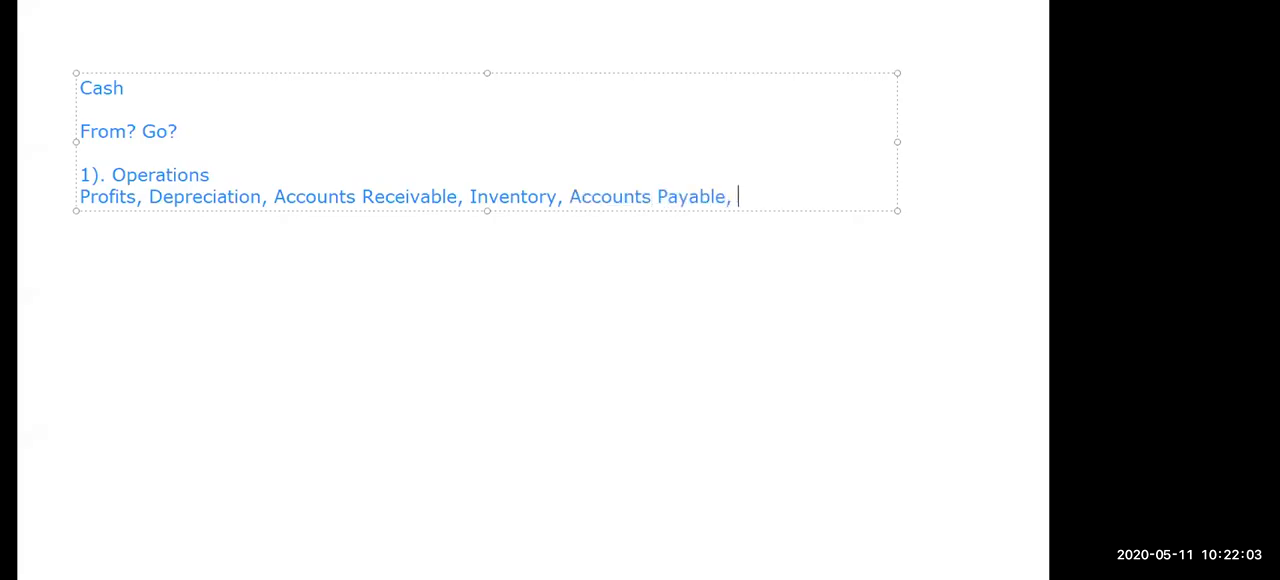
text(Accruals)
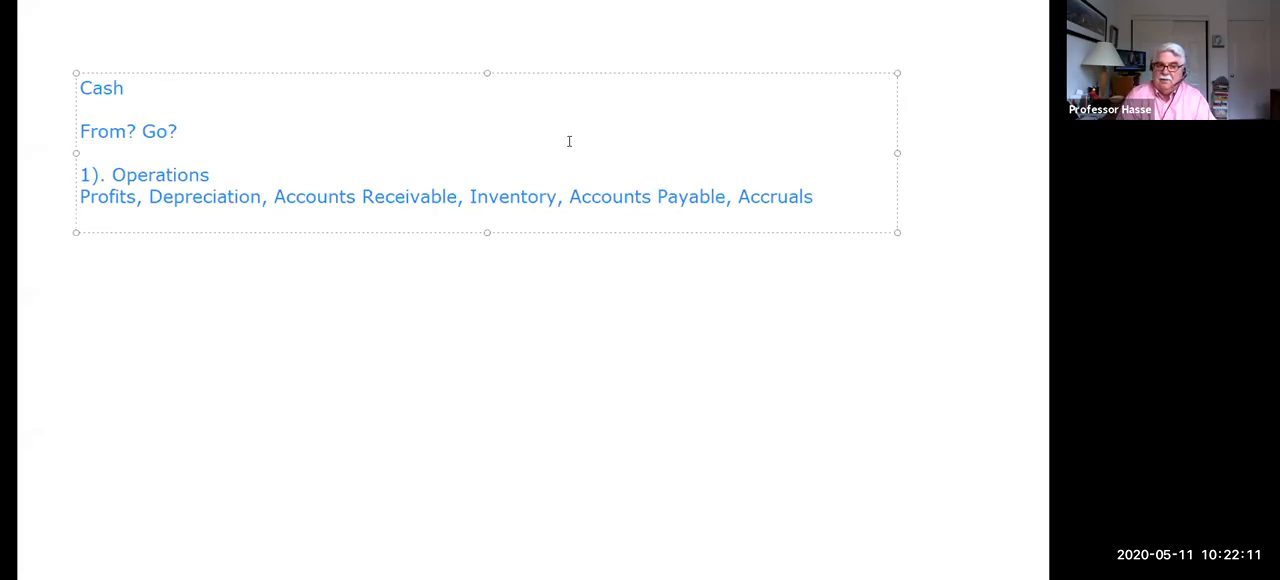
key(enter)
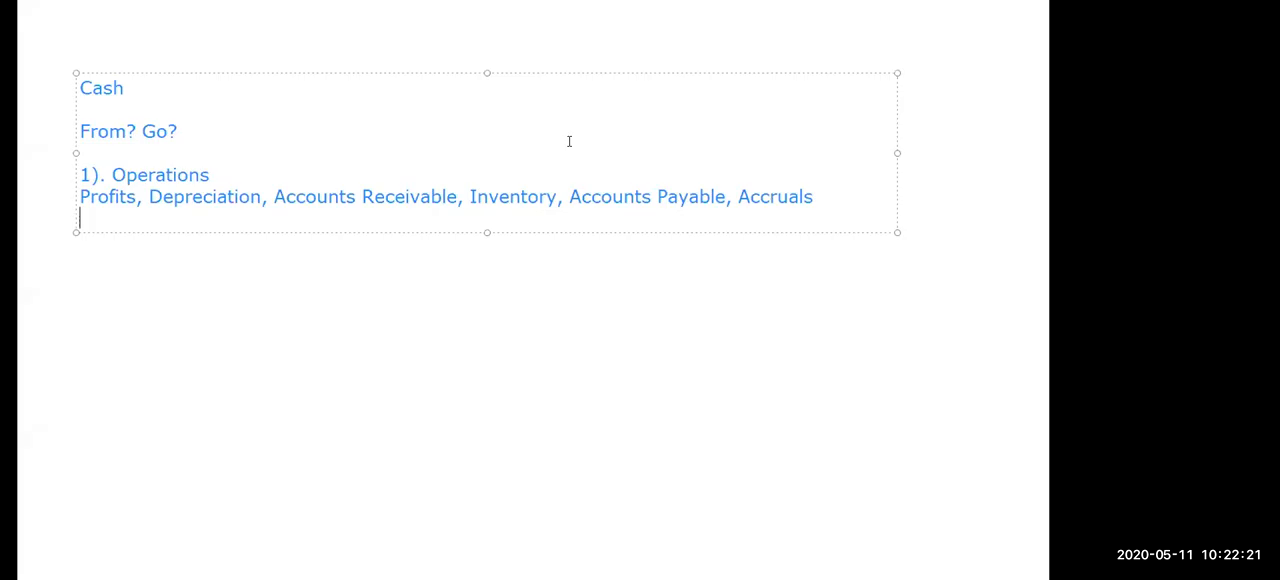
Step: Write the heading '2). Financing' listing Borrowing, Issuing of Stock, Dividends
text(2)
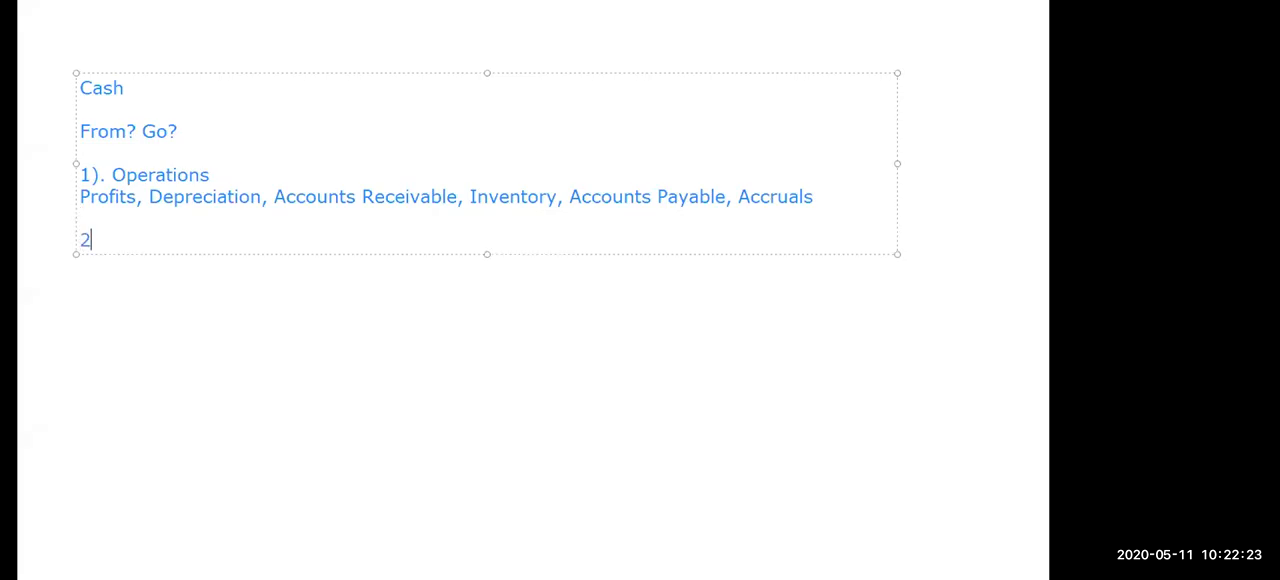
text(). F)
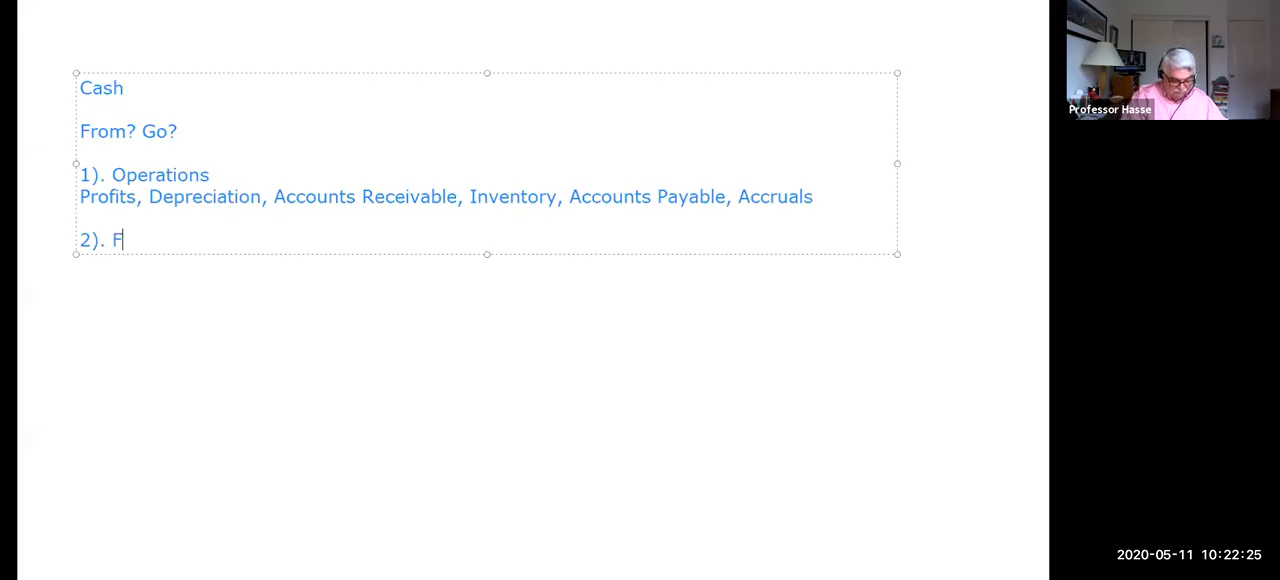
text(inancing)
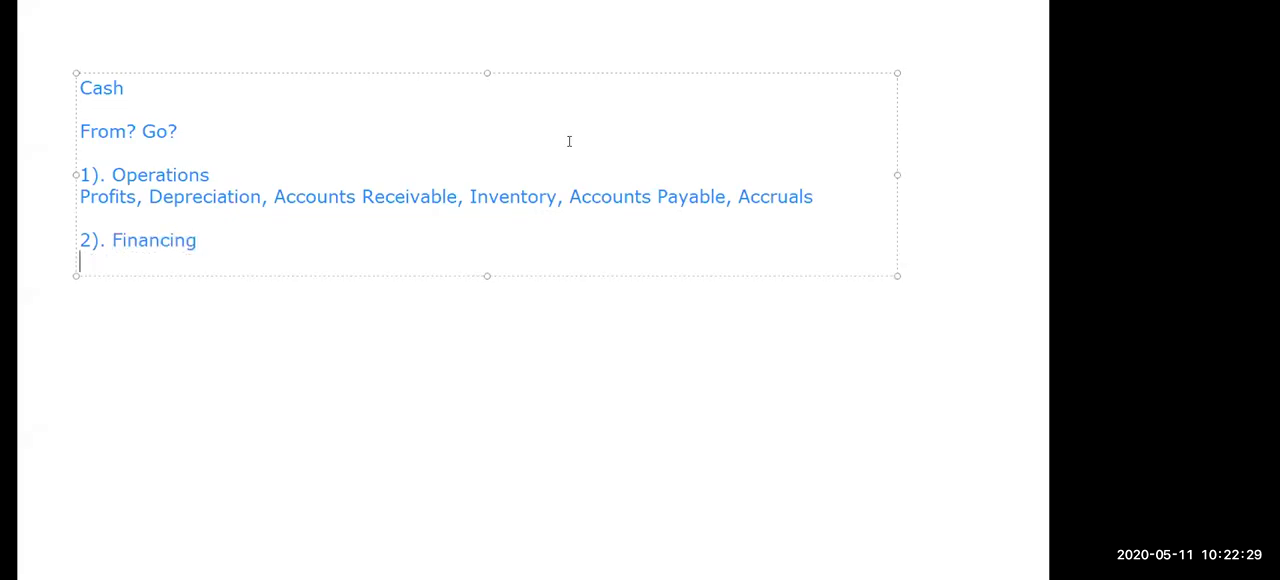
text(Borrowing, Iss)
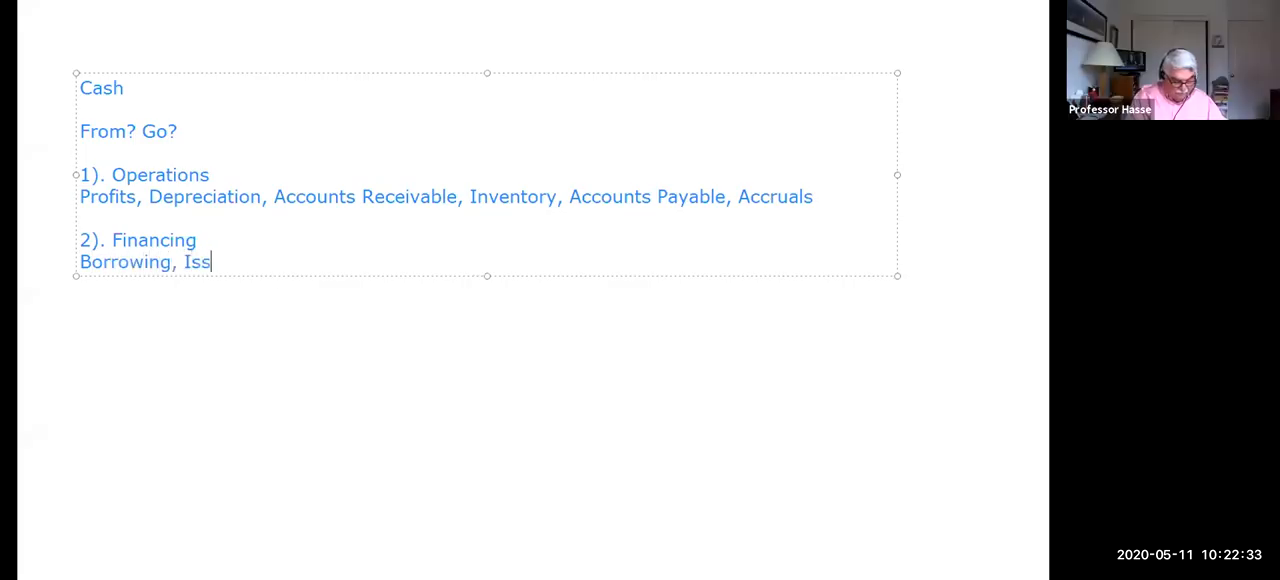
text(u)
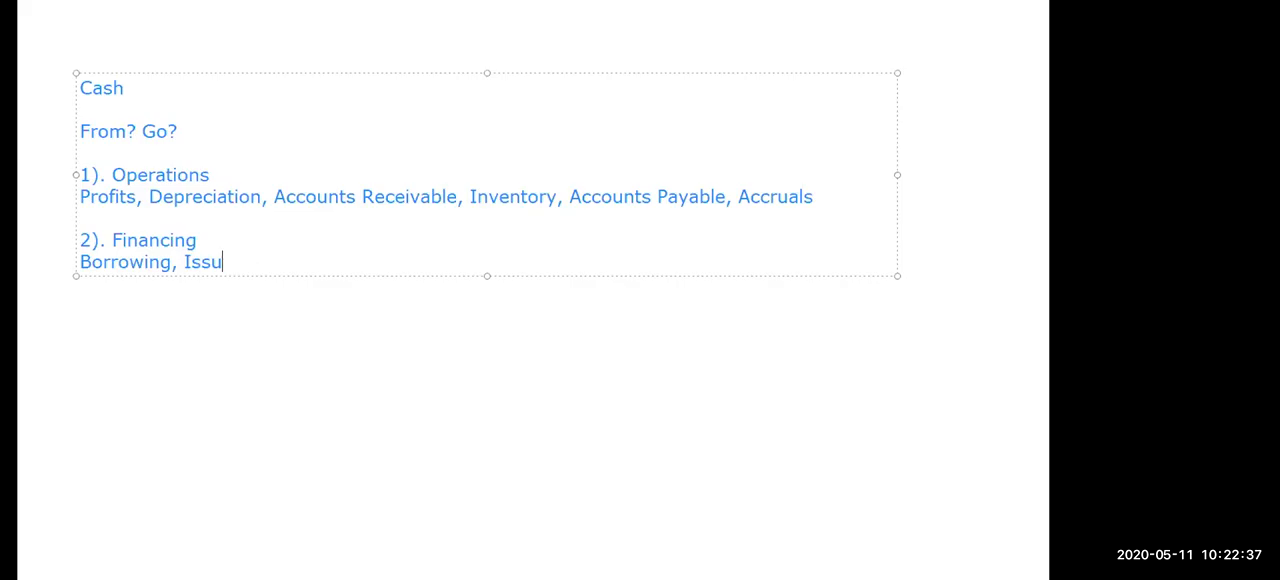
key(Backspace)
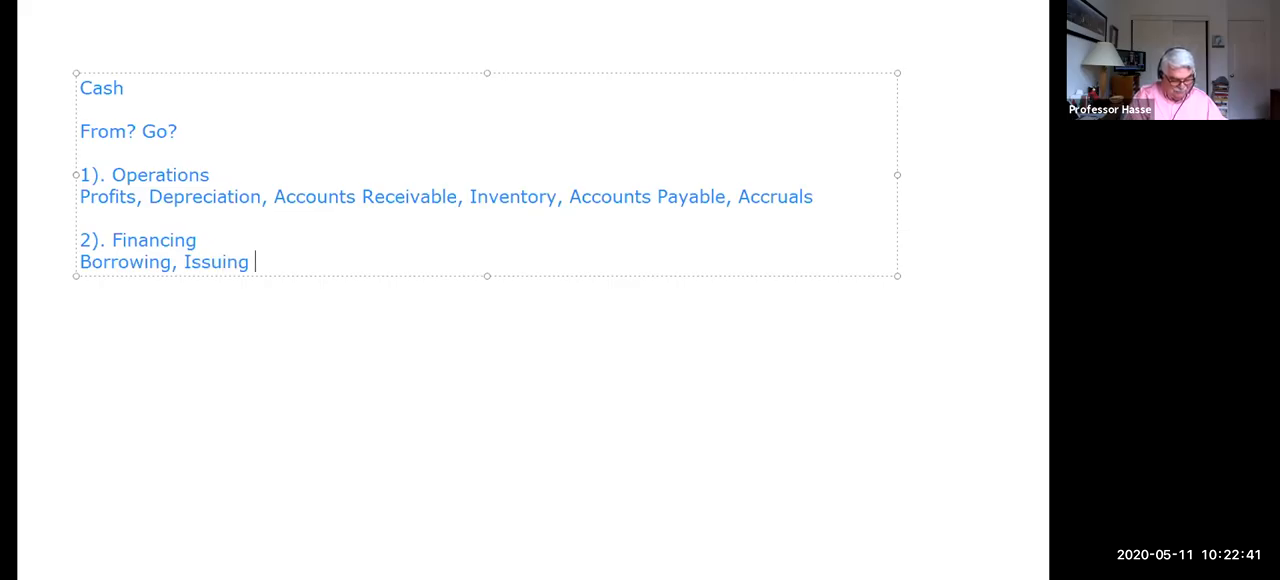
text(of Stock,)
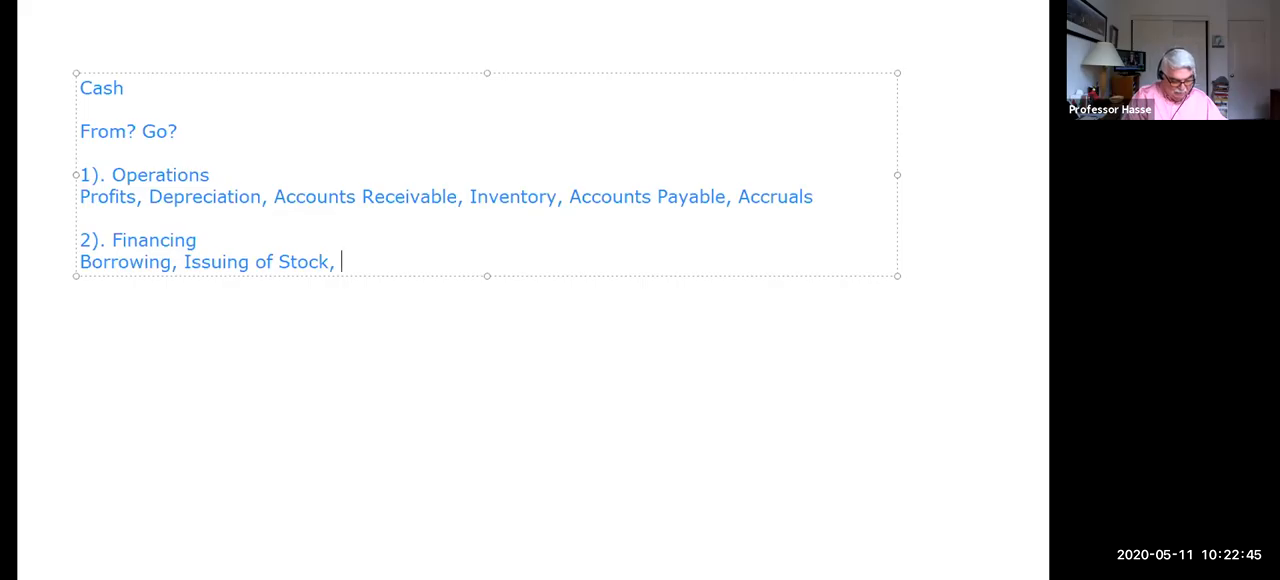
text(Dividen)
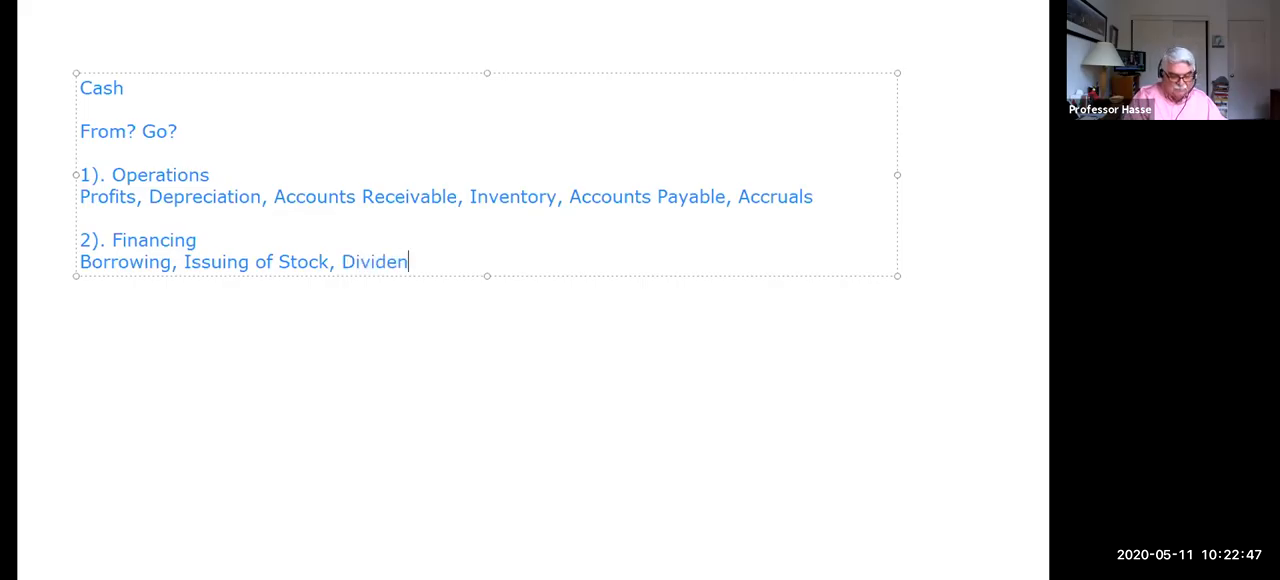
text(ds)
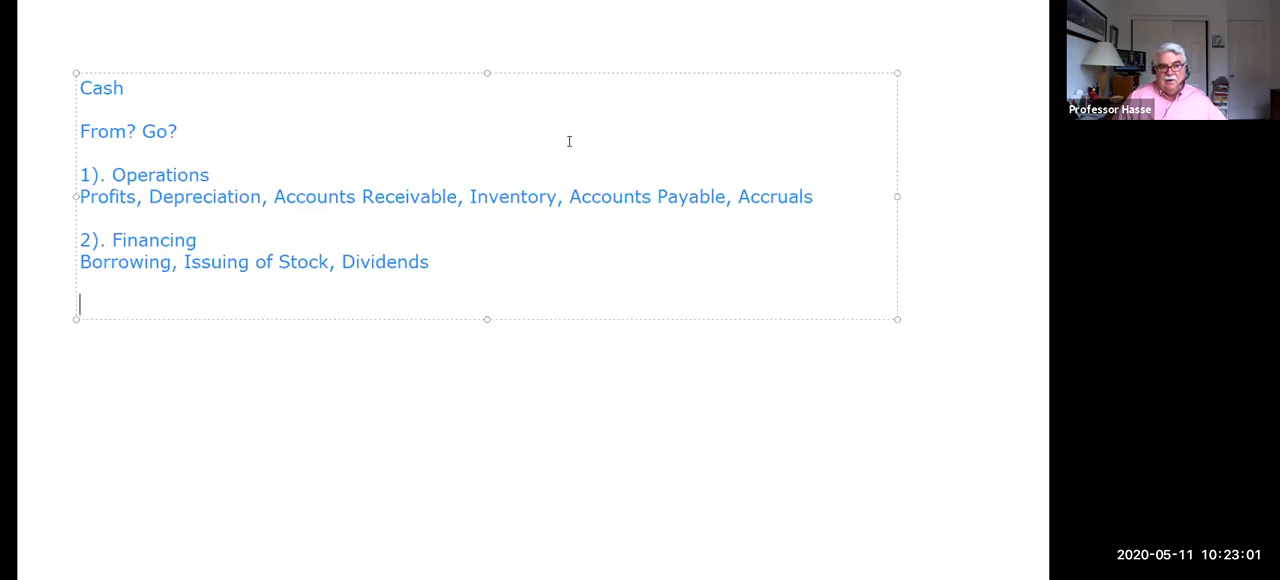
Step: Write the heading '3). Investing' listing Fixed Assets (Equipment, Buildings, Land), Investments
text(3).)
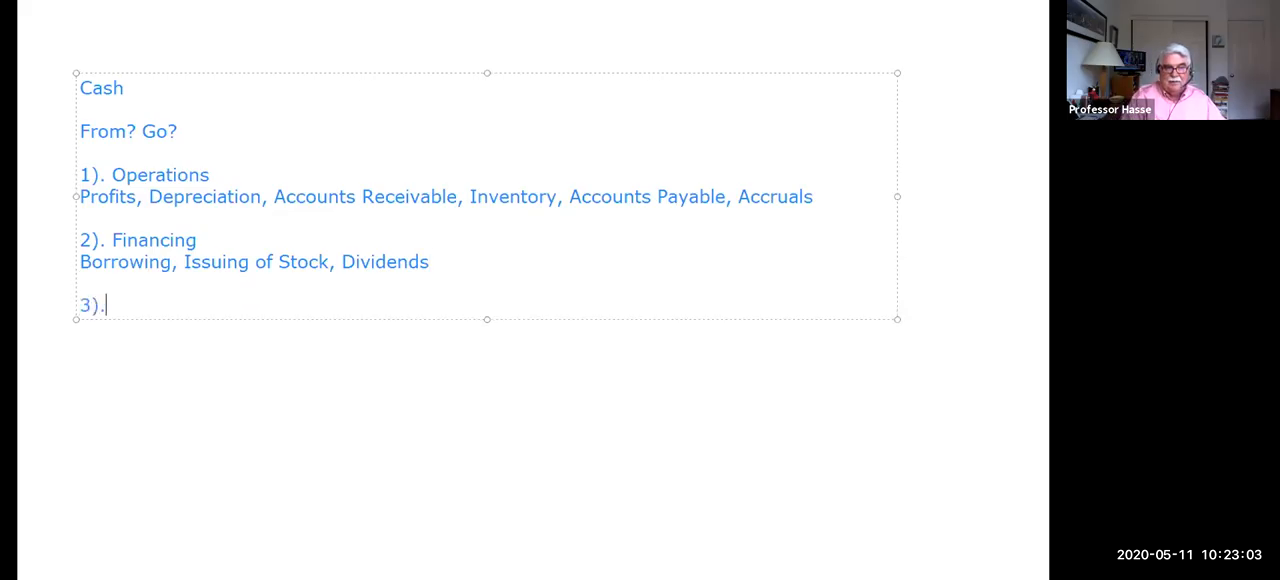
text(Investi)
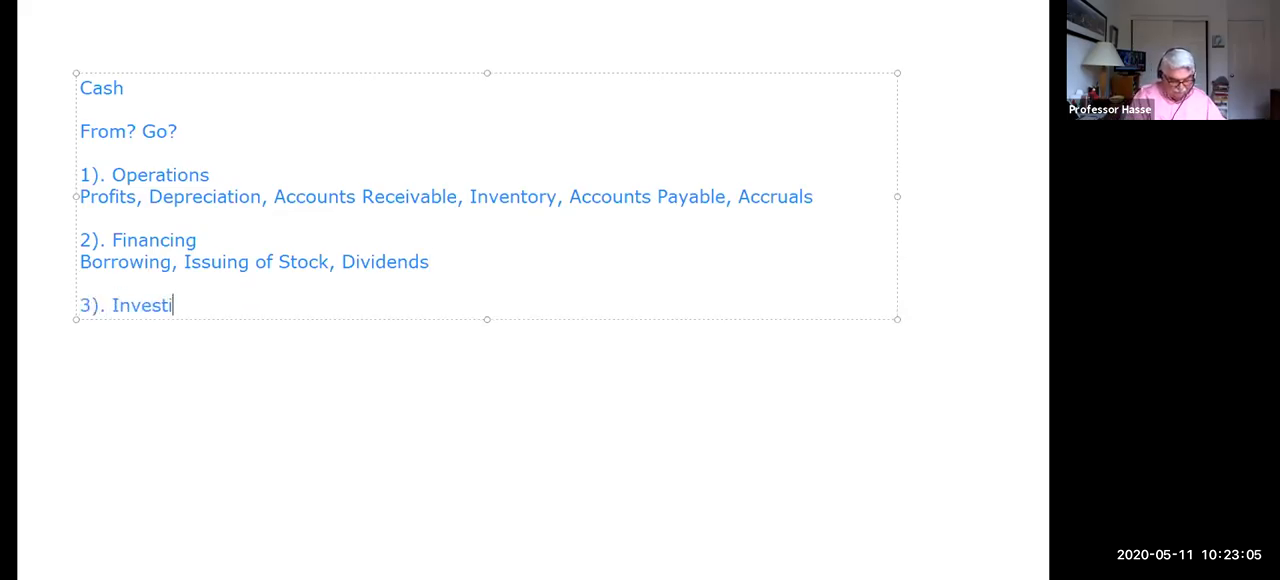
text(ng)
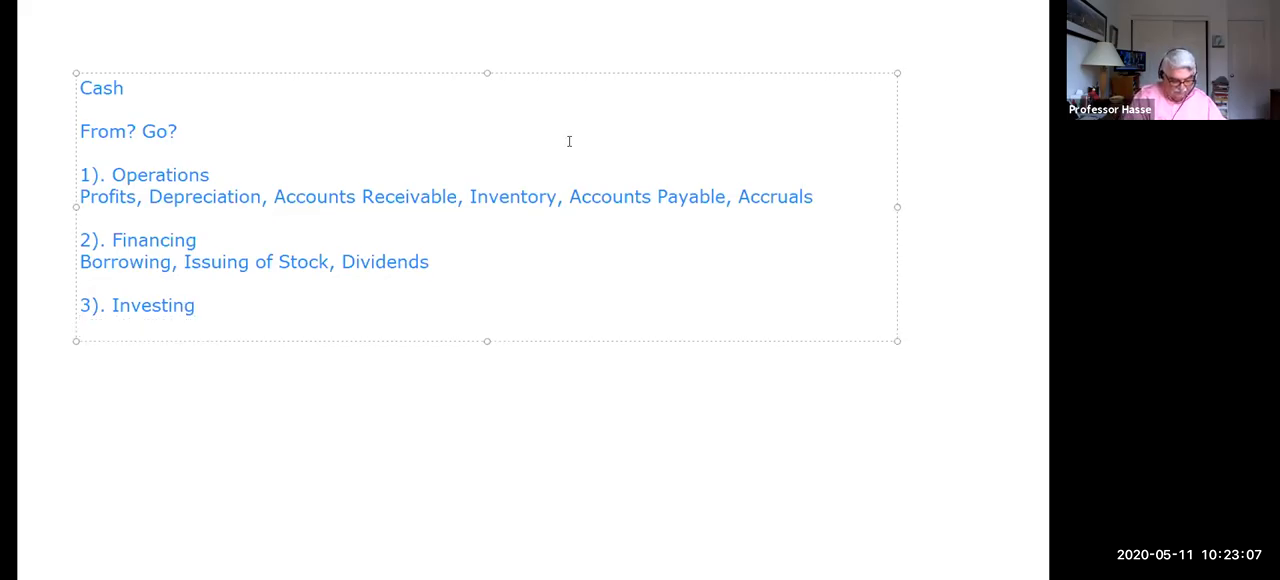
text(Fixed A)
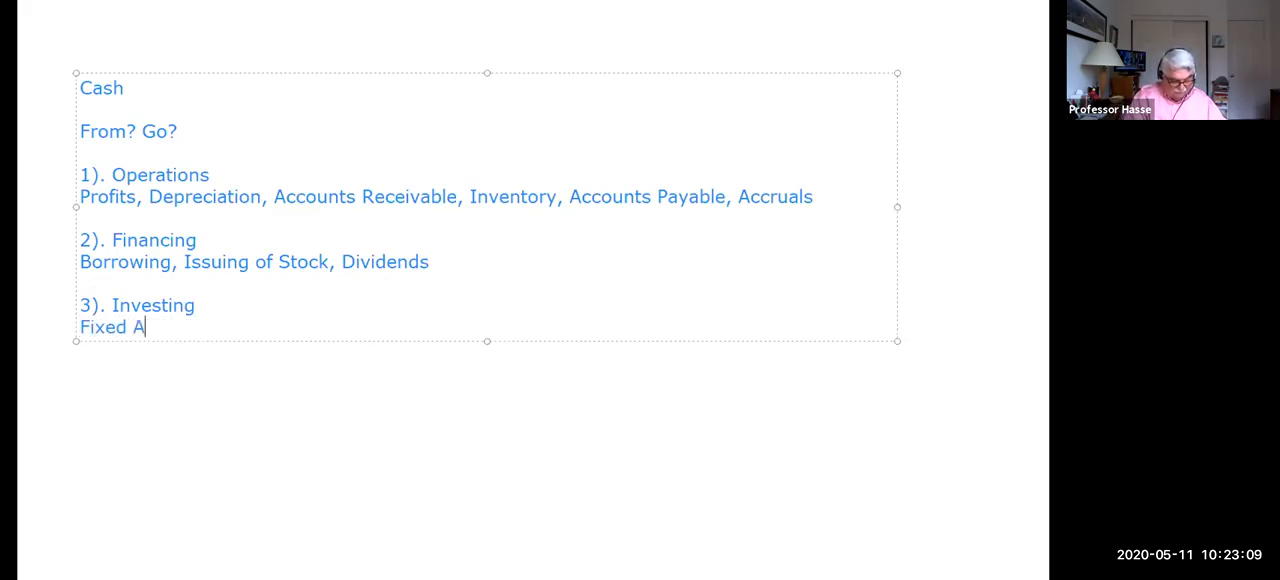
text(ssets)
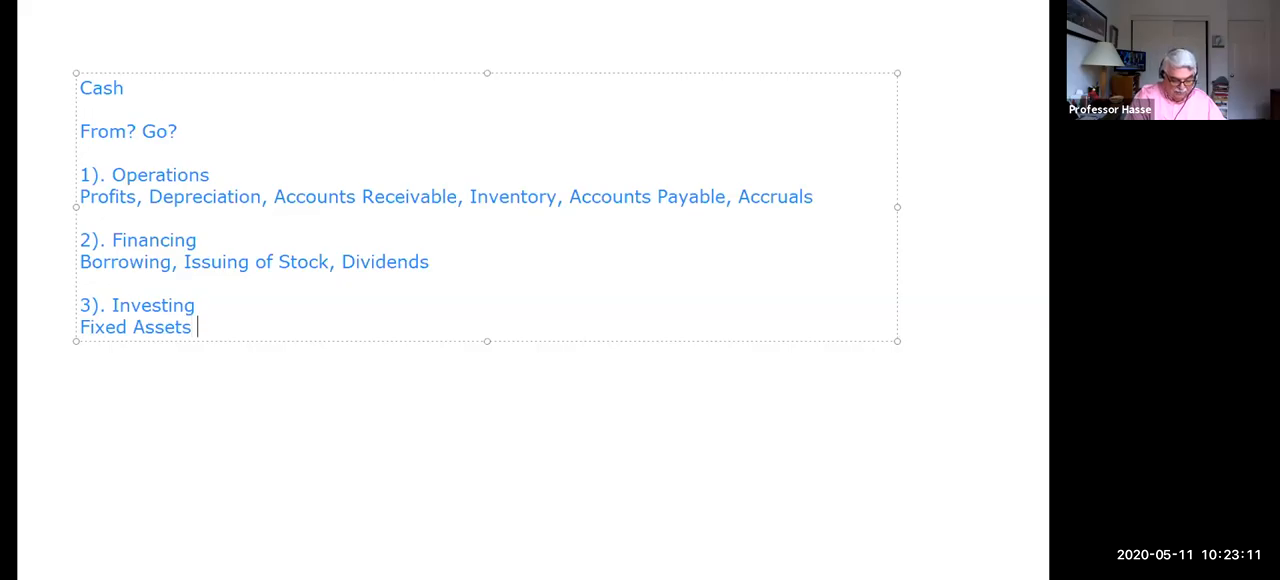
text((Equipment, Buildings, La)
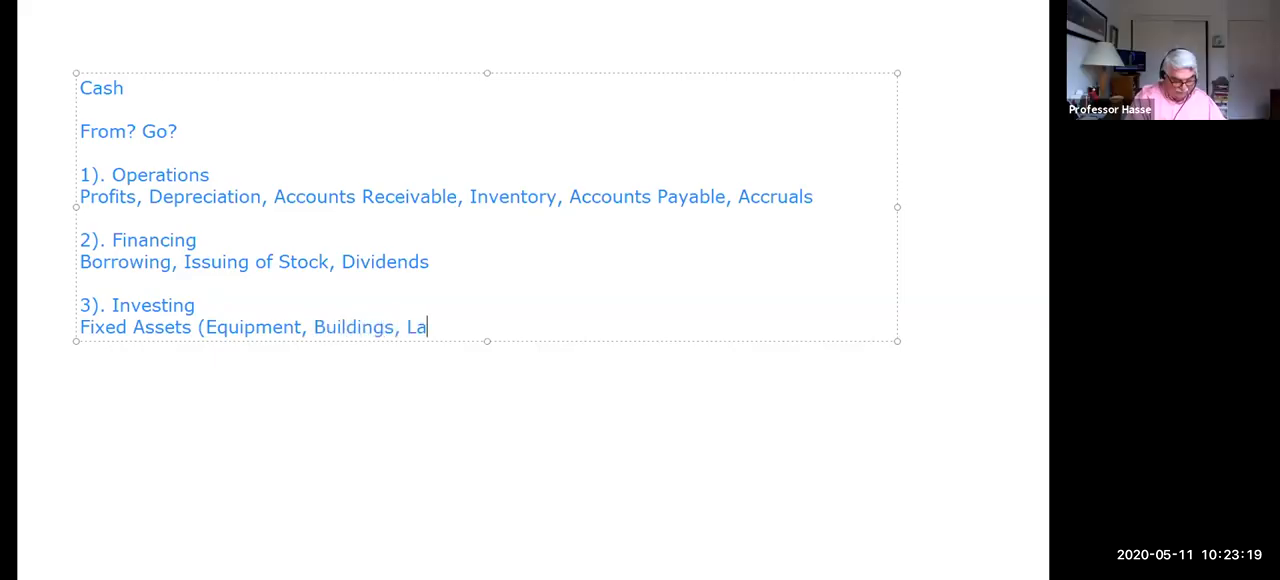
text(nd))
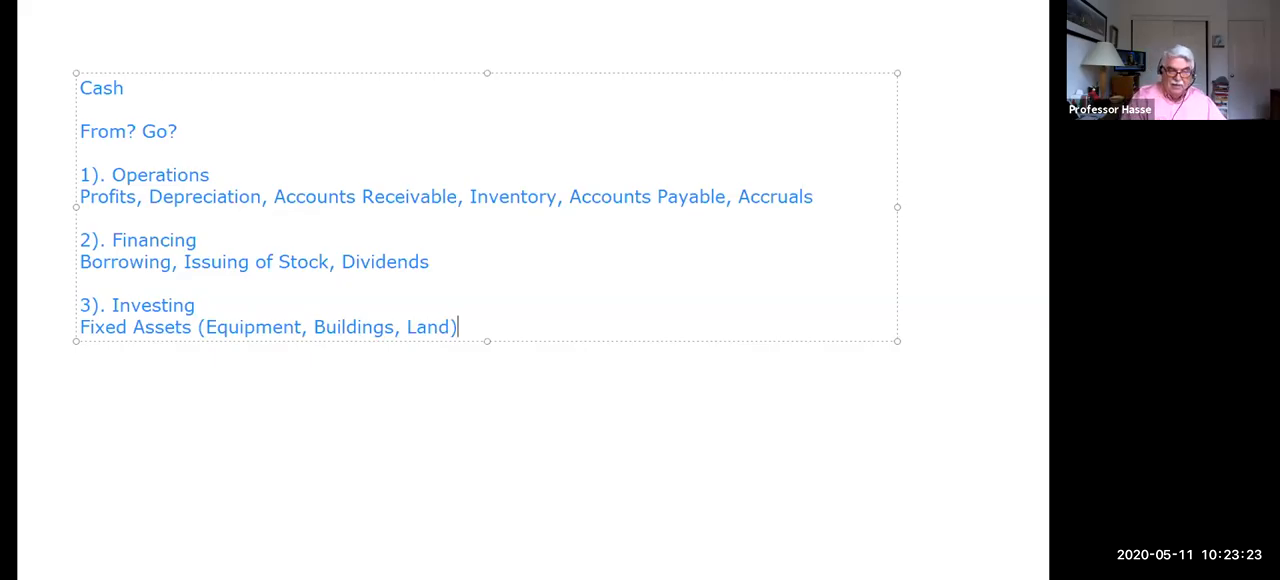
text(,)
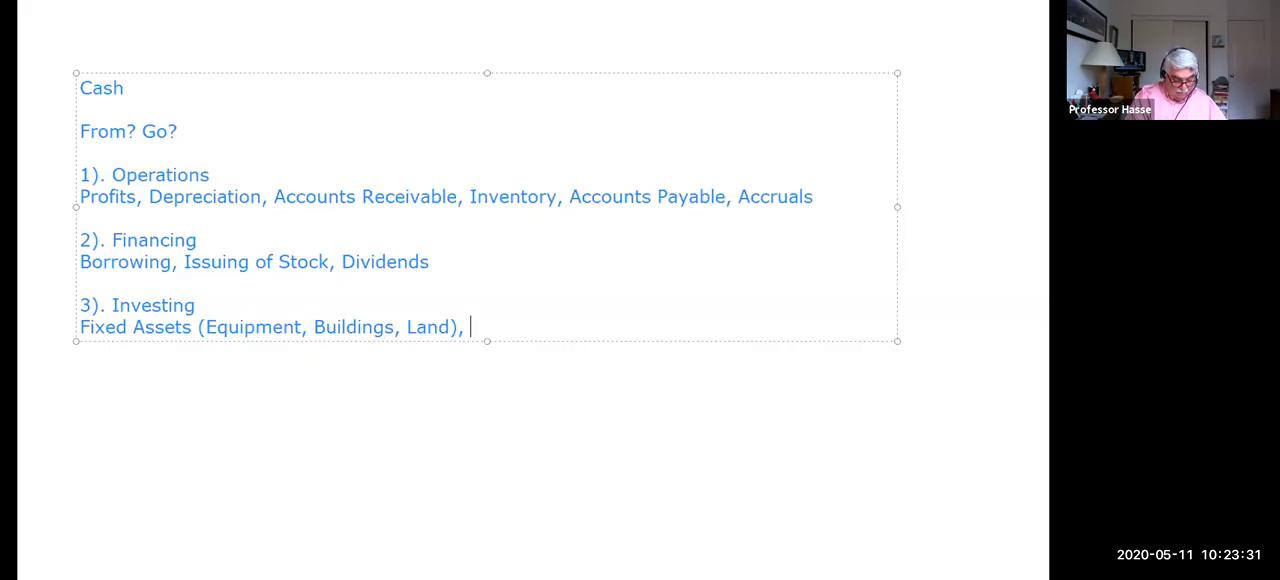
text(Investments)
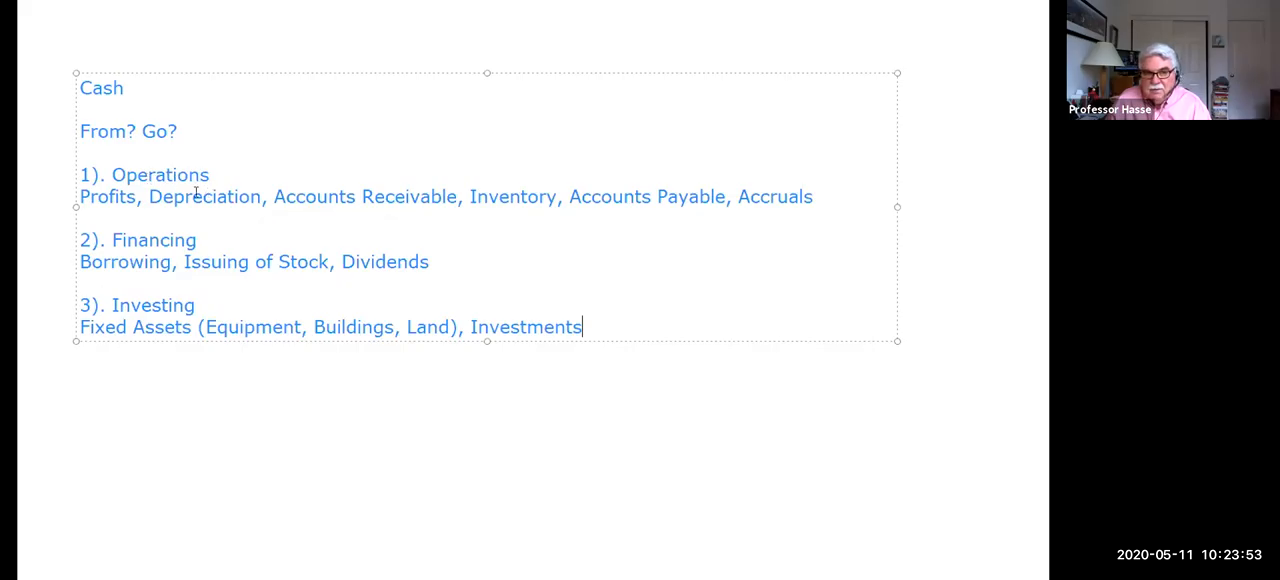
mouse_move(240, 262)
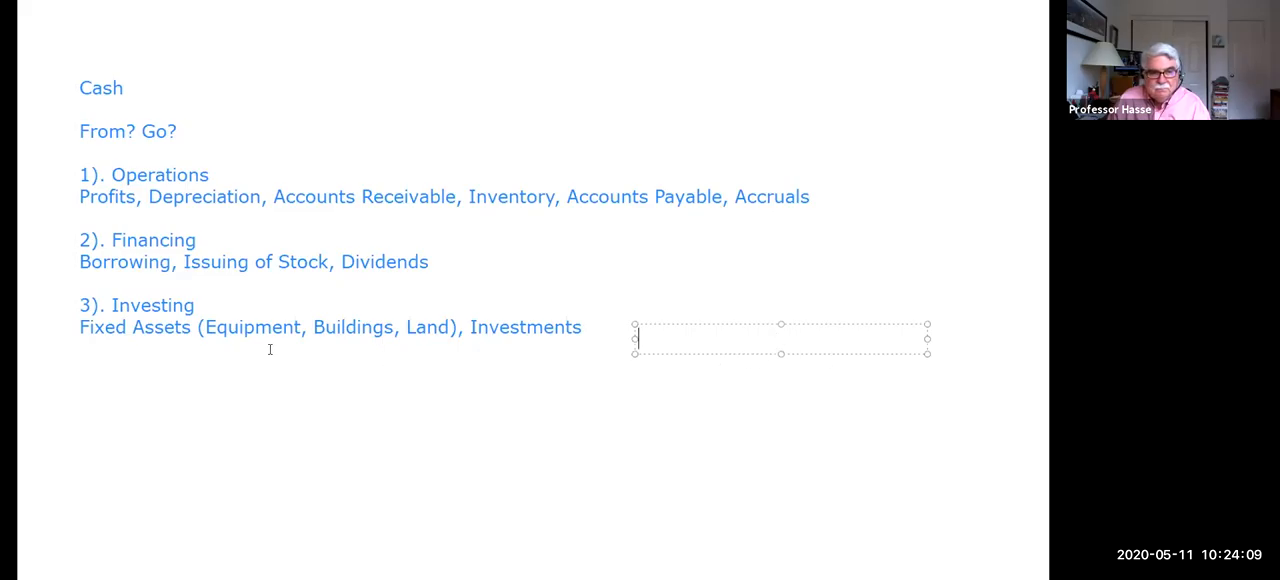
Step: Create a new text box below the Investing list, stretched to the left edge and made taller
drag(780, 338, 476, 386)
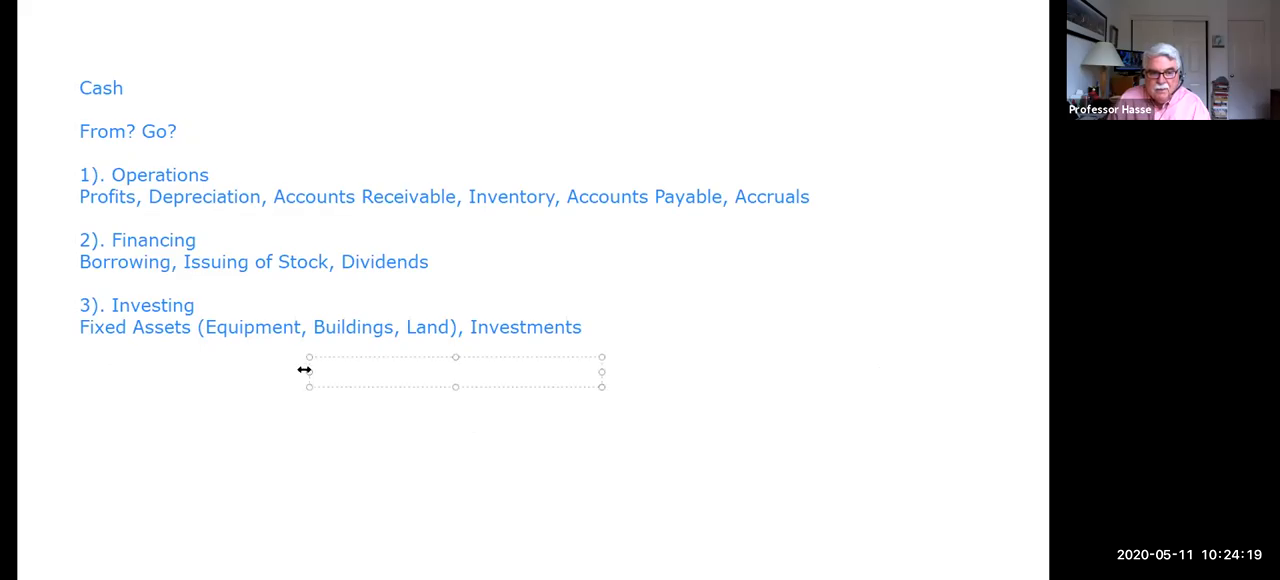
drag(308, 372, 72, 372)
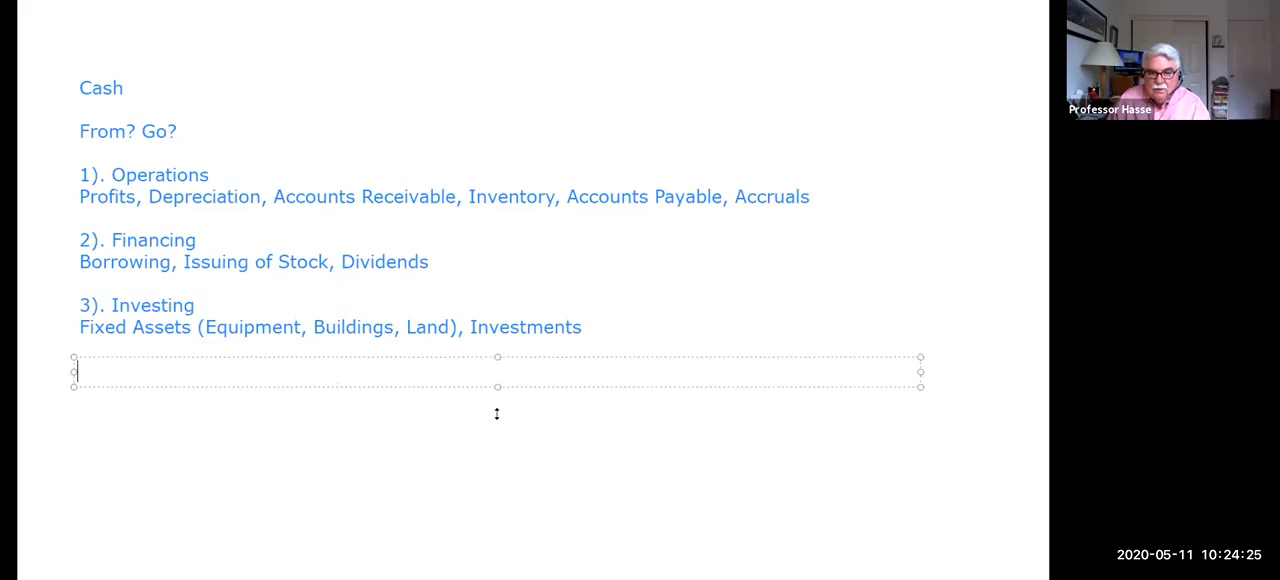
drag(496, 388, 496, 522)
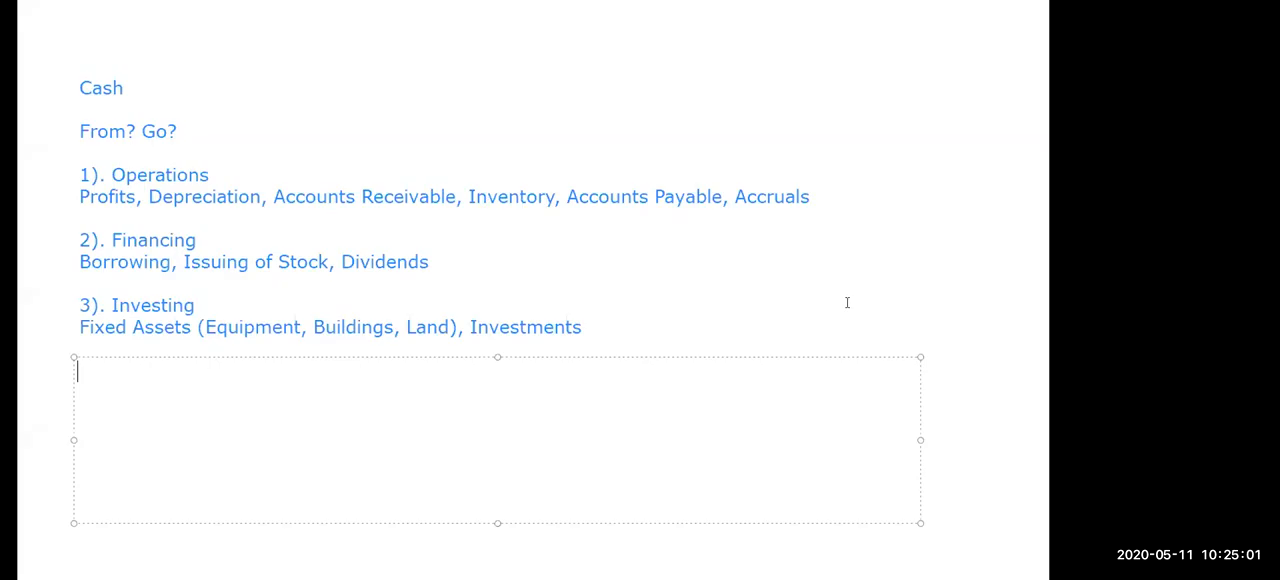
Step: Write the first example 'a. Issued Stock for Cash = Financing'
text(a.)
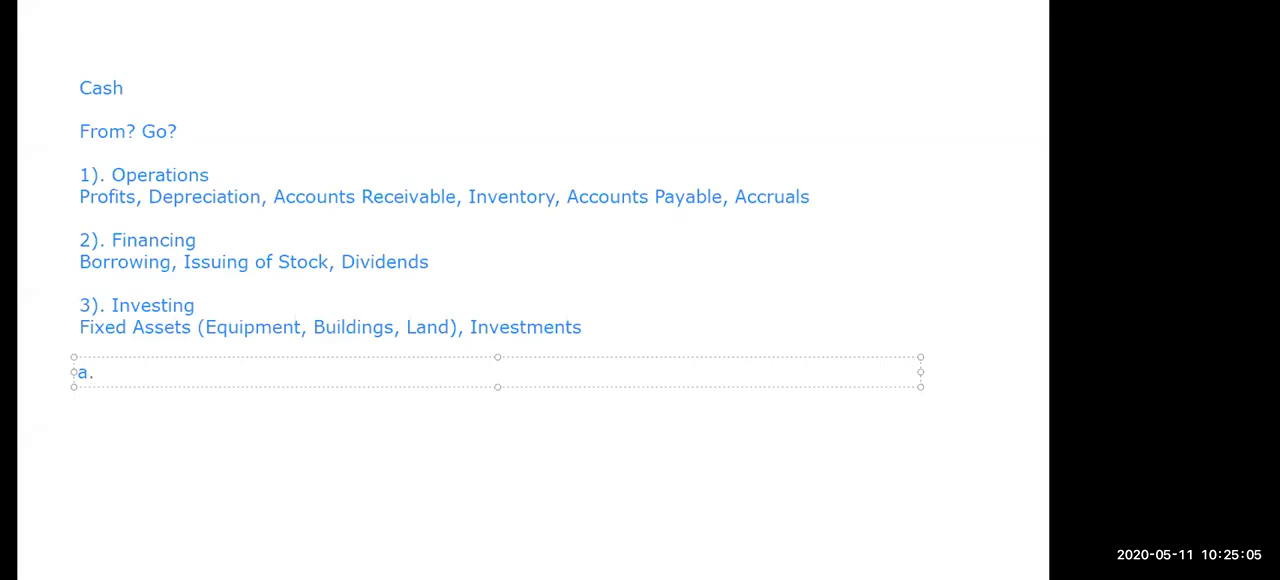
text(Issuedd)
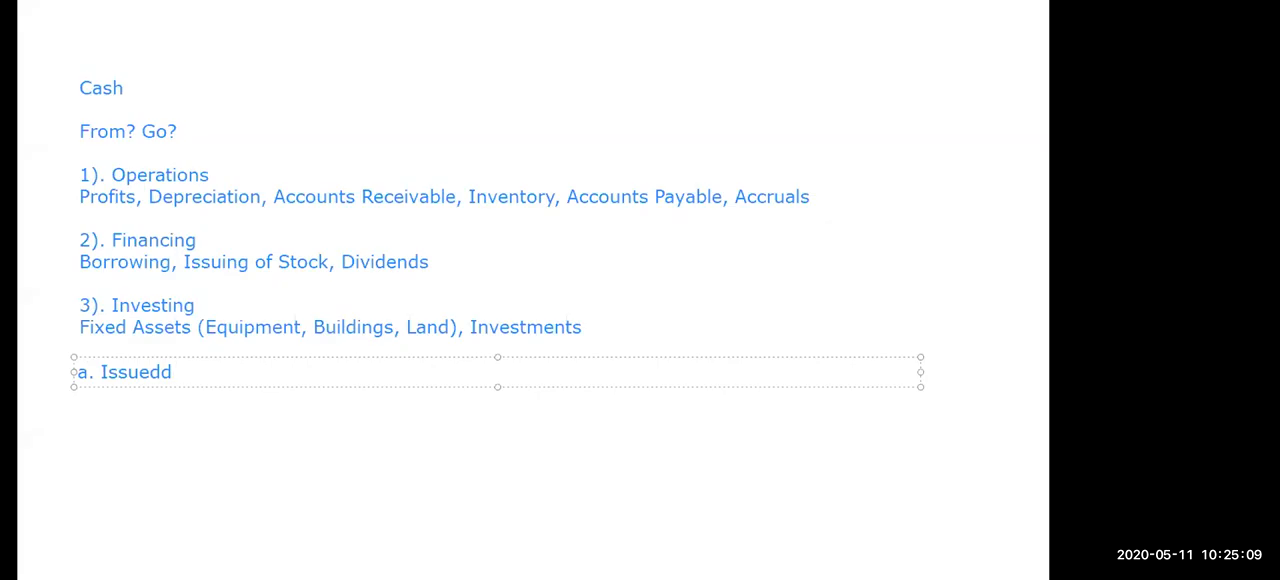
text(Stock)
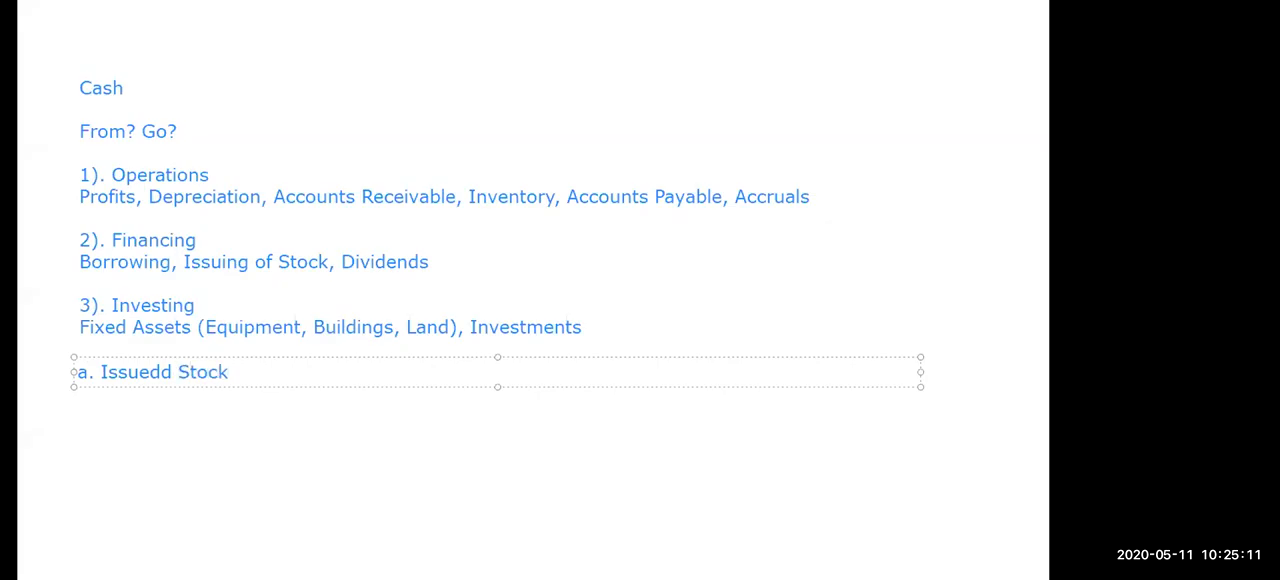
key(BackSpace)
text( for Cas)
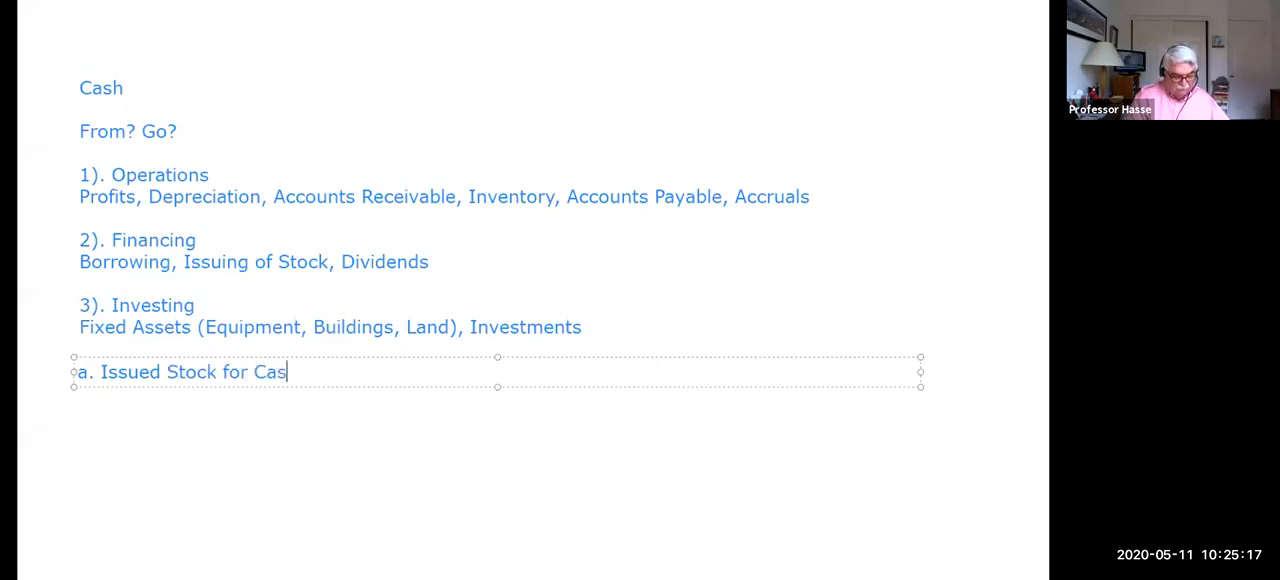
text(h =)
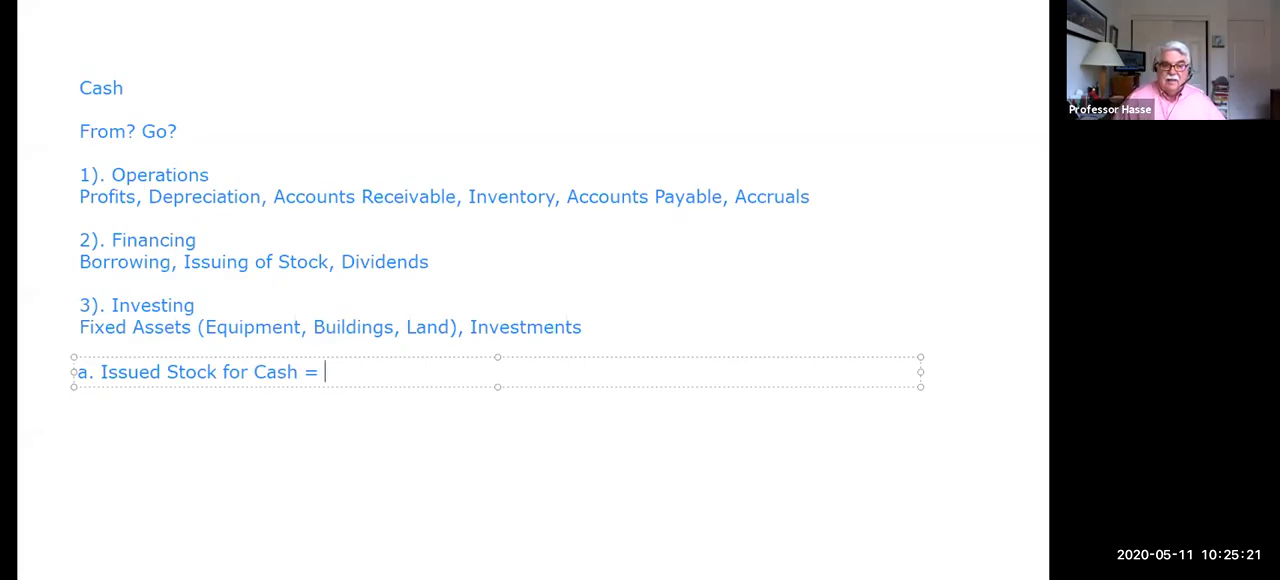
text(Finan)
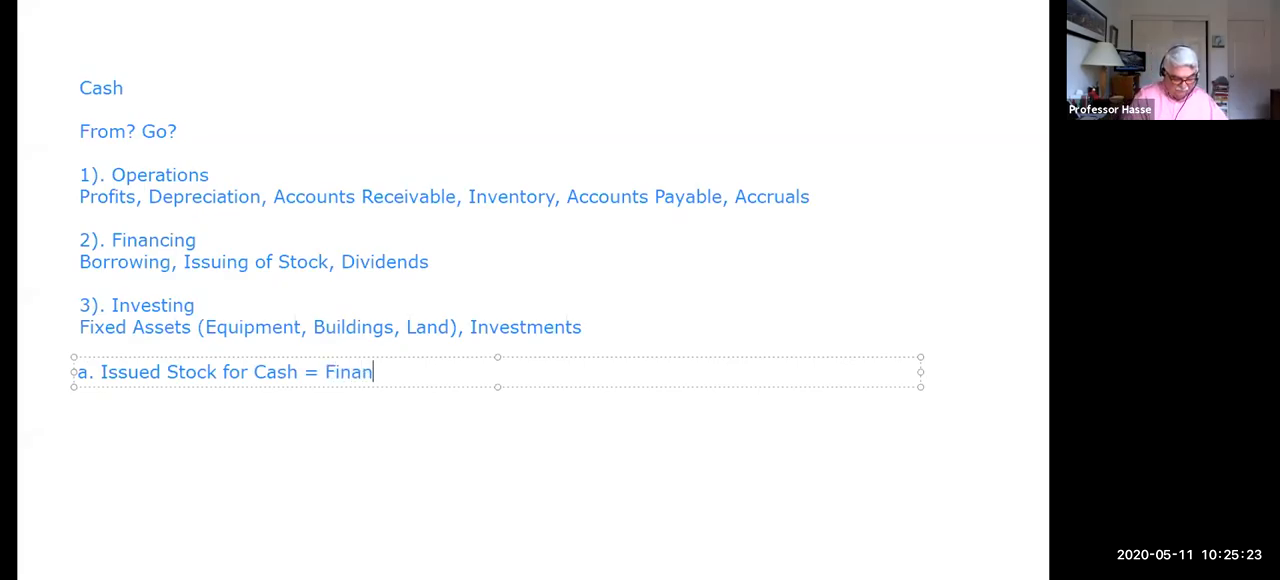
text(cing)
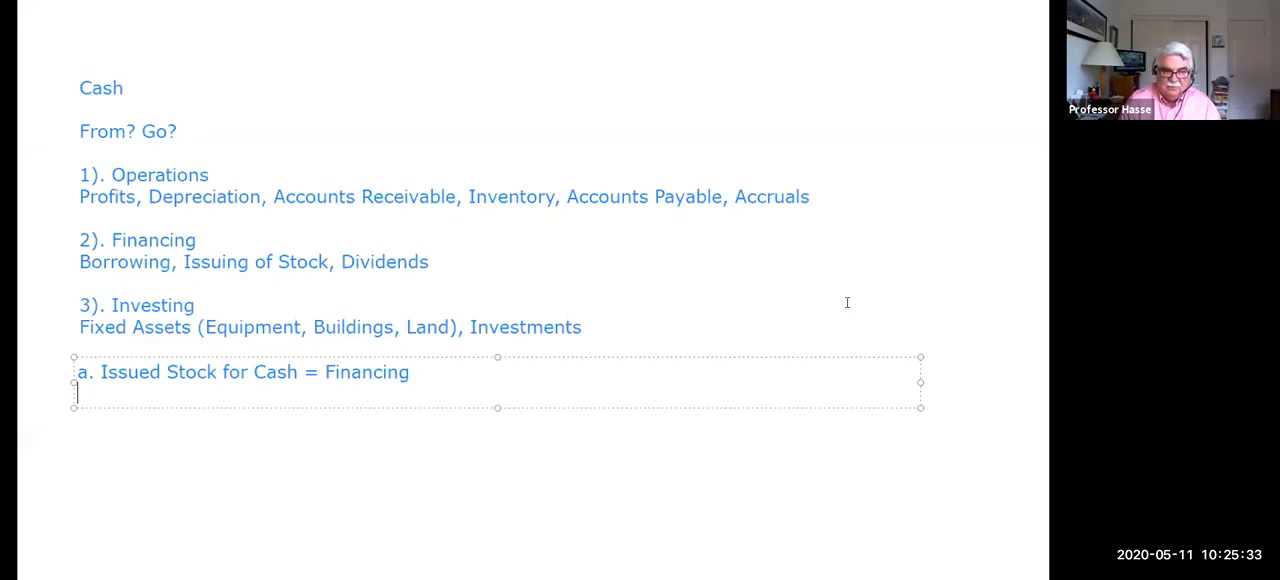
Step: Write 'b. Bought Machine and borrowed money.' and begin item 'c.'
text(b)
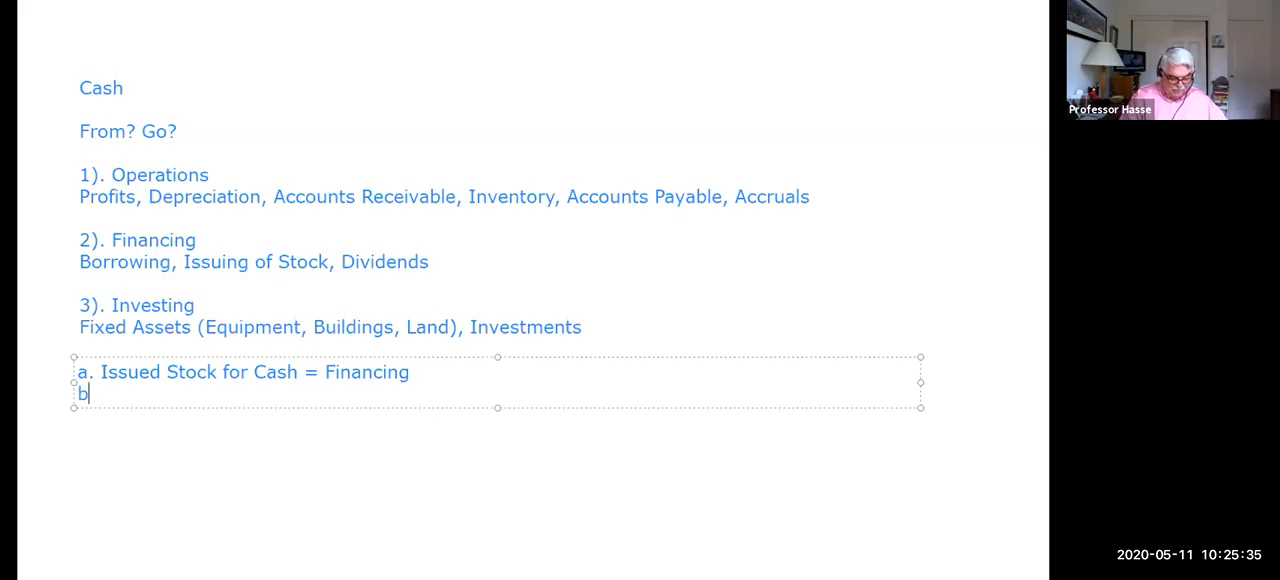
text(>)
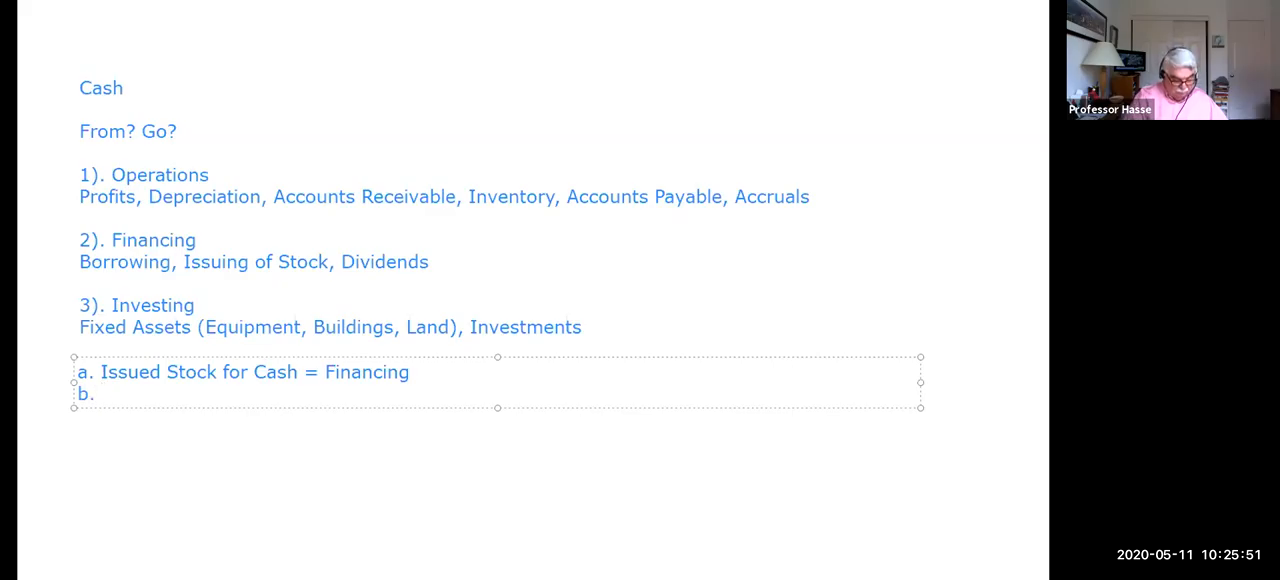
text(Bought)
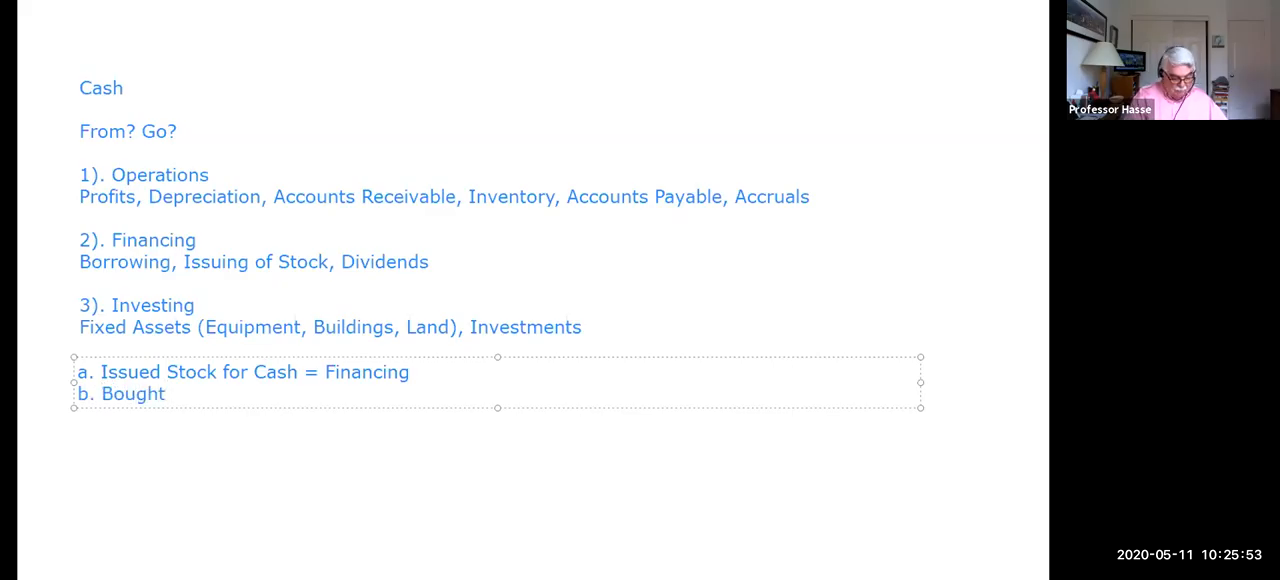
text(Maching and)
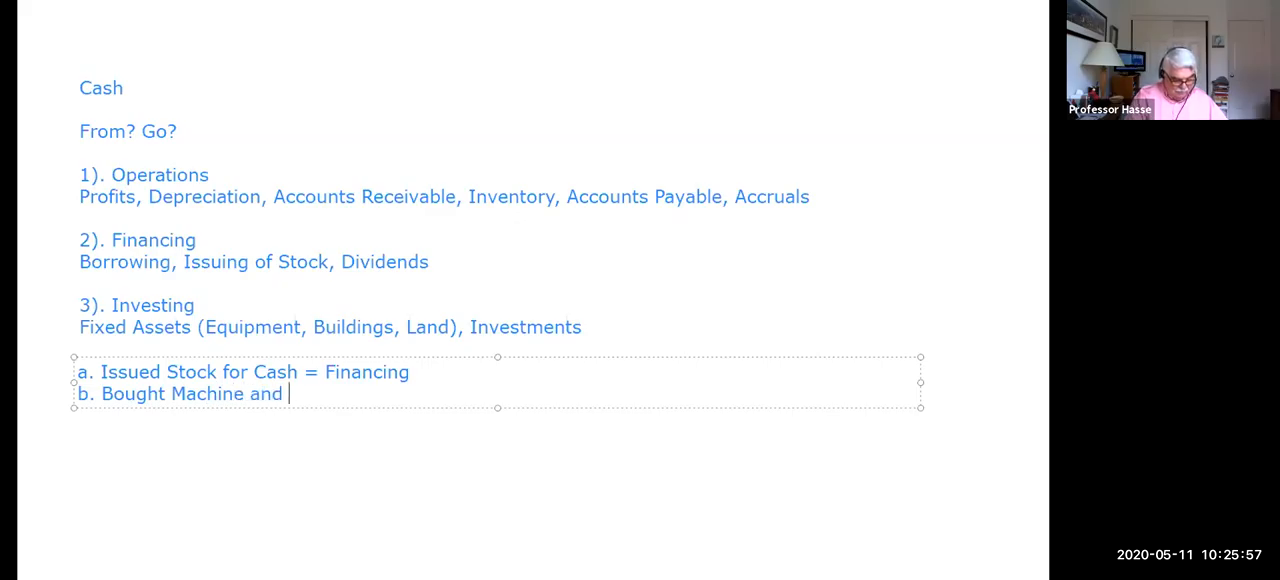
text(borrowed)
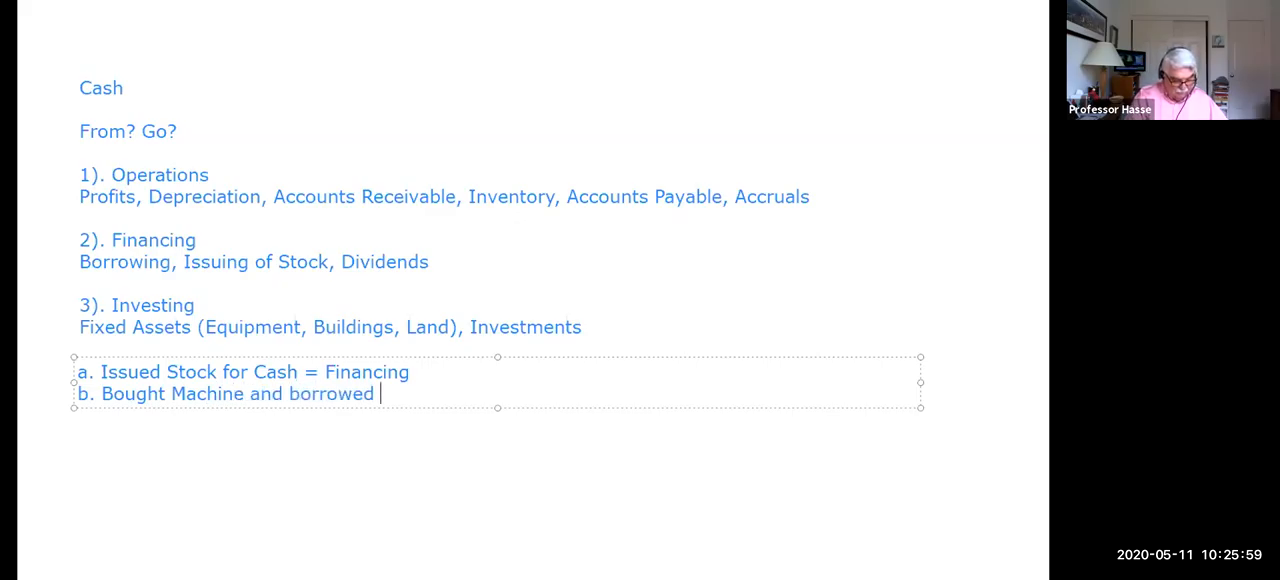
text(money)
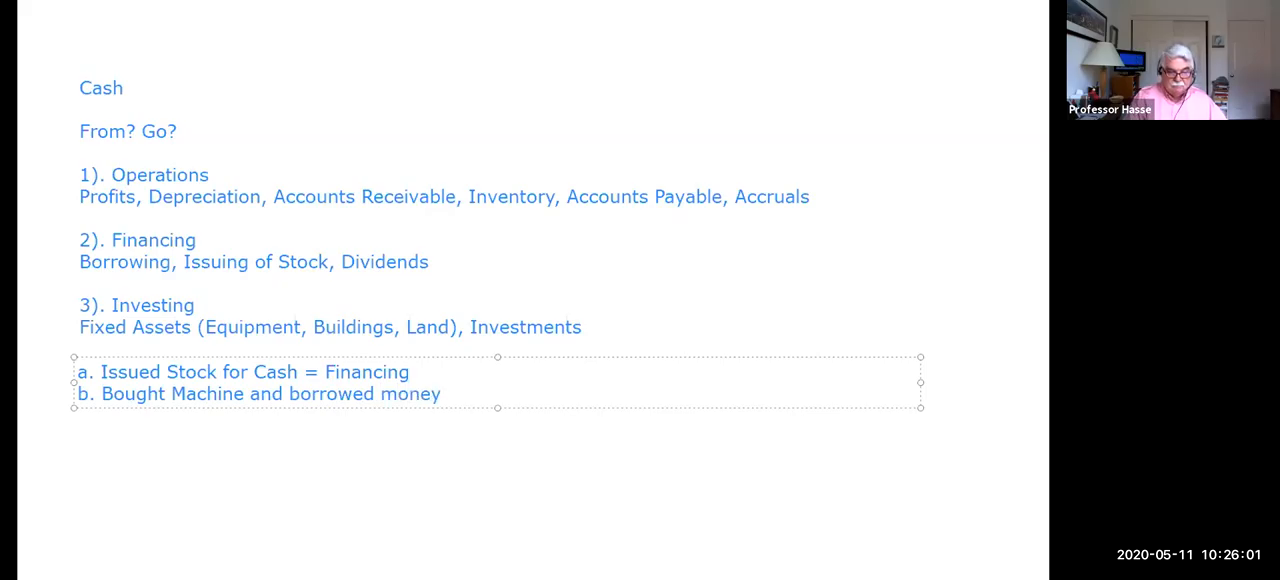
text(.)
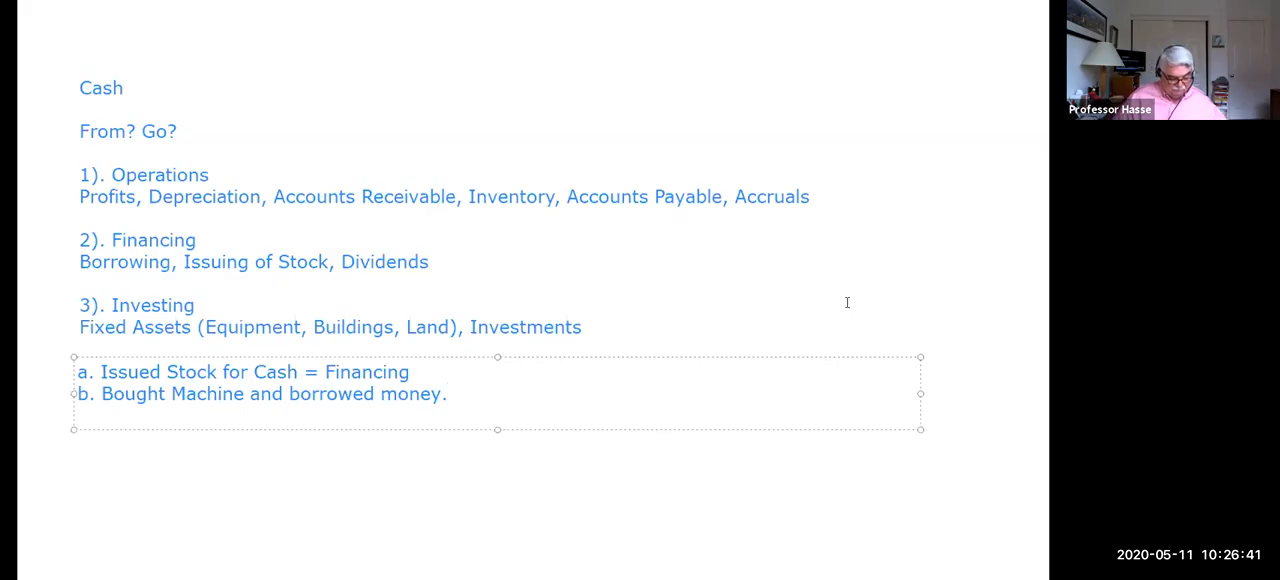
text(c.)
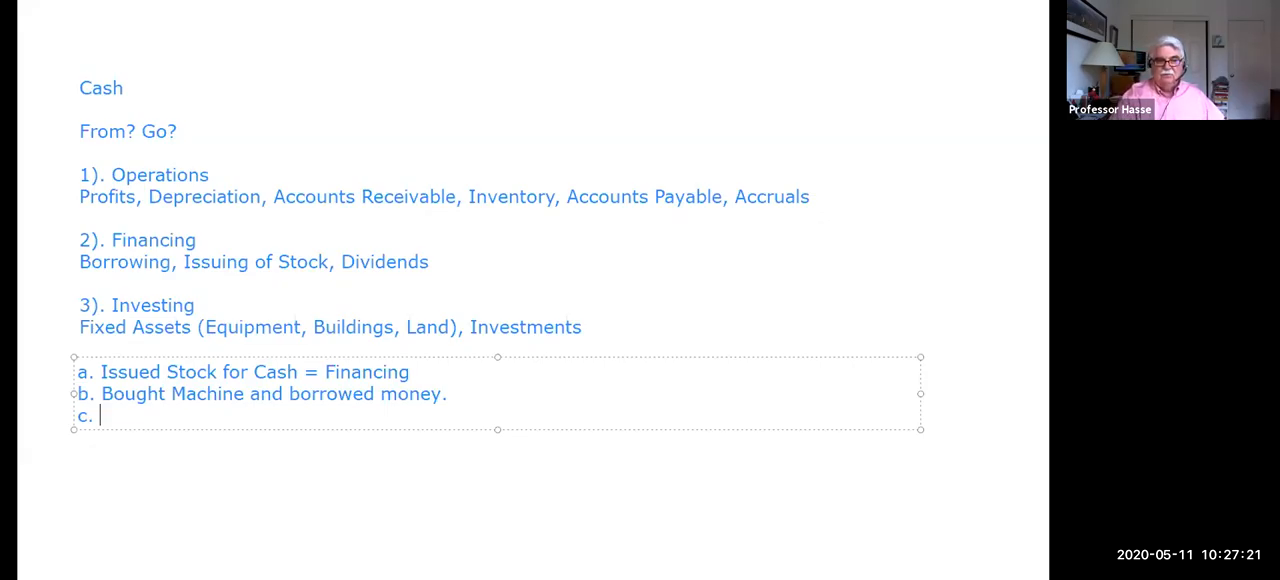
Step: Complete item c as 'Non Cash event' and place the cursor at the list's end
text(Non Ca)
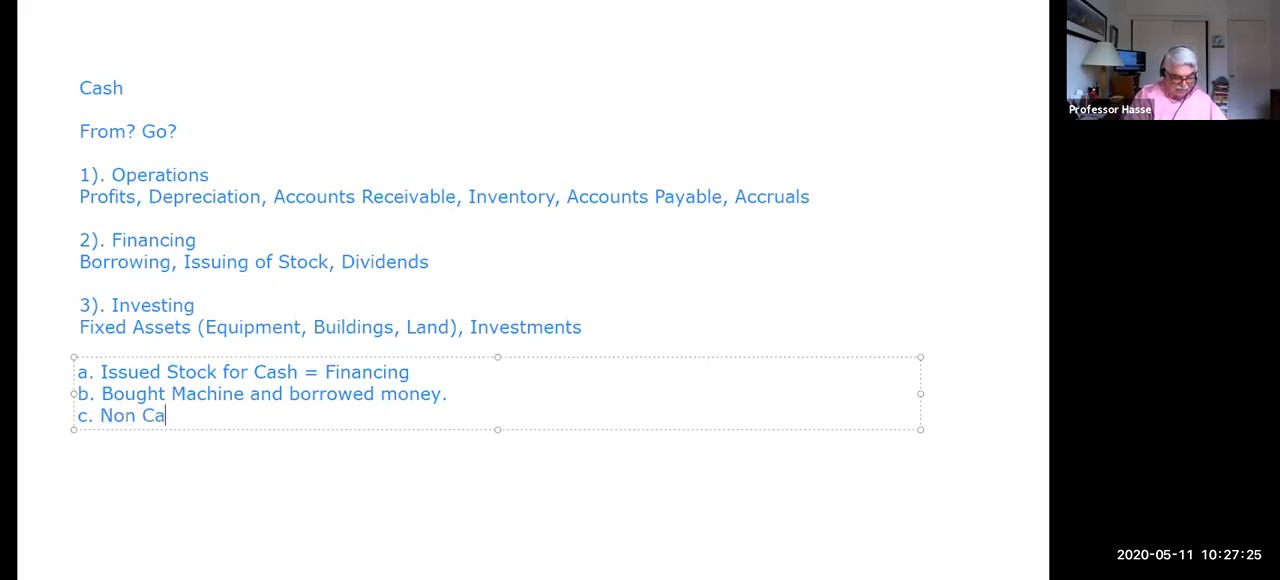
text(sh event)
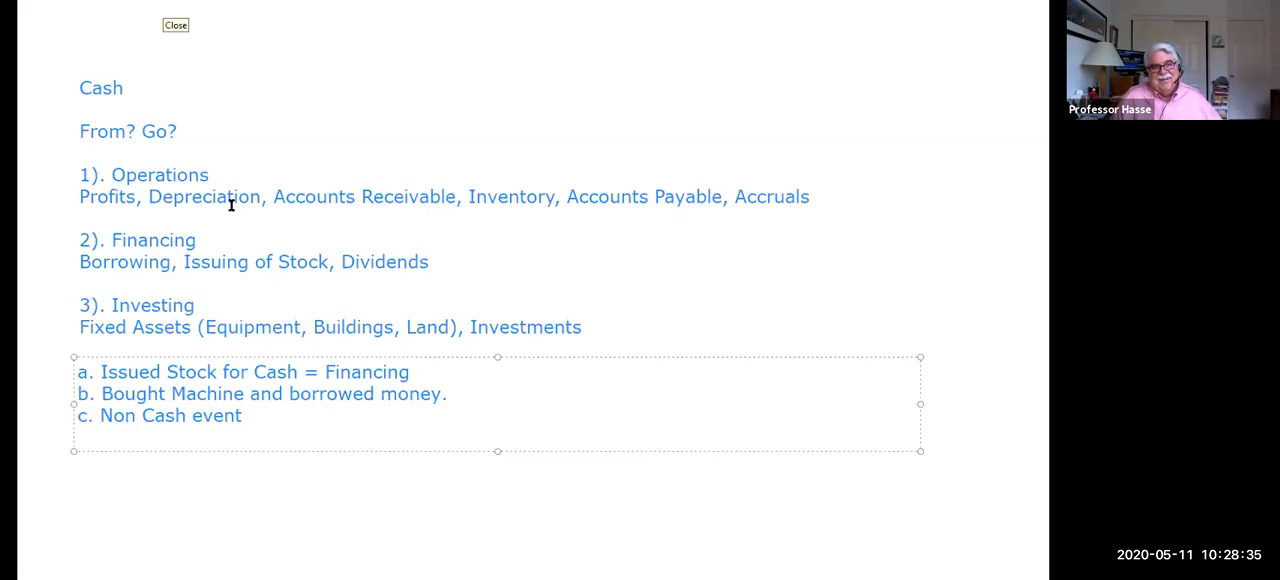
click(176, 24)
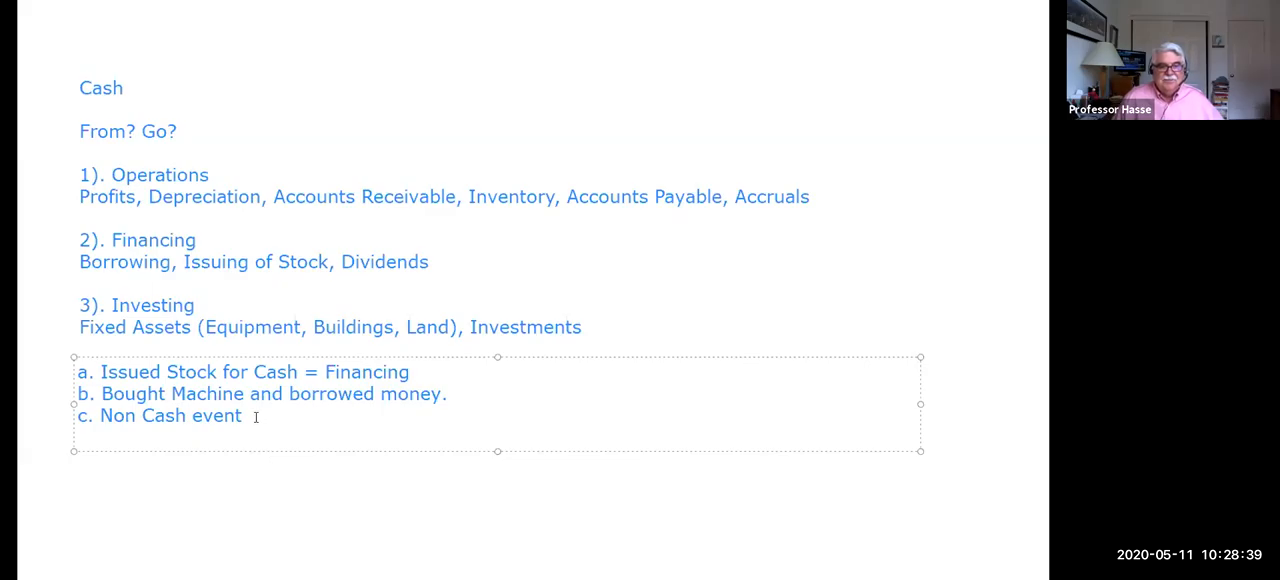
Step: Add the line "d. Cash Dividend = Financing" to the whiteboard list
text(d)
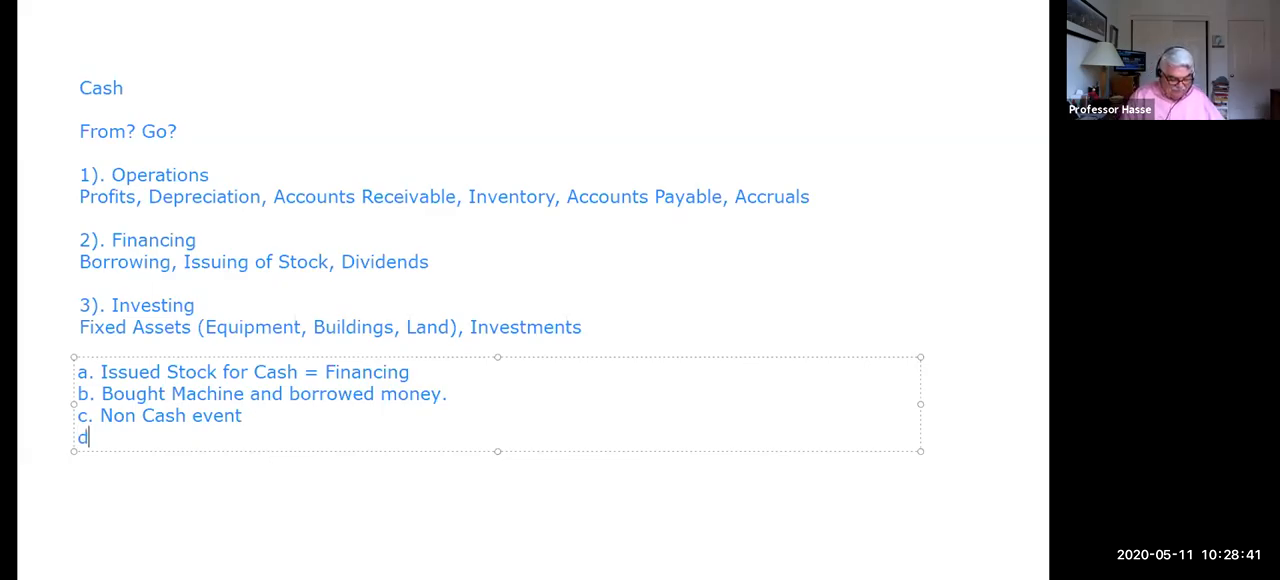
text(.)
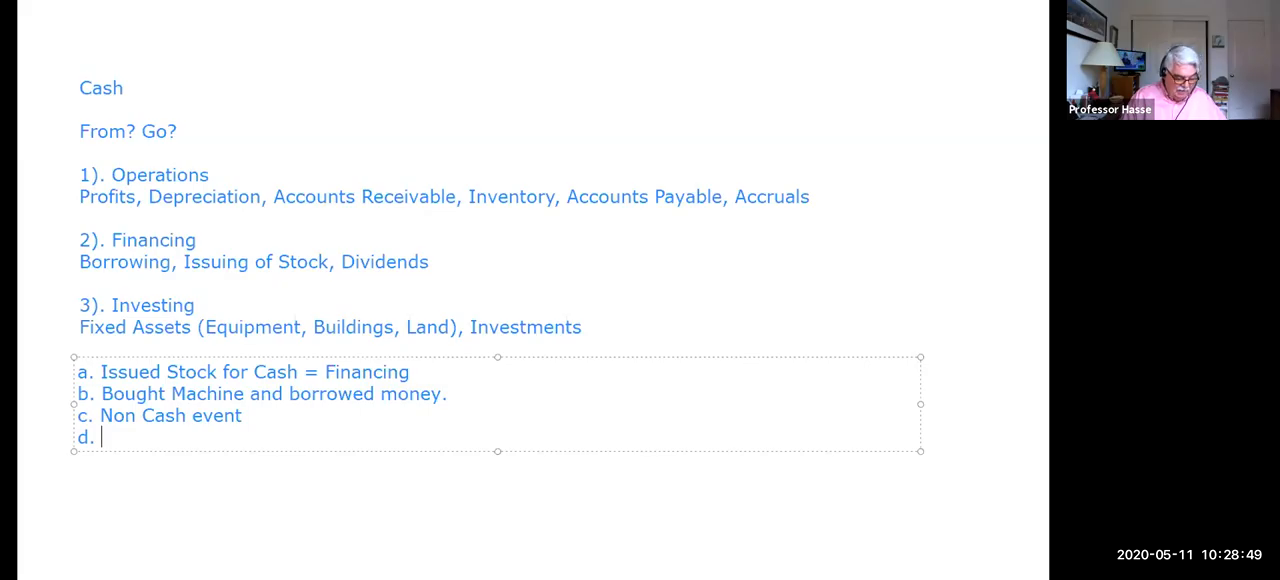
text(Cash Divide)
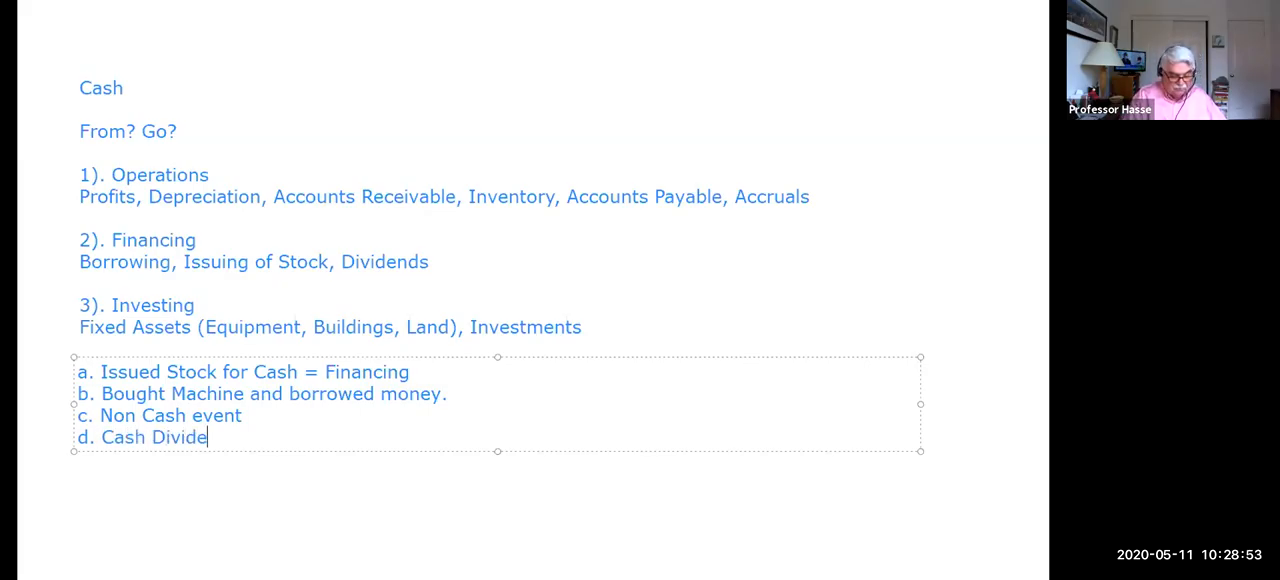
text(nd)
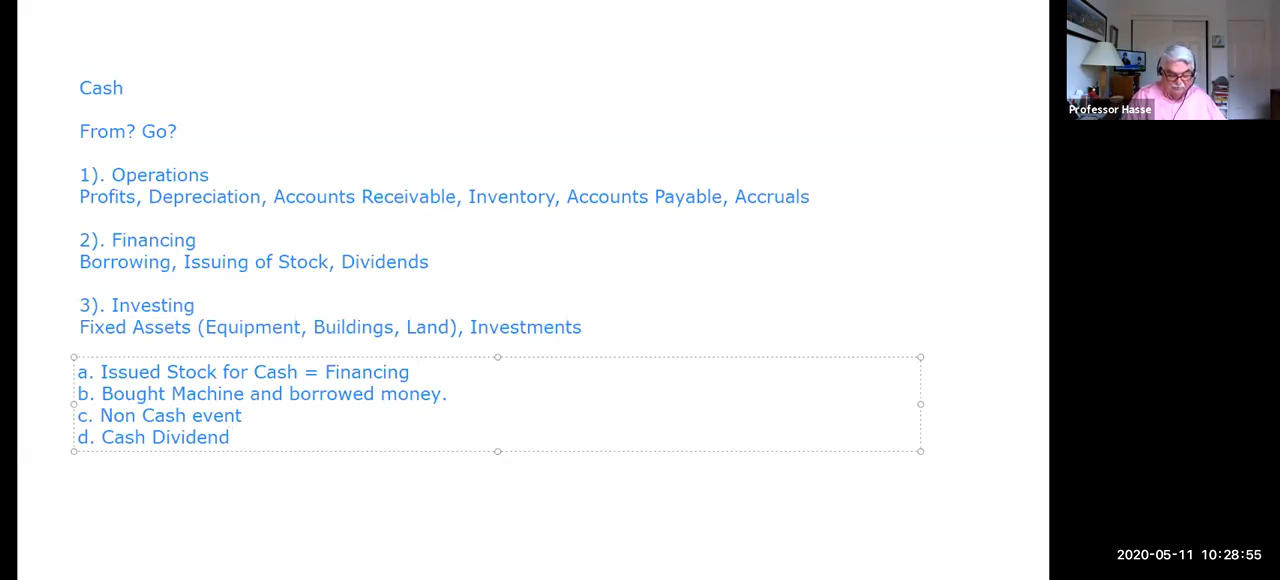
text(= Fi)
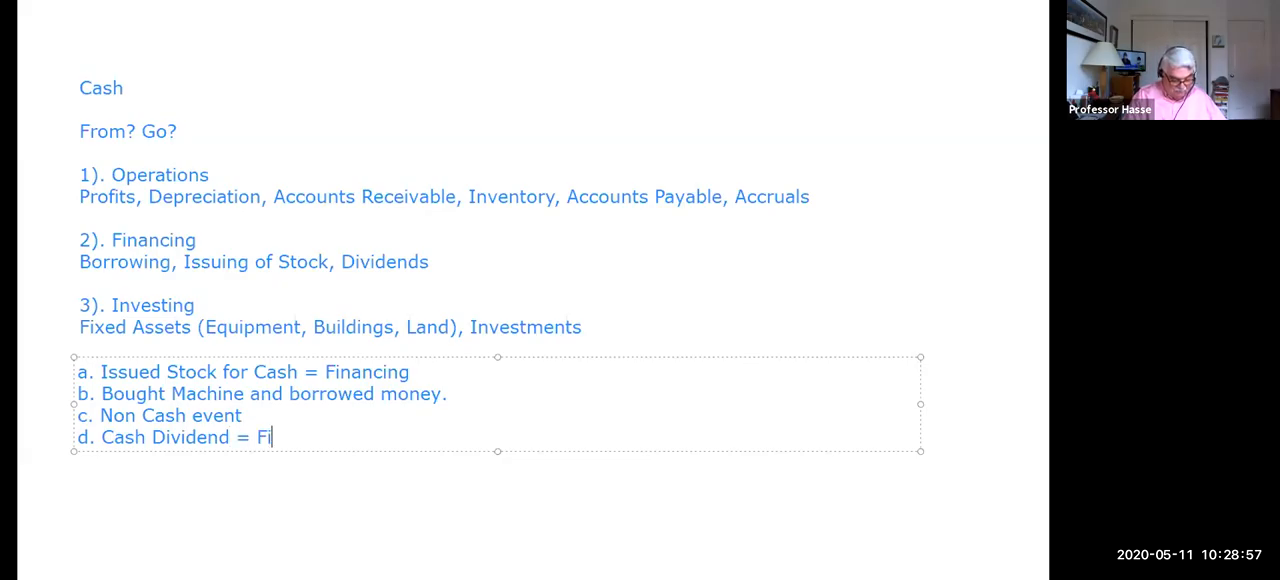
text(nancing)
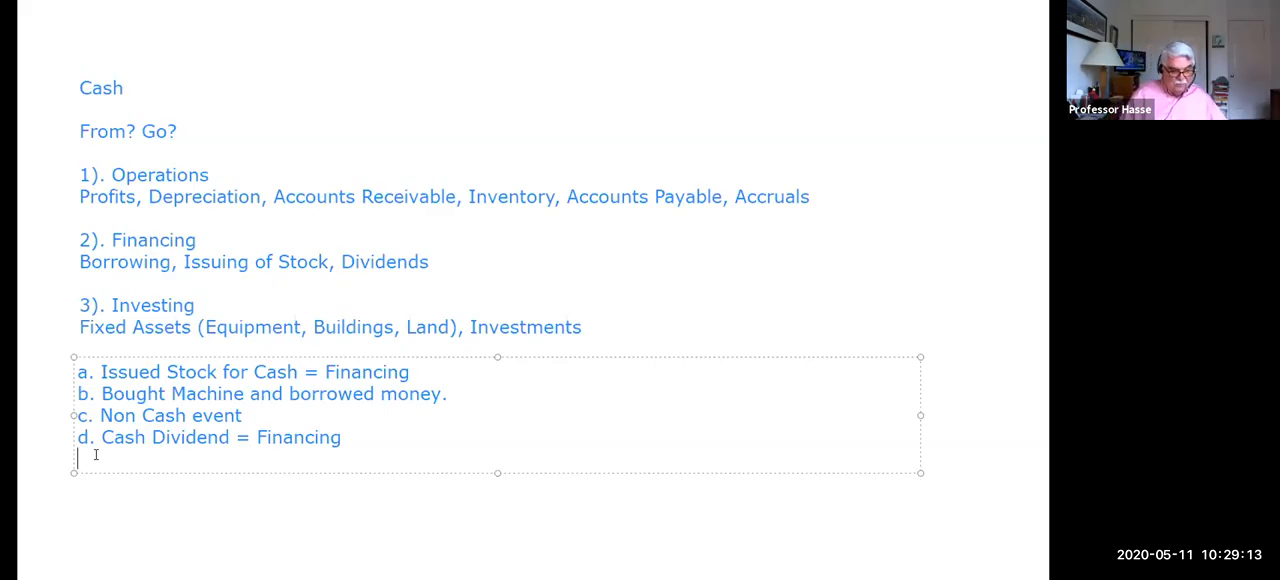
Step: Add "e. Investment" to the list and start the "f." line beneath it
text(e.)
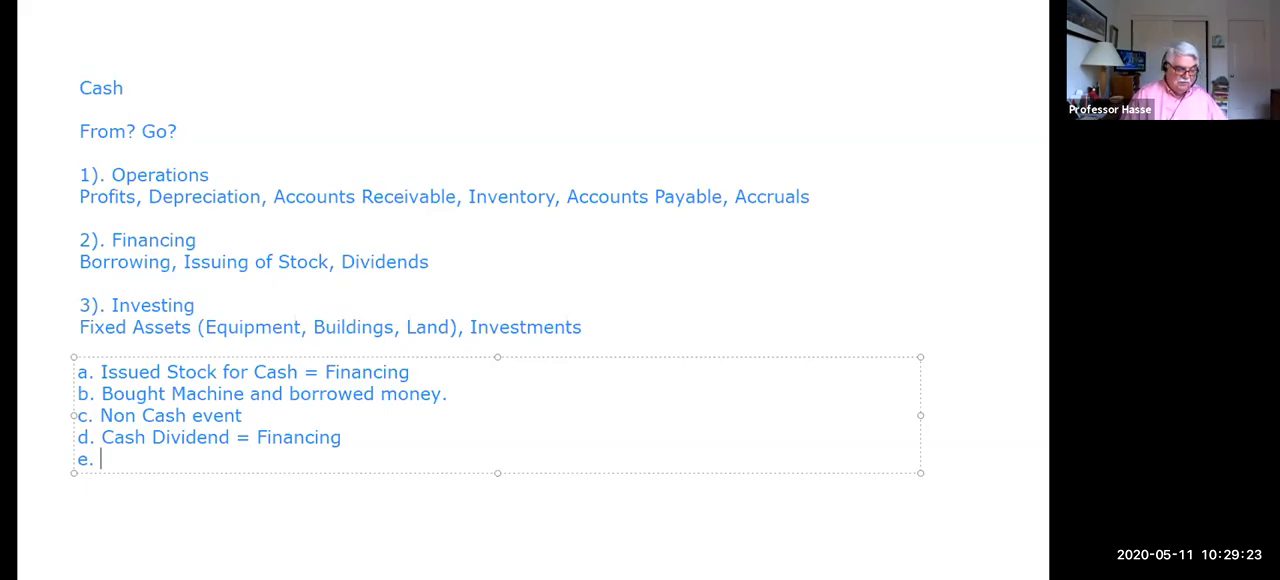
text(Invest)
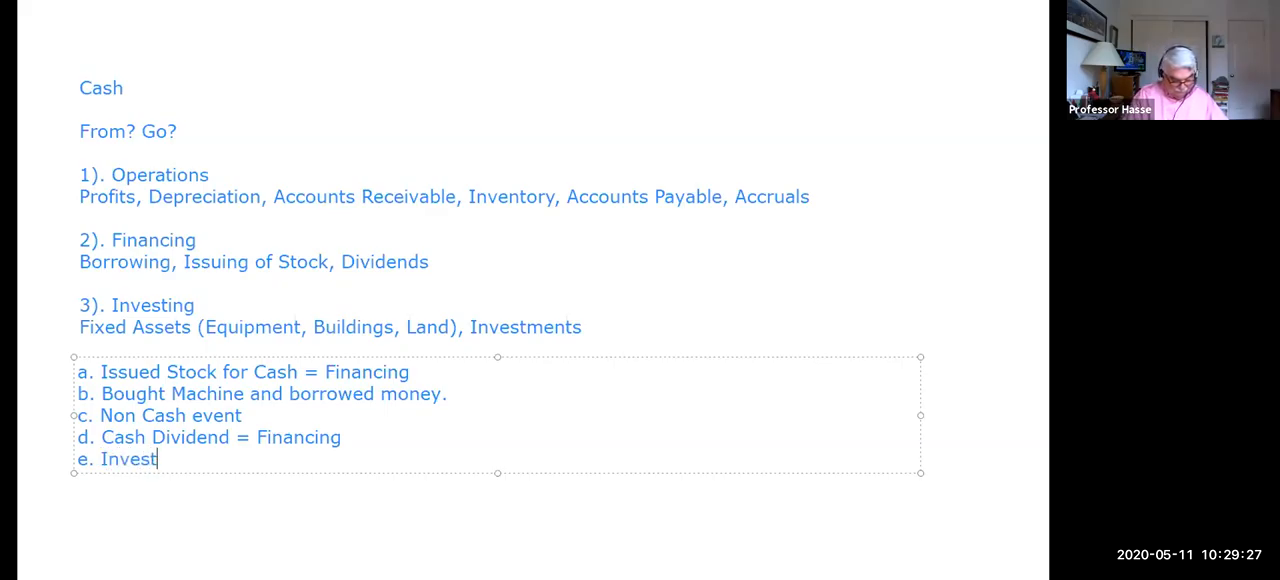
text(ment)
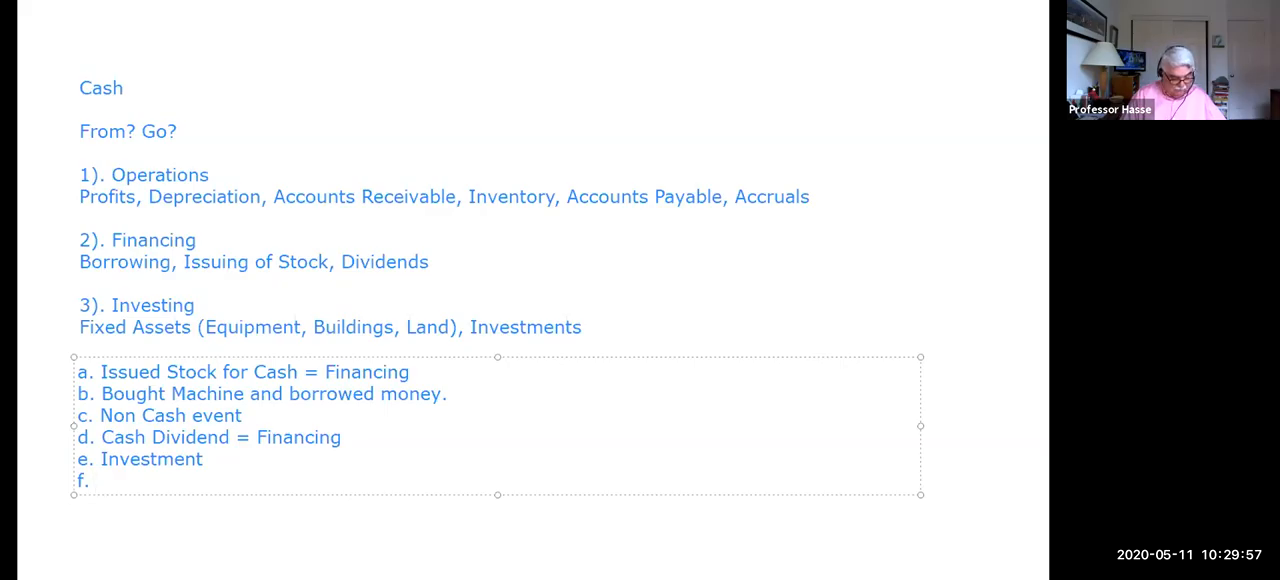
Step: Complete item f as "Sales = Operations" and start the "g." line
text(Sales)
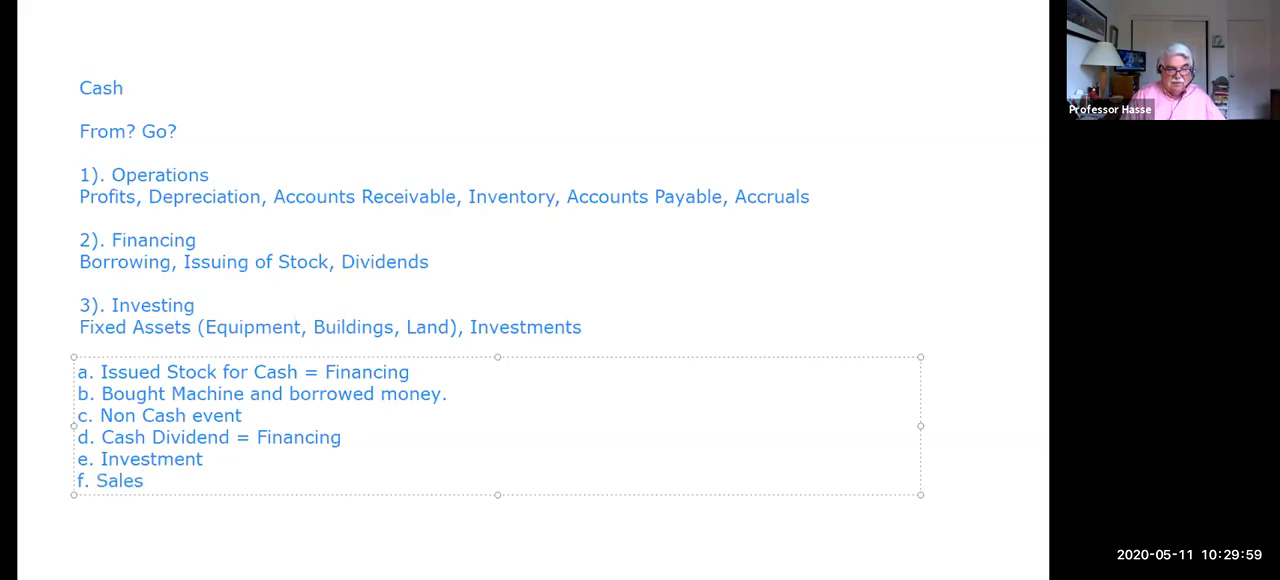
text(= O)
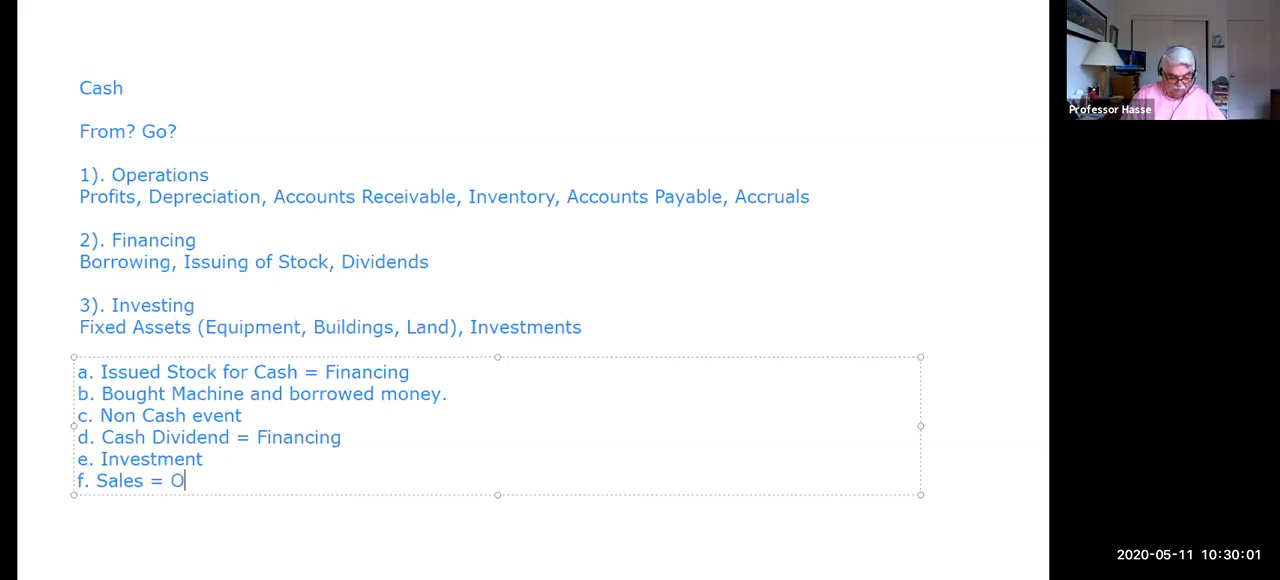
text(perations)
text(g.)
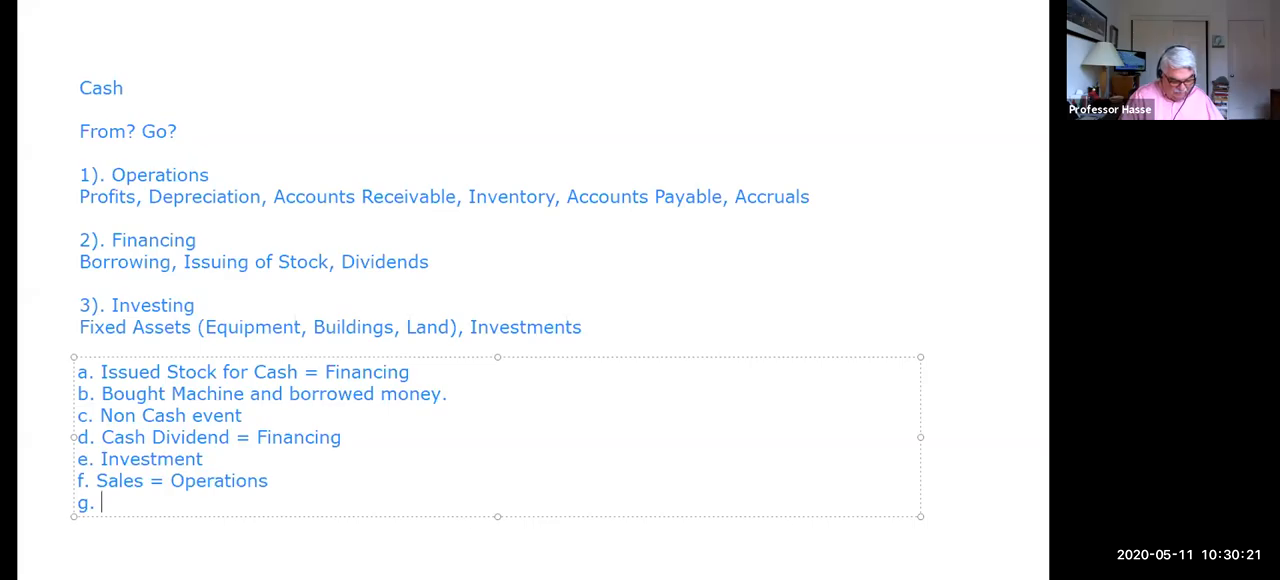
Step: Complete item g as "Paid $18,000 supplies = Operations"
text(Paid $18)
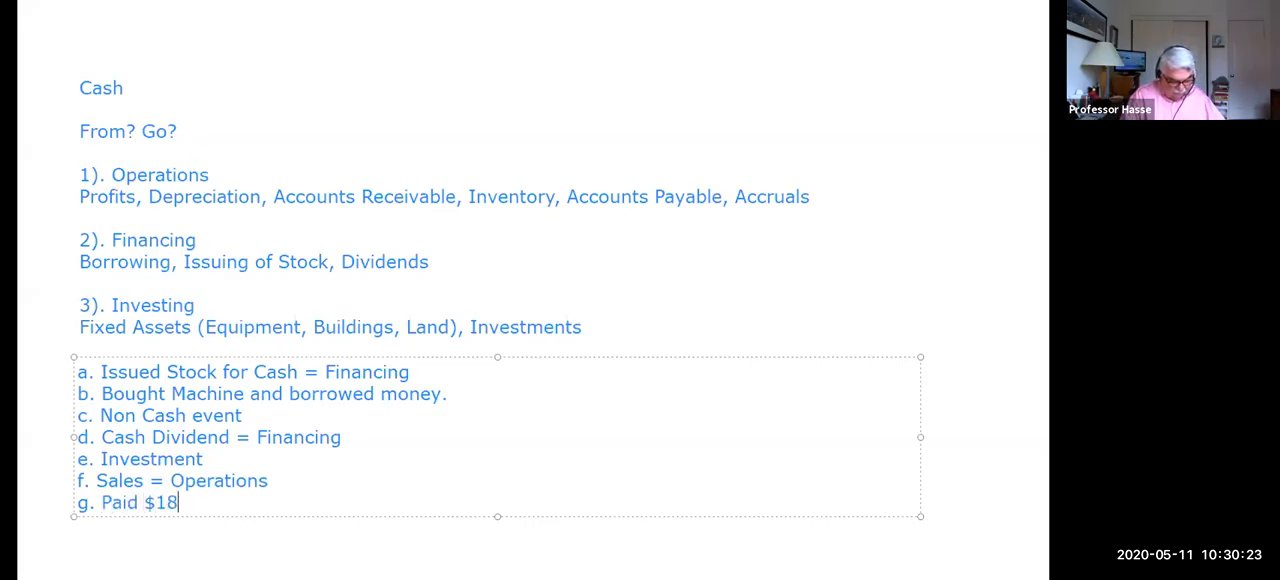
text(,000 supp)
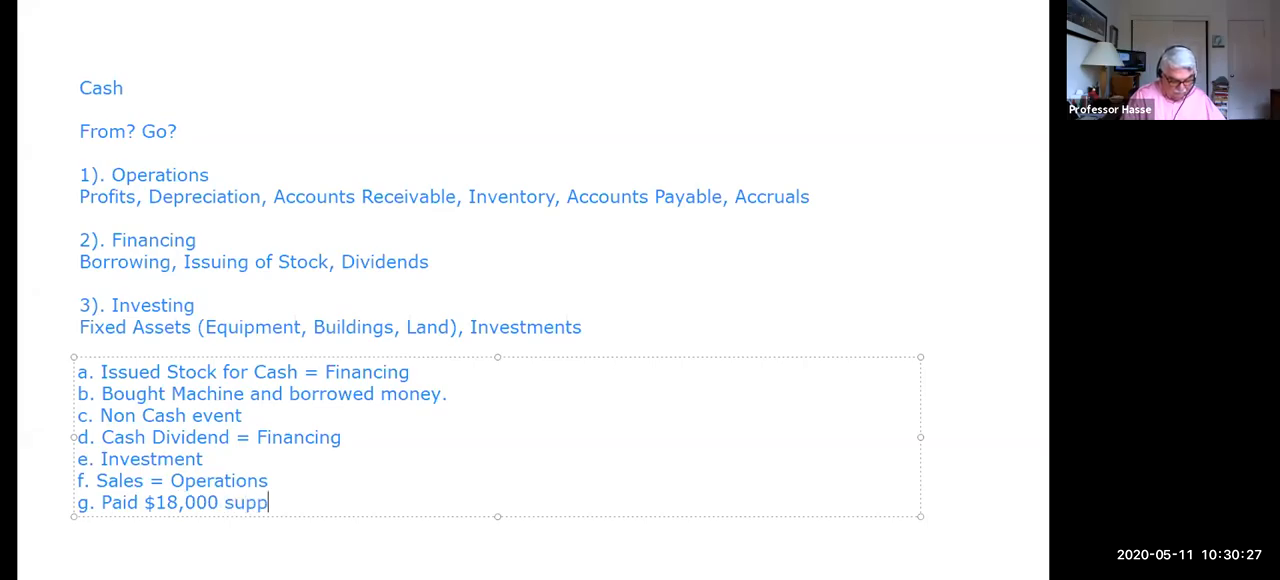
text(lies =)
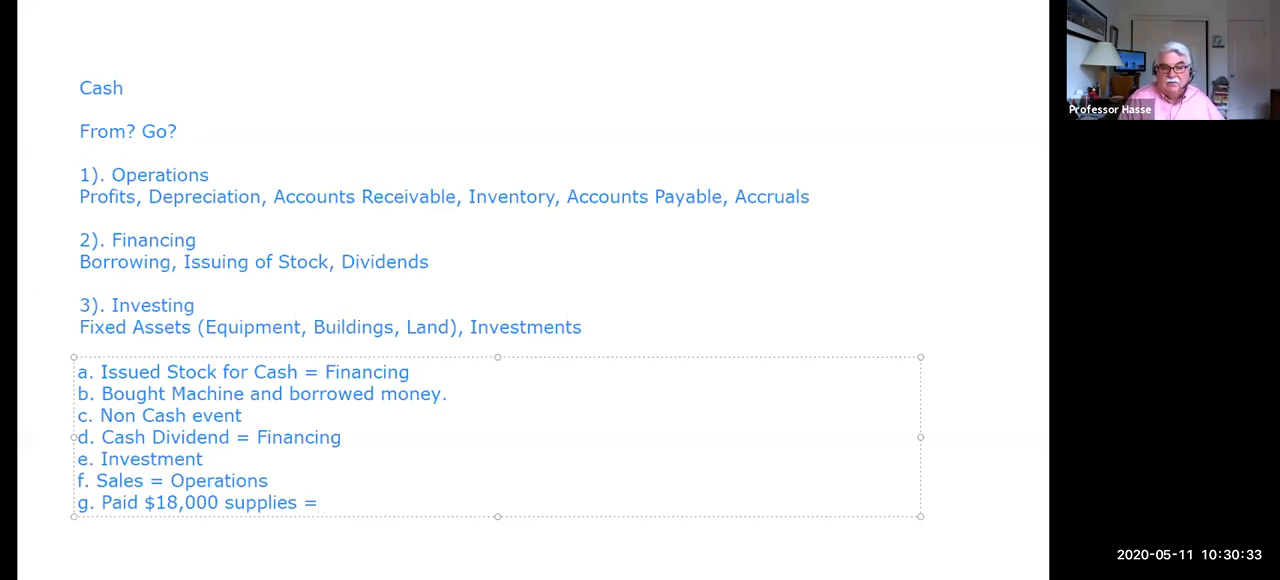
text(Opera)
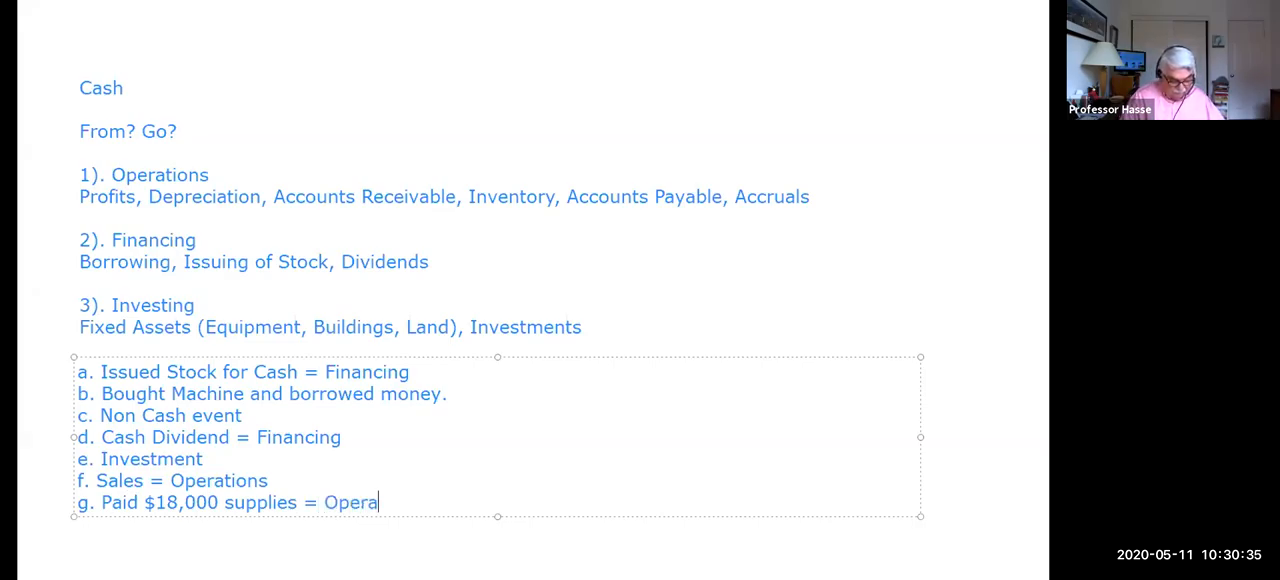
text(tions)
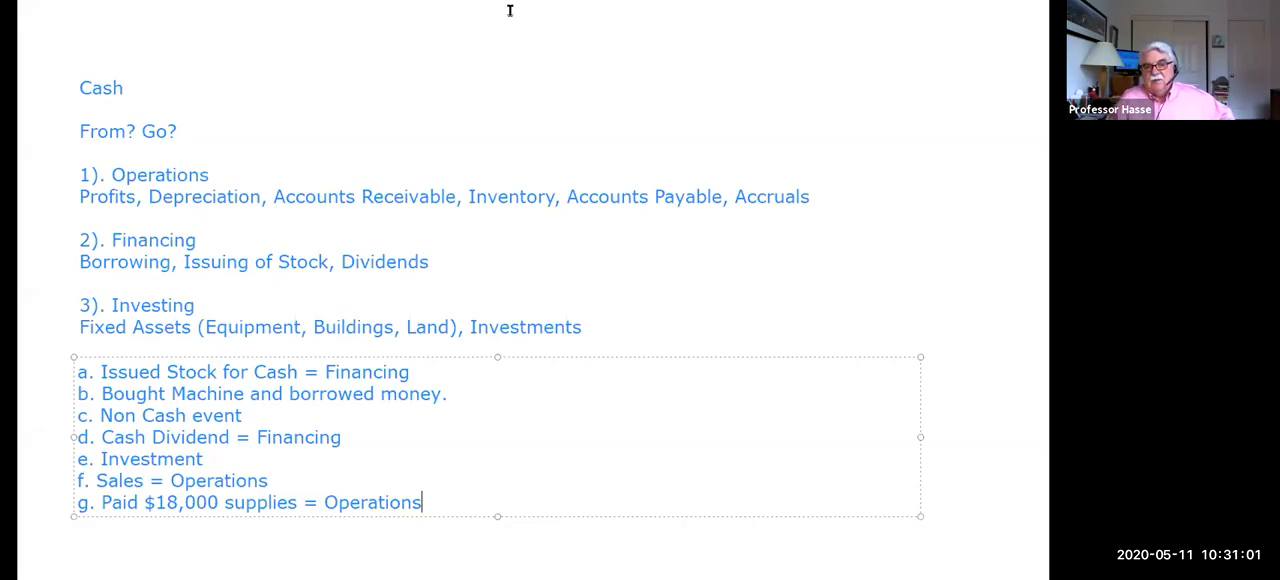
click(680, 124)
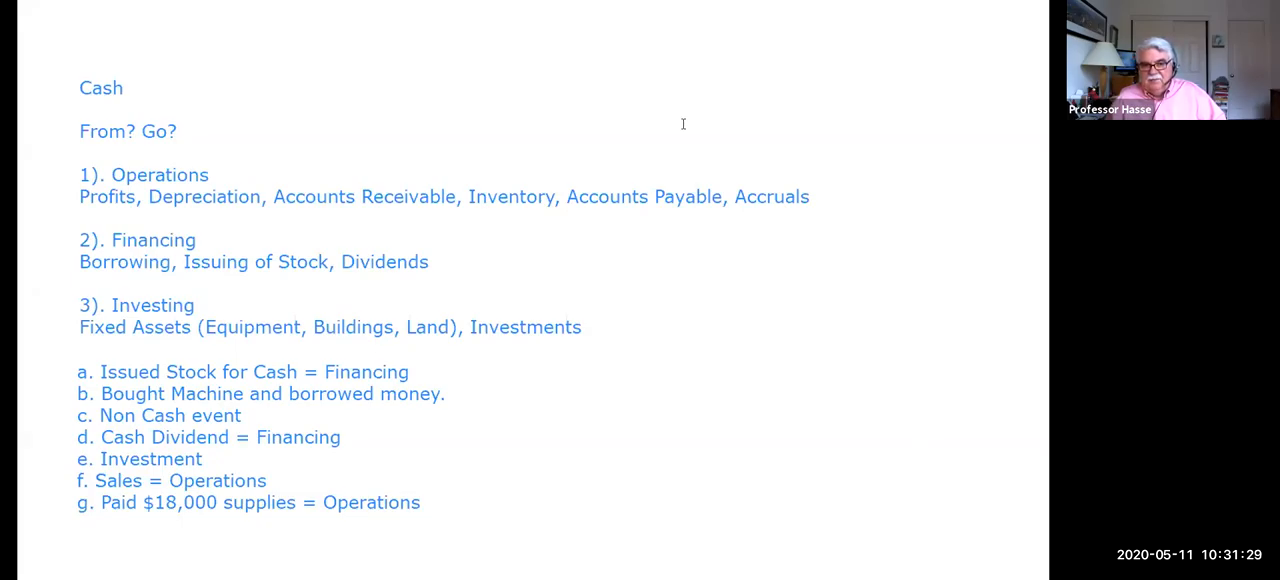
mouse_move(702, 208)
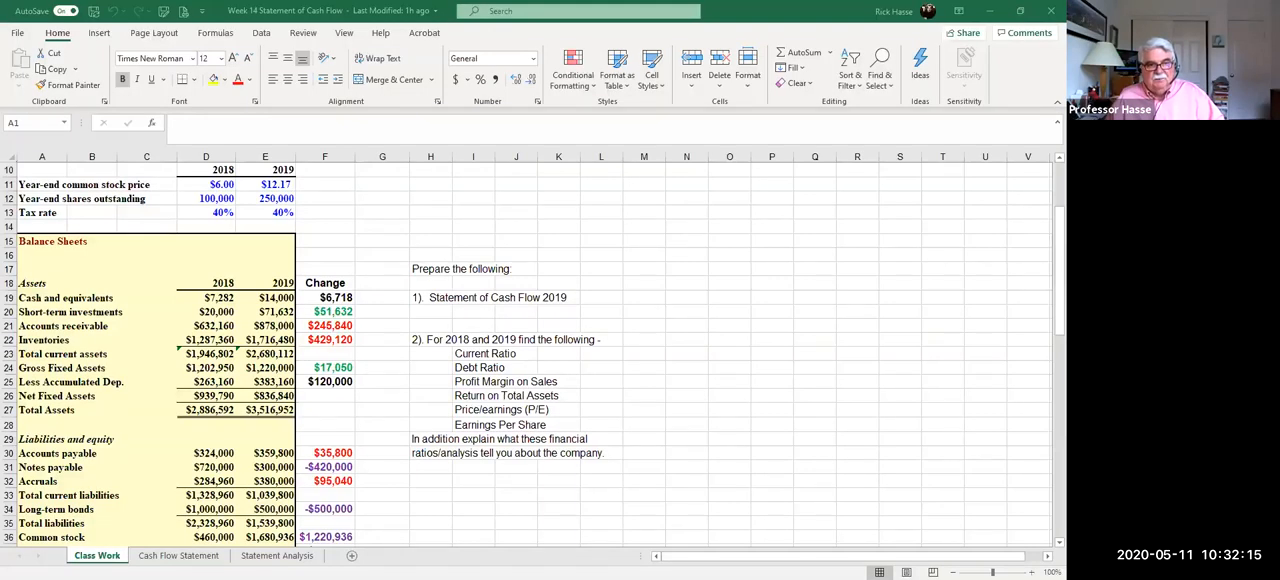
scroll(down, 3)
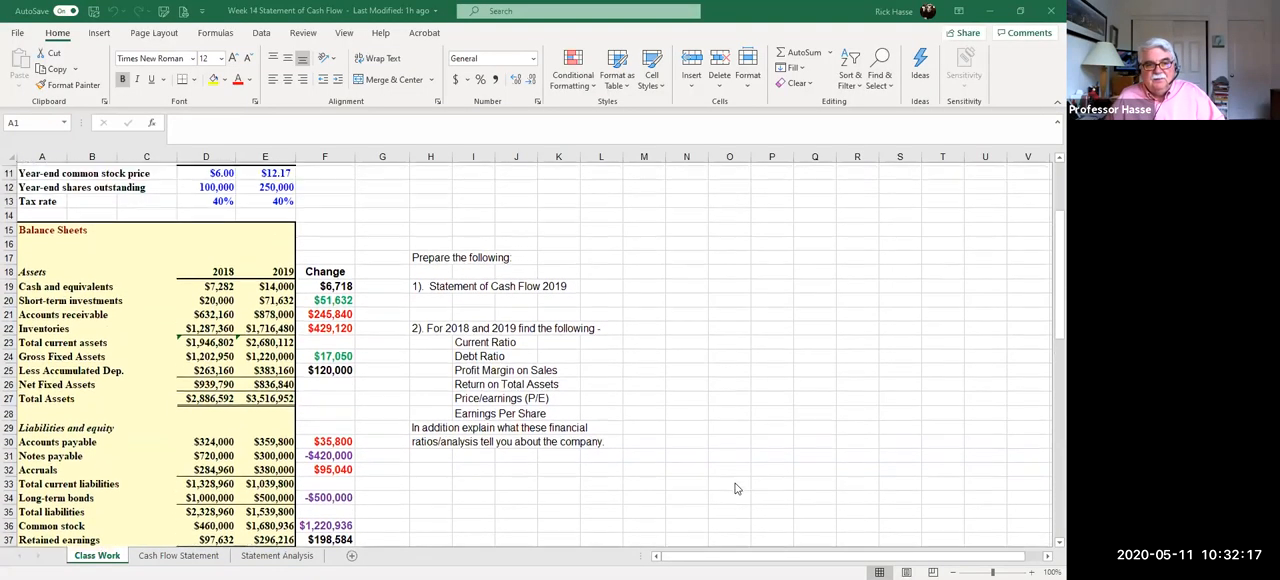
scroll(down, 3)
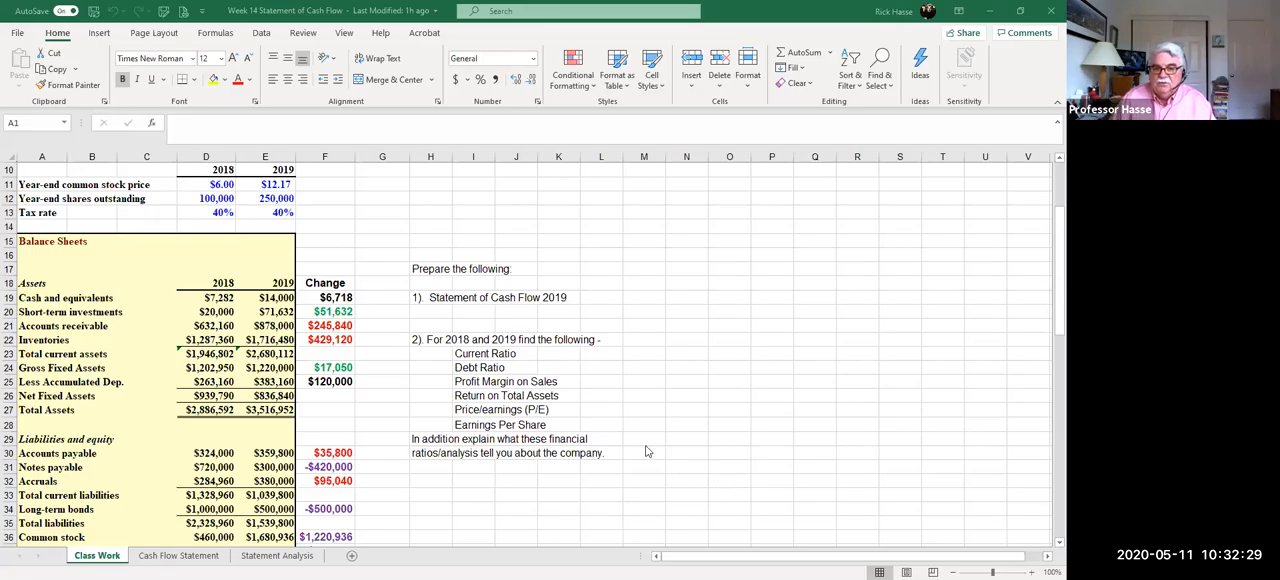
mouse_move(520, 432)
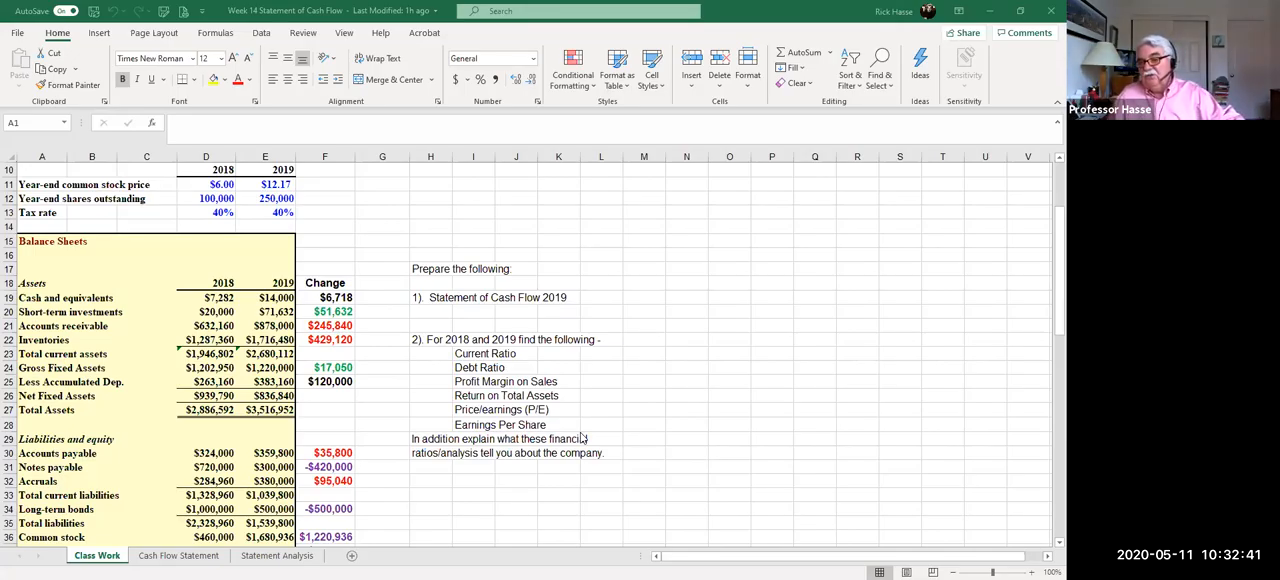
mouse_move(628, 420)
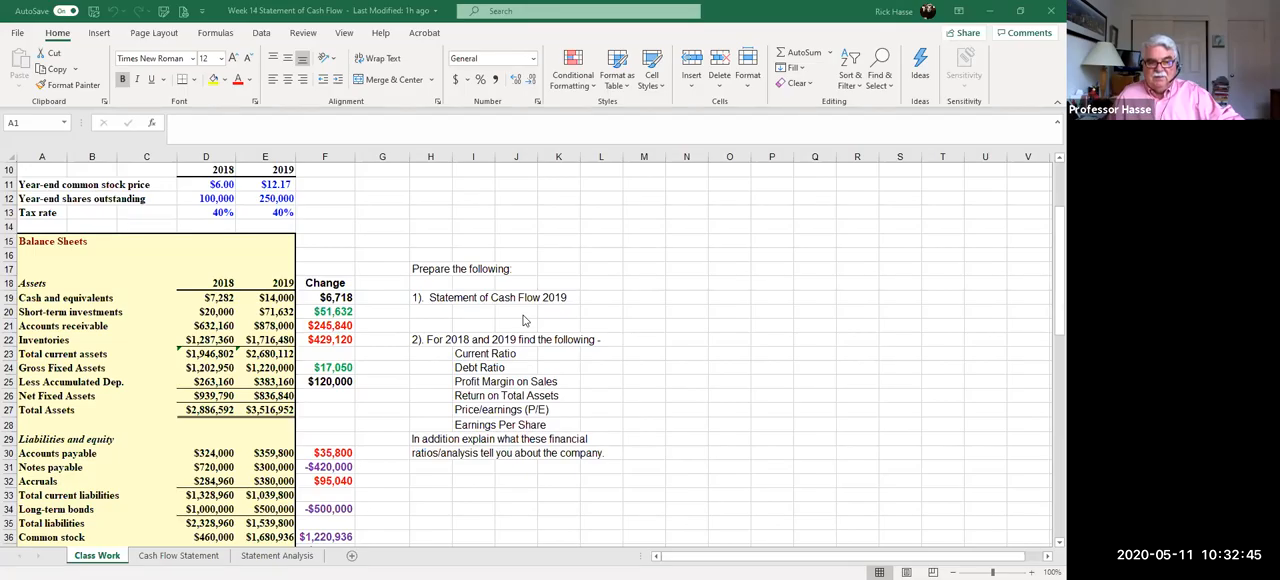
mouse_move(410, 380)
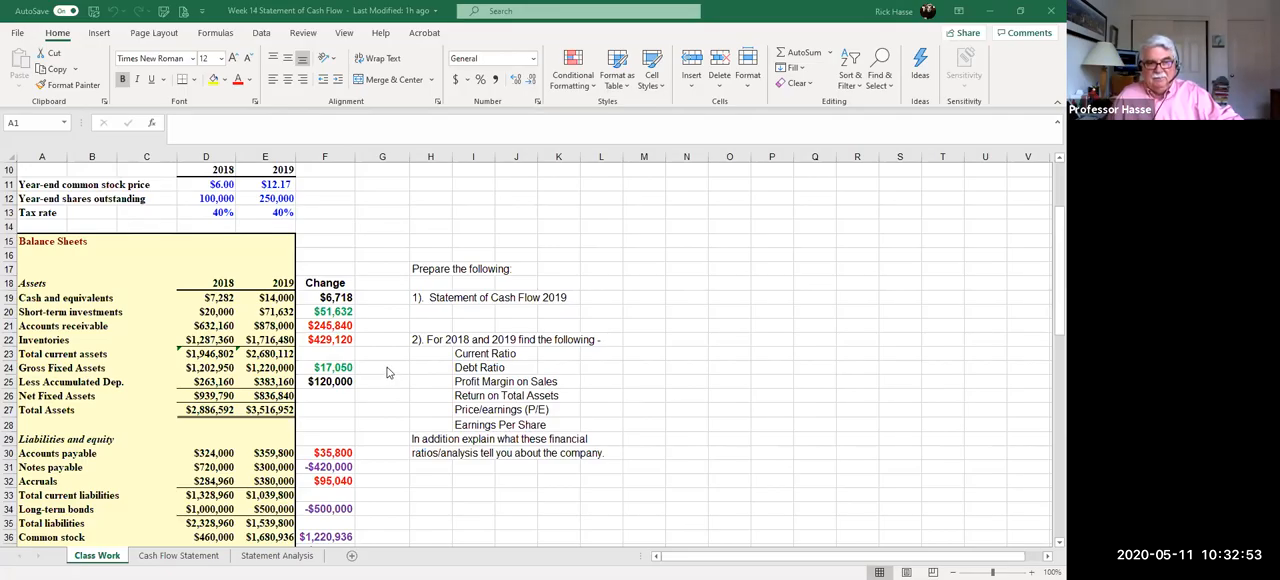
scroll(down, 3)
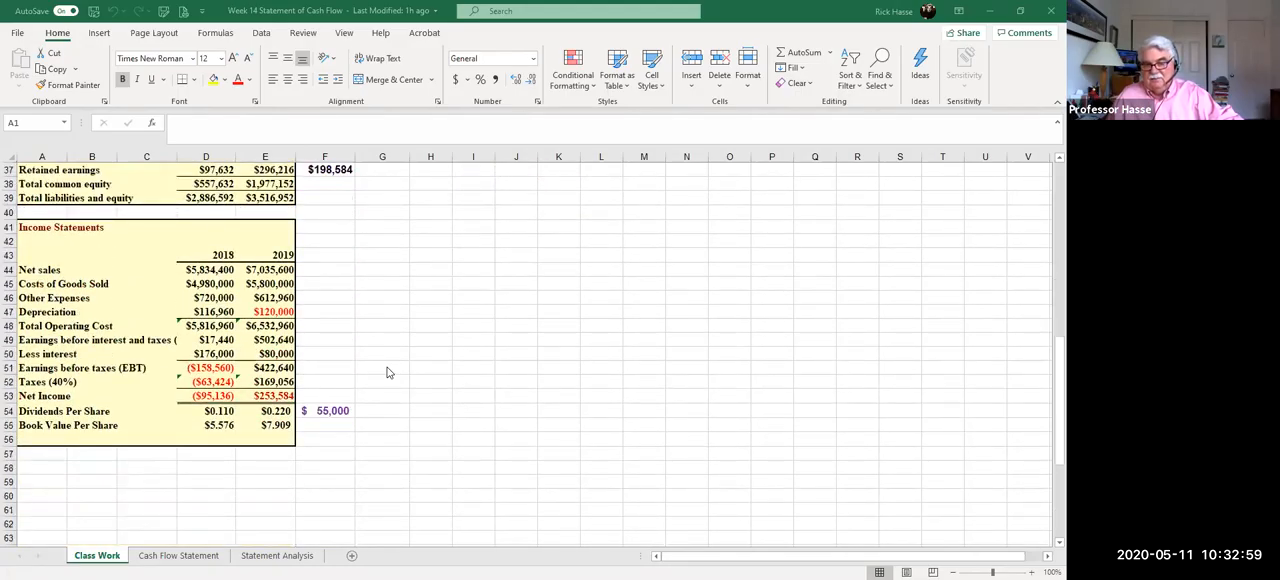
scroll(up, 3)
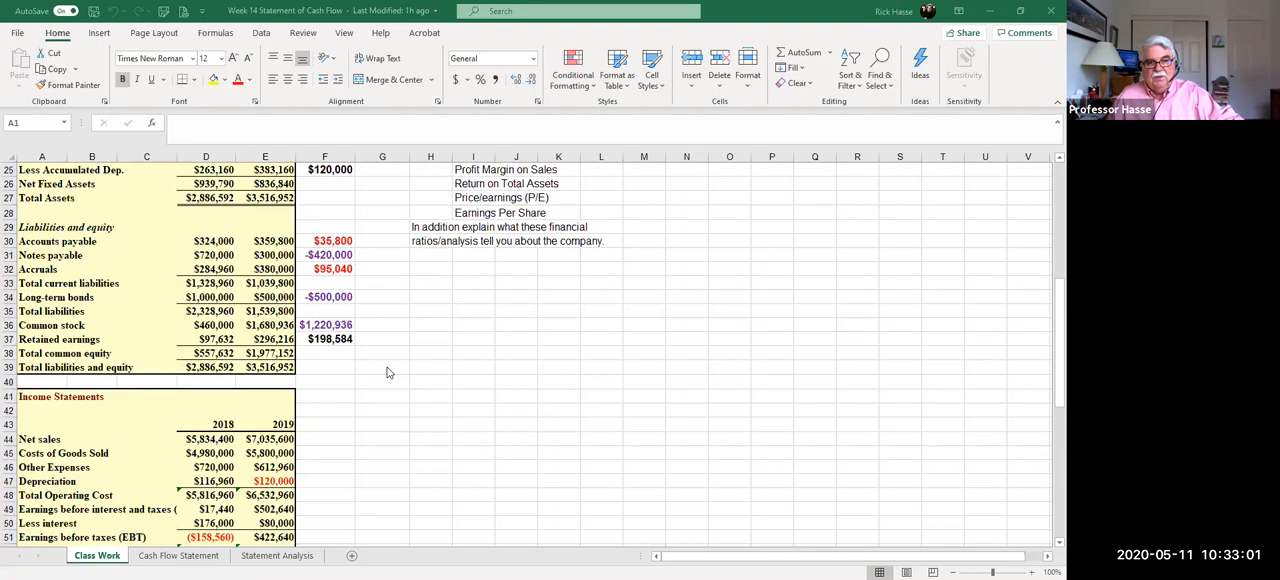
scroll(up, 3)
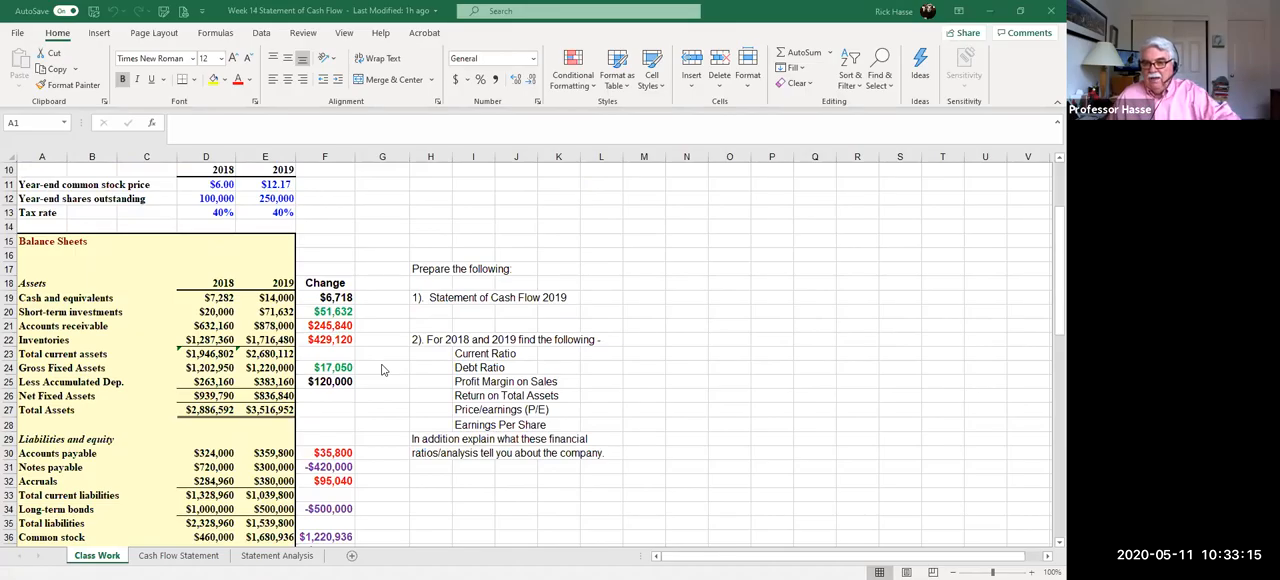
mouse_move(332, 298)
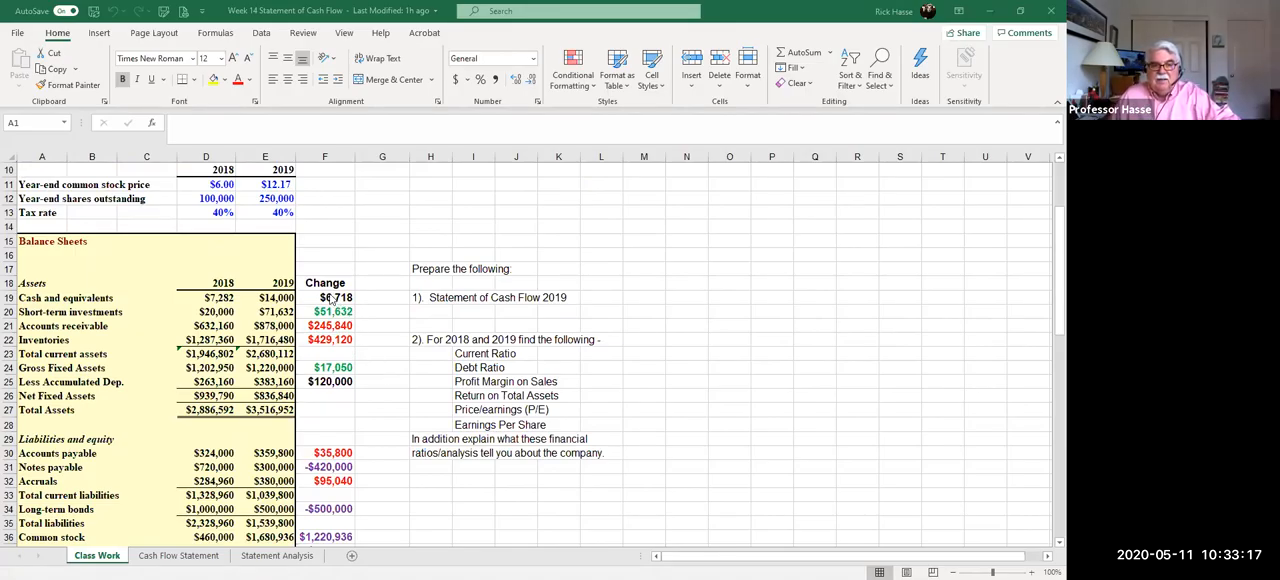
Step: Highlight the $6,718 cash change yellow and review the asset change formulas below it
click(324, 296)
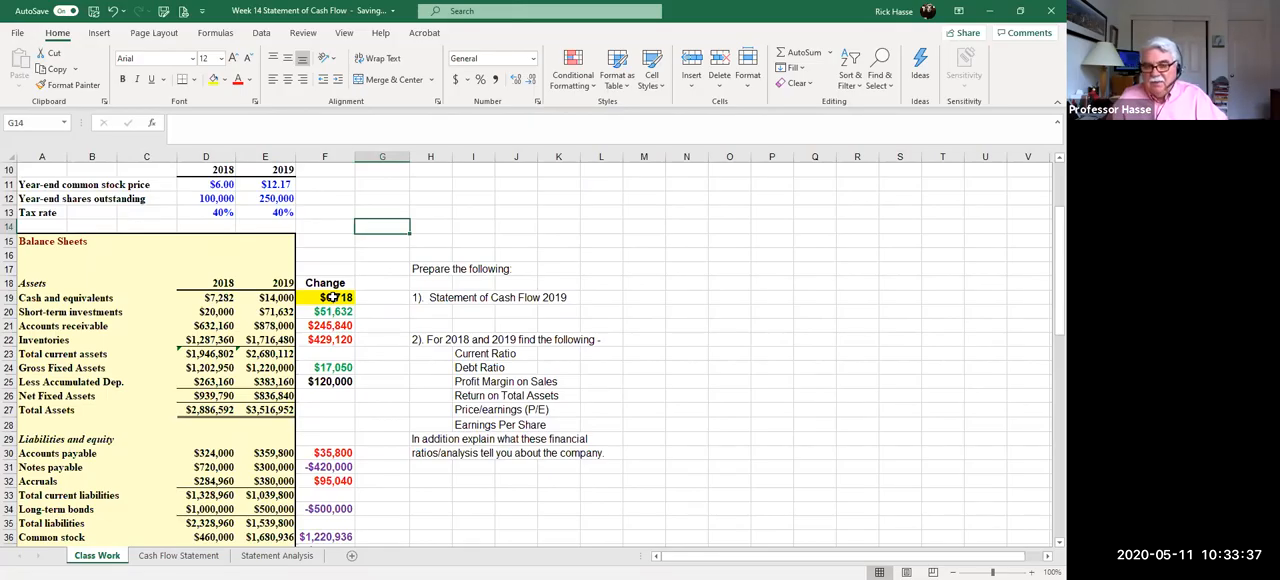
mouse_move(380, 346)
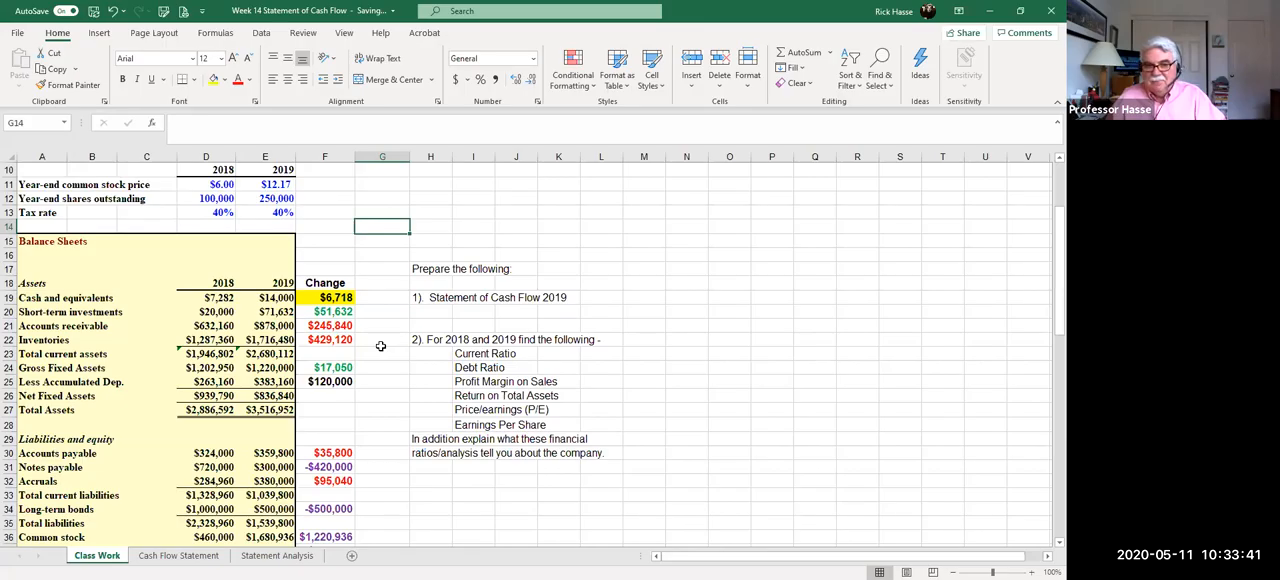
click(324, 296)
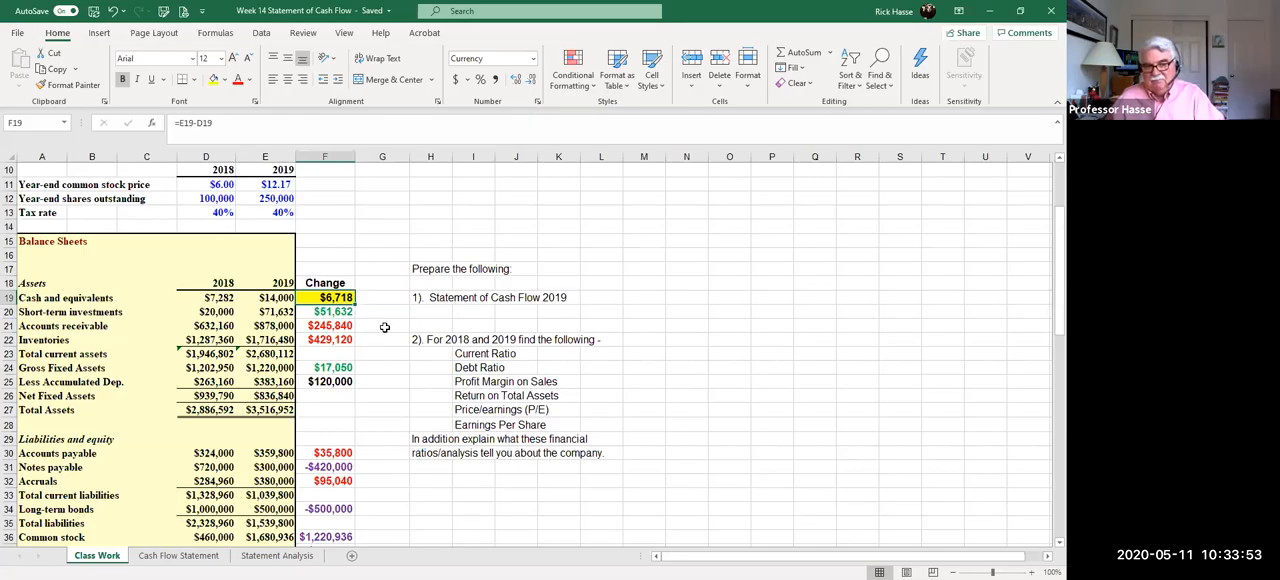
mouse_move(398, 360)
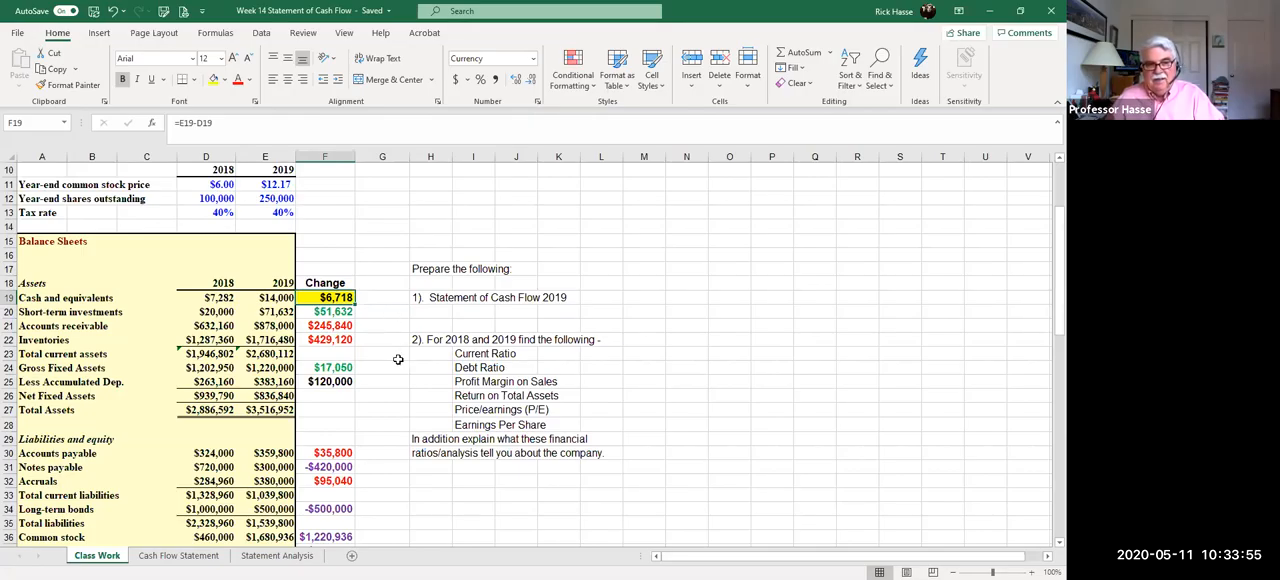
scroll(down, 3)
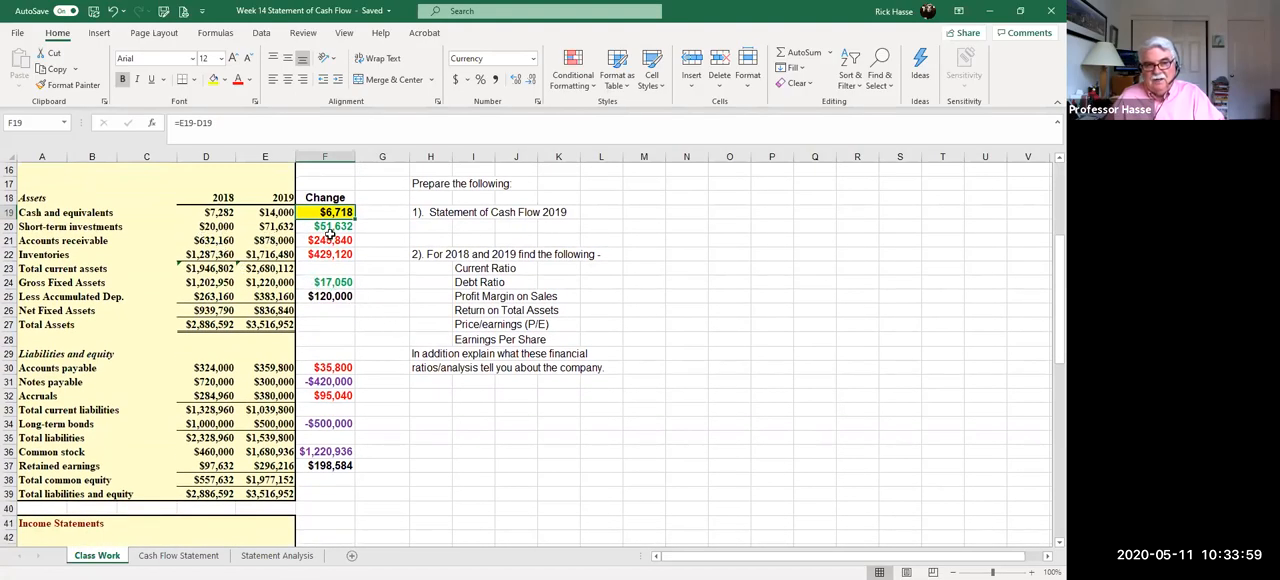
mouse_move(424, 476)
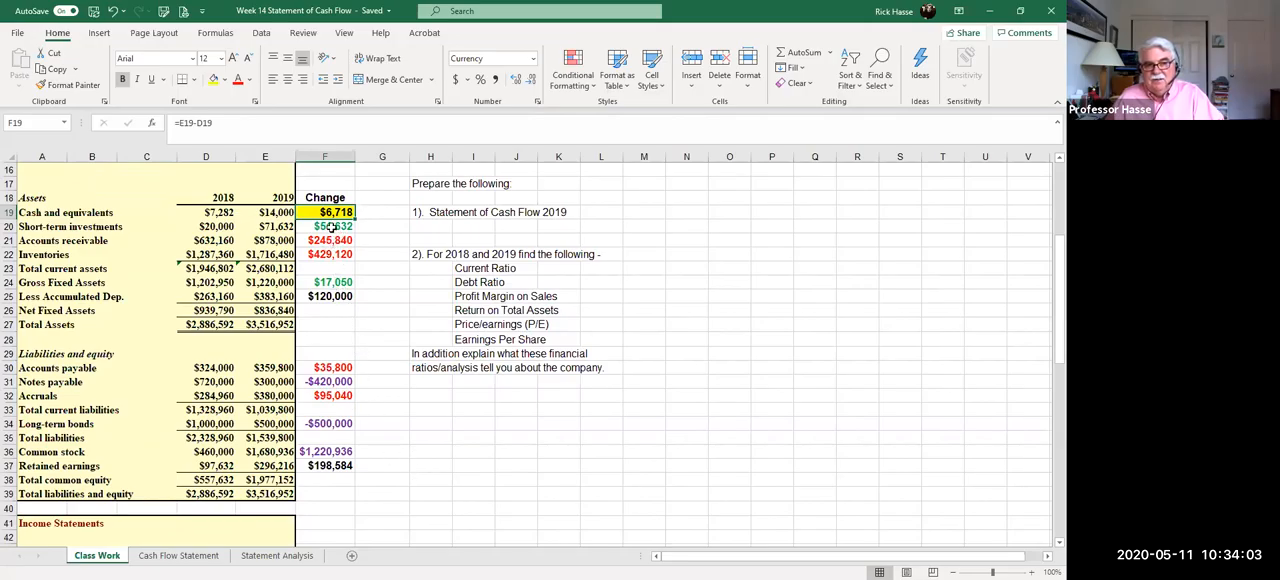
click(324, 226)
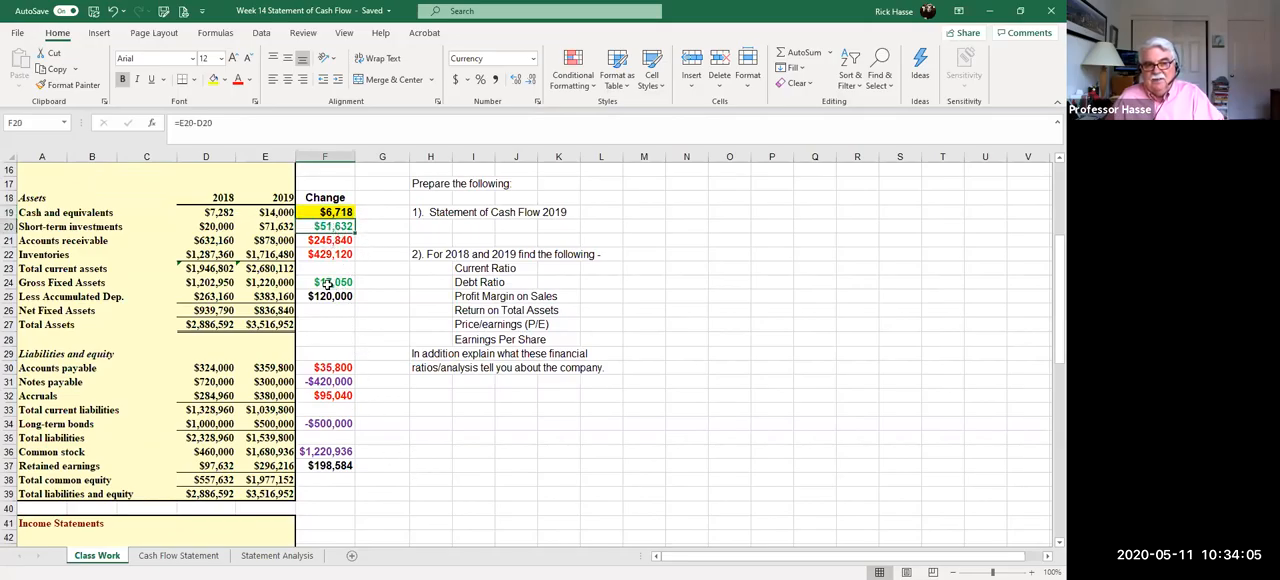
click(324, 282)
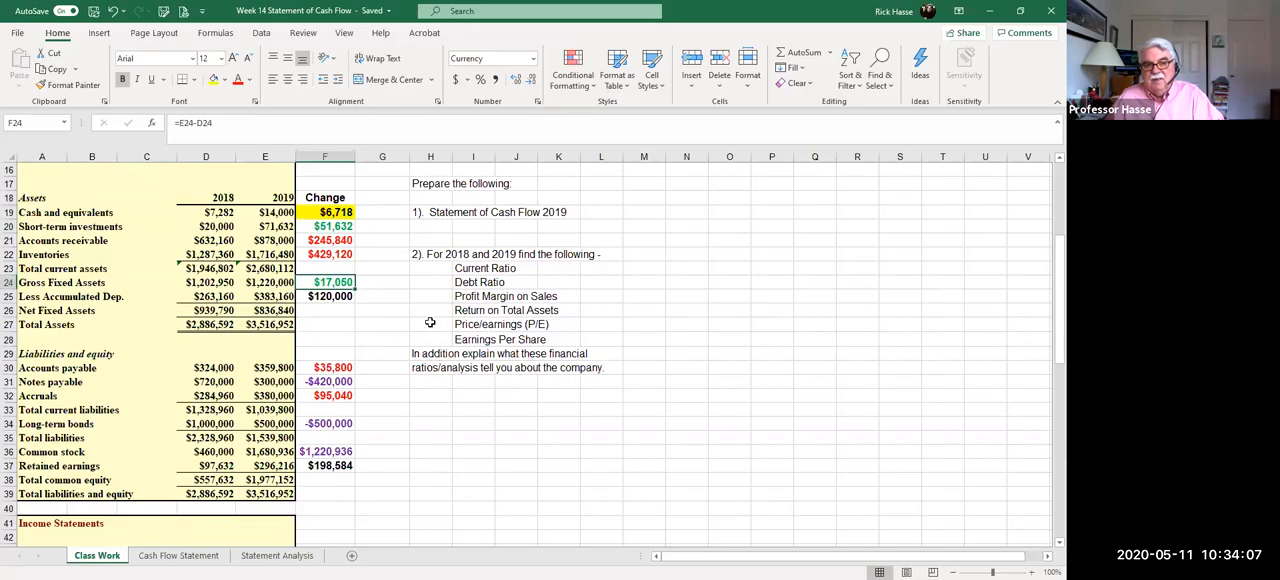
click(324, 240)
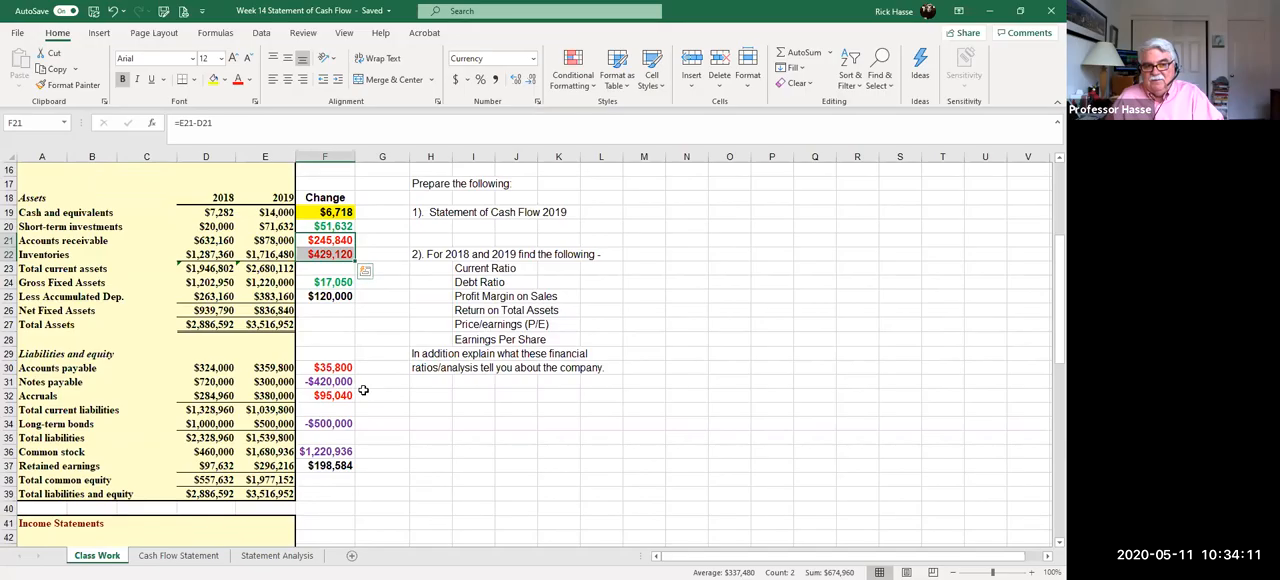
Step: Review the bonds (-$500,000), common stock ($1,220,936), payables and inventory changes, then go to the Cash Flow Statement sheet
click(324, 424)
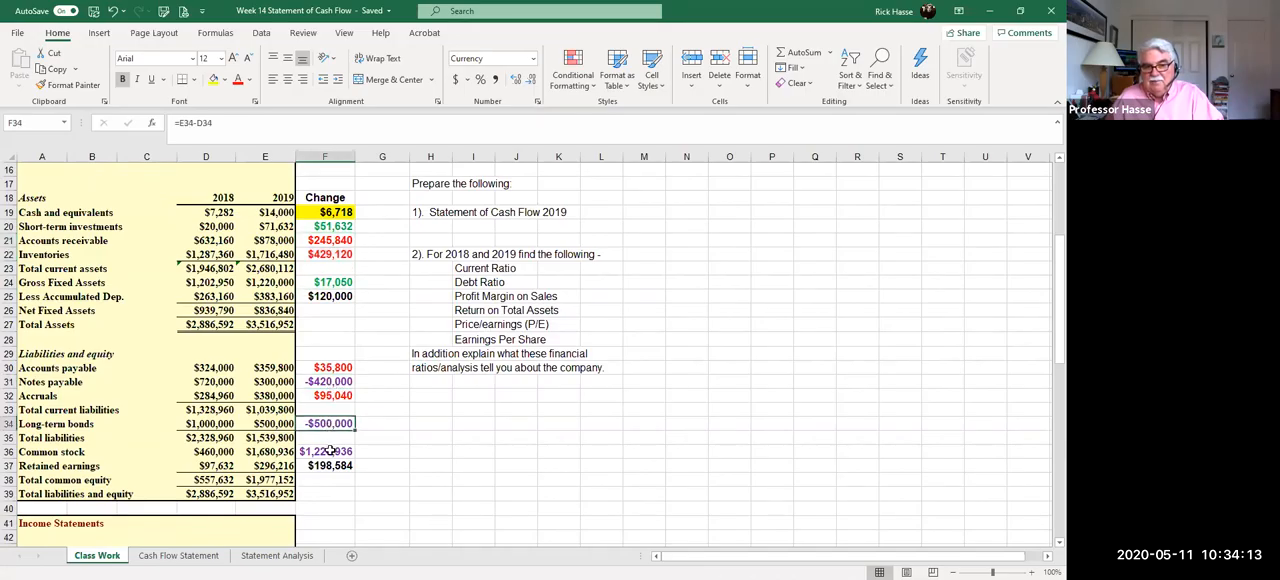
click(324, 452)
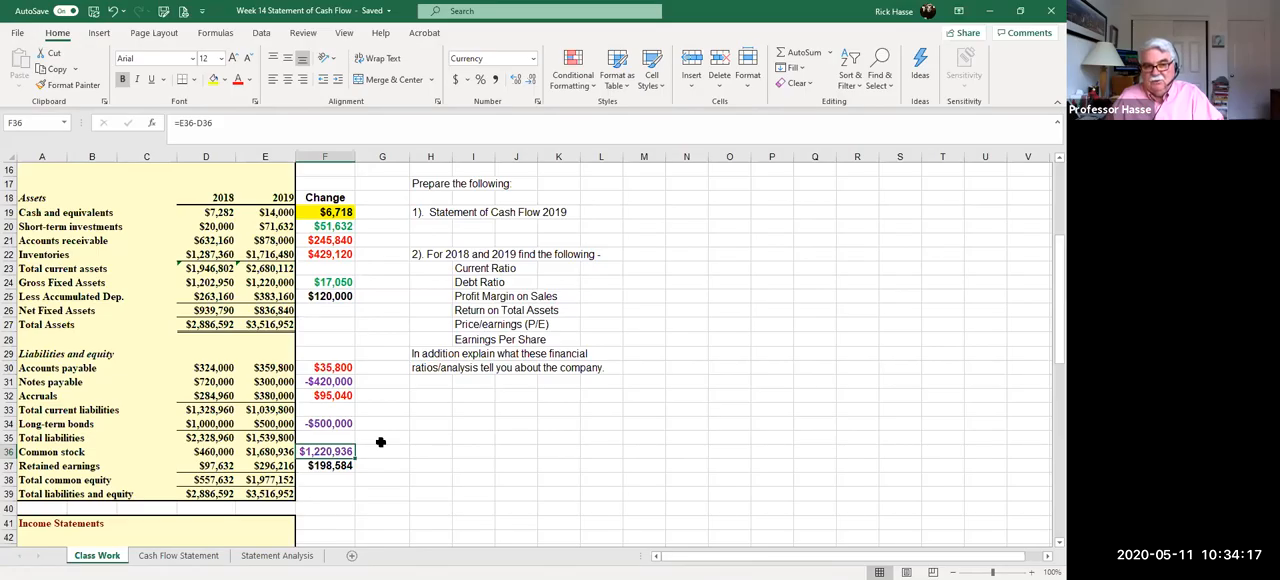
click(324, 424)
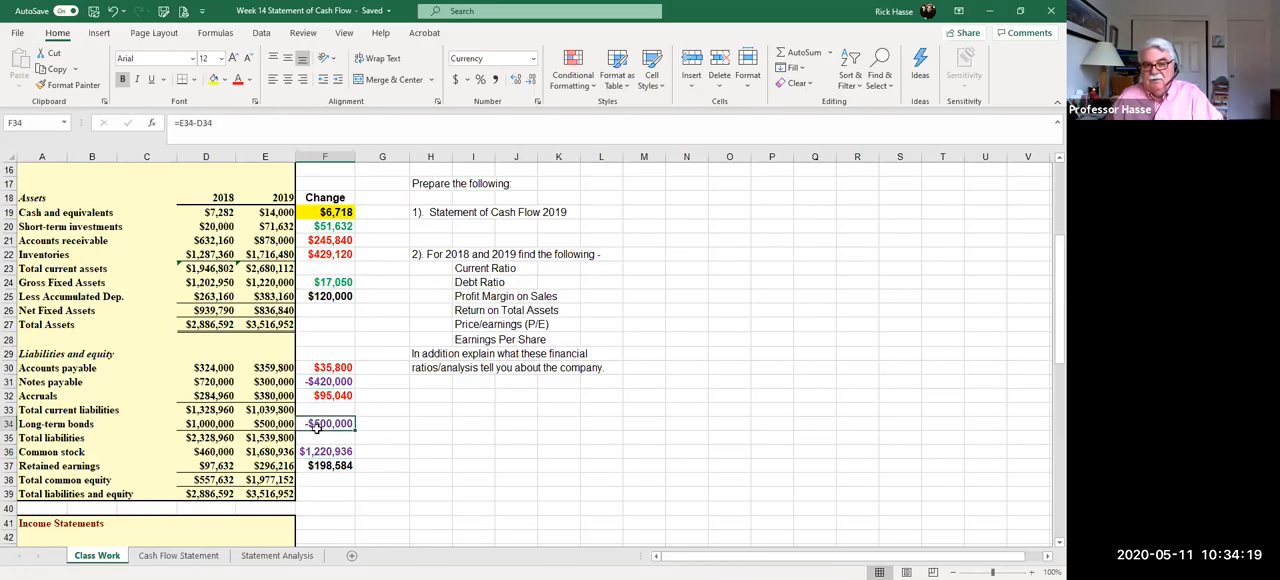
click(324, 368)
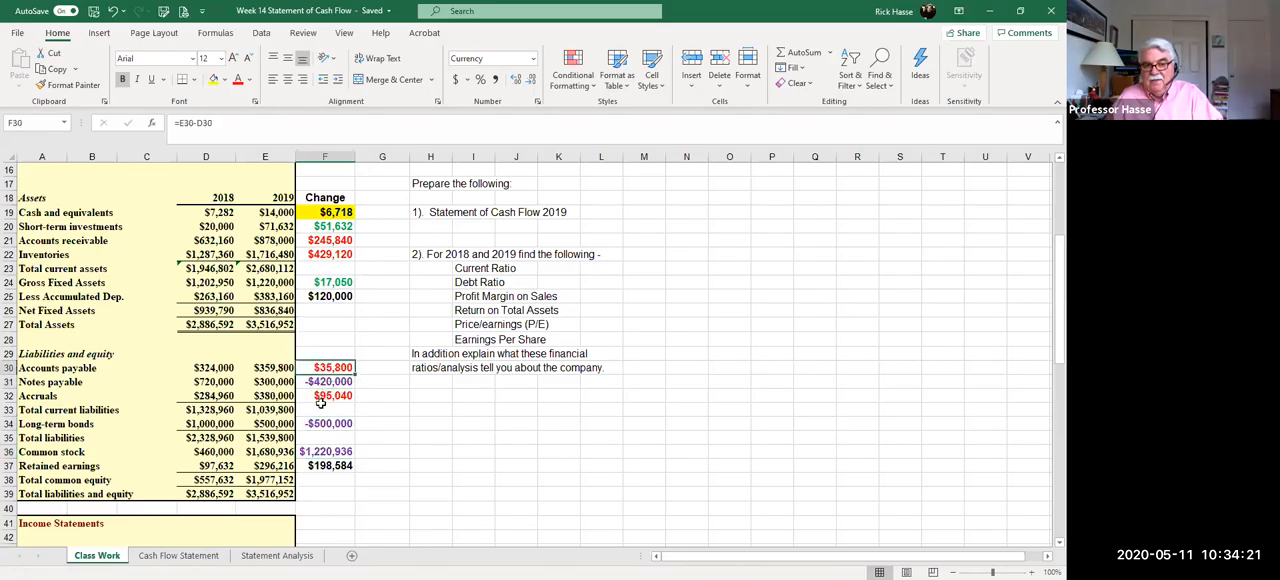
click(324, 254)
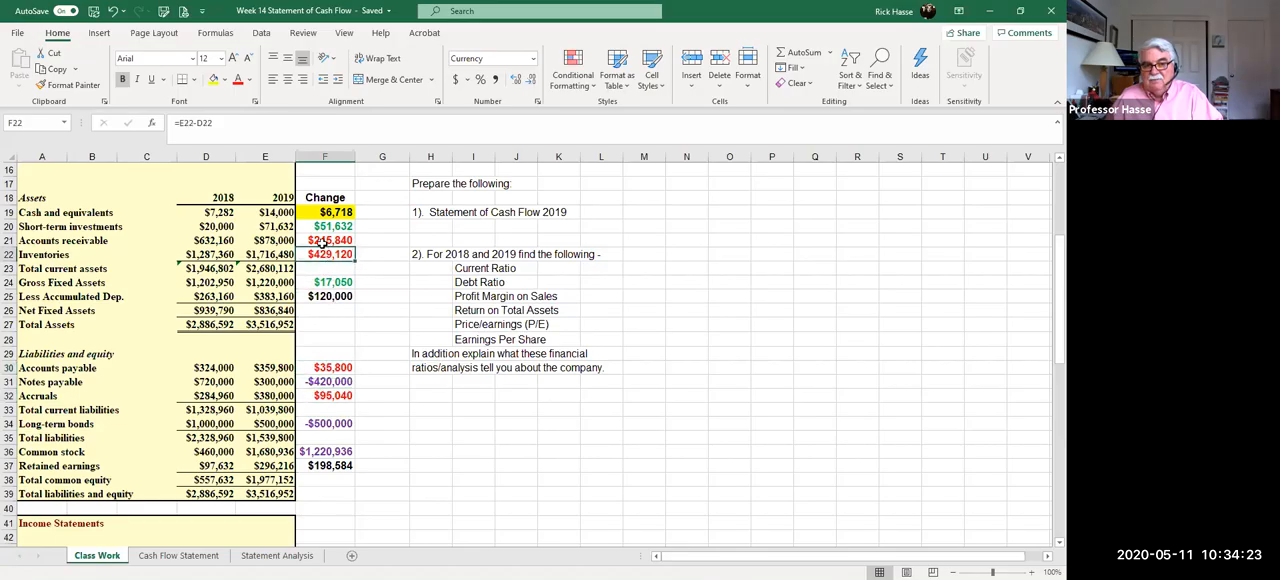
click(324, 226)
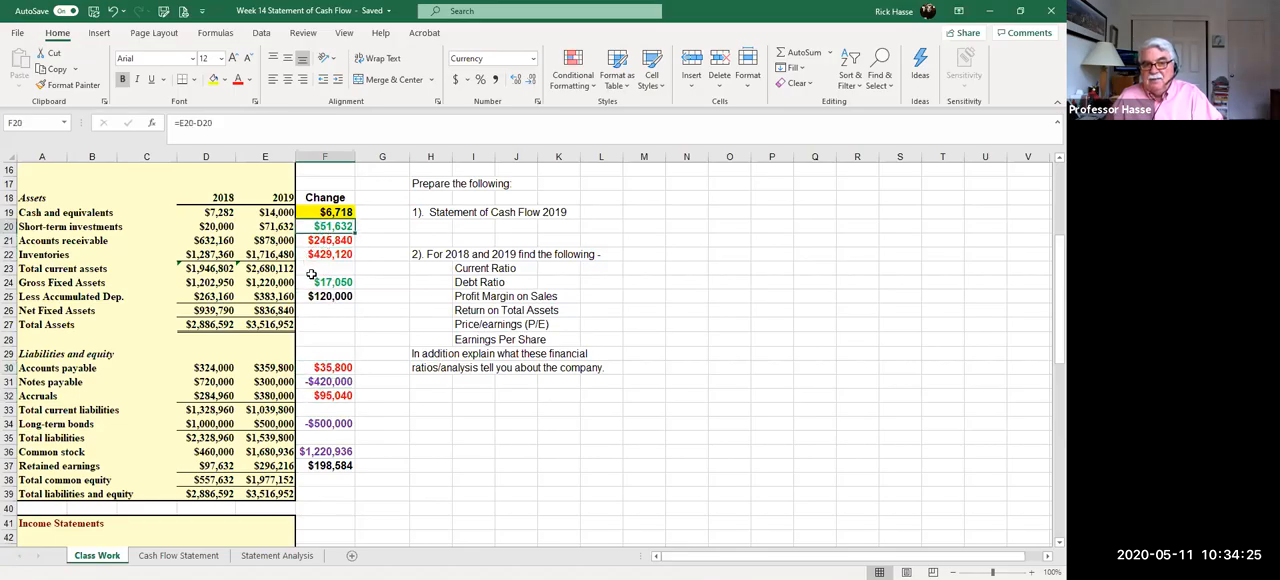
click(324, 282)
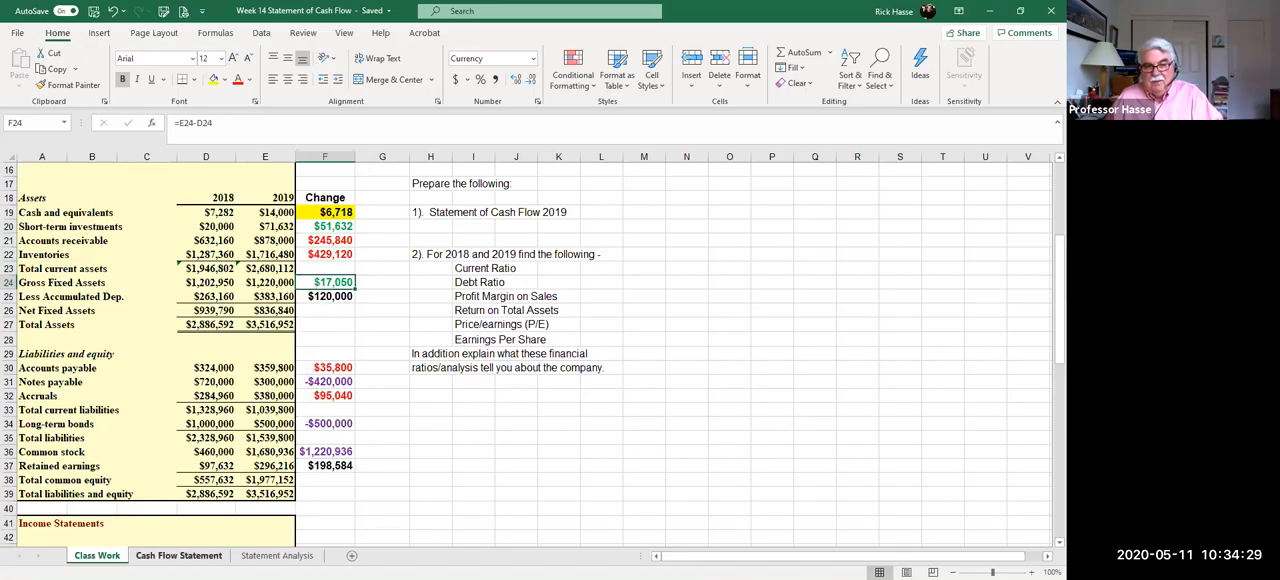
click(178, 556)
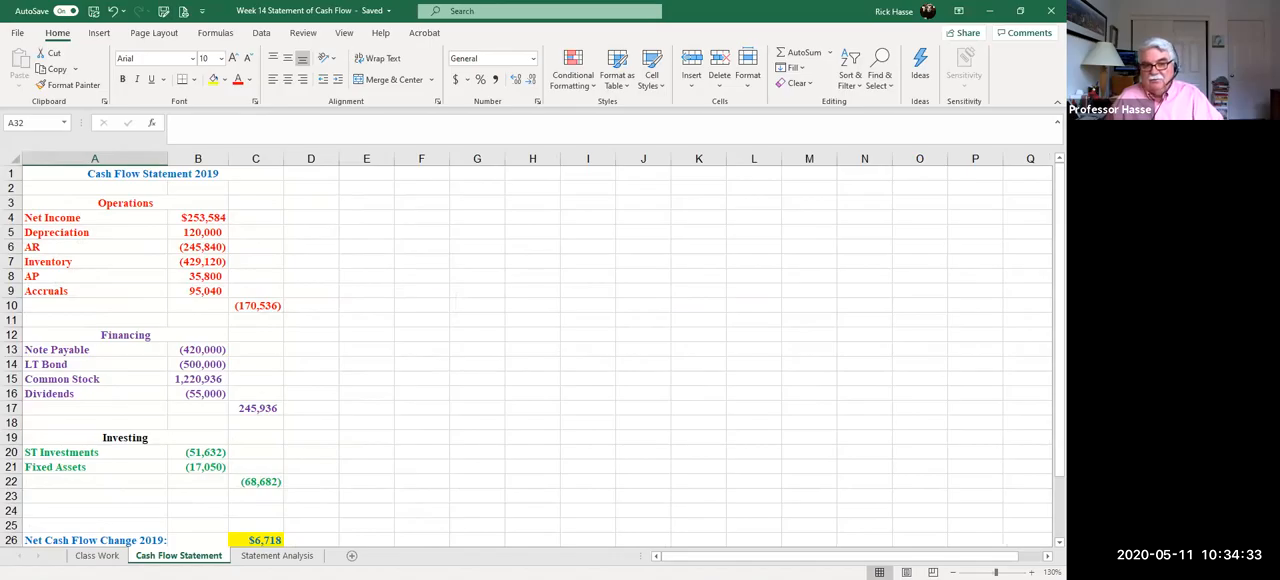
mouse_move(352, 272)
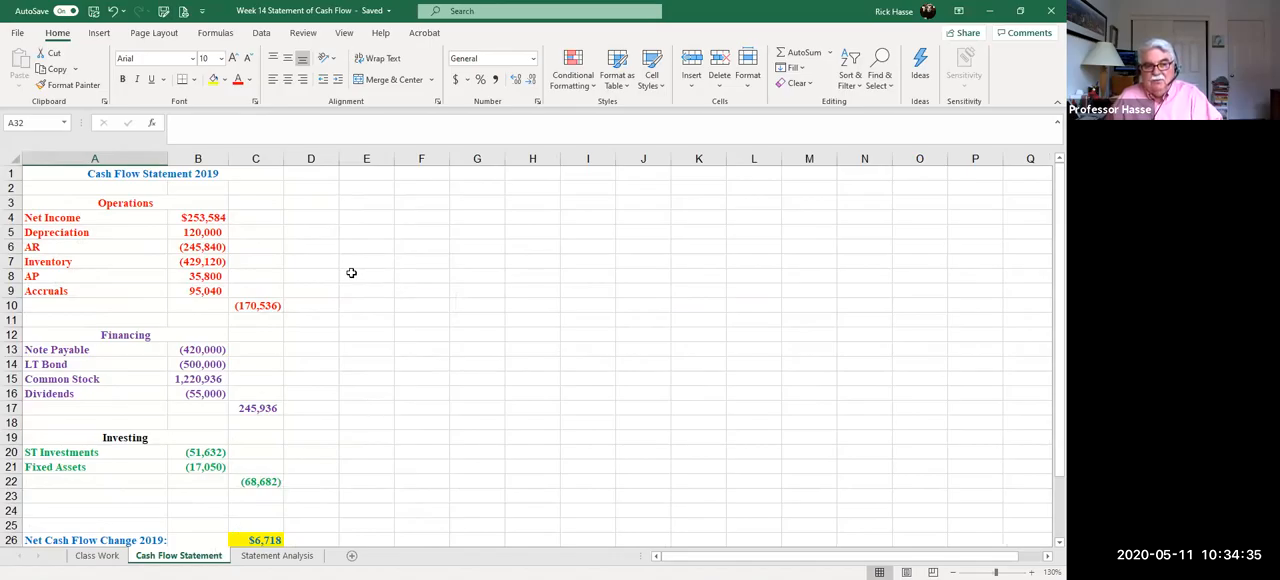
scroll(down, 3)
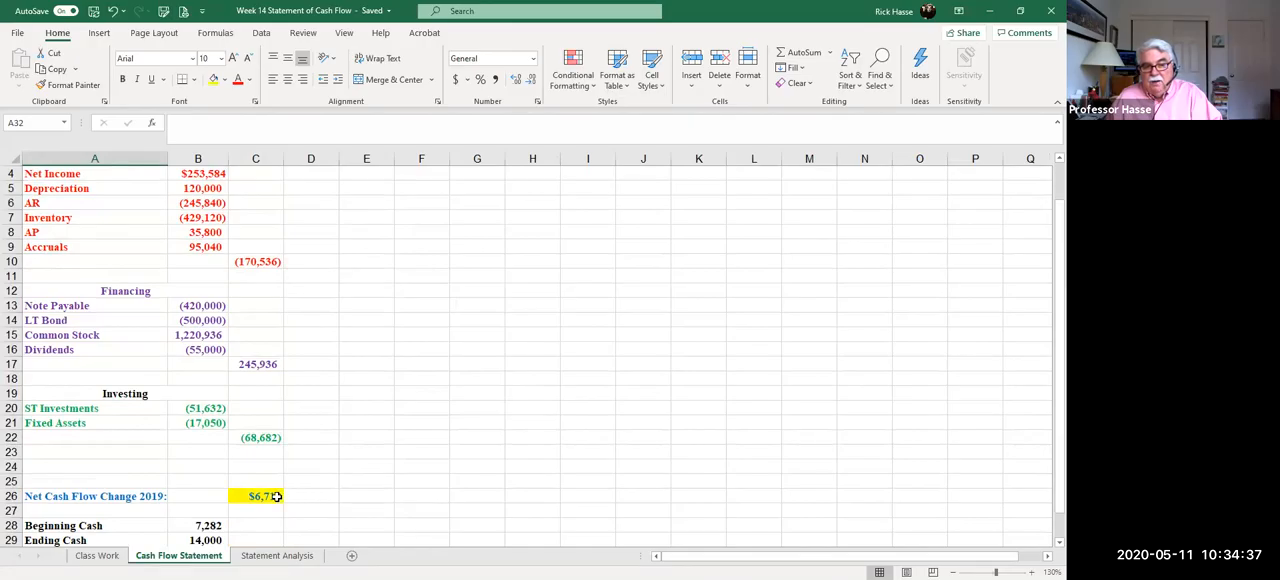
click(256, 496)
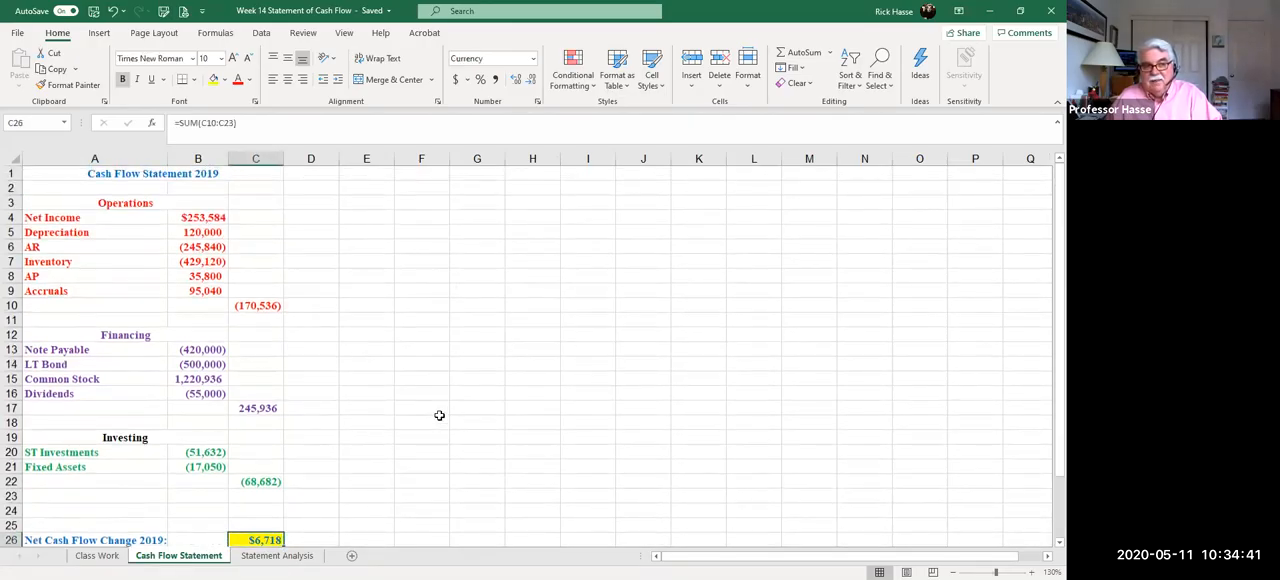
click(256, 348)
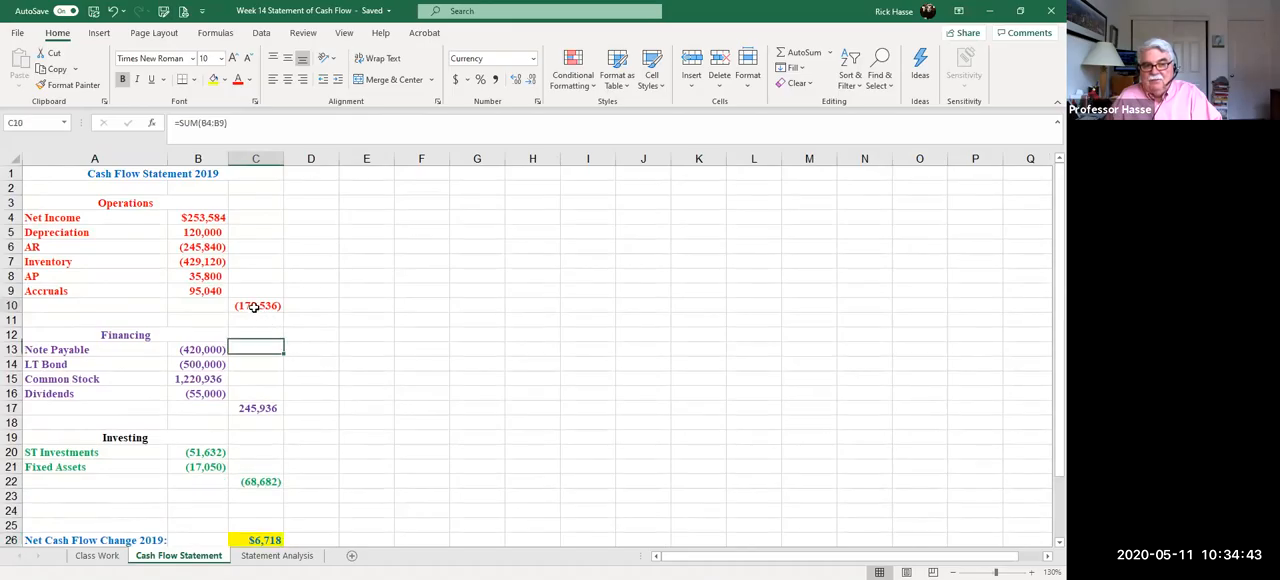
click(256, 304)
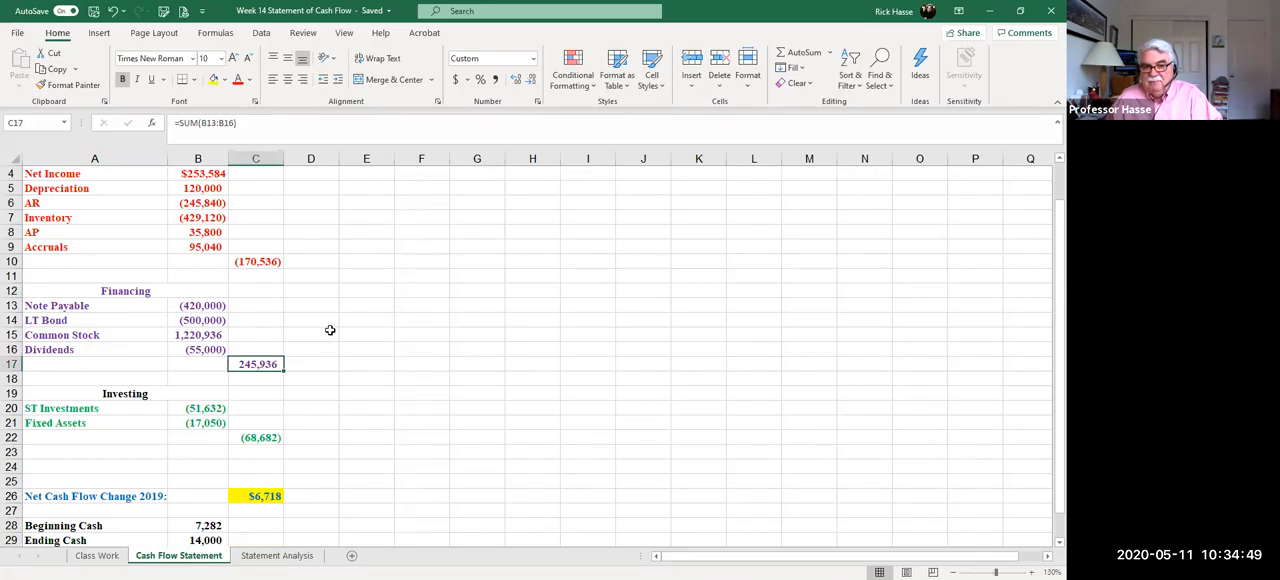
click(256, 436)
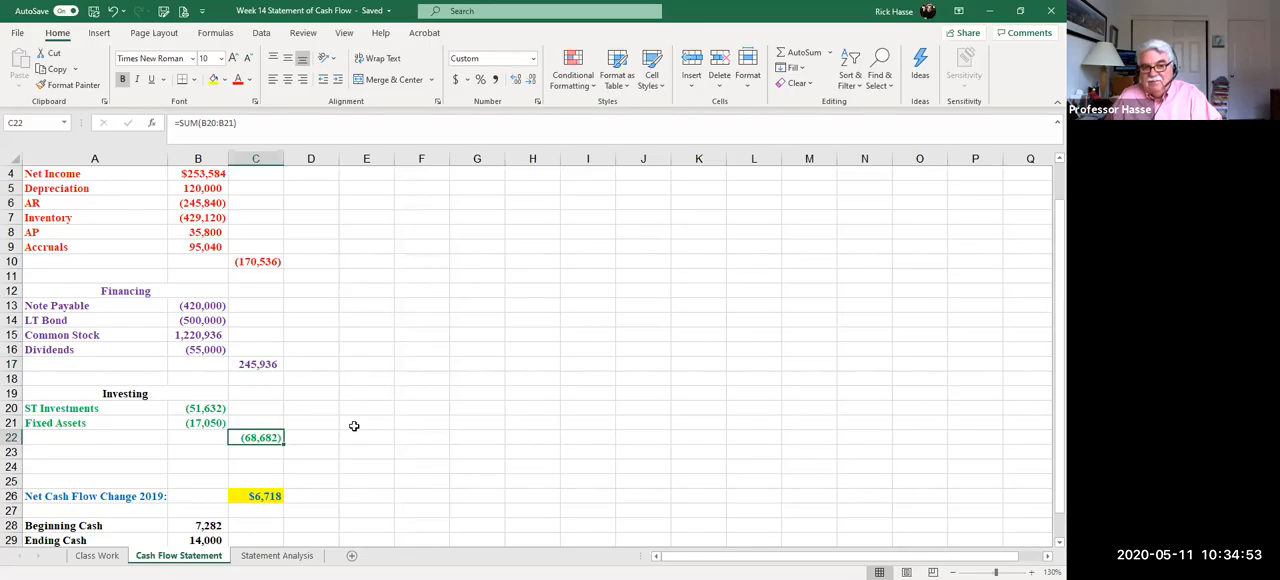
drag(256, 260, 256, 378)
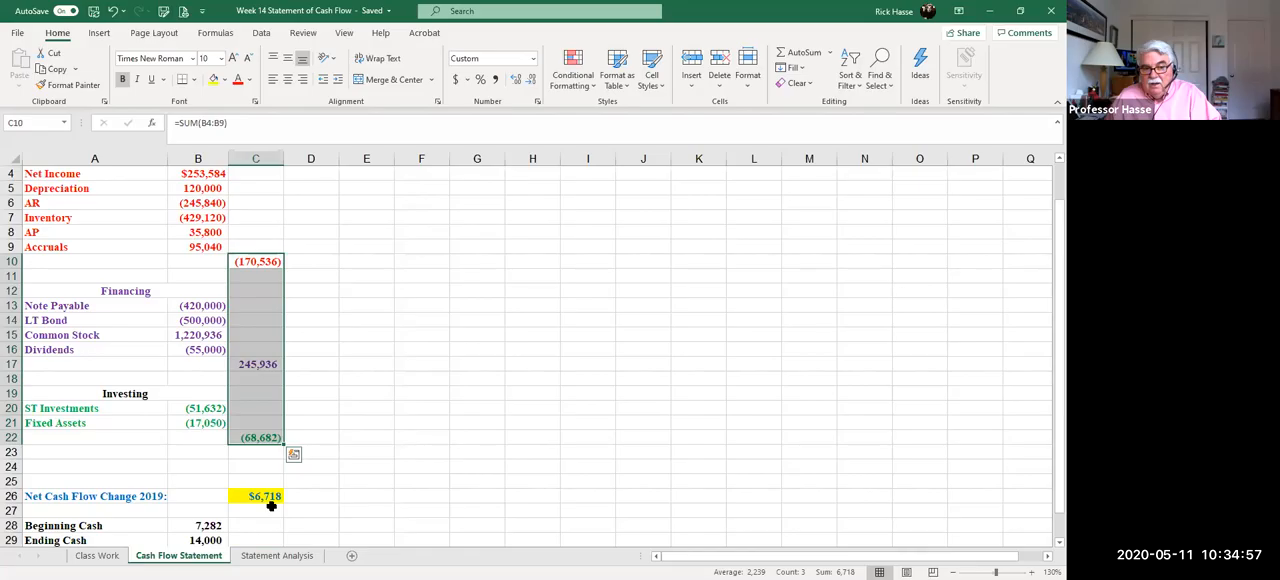
click(256, 510)
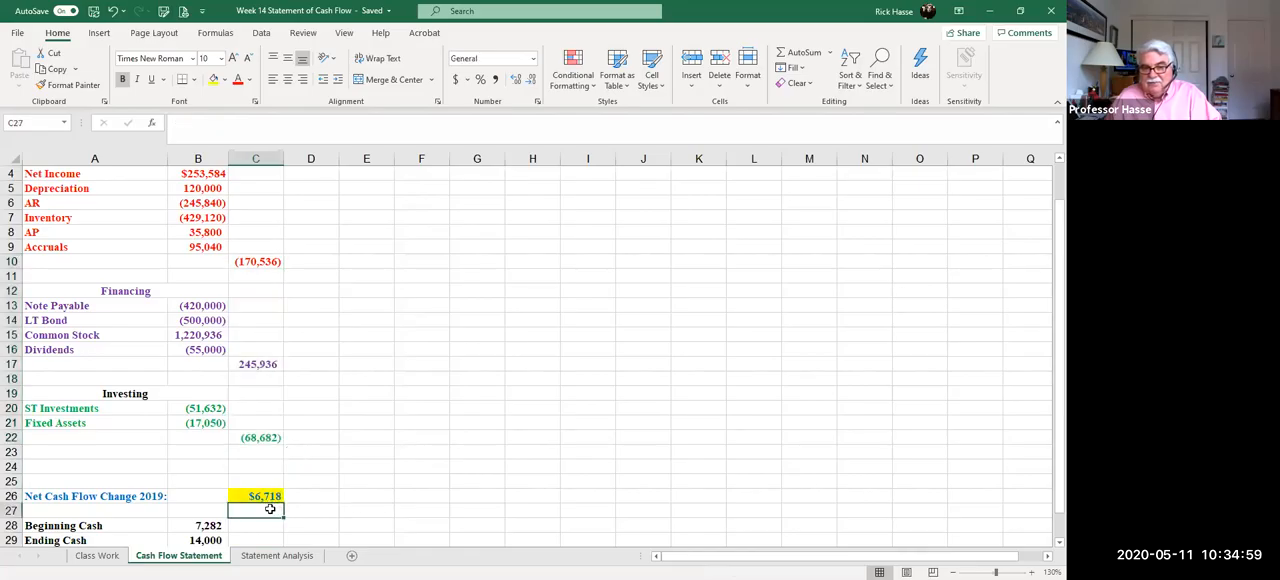
click(256, 496)
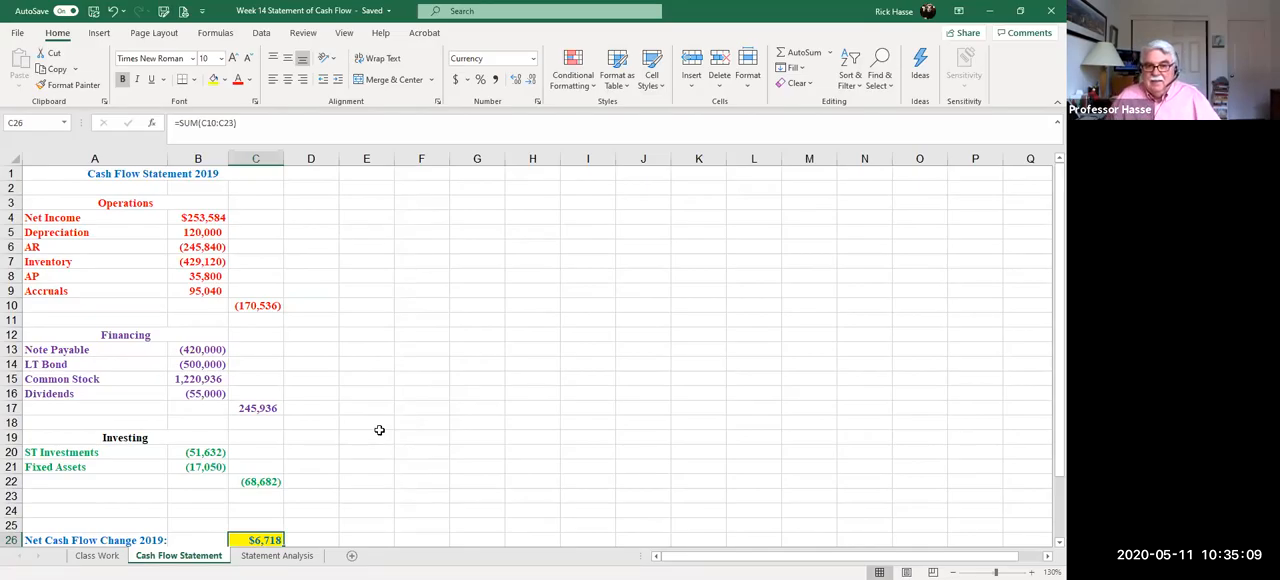
Step: Return to the Class Work sheet with the balance sheet changes and assignment list
scroll(down, 3)
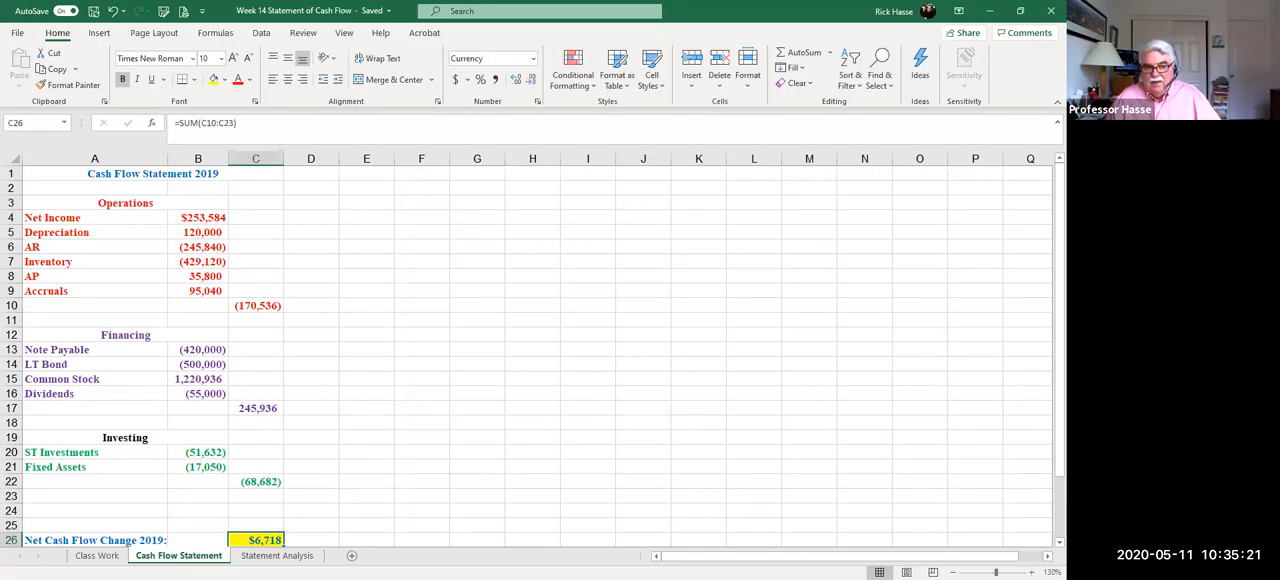
click(96, 556)
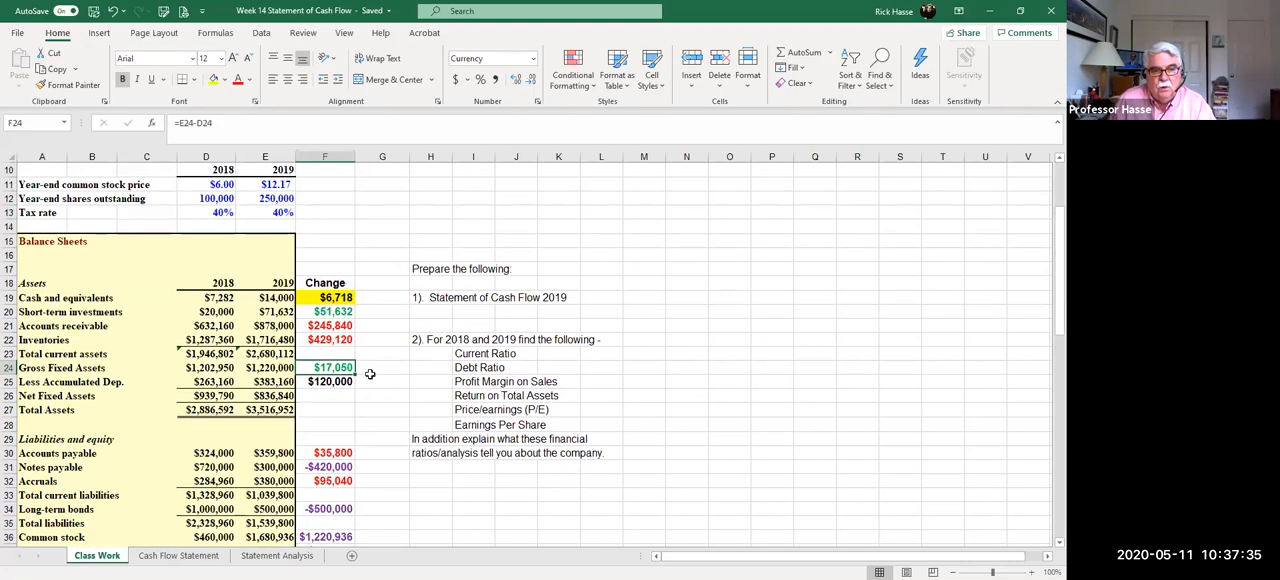
scroll(down, 3)
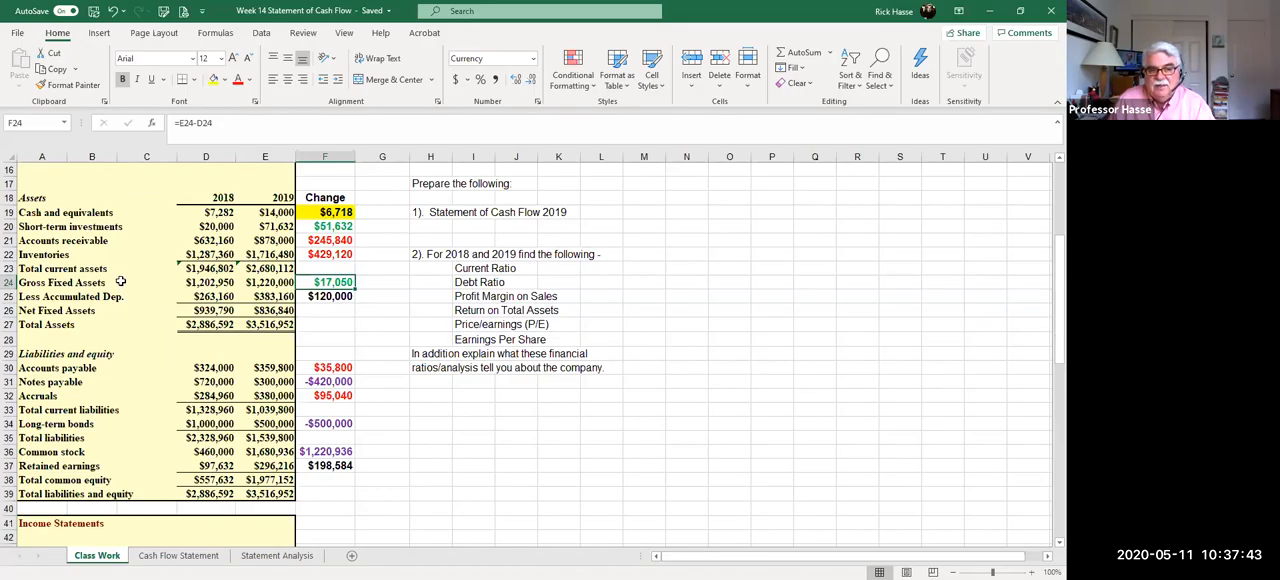
scroll(down, 3)
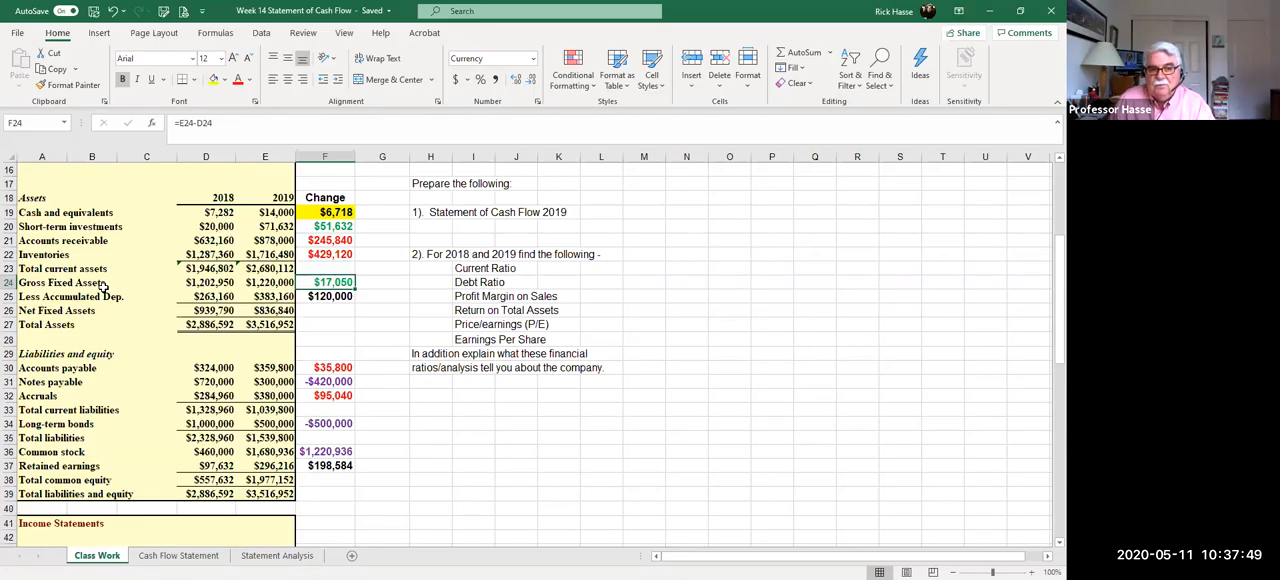
scroll(down, 3)
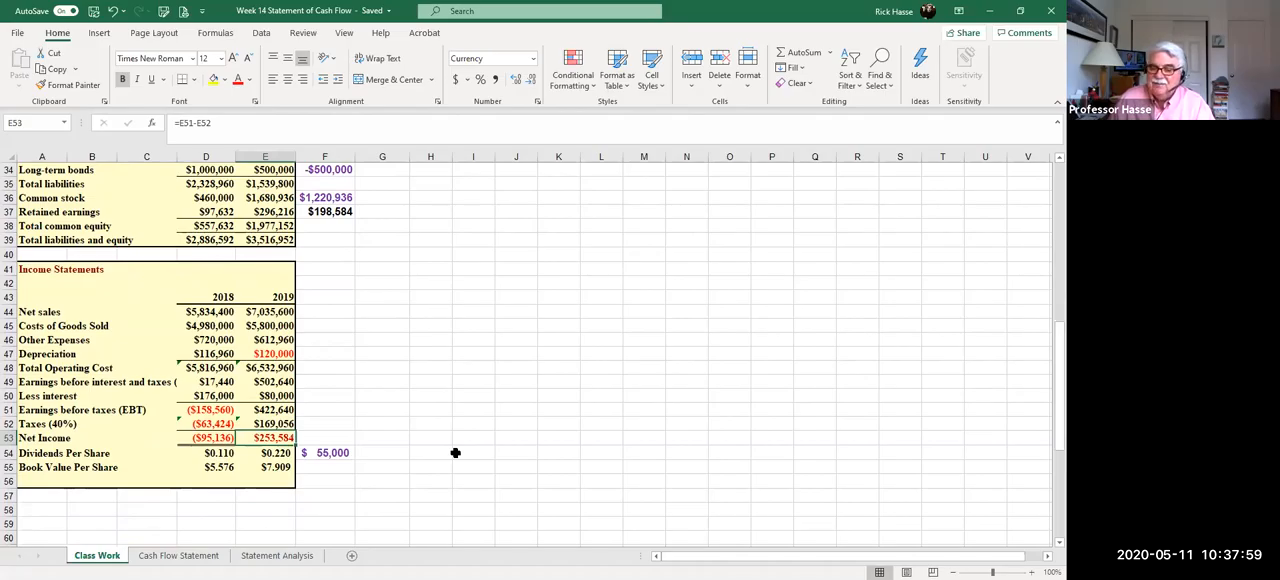
mouse_move(436, 452)
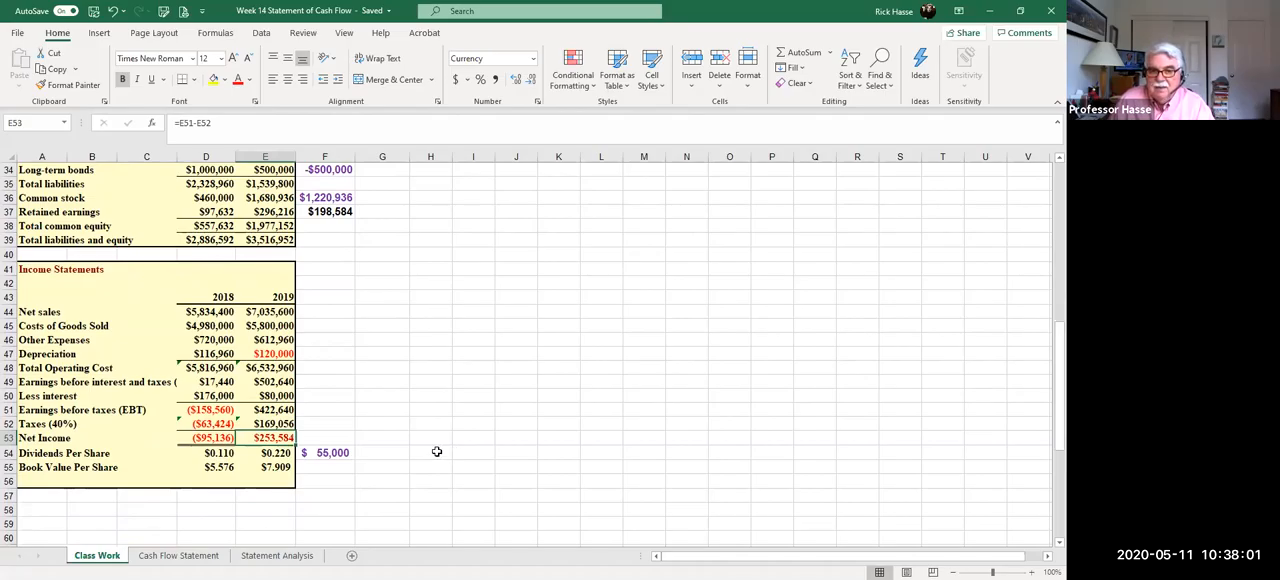
mouse_move(426, 412)
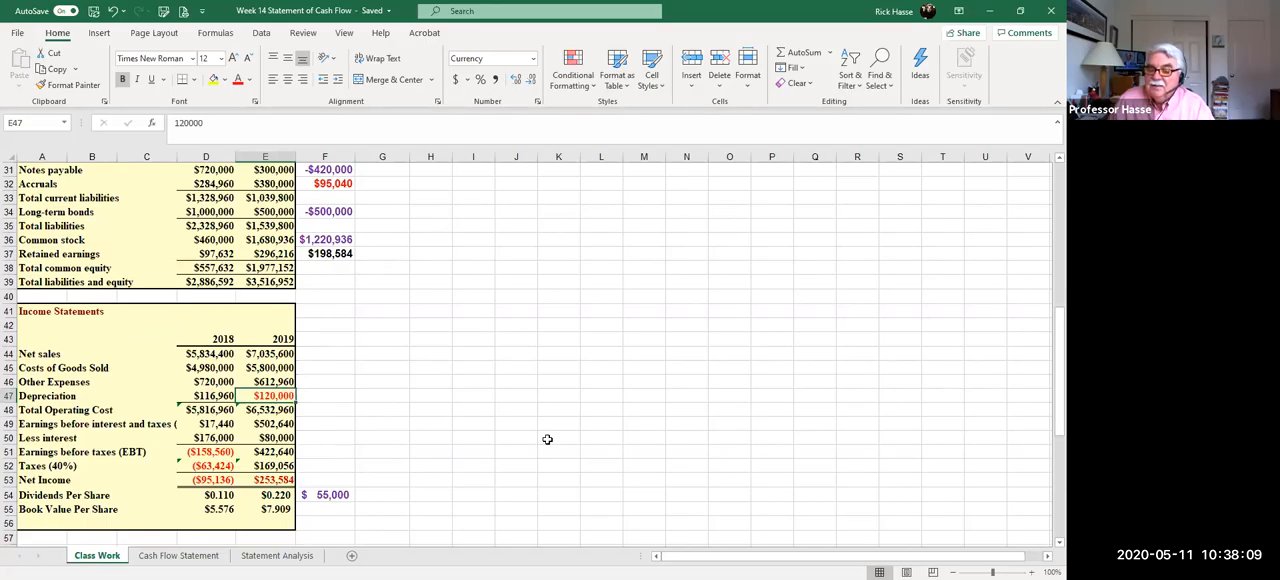
mouse_move(376, 438)
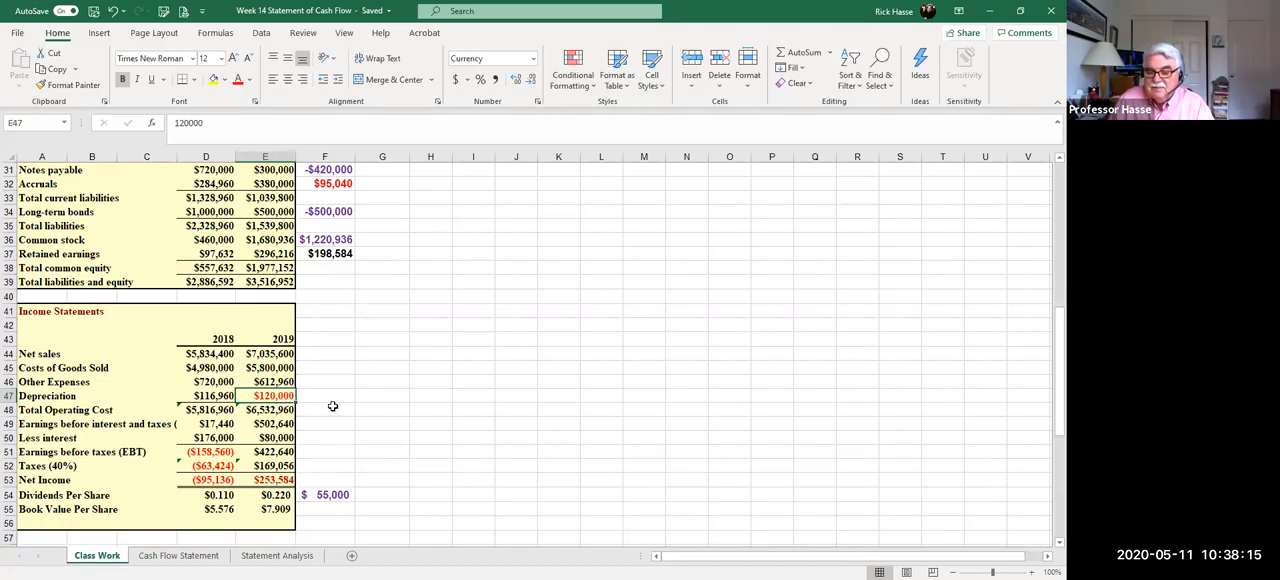
mouse_move(304, 440)
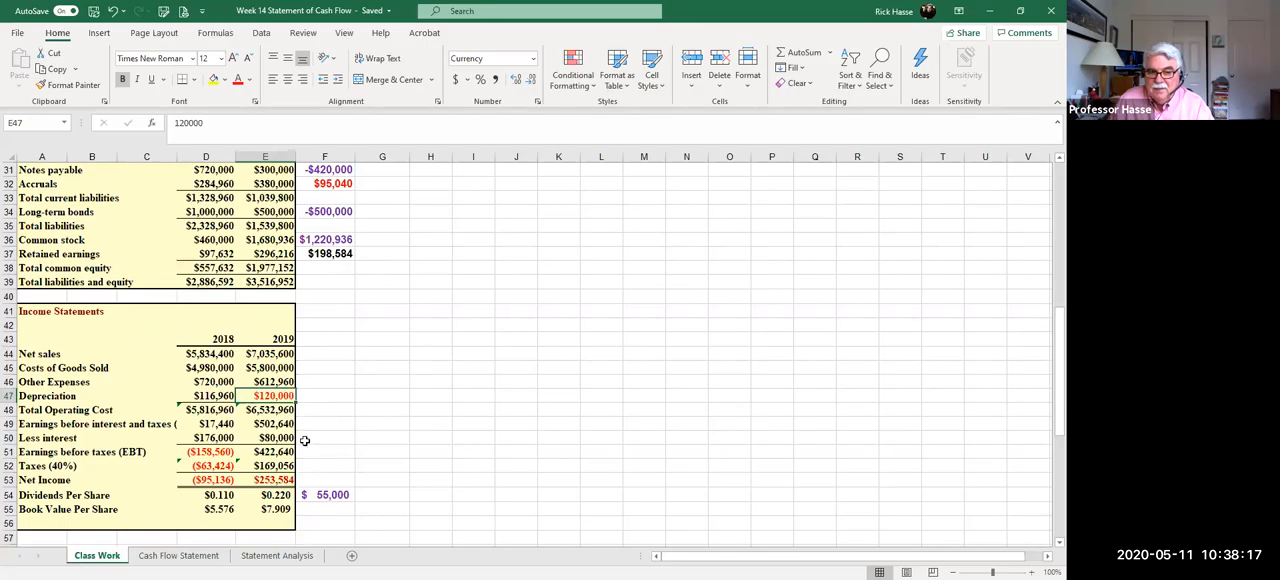
click(264, 480)
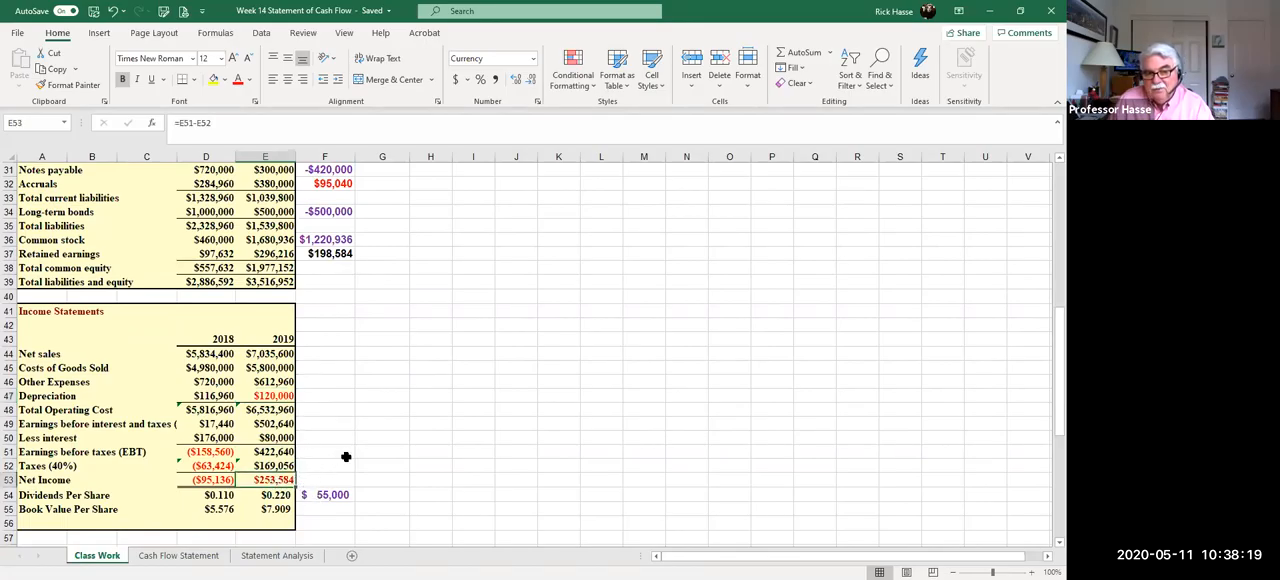
mouse_move(288, 520)
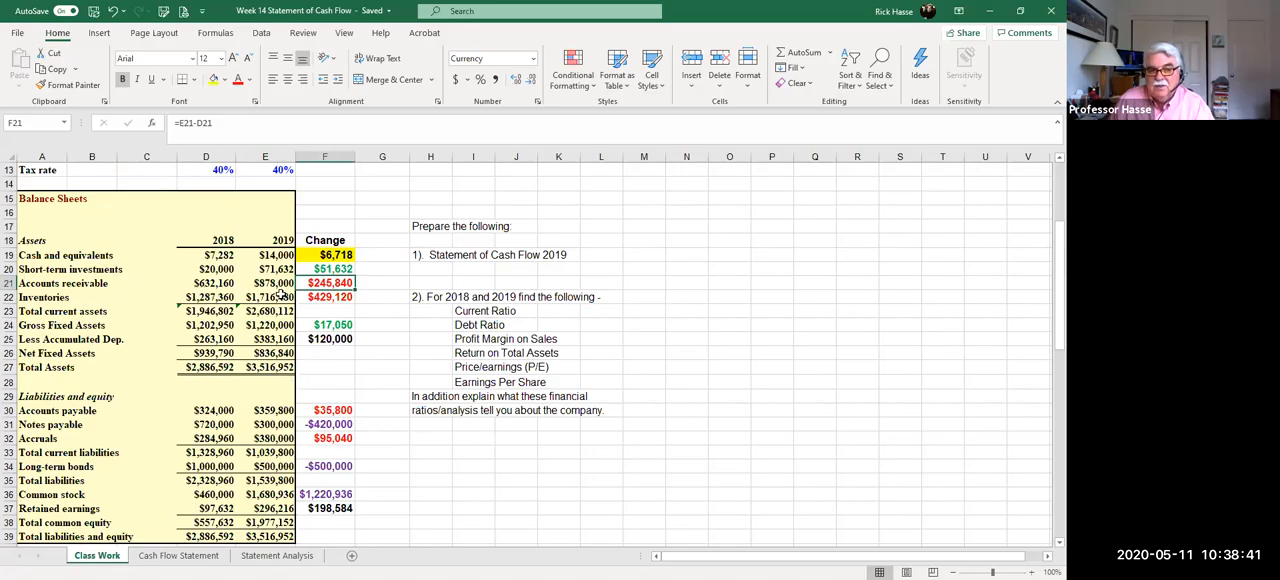
click(264, 284)
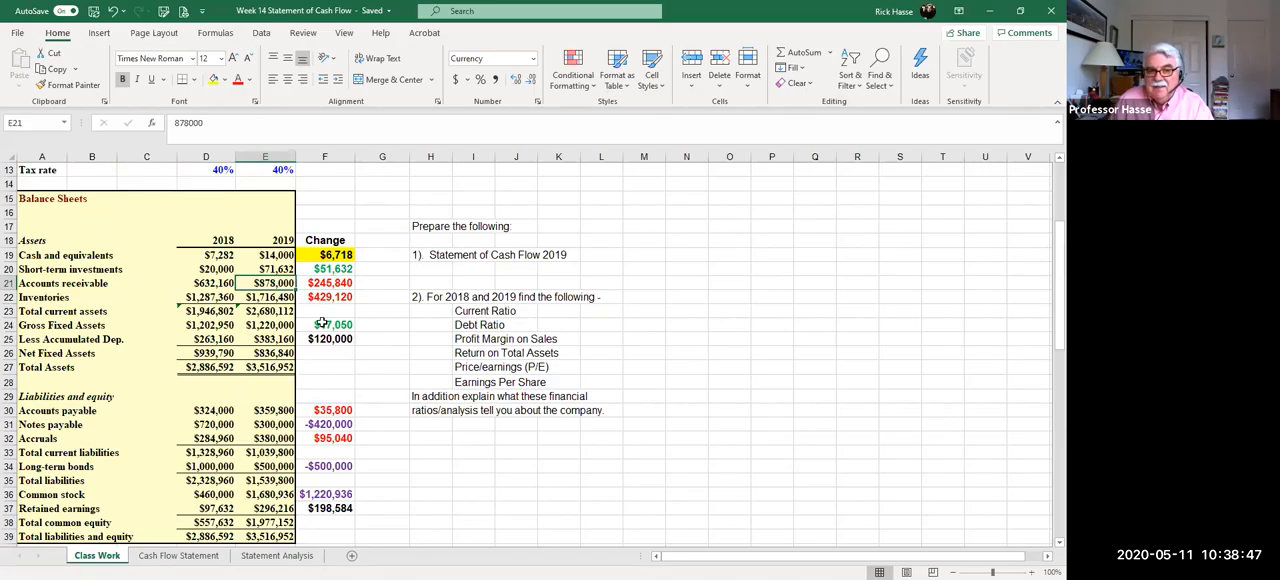
click(324, 284)
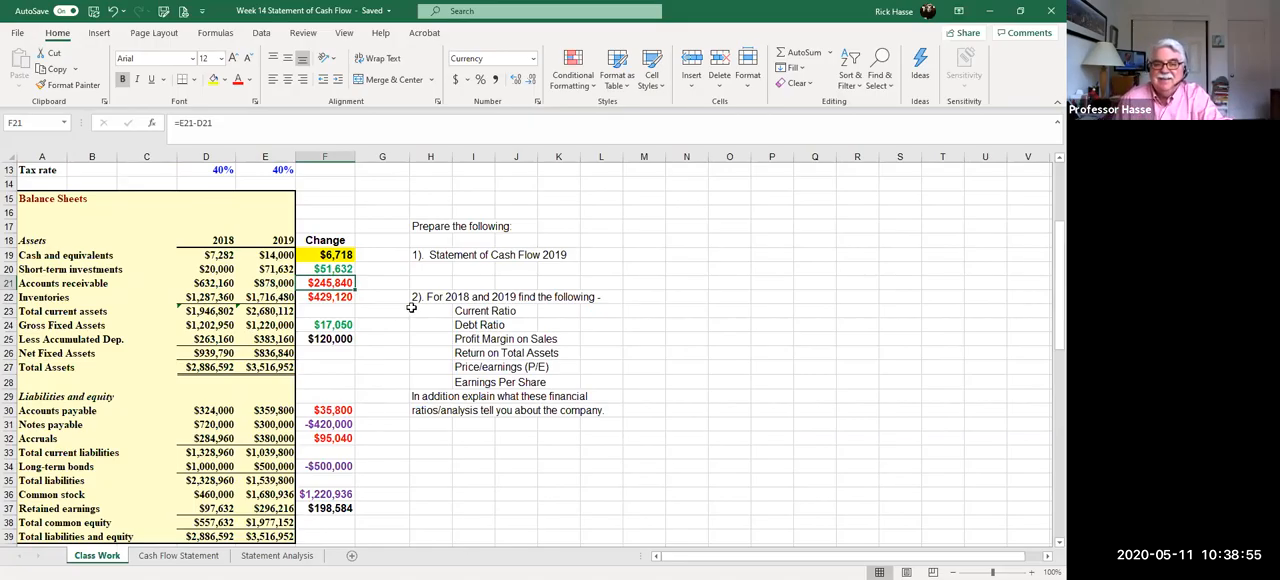
click(178, 556)
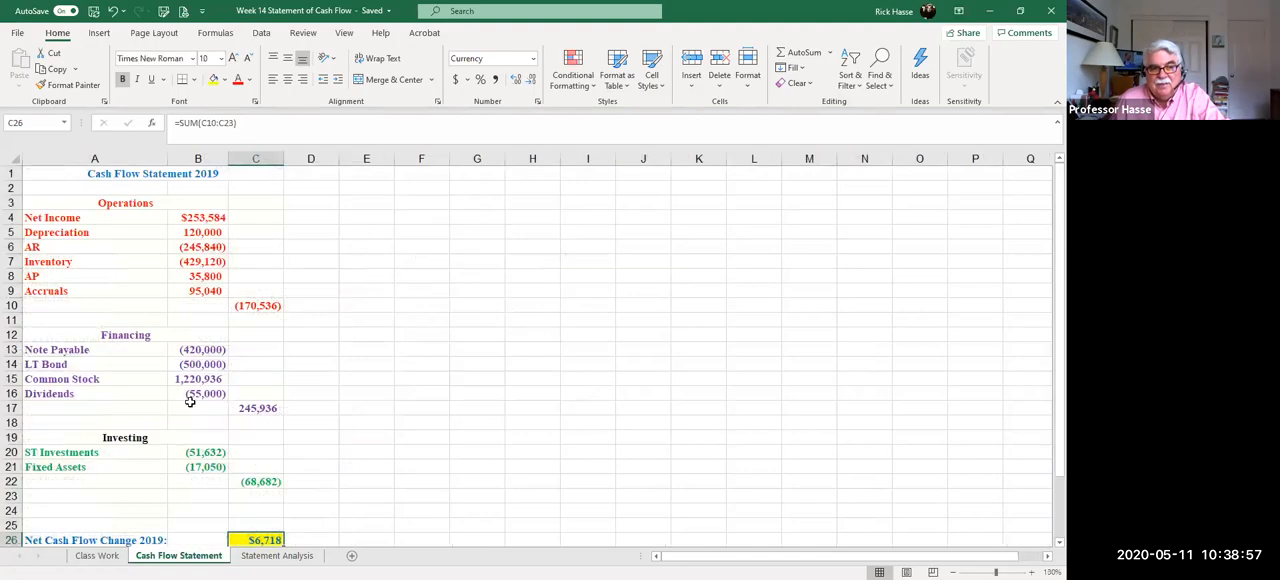
click(198, 248)
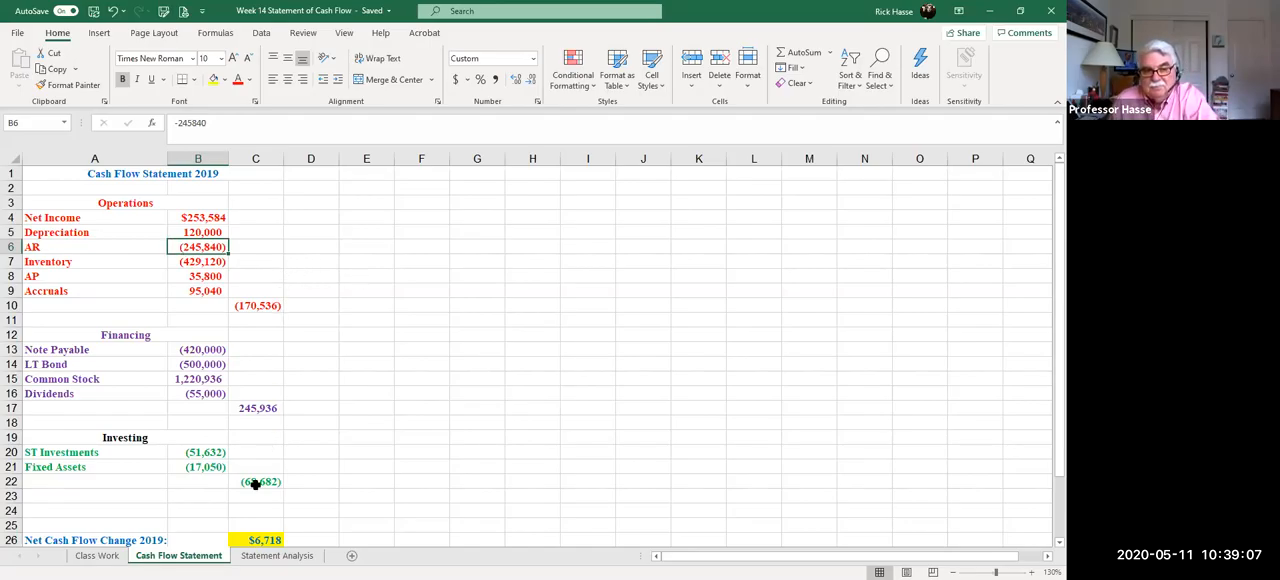
click(96, 556)
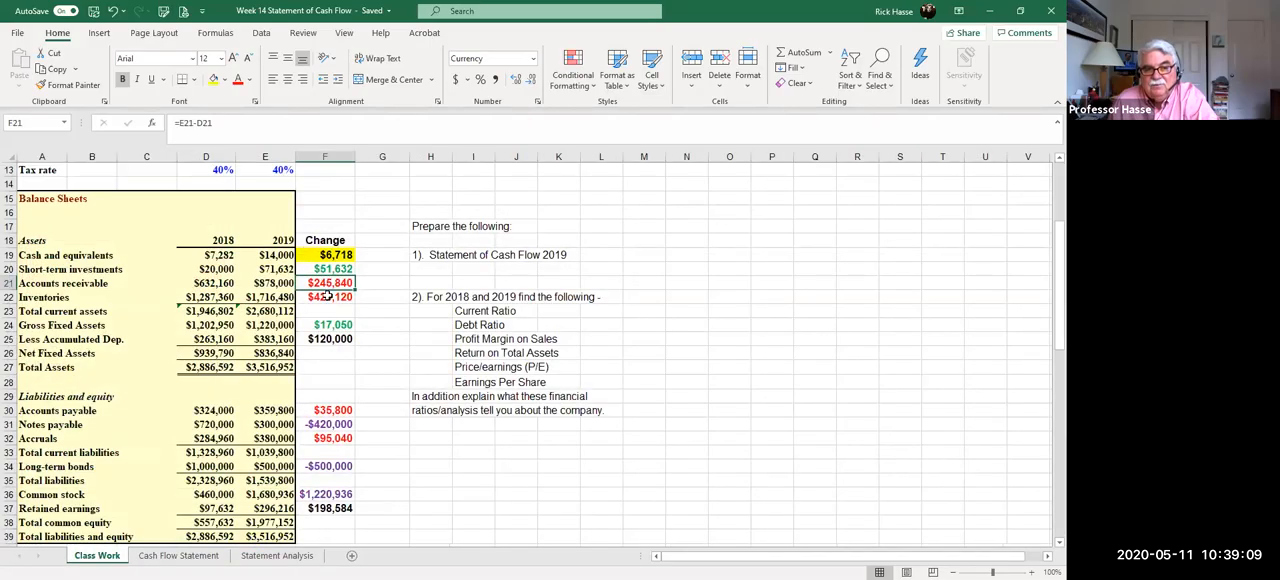
click(324, 296)
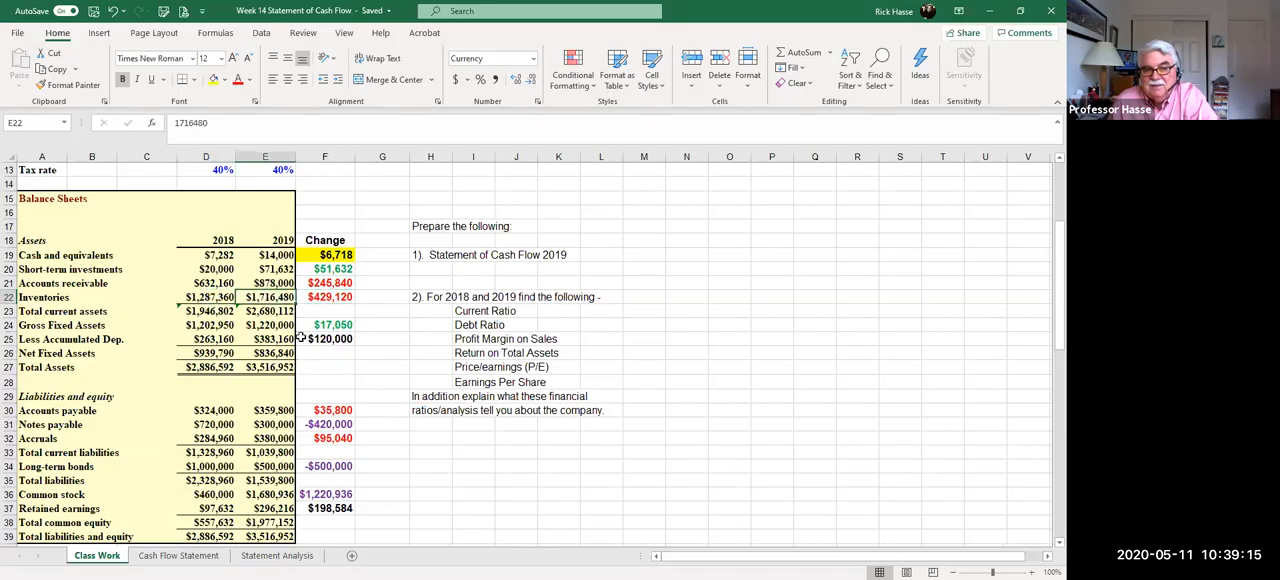
click(324, 296)
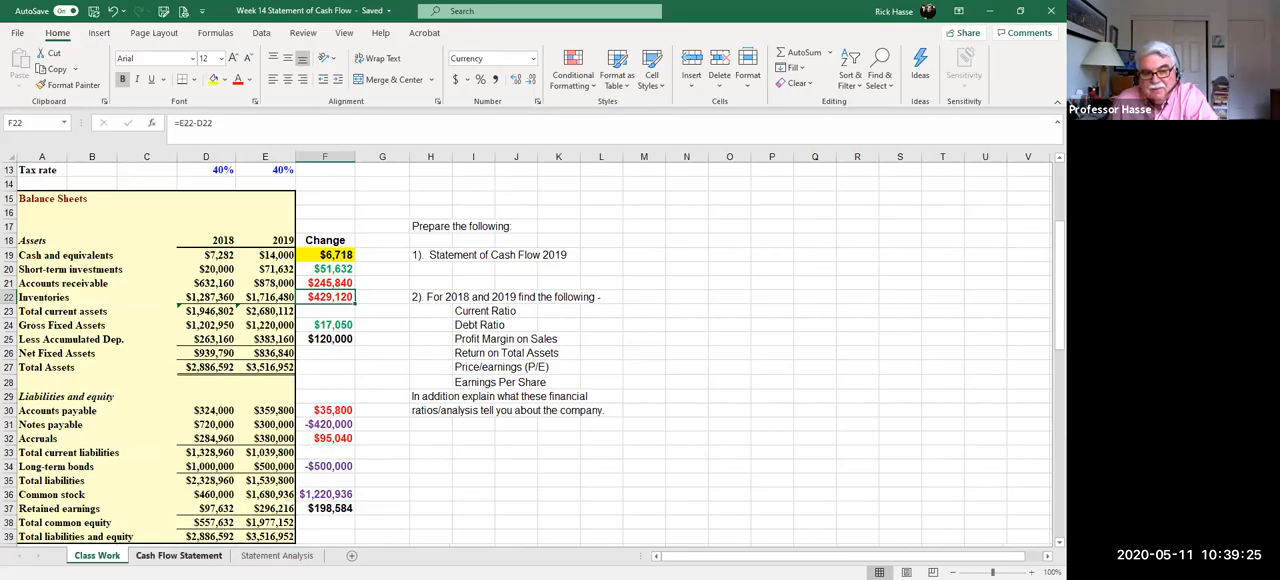
click(178, 556)
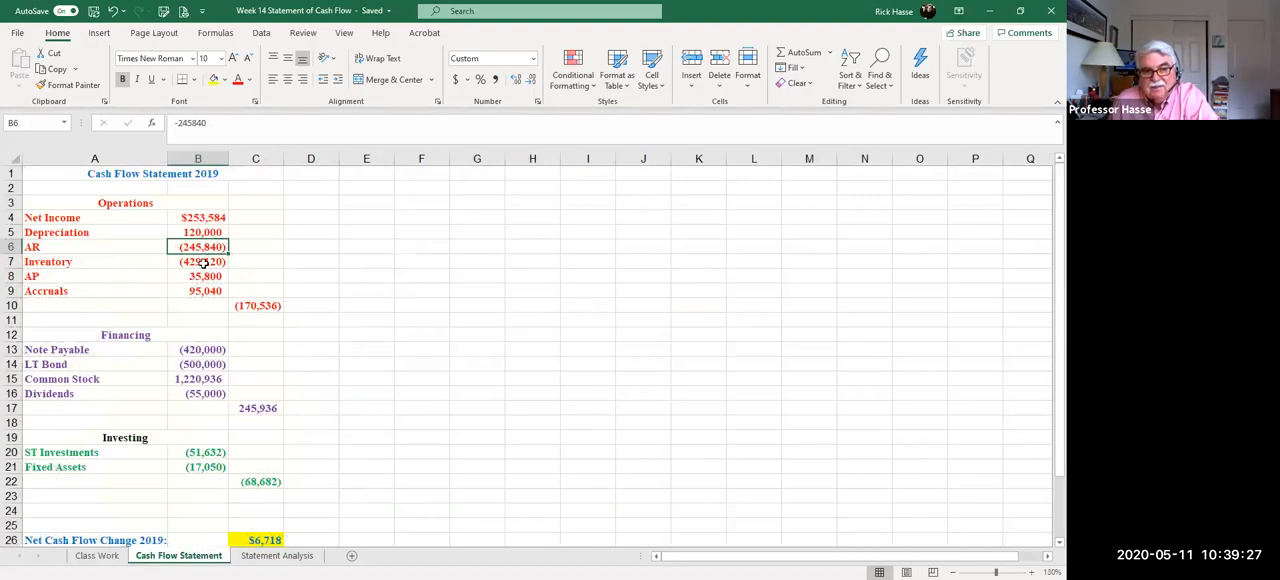
click(198, 260)
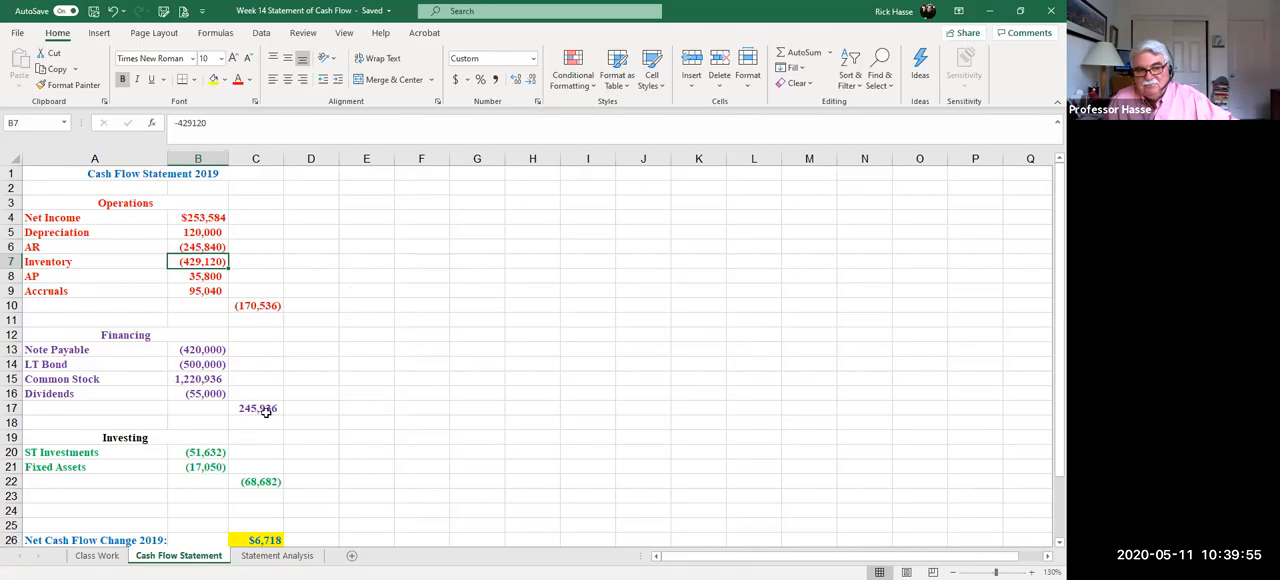
click(96, 556)
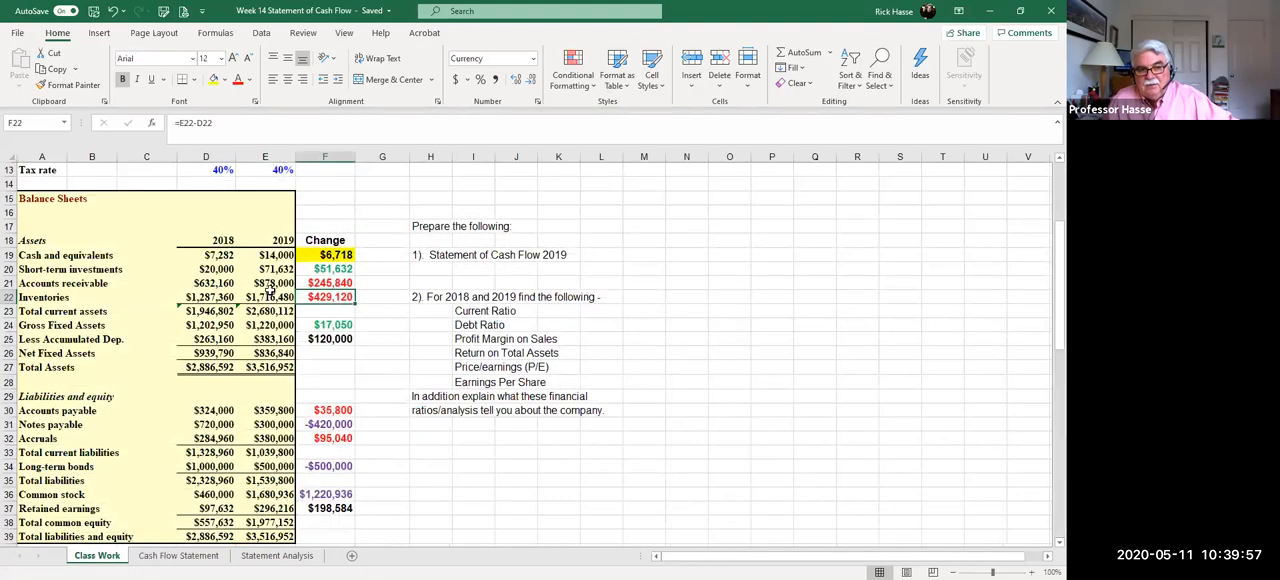
Step: Check the accounts payable change formula on Class Work, then return to the Cash Flow Statement sheet
scroll(down, 3)
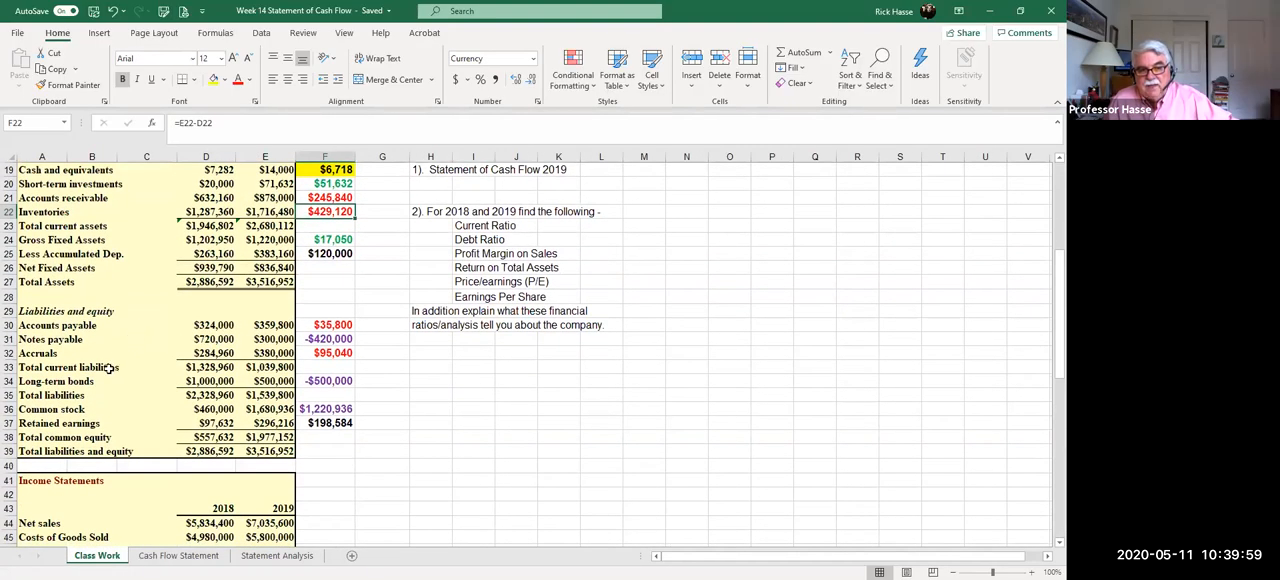
mouse_move(348, 338)
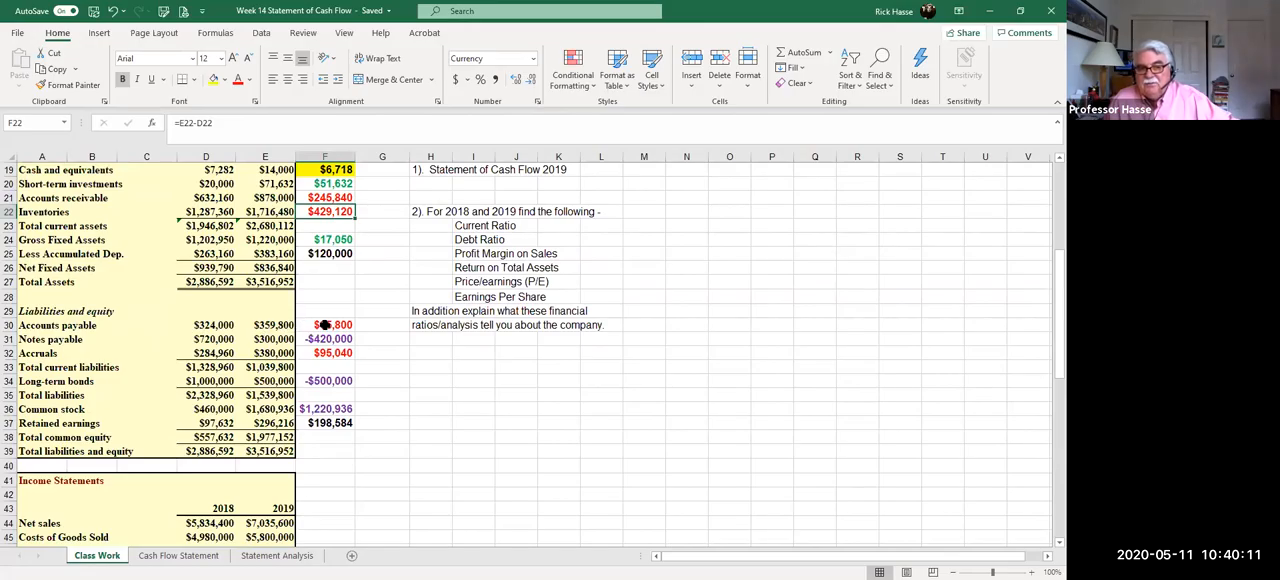
click(324, 324)
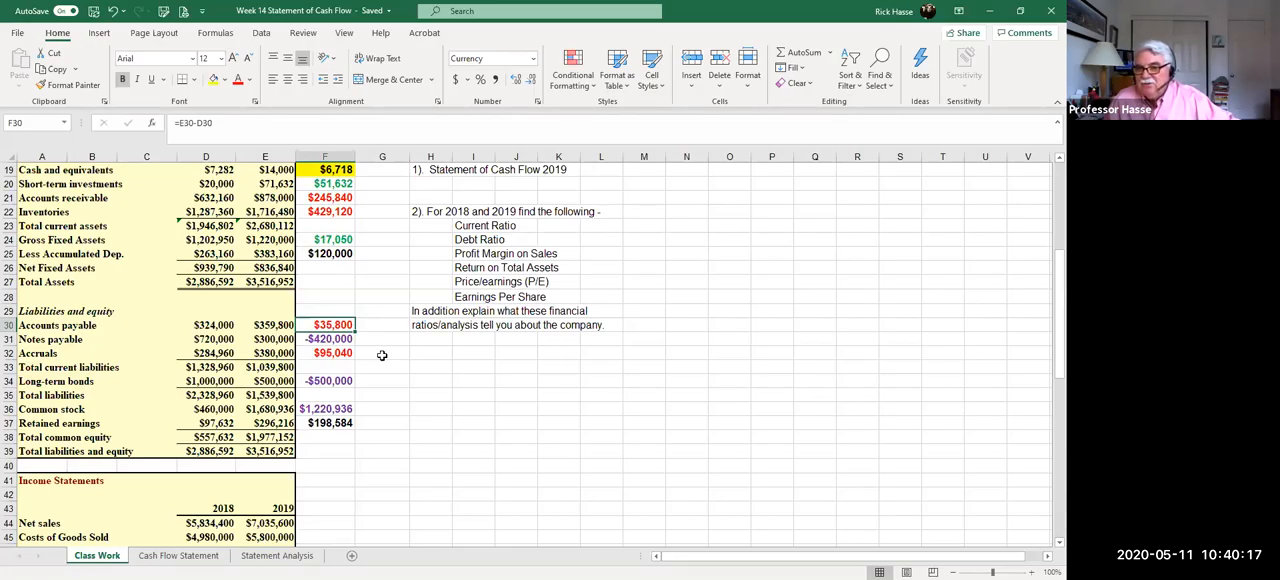
mouse_move(88, 332)
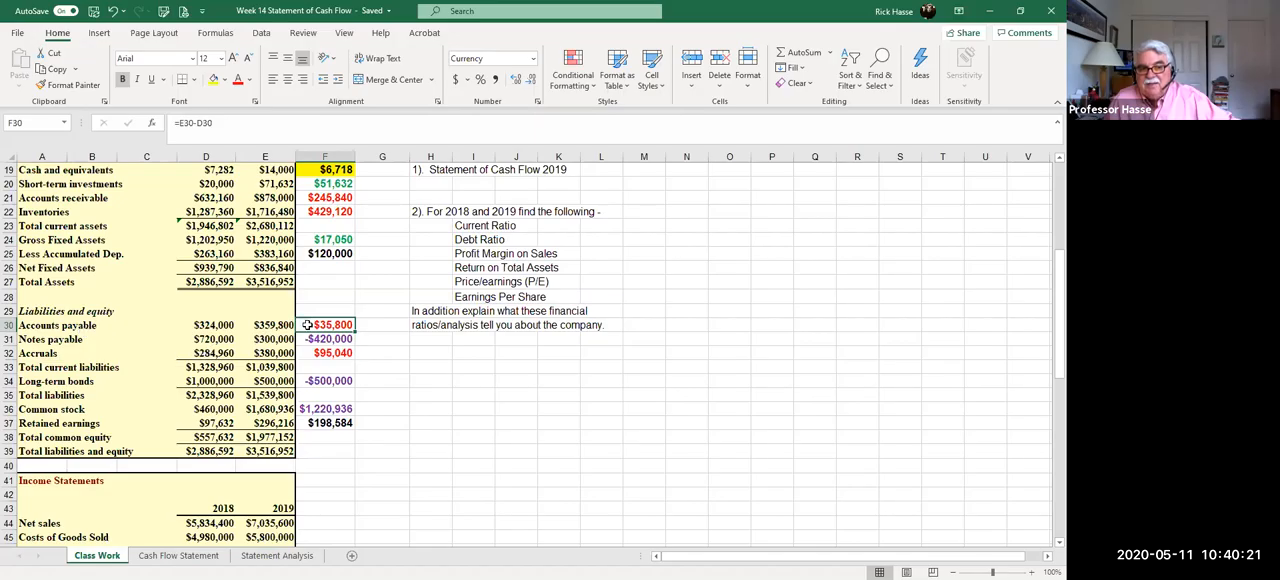
click(178, 556)
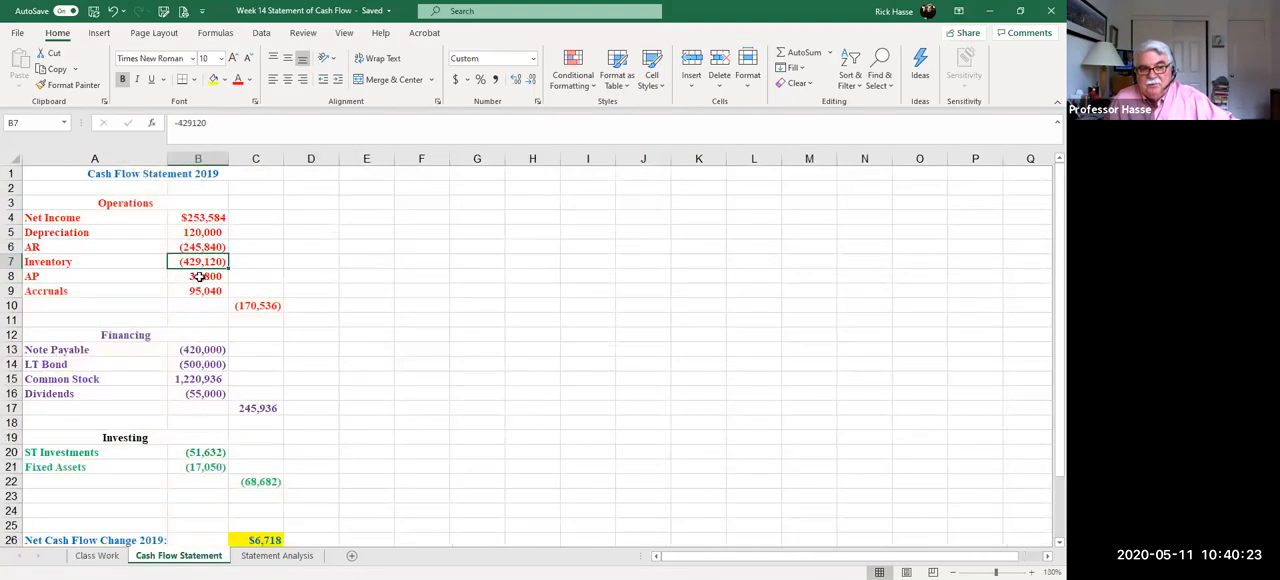
click(198, 276)
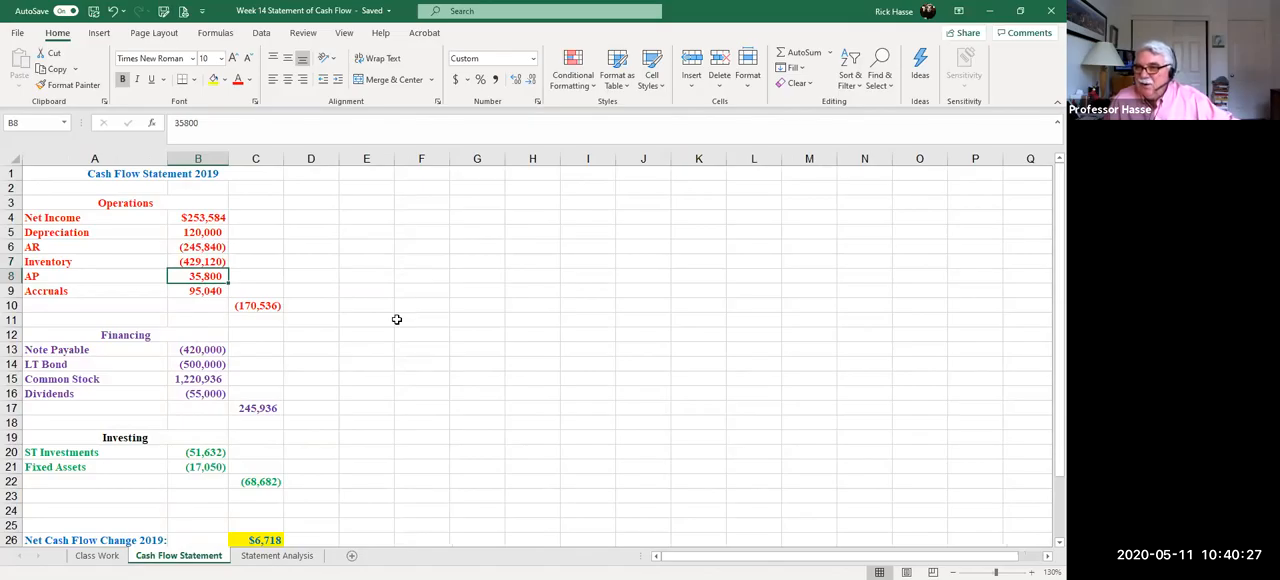
mouse_move(344, 352)
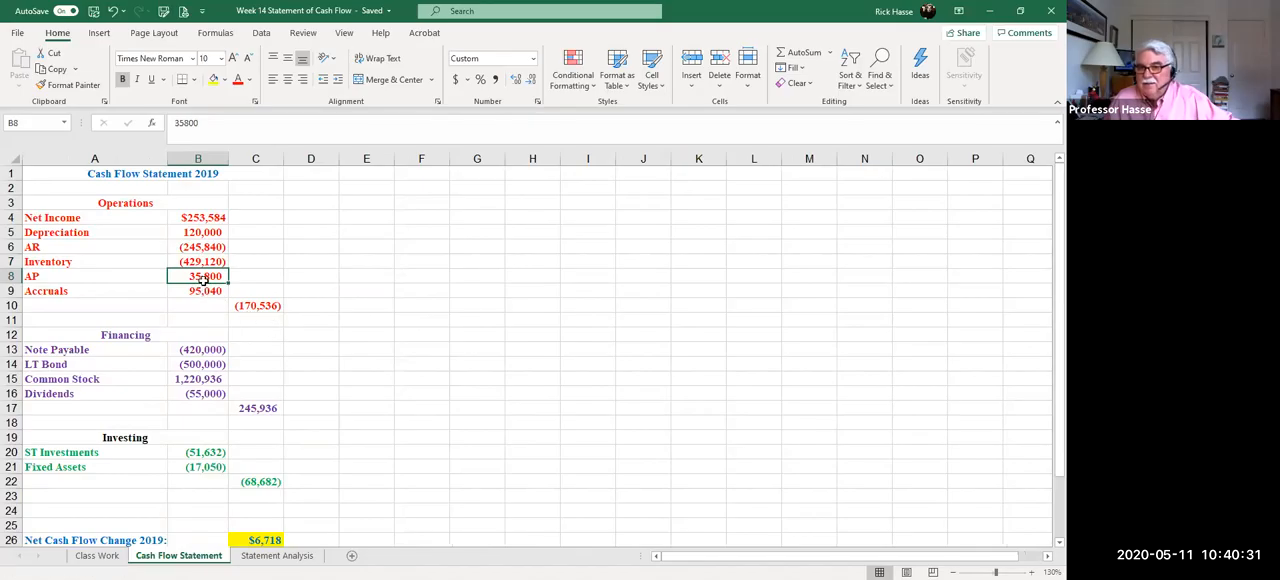
mouse_move(392, 304)
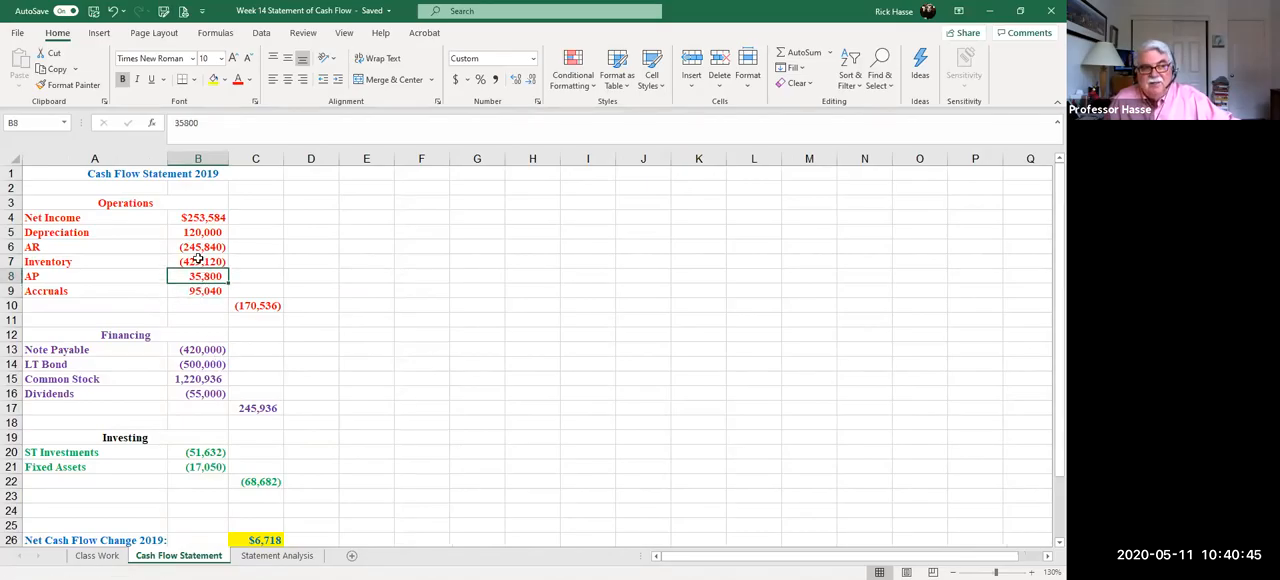
click(196, 248)
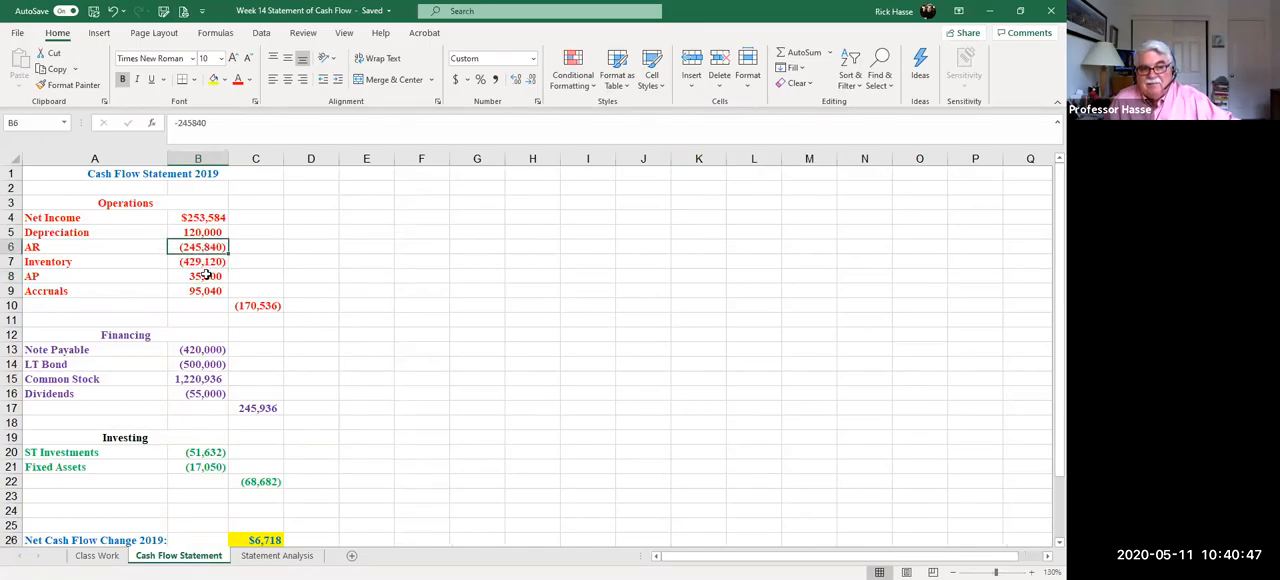
click(198, 260)
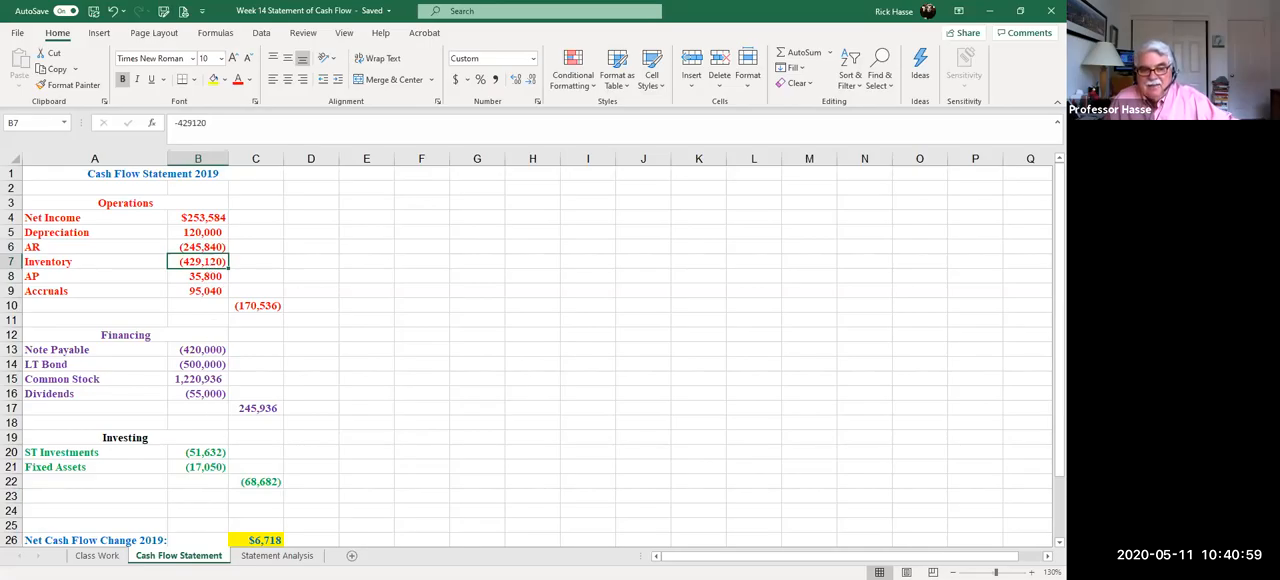
click(96, 556)
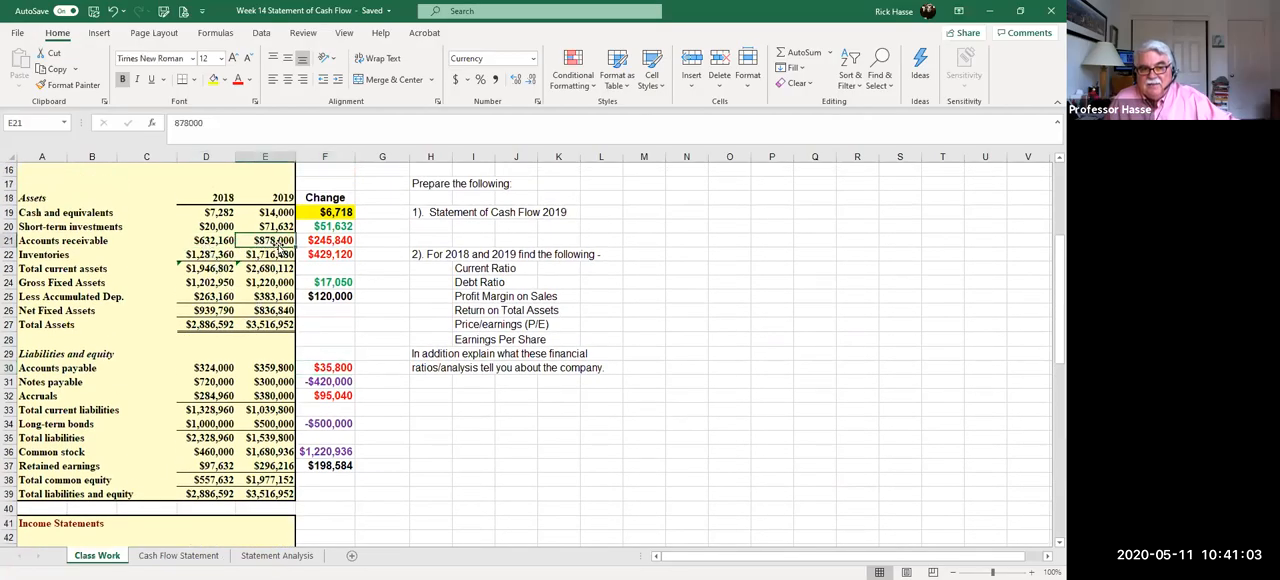
click(324, 240)
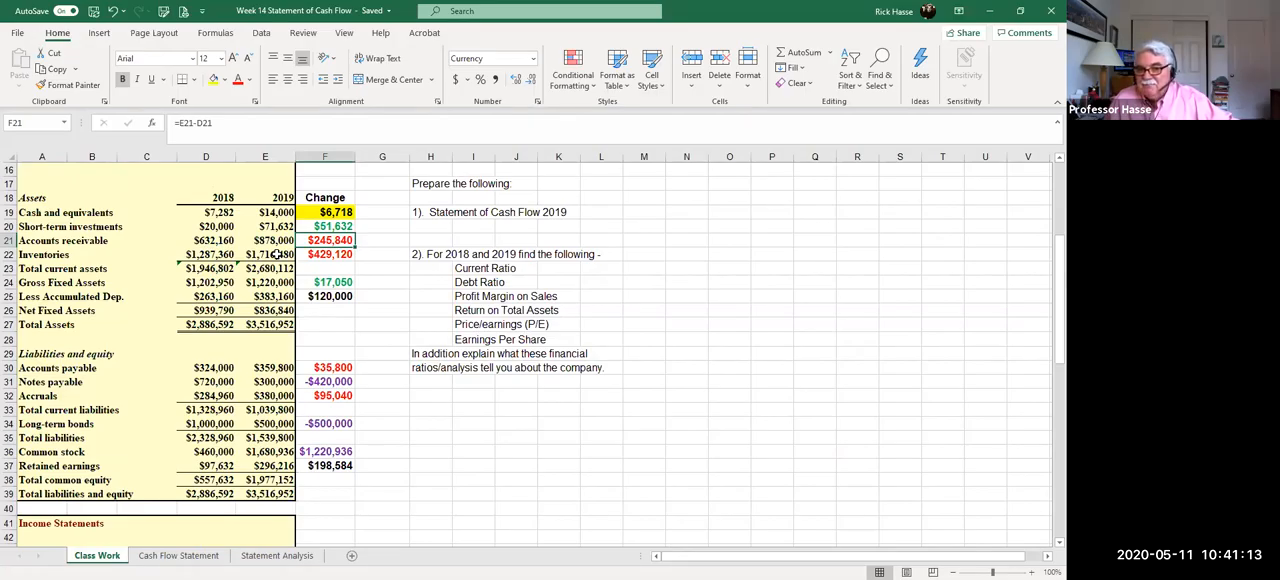
mouse_move(240, 368)
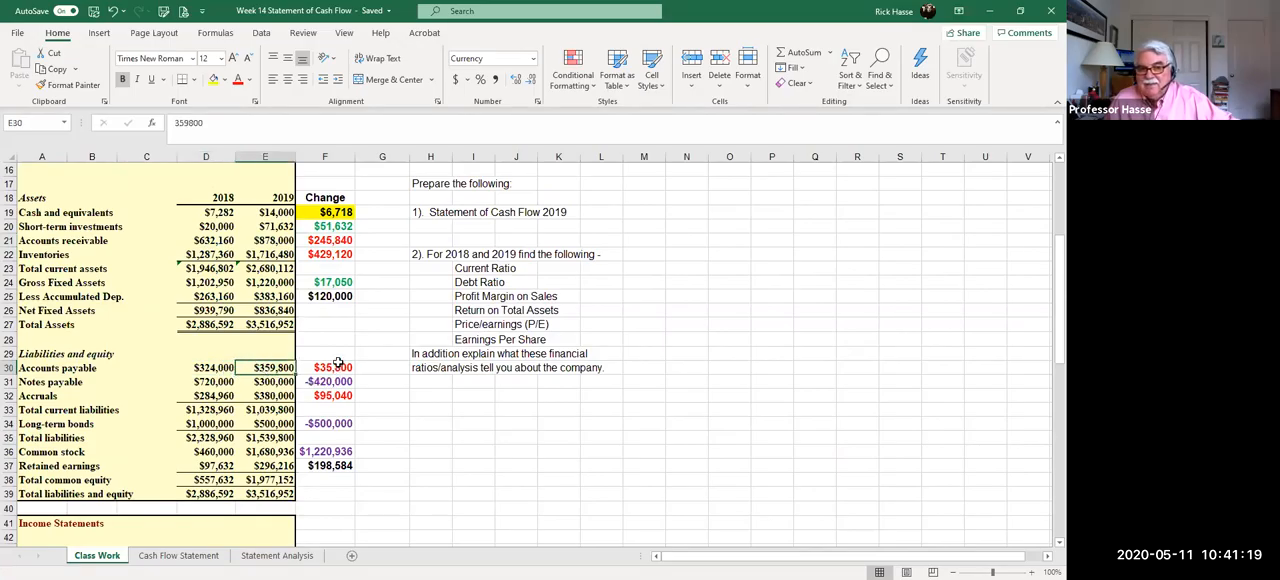
click(324, 368)
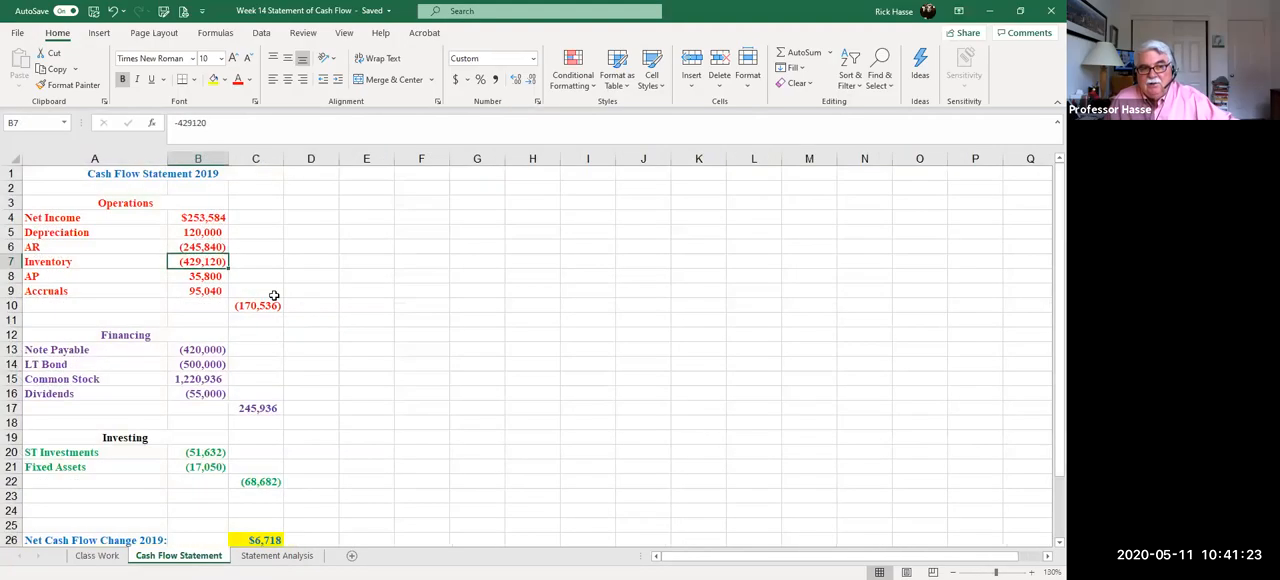
Step: Review Net Income, Depreciation, AR and Inventory entries and the operations SUM total
click(198, 218)
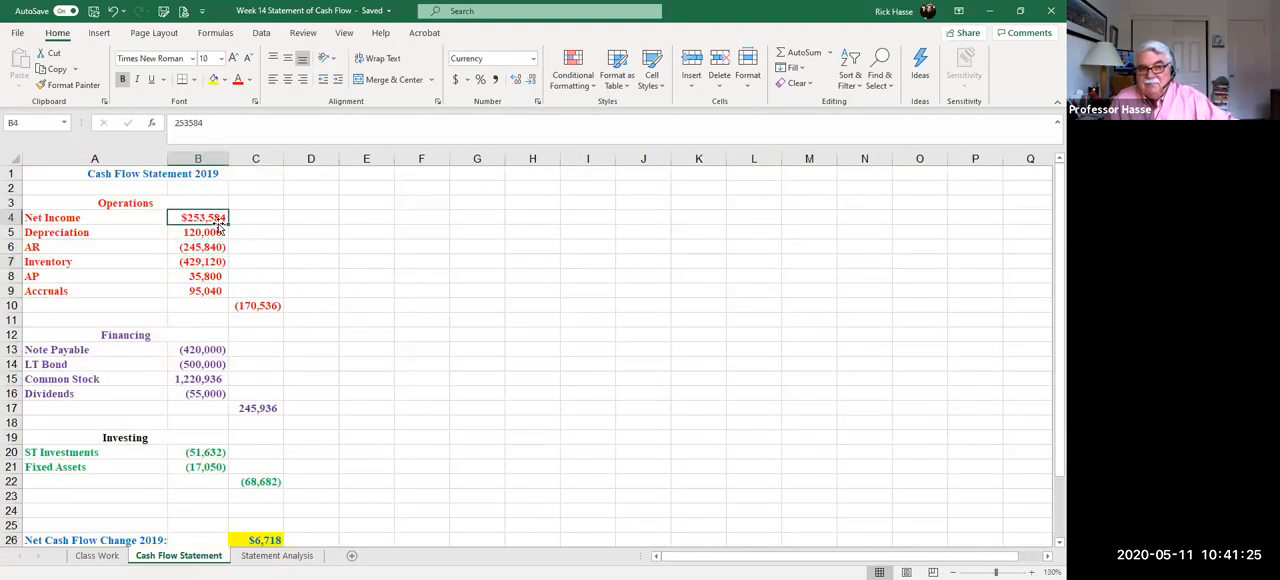
click(196, 232)
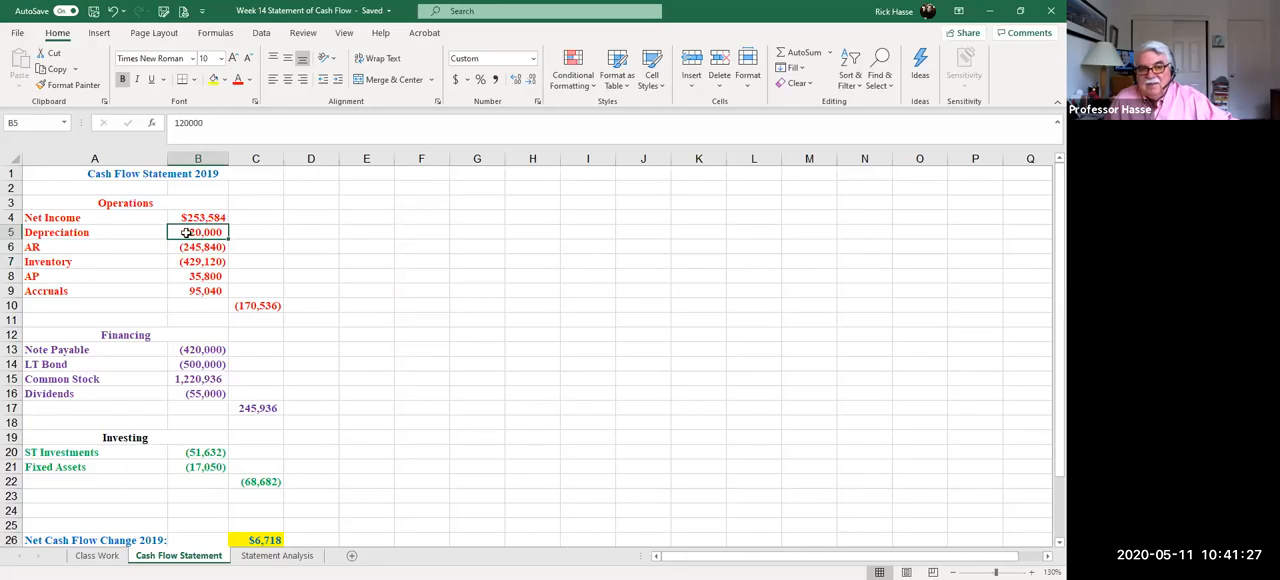
click(196, 246)
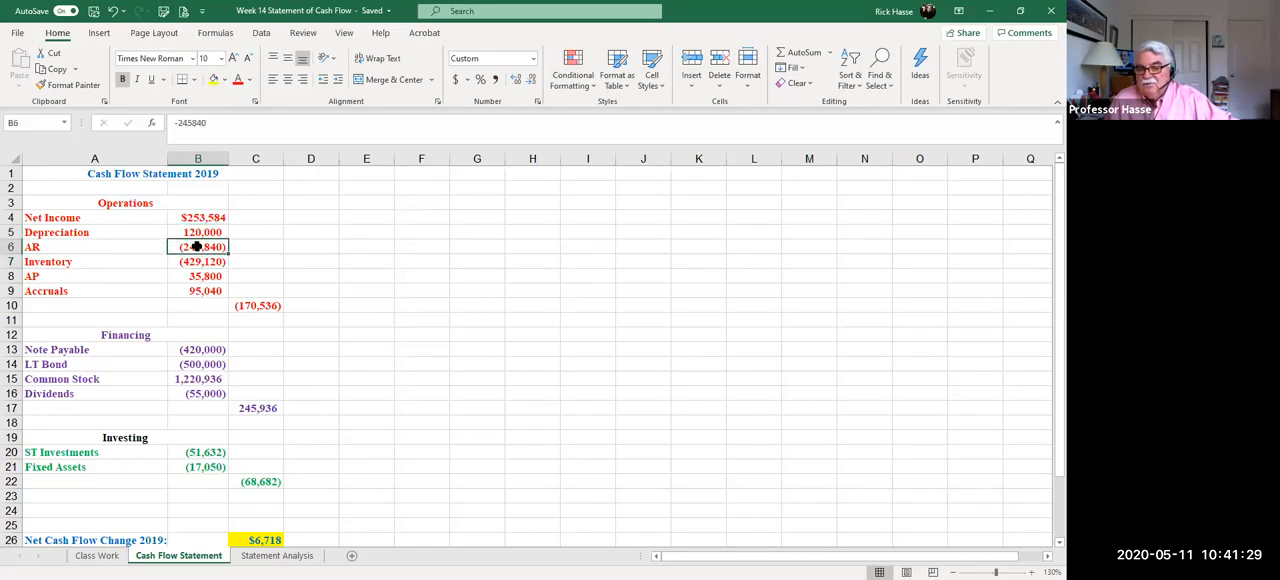
click(196, 260)
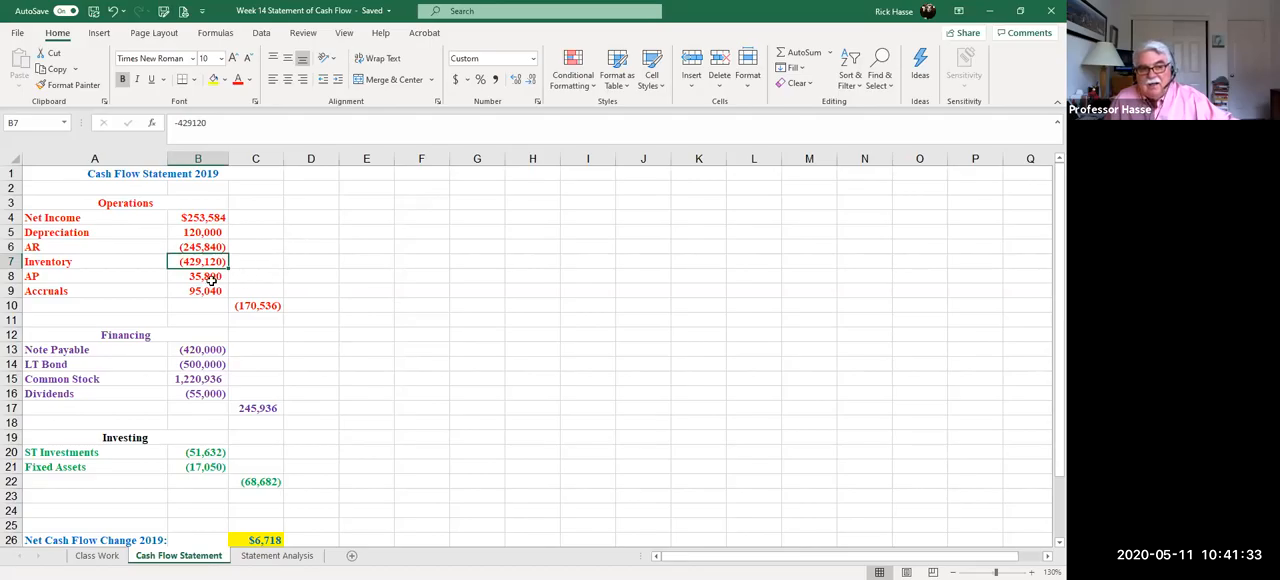
click(196, 290)
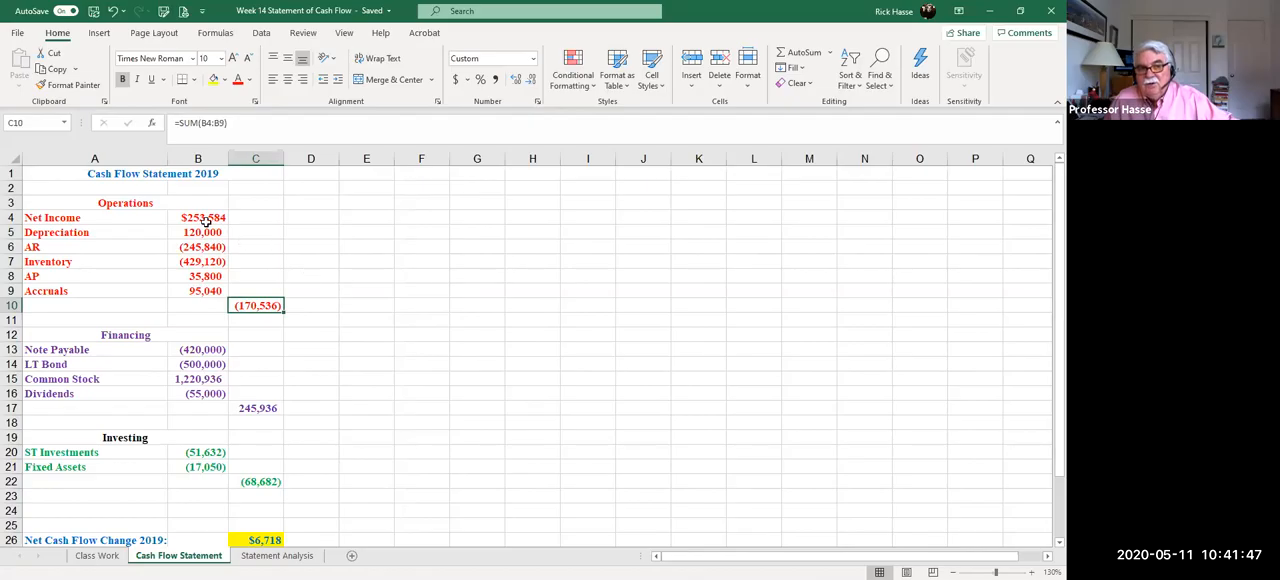
Step: Recheck Net Income, the operations total, AR and Inventory, then return to Class Work
click(196, 218)
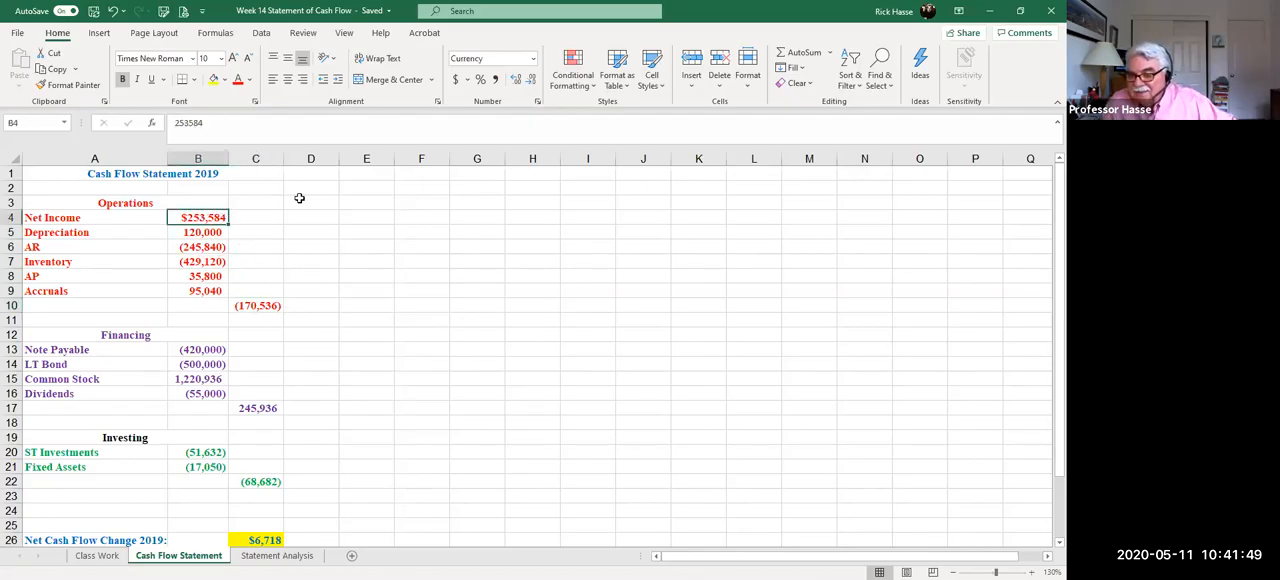
mouse_move(360, 212)
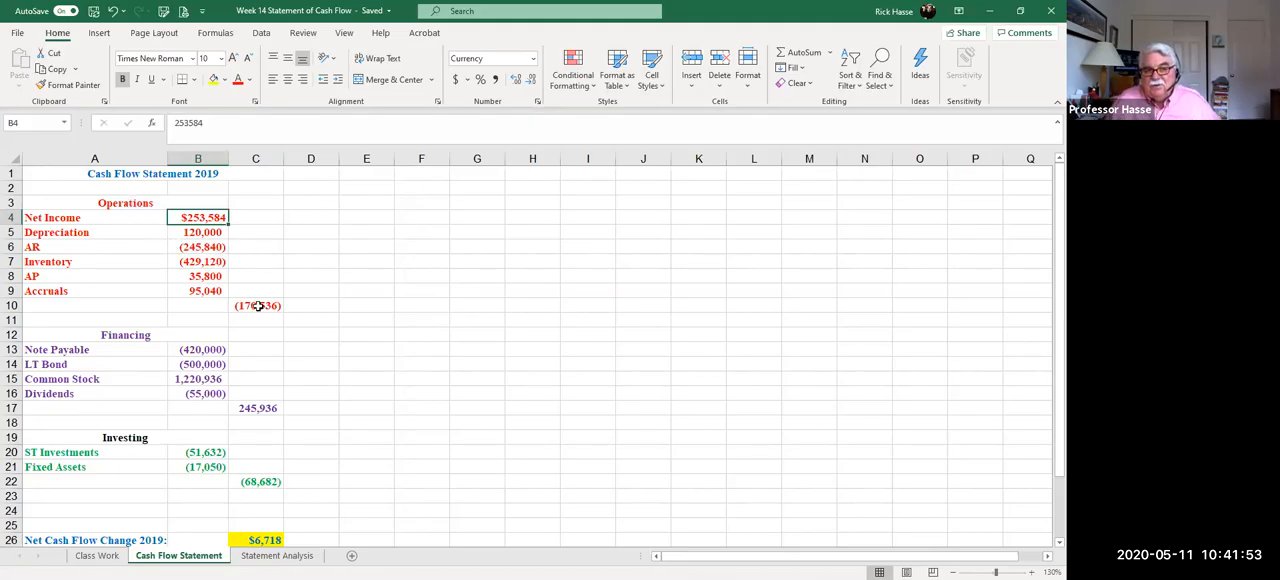
click(256, 304)
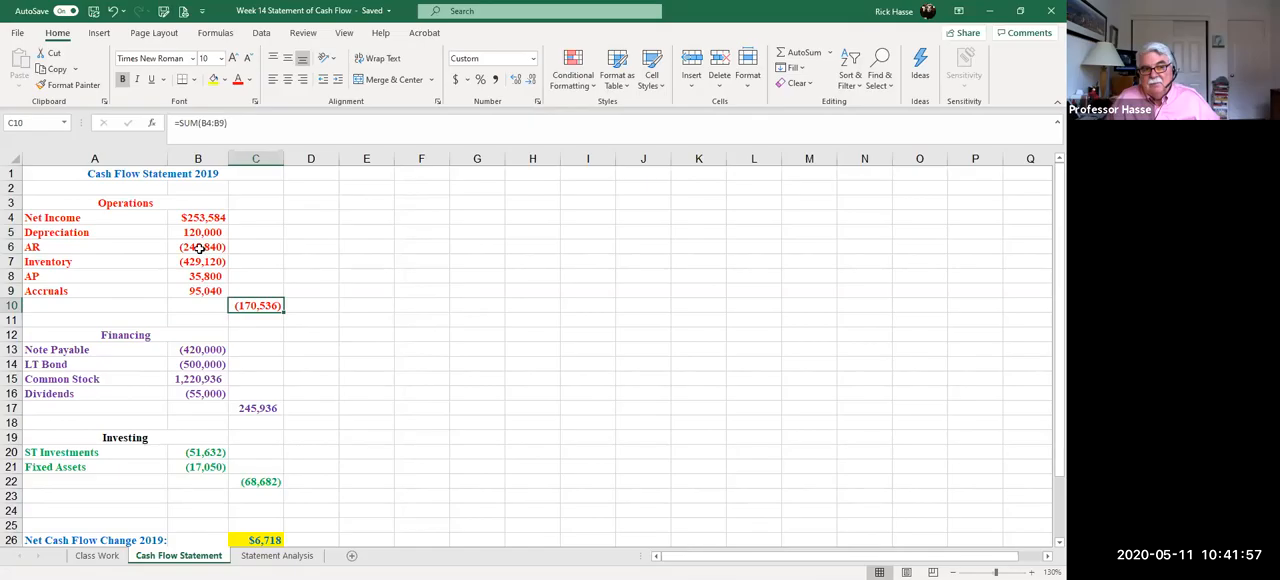
click(198, 248)
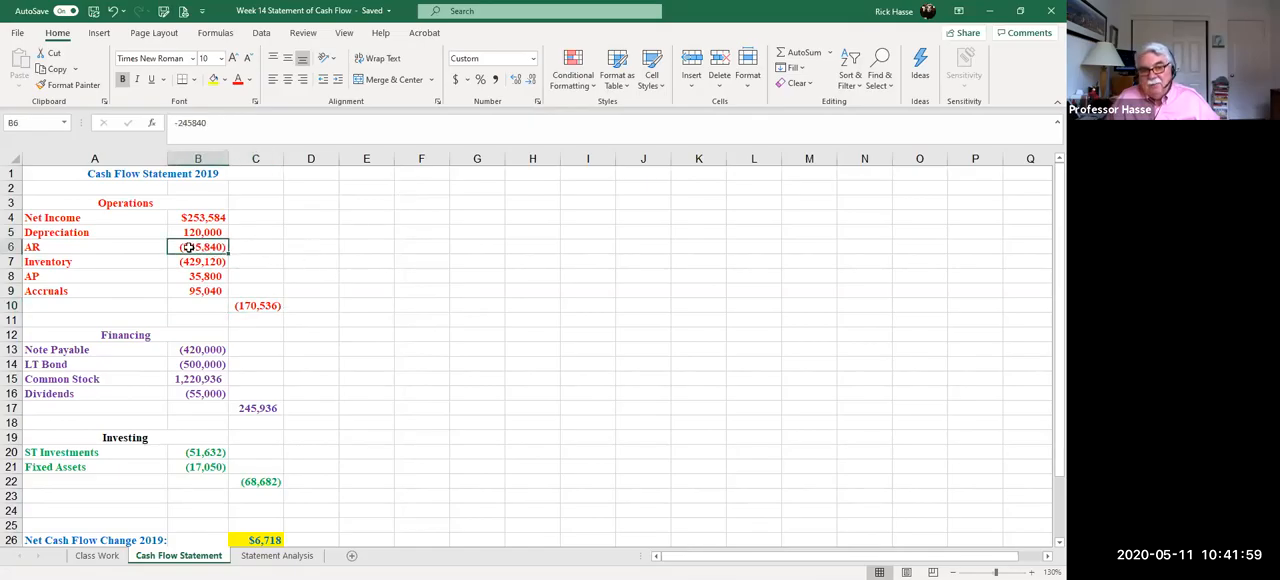
click(196, 260)
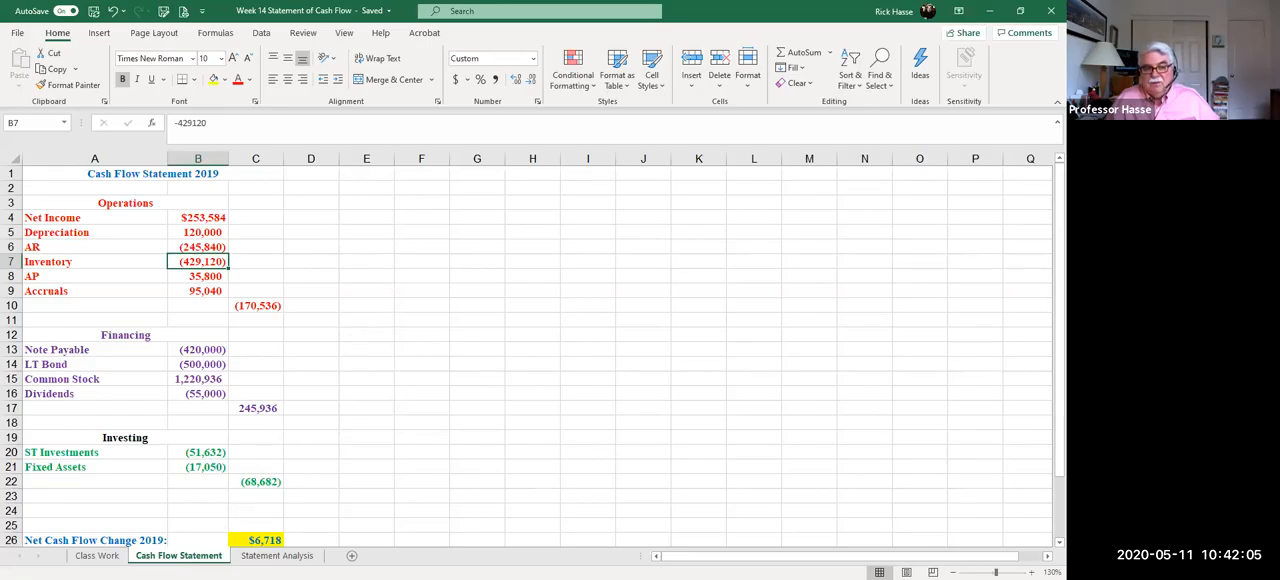
click(96, 556)
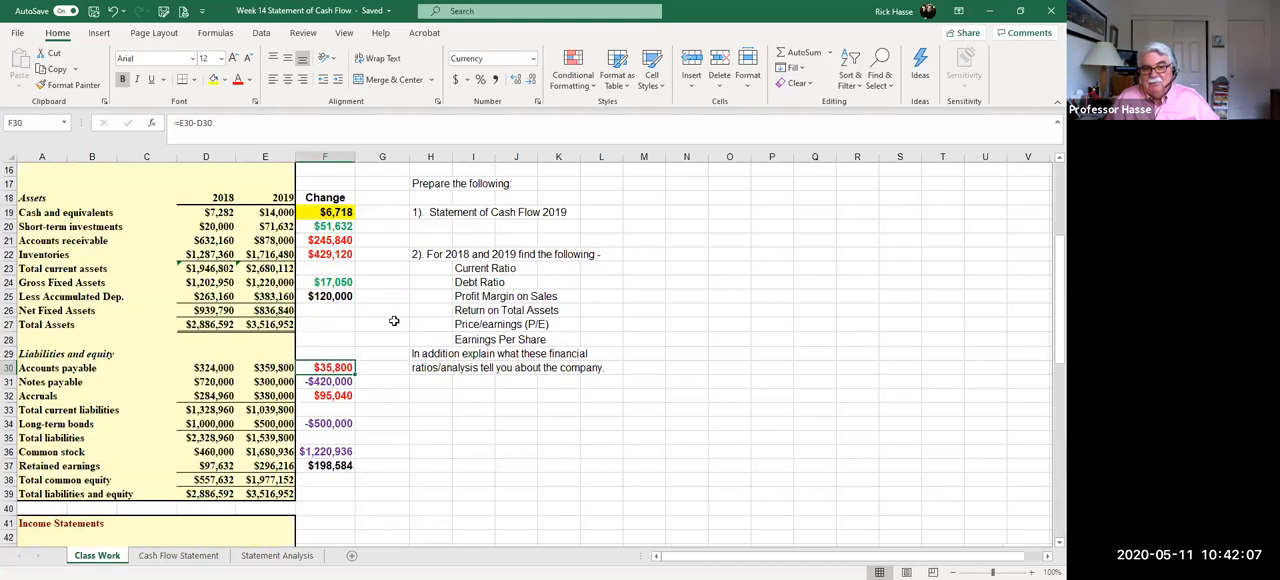
mouse_move(404, 254)
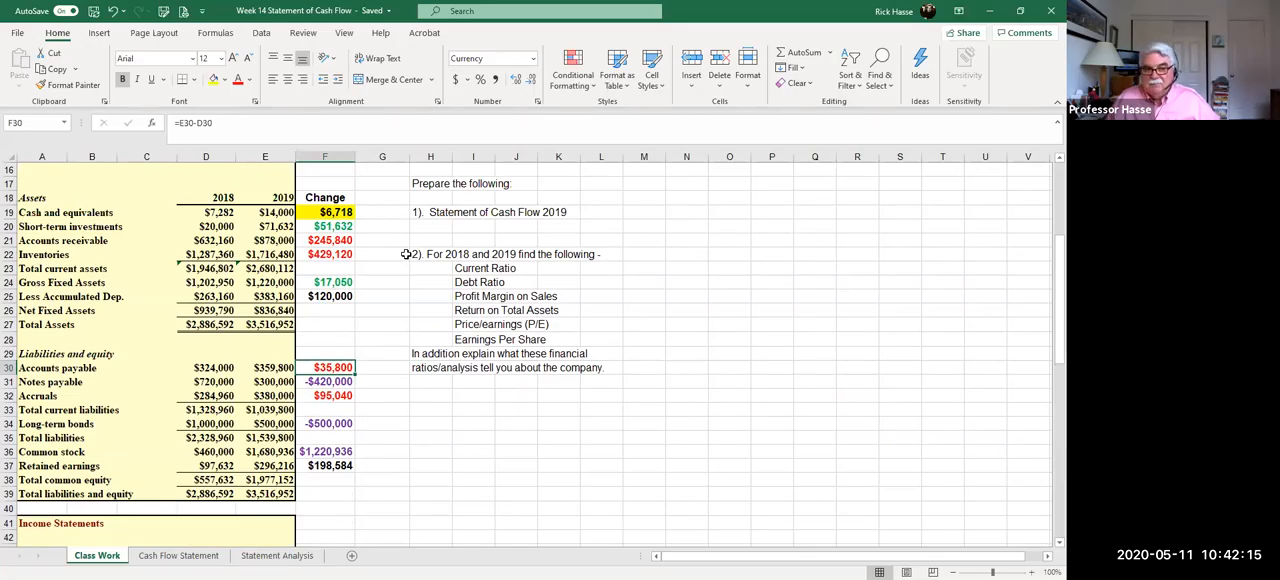
Step: Review the notes payable 2018 and 2019 balances and how its change is calculated
click(50, 382)
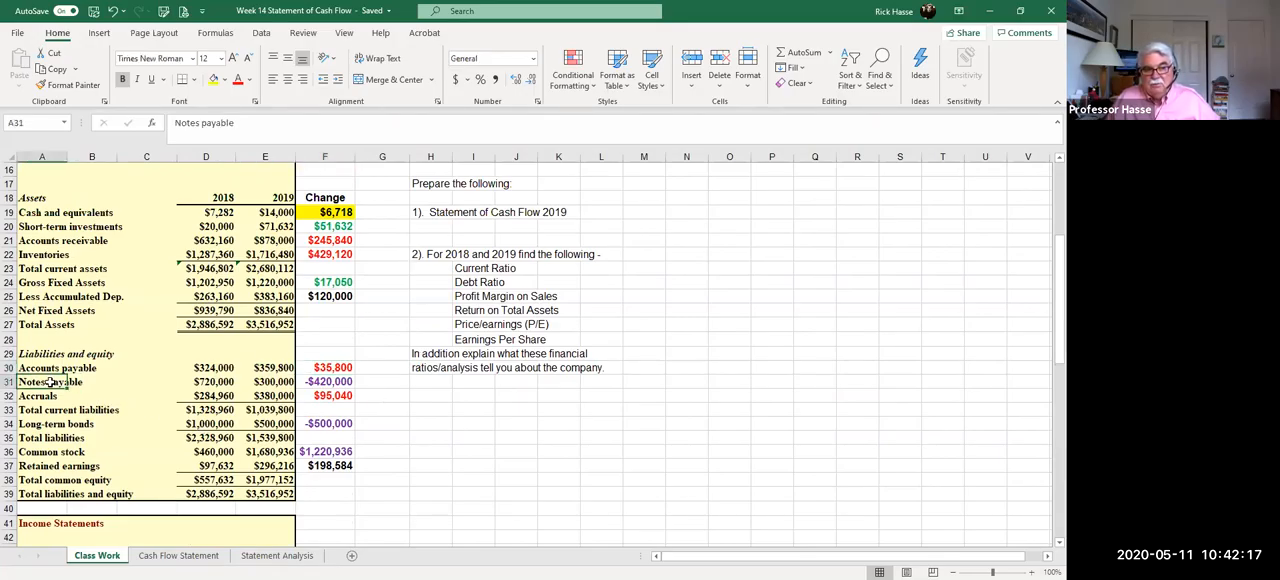
click(264, 380)
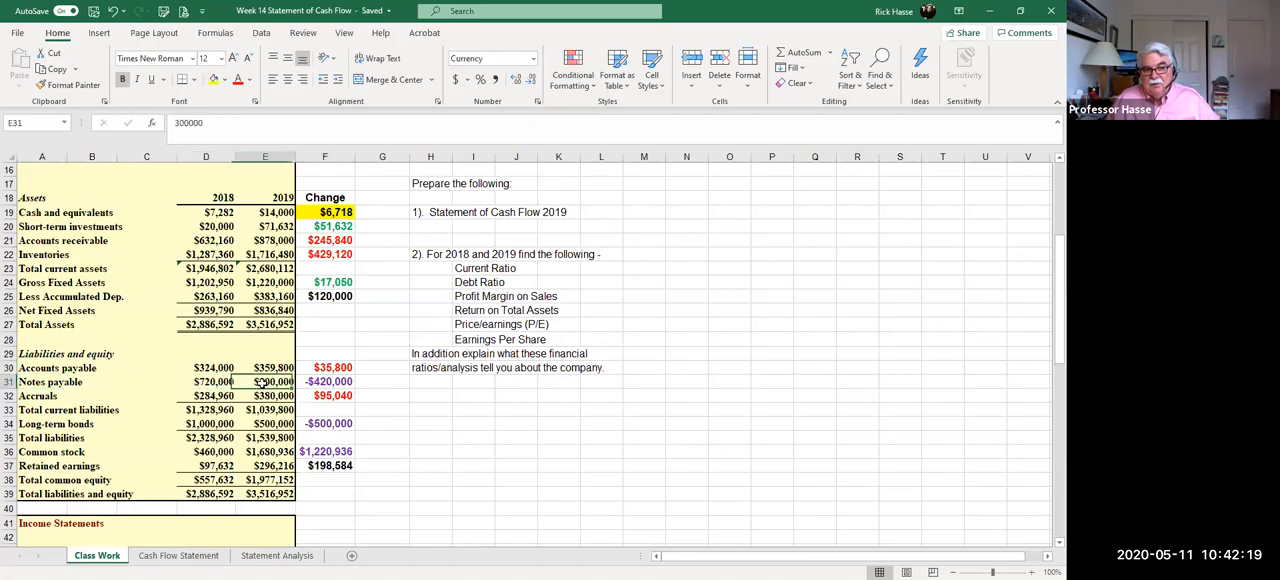
click(50, 382)
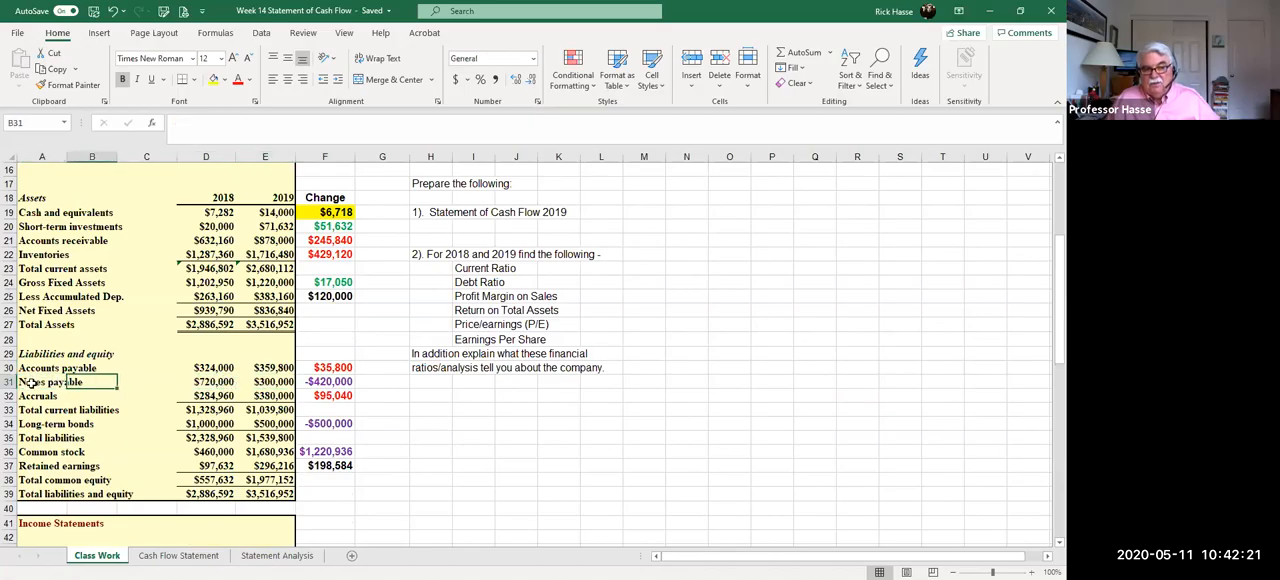
click(40, 382)
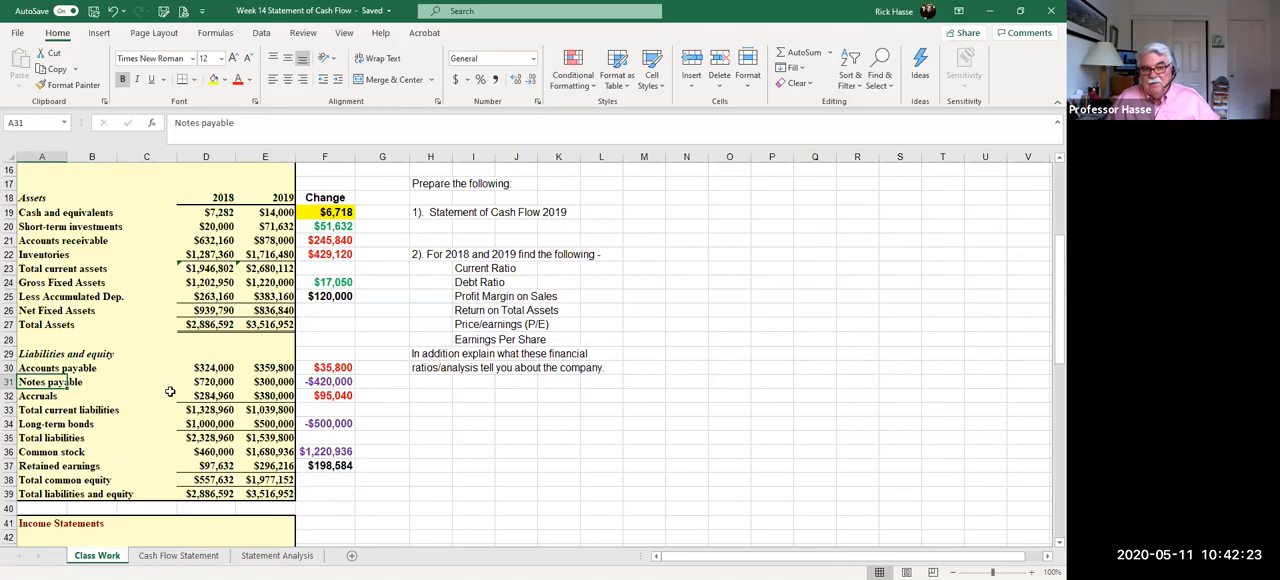
mouse_move(84, 390)
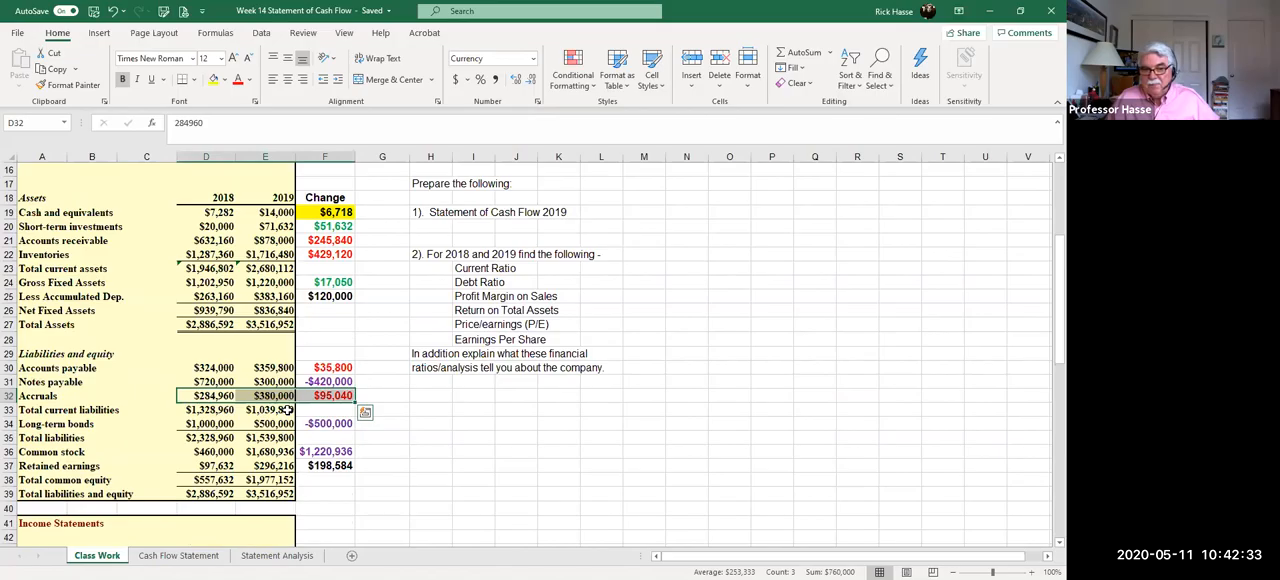
click(206, 382)
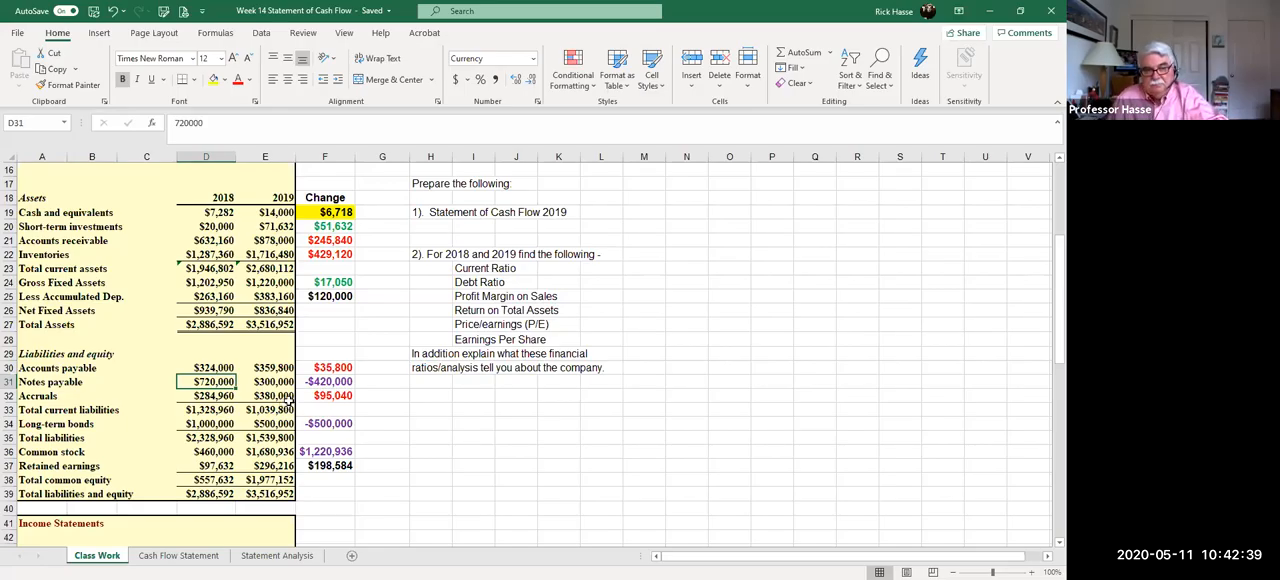
click(324, 380)
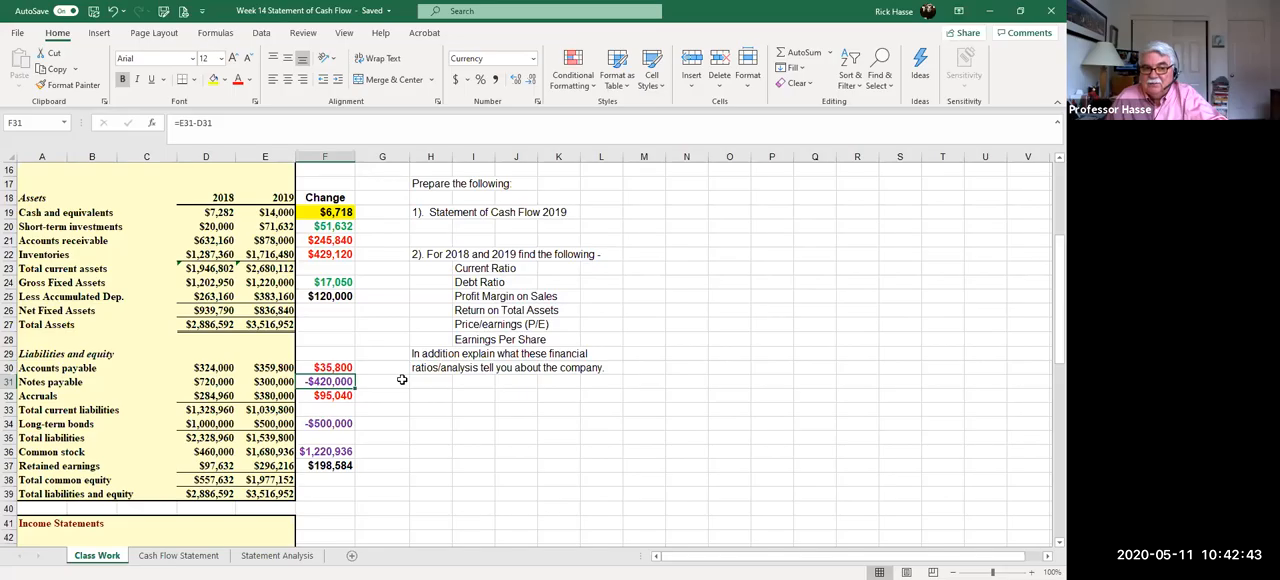
click(264, 382)
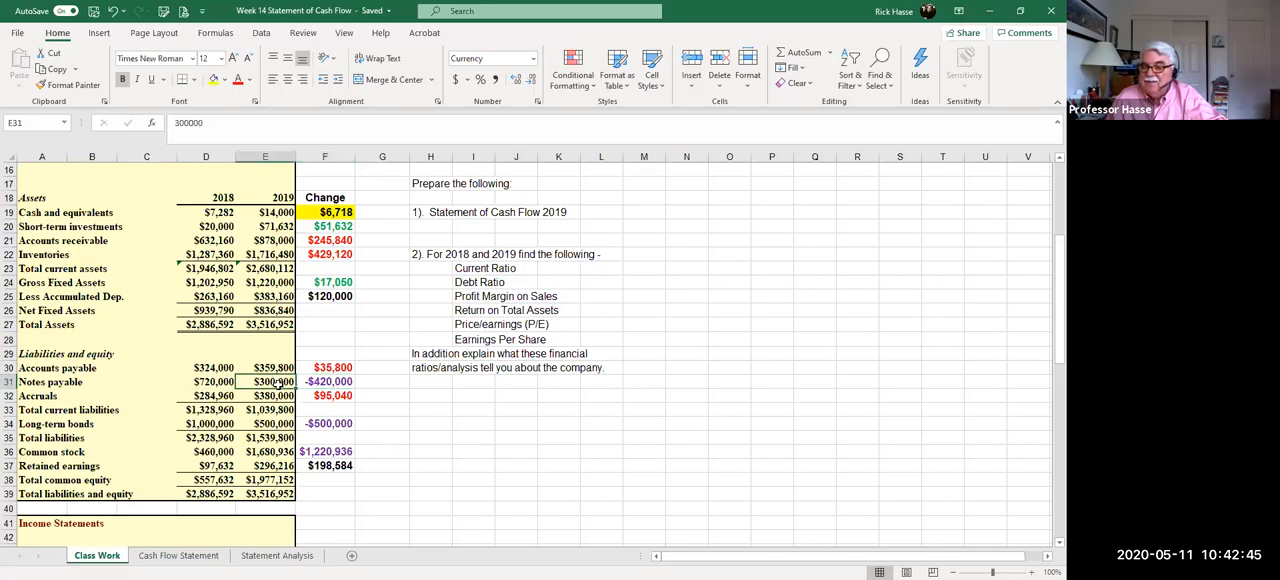
mouse_move(378, 394)
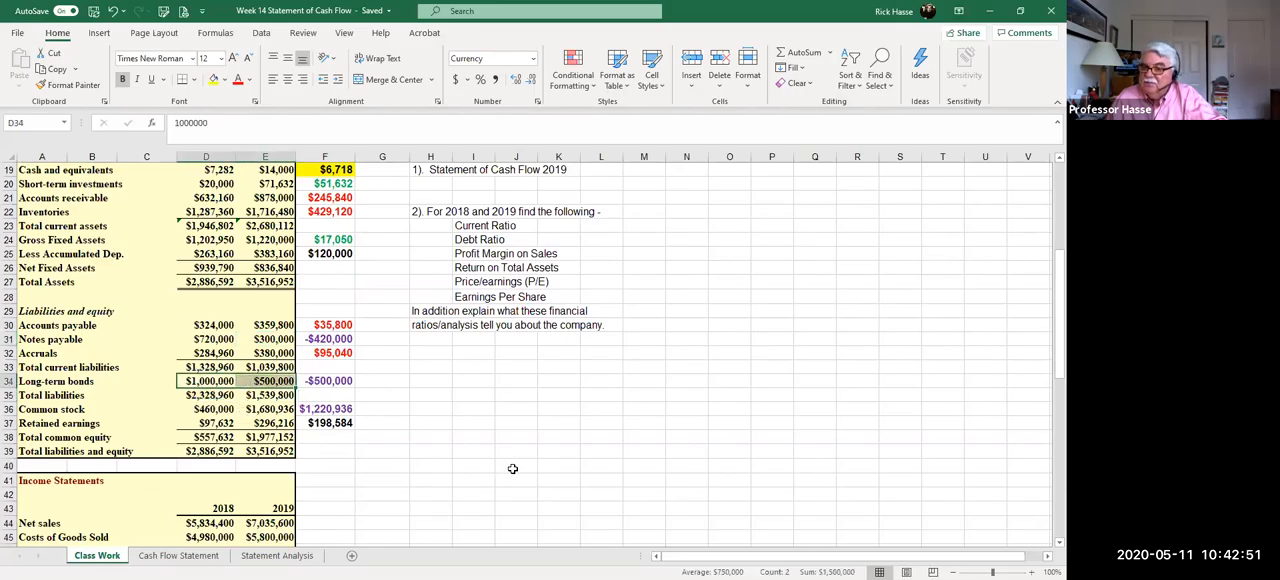
Step: Review the long-term bonds change and the two years of common stock giving $1,220,936
click(324, 380)
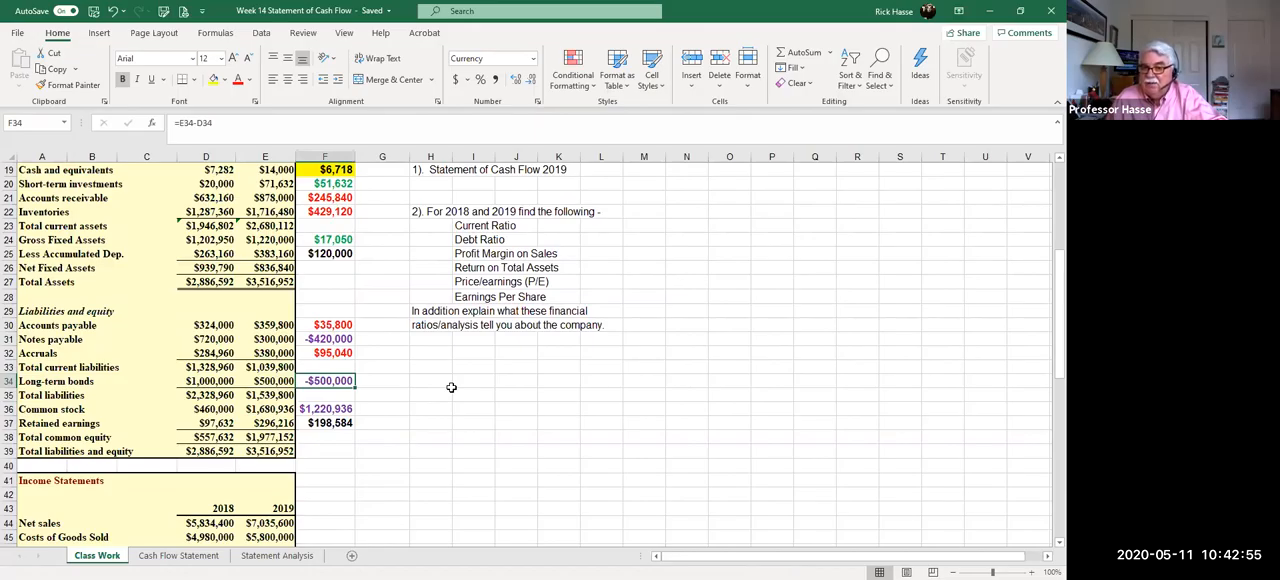
mouse_move(214, 444)
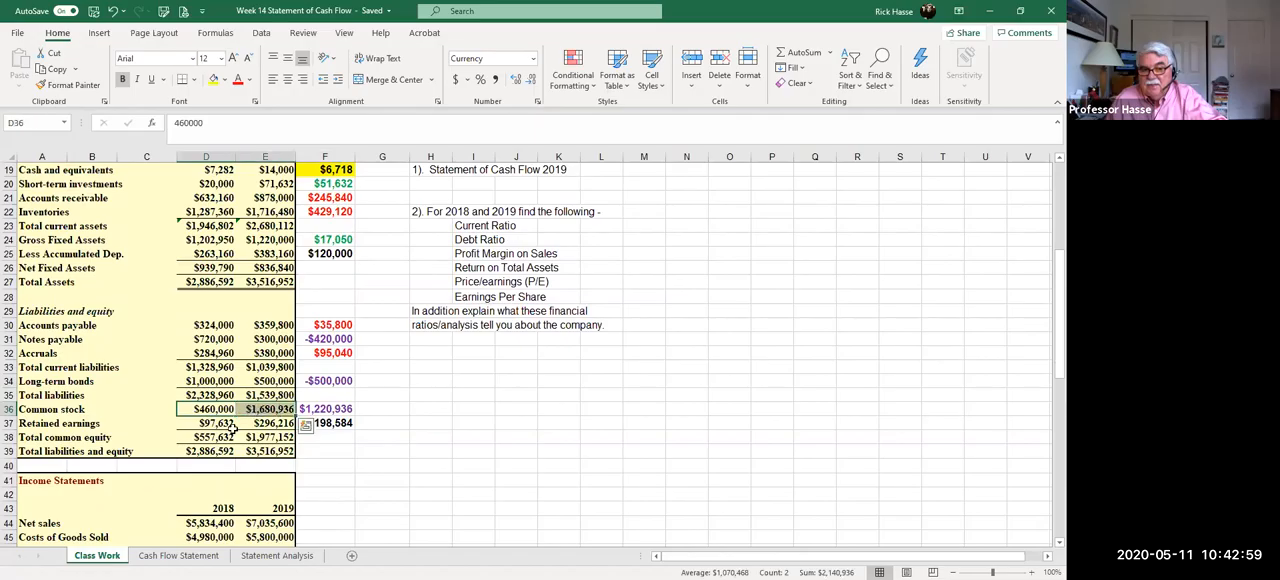
click(152, 56)
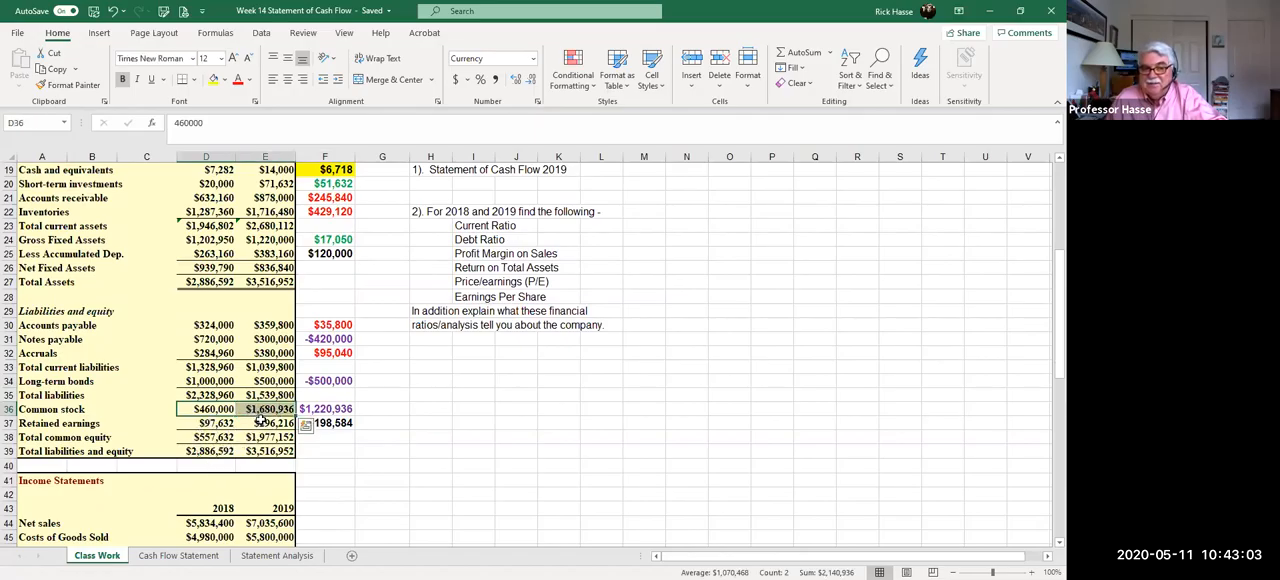
click(324, 408)
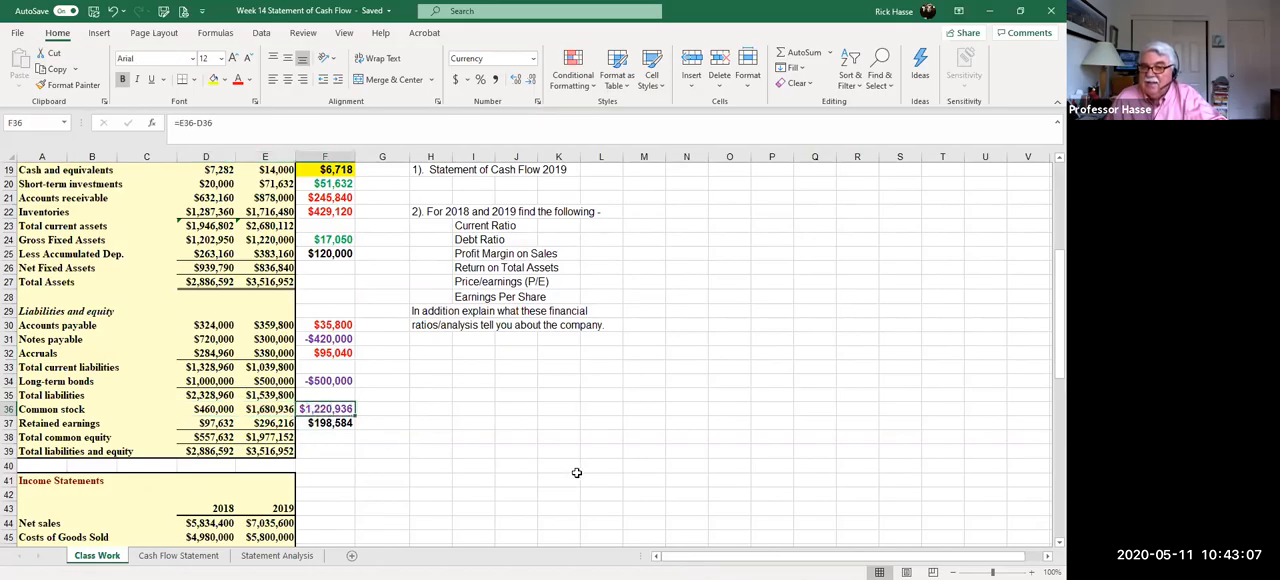
mouse_move(420, 456)
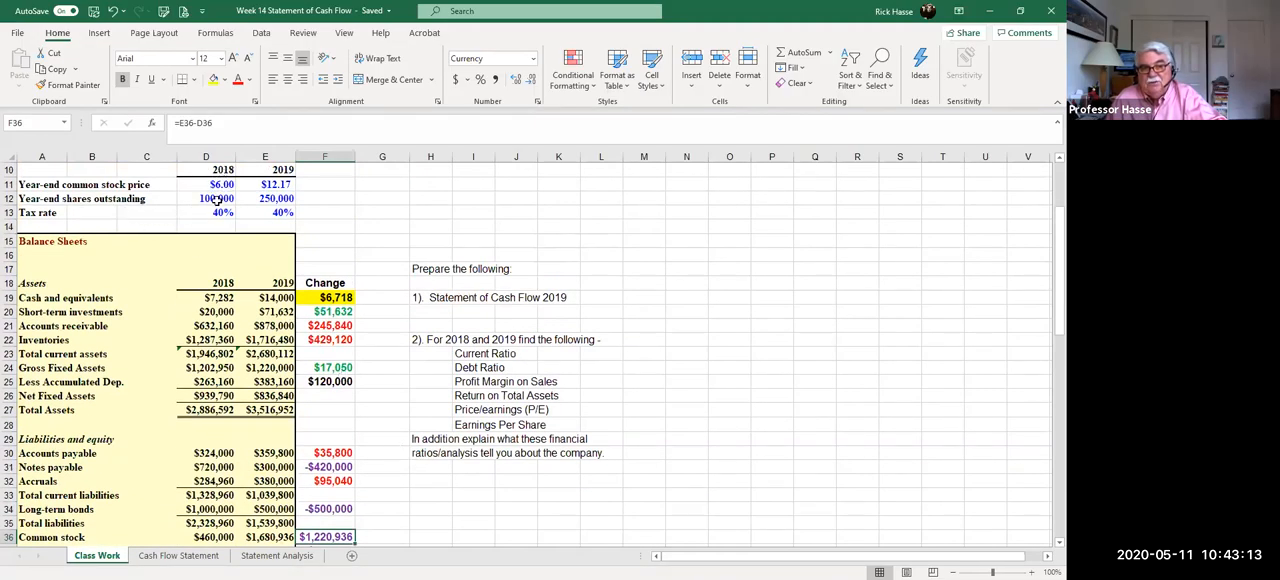
Step: Check 2018 and 2019 shares outstanding and the 2019 dividends per share behind the $55,000 dividends
click(206, 198)
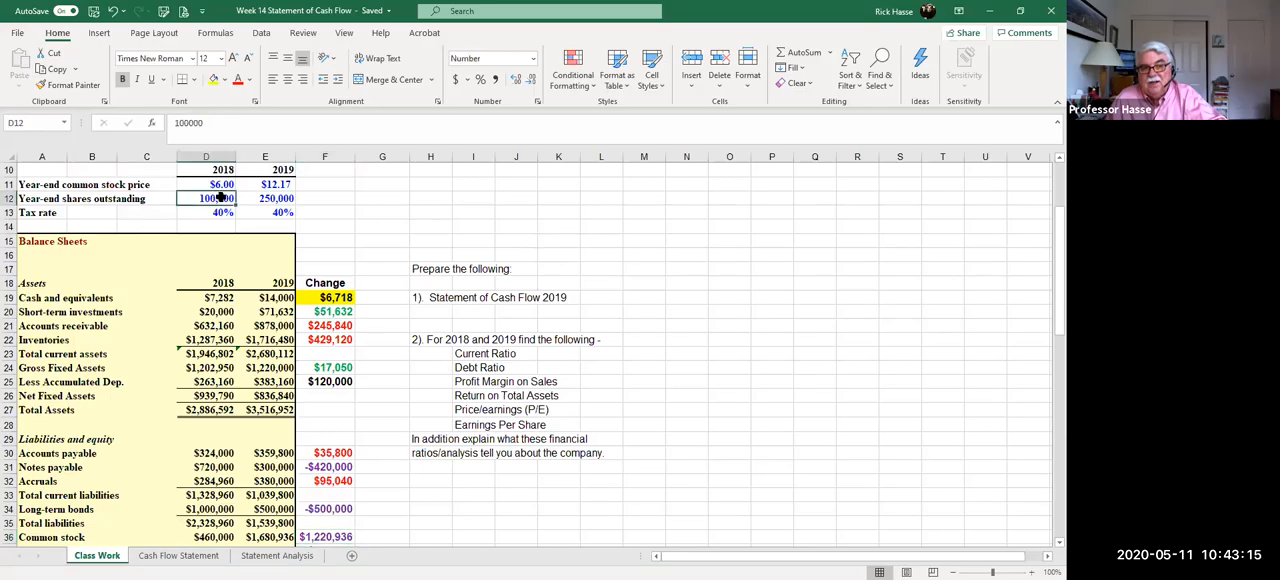
click(264, 198)
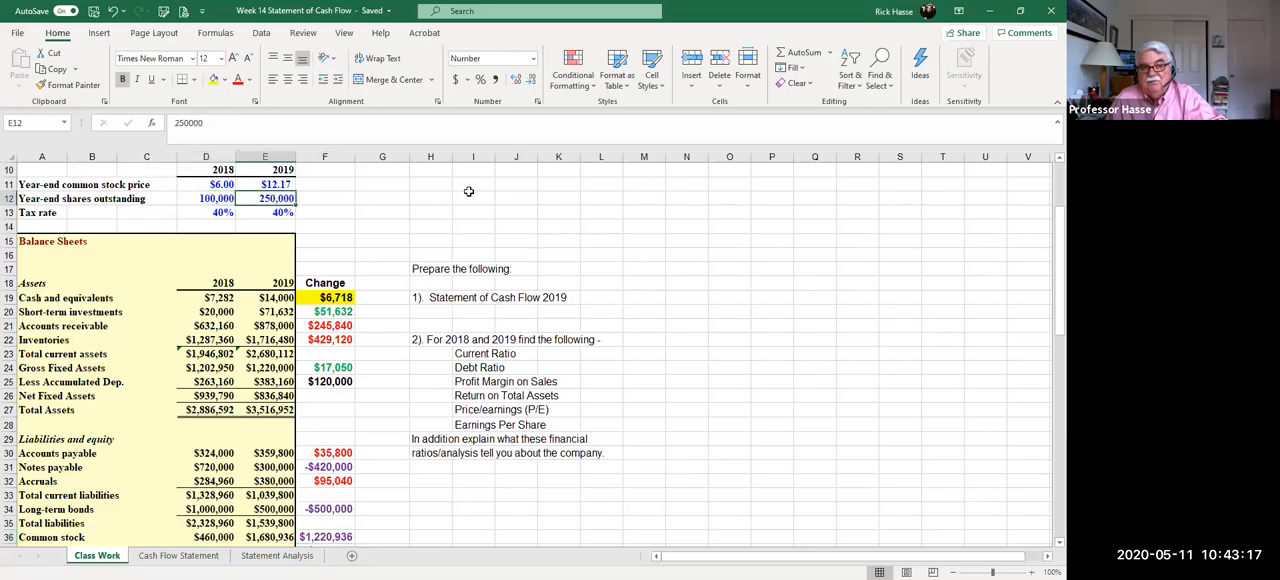
mouse_move(468, 242)
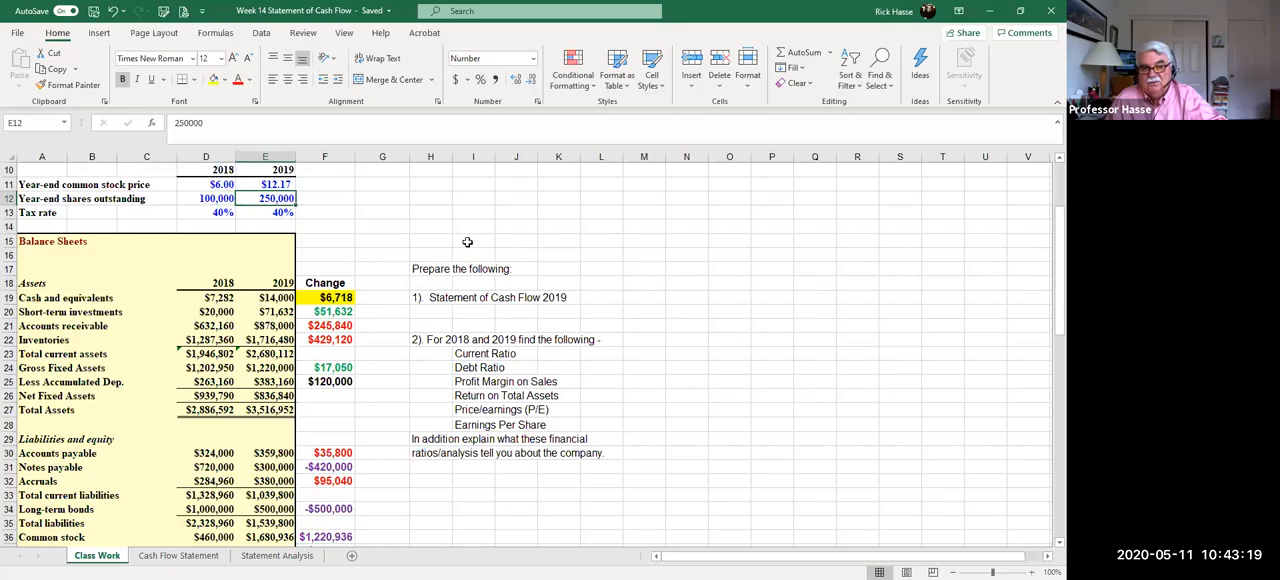
scroll(down, 3)
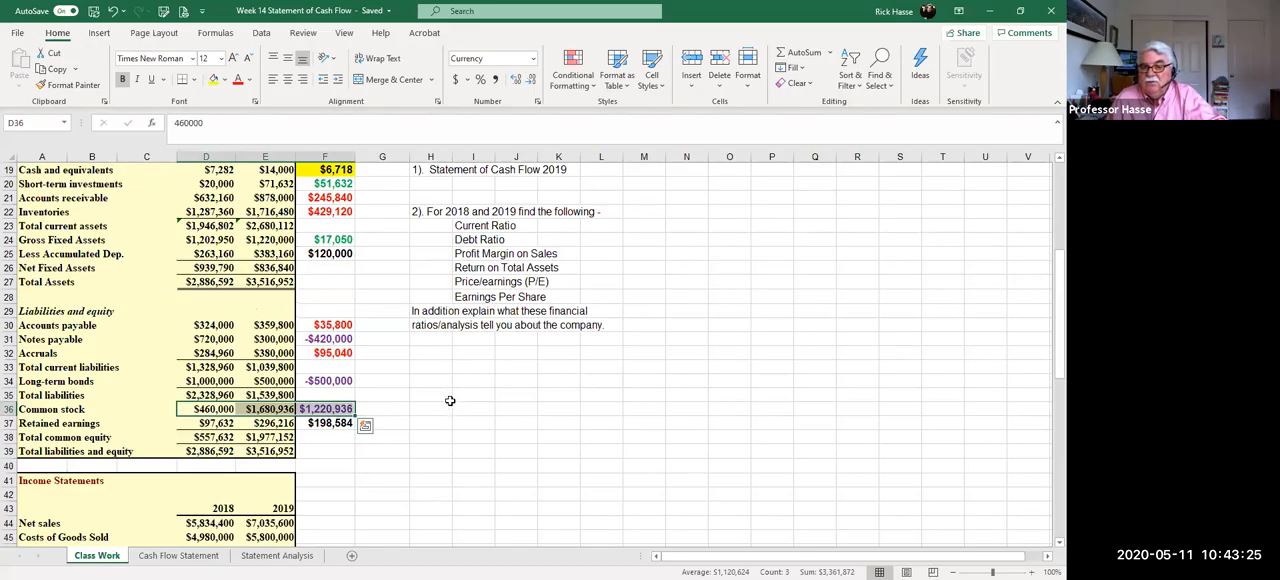
scroll(down, 3)
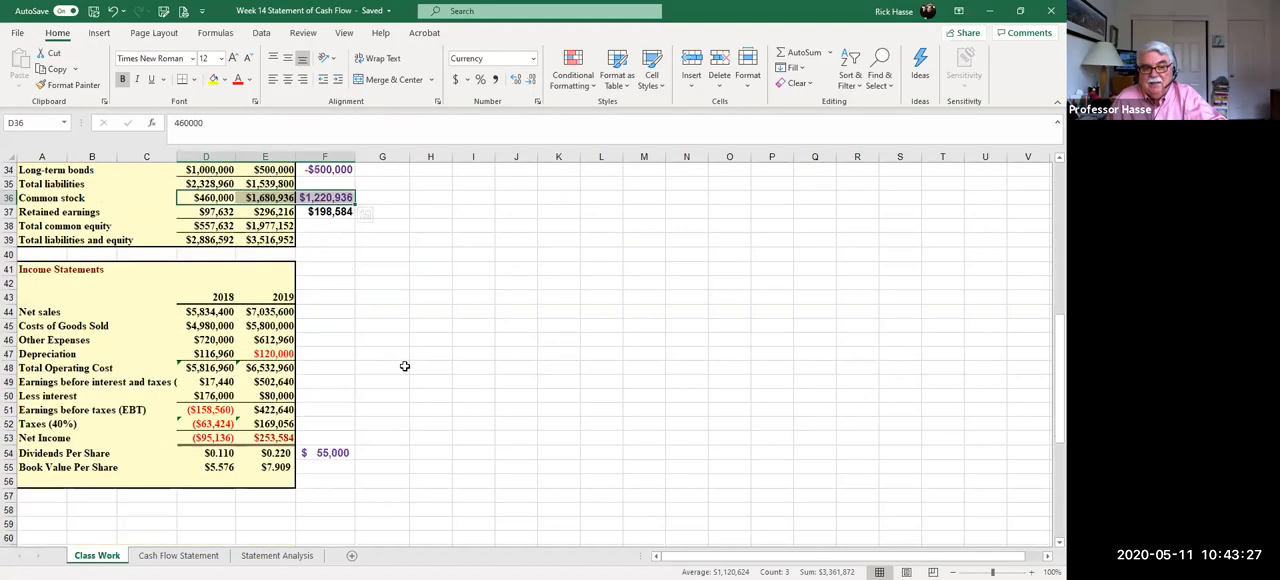
click(324, 452)
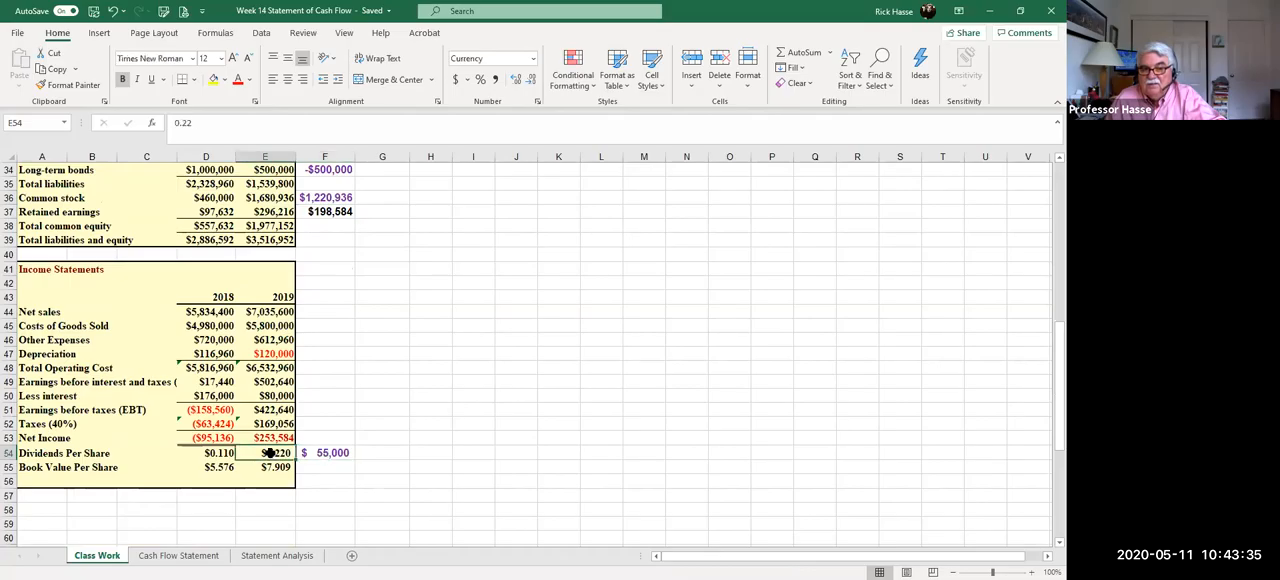
Step: Return to the Cash Flow Statement sheet to compare its dividends entry
scroll(up, 3)
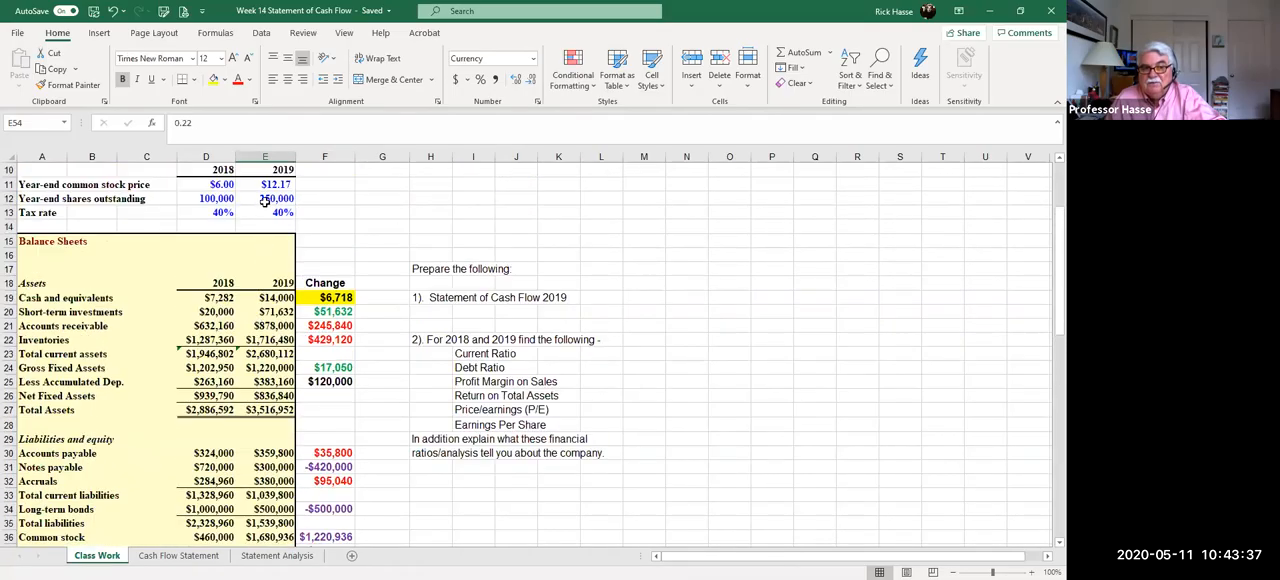
scroll(down, 3)
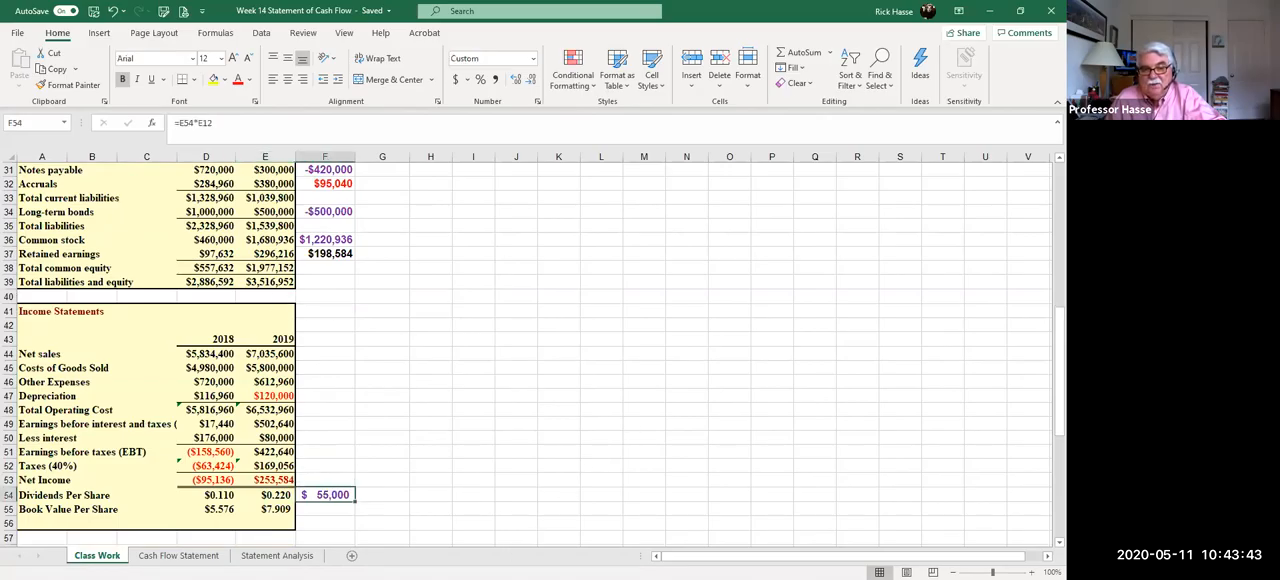
click(178, 556)
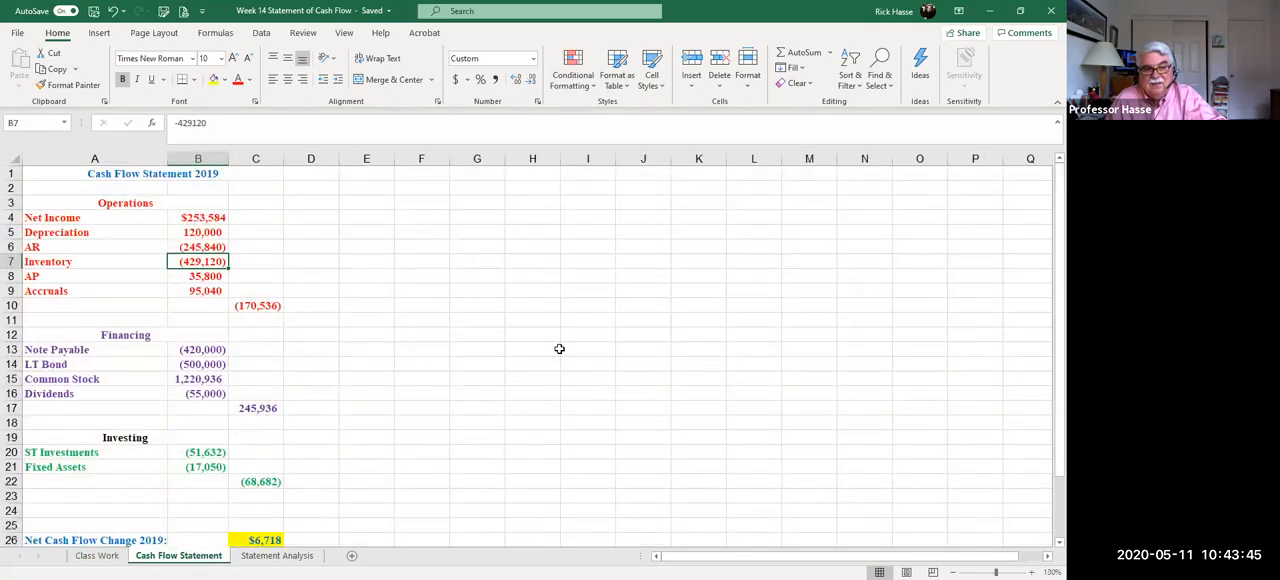
Step: Review the common stock, dividends, note payable and LT bond entries behind the 245,936 financing total, then return to Class Work
scroll(down, 3)
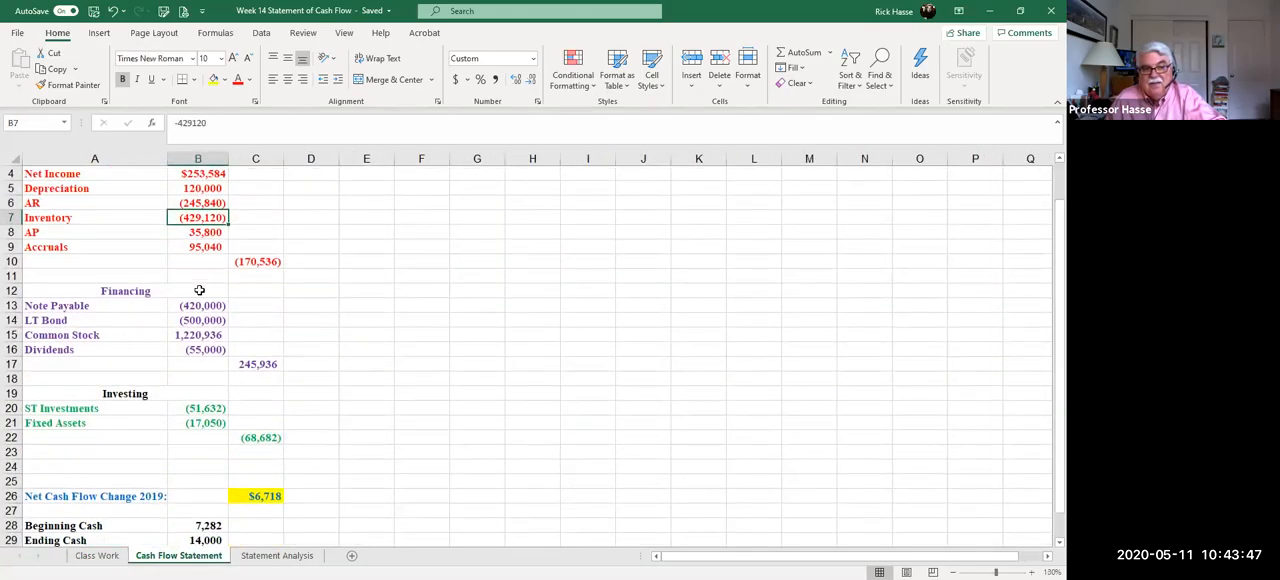
click(196, 304)
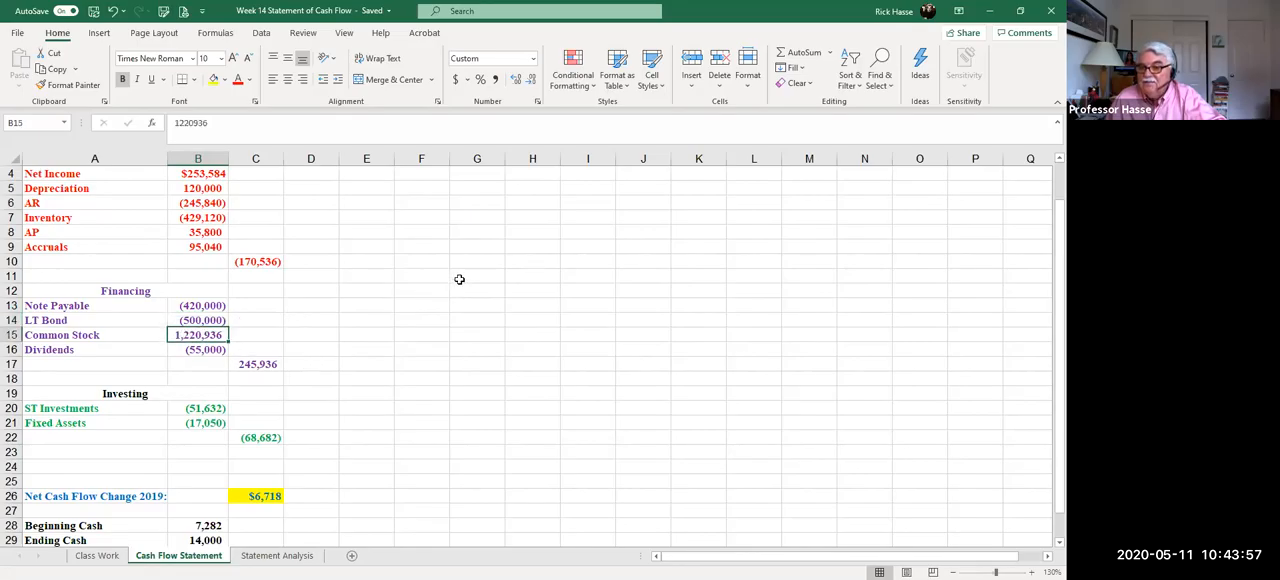
mouse_move(182, 360)
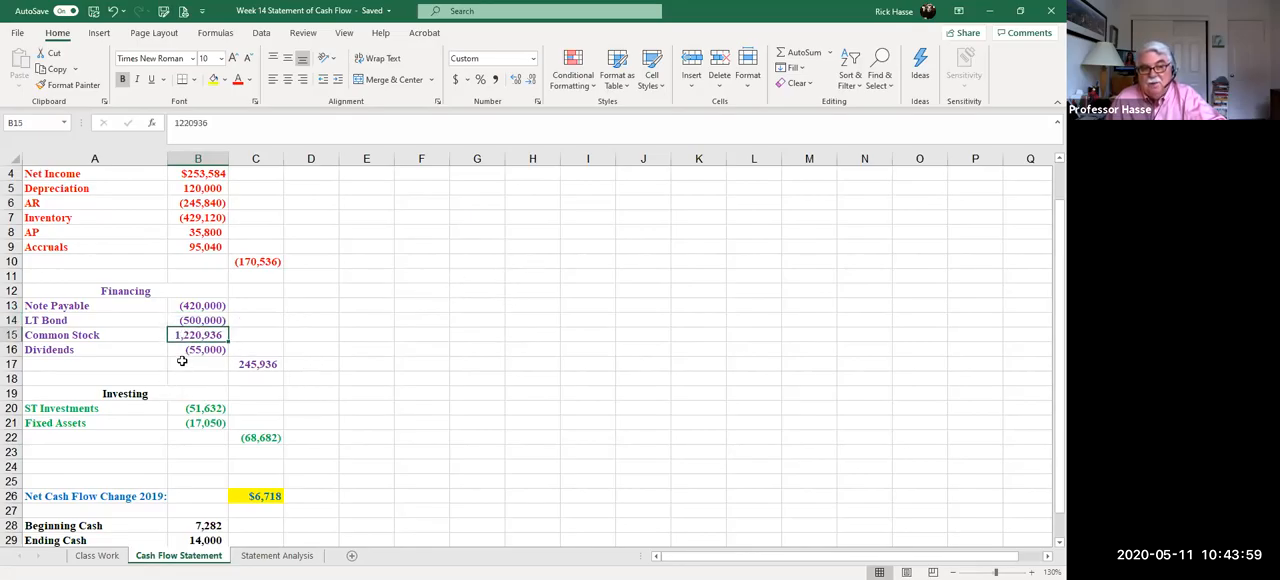
click(198, 348)
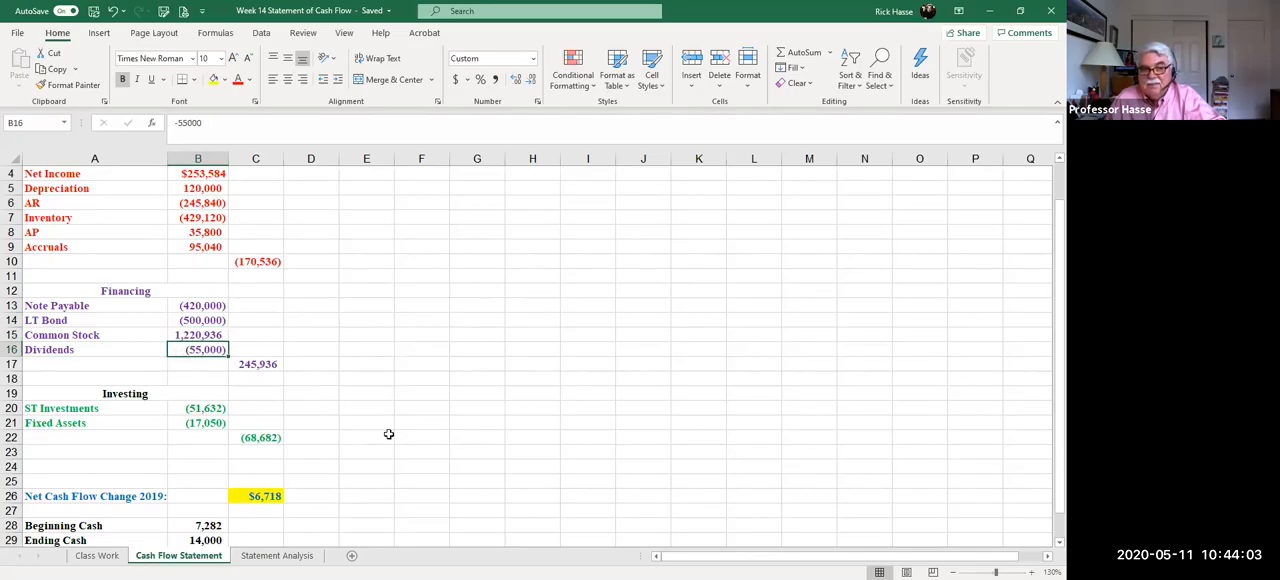
drag(198, 304, 198, 348)
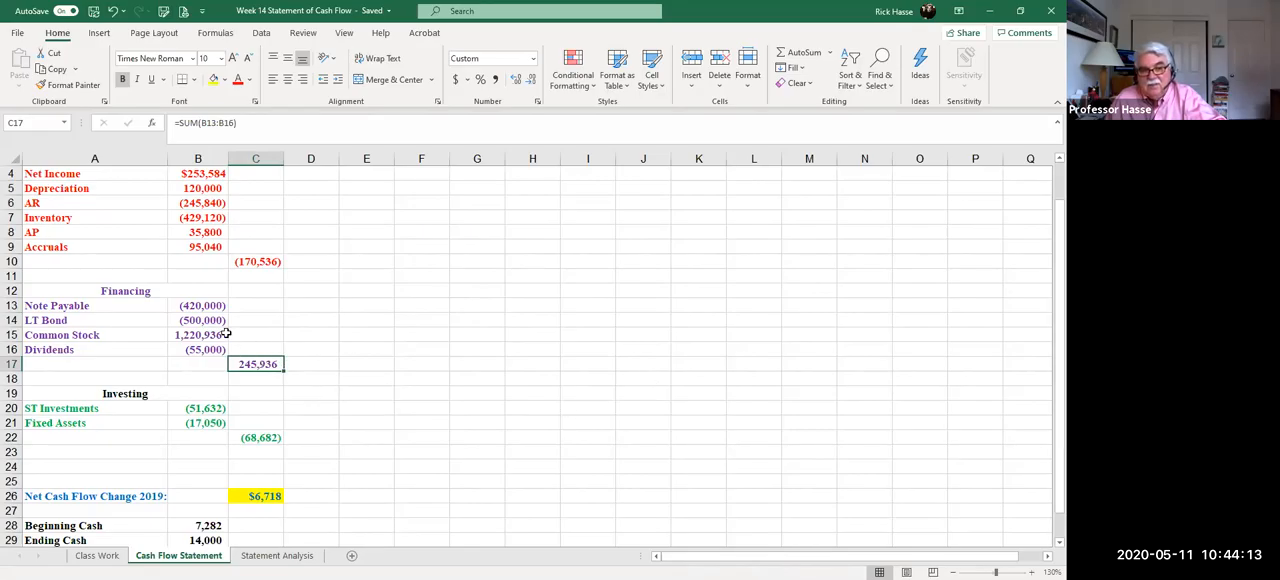
click(196, 304)
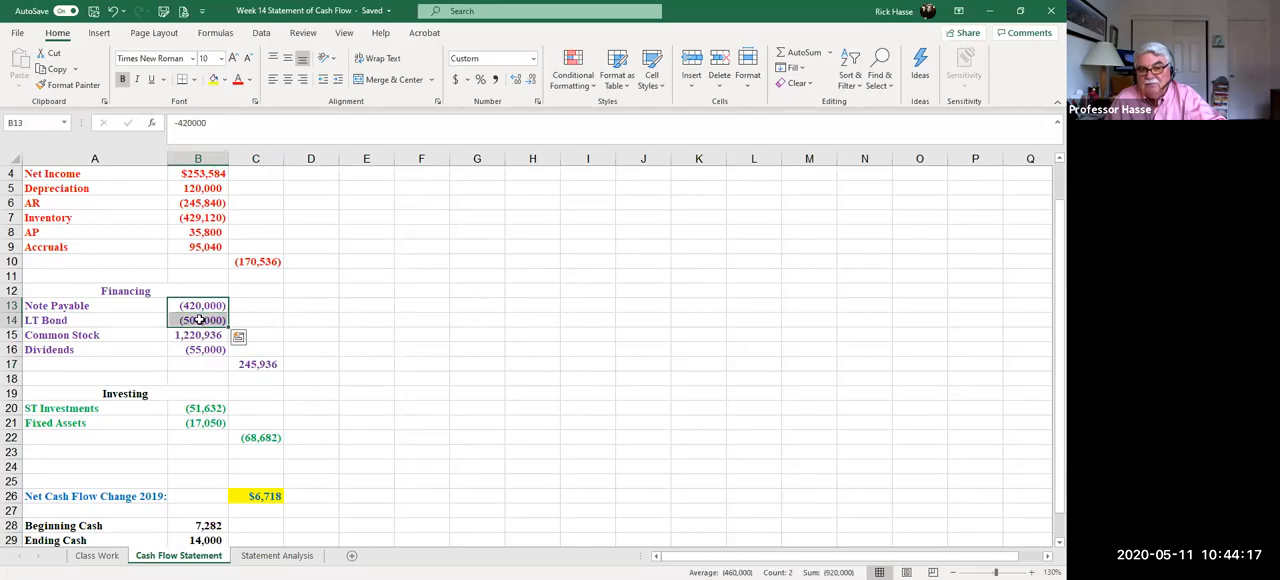
click(198, 334)
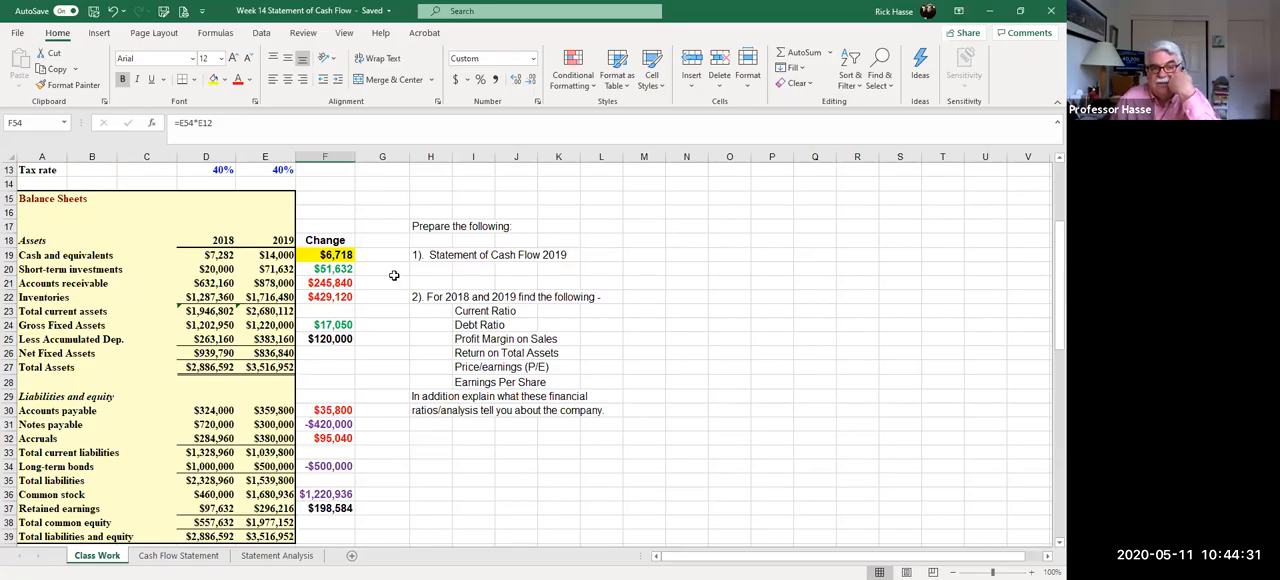
mouse_move(128, 272)
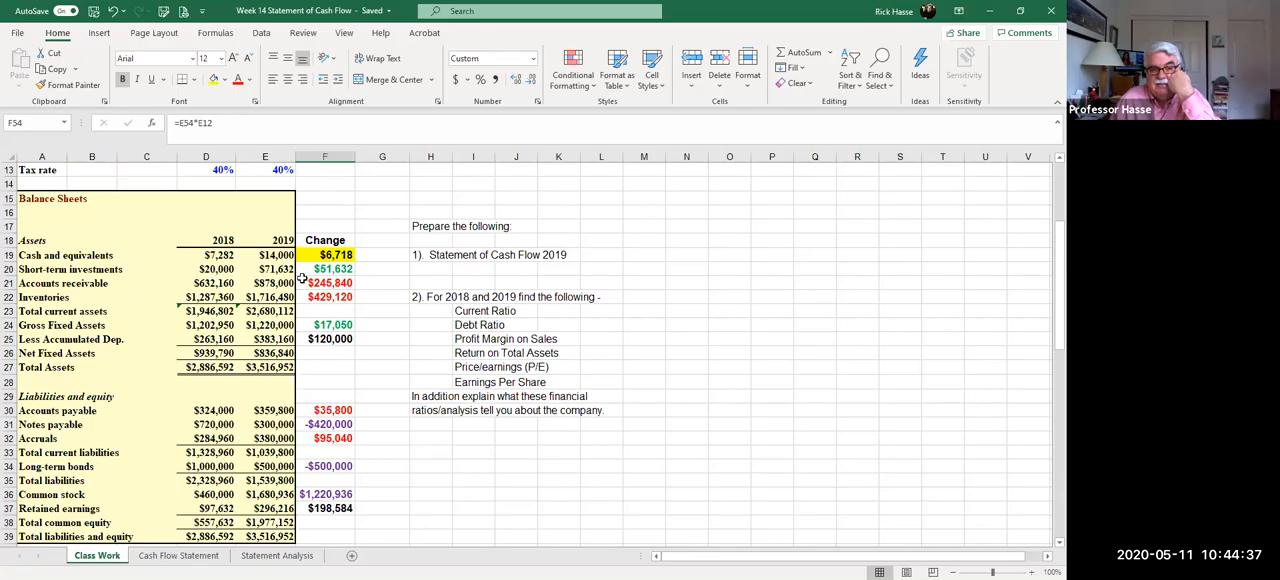
Step: Check the 2018 and 2019 gross fixed assets amounts and their change formula on Class Work
click(324, 268)
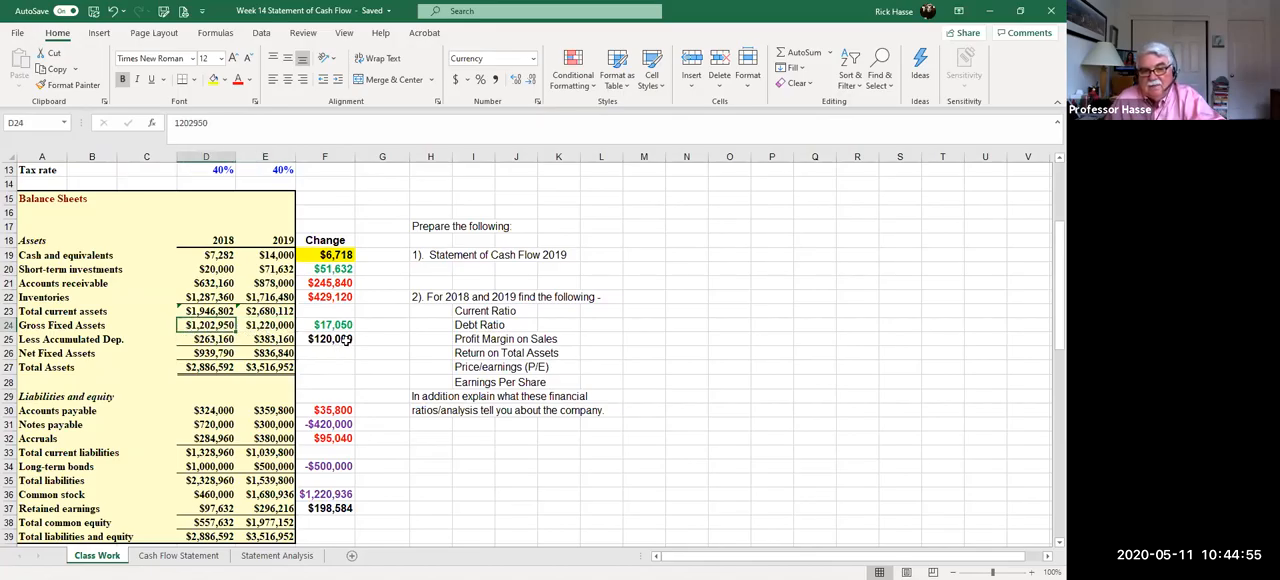
click(324, 324)
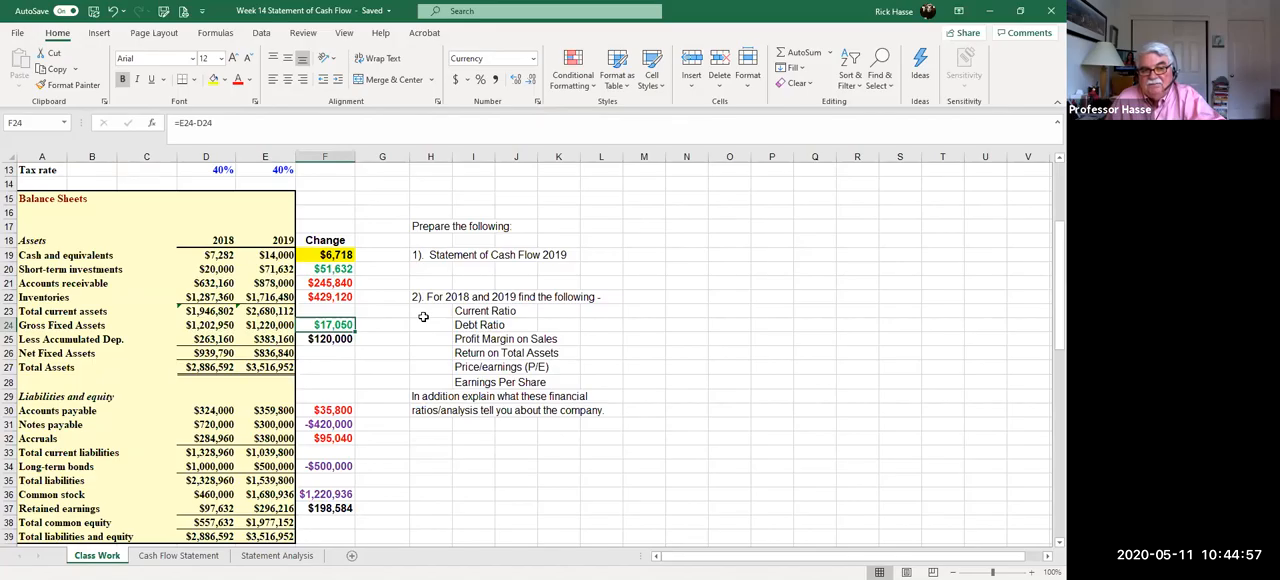
click(206, 324)
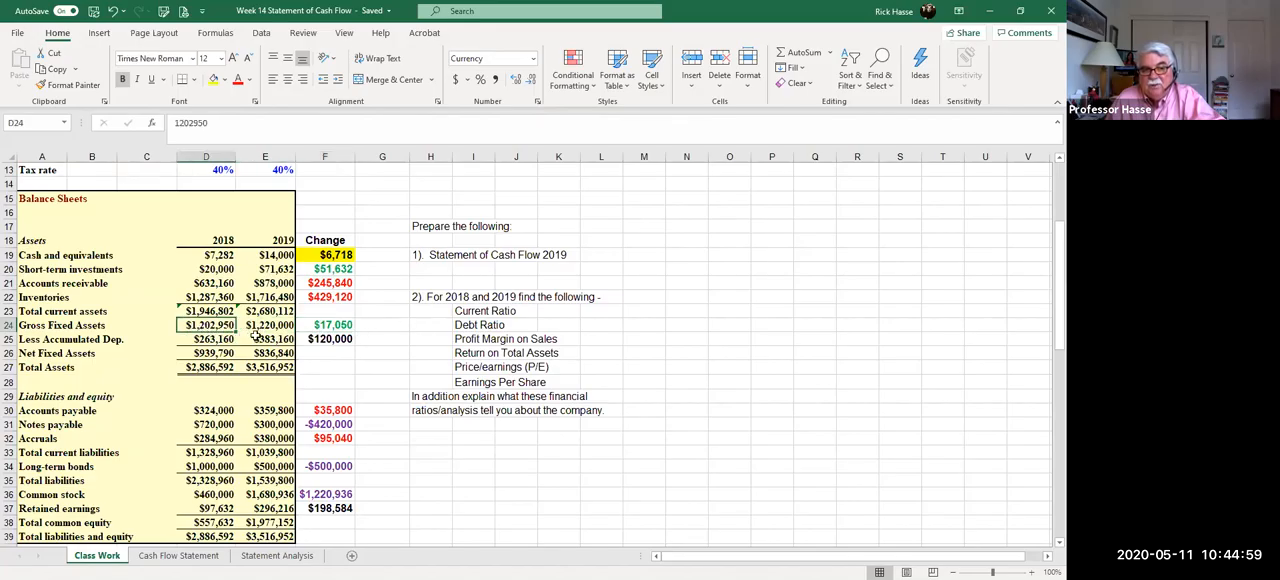
click(264, 324)
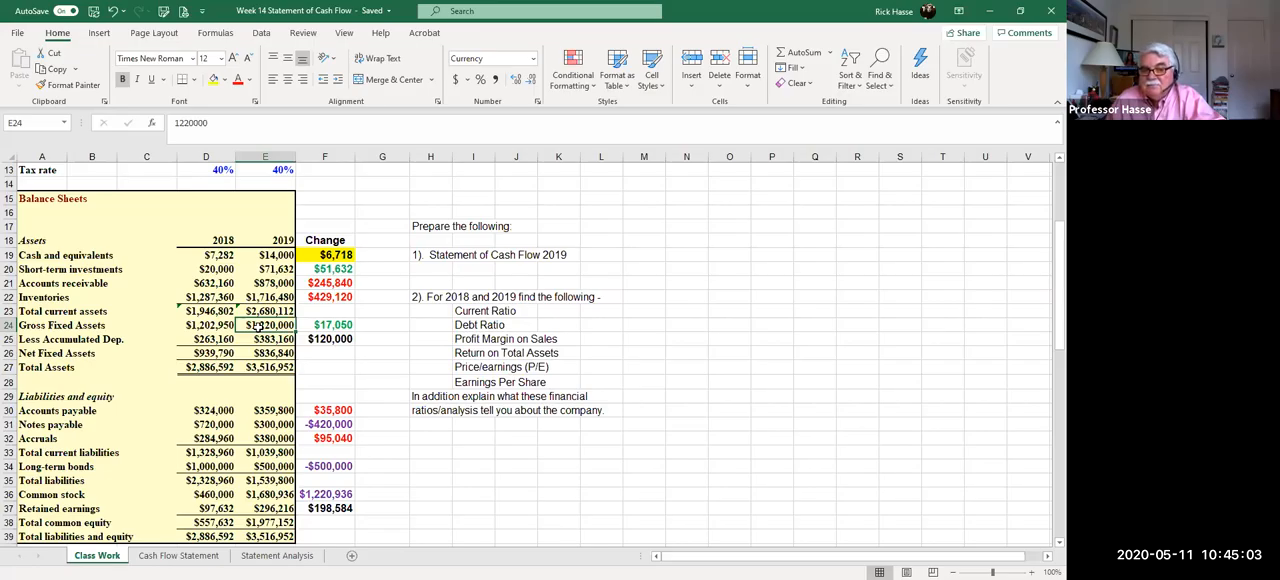
Step: Review the ST Investments outflow and the operations and financing SUM totals on the Cash Flow Statement
click(178, 556)
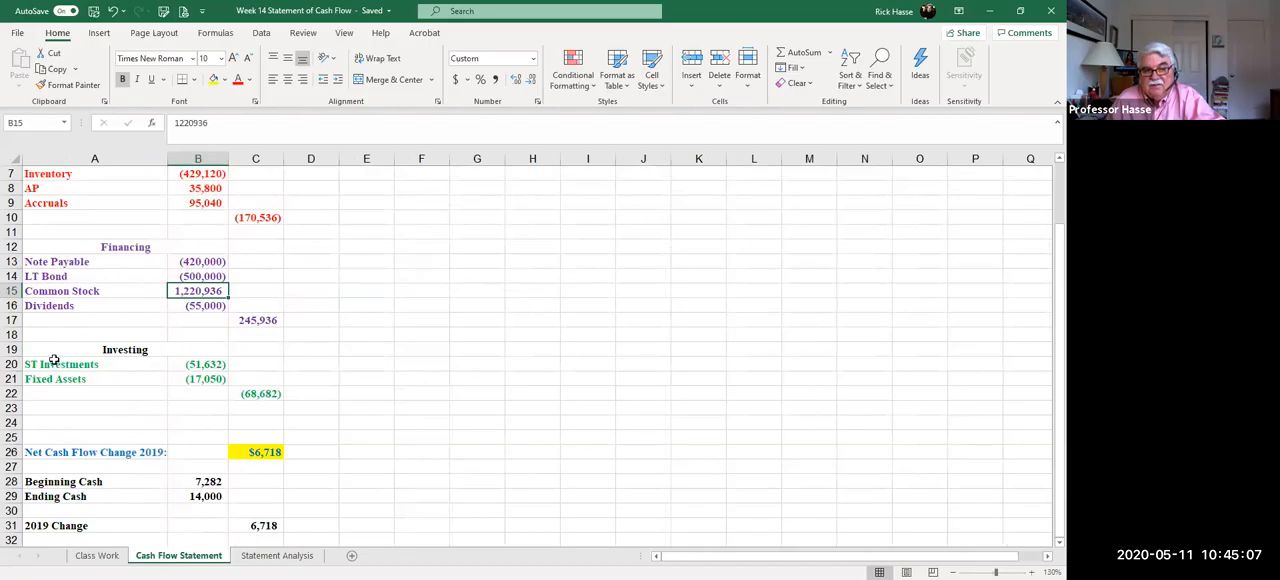
click(196, 364)
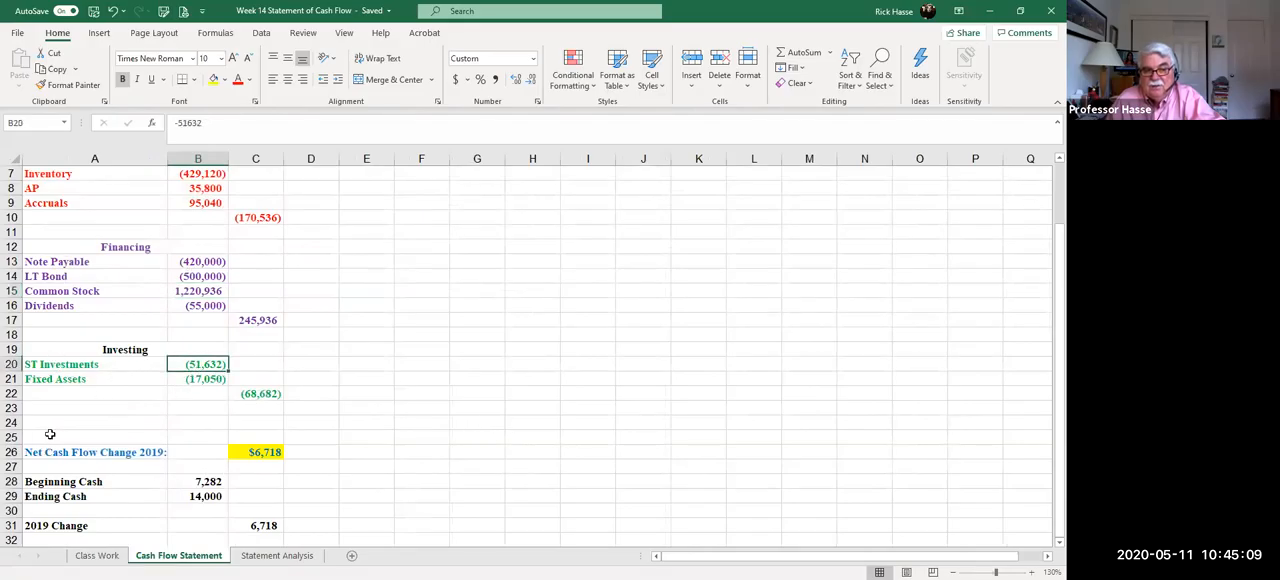
click(196, 392)
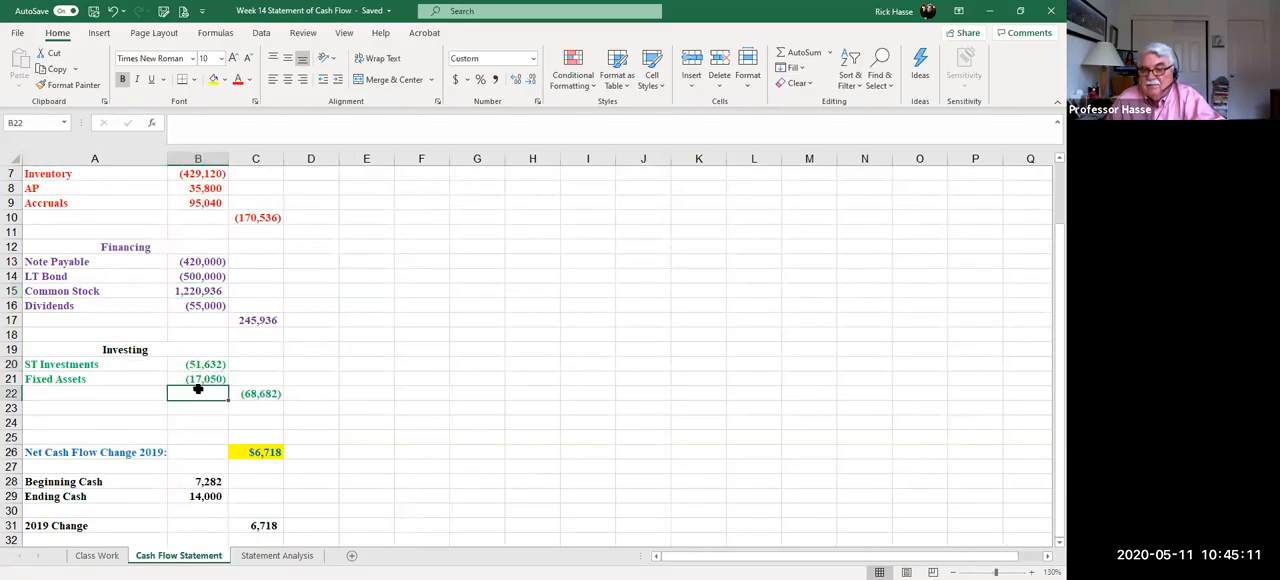
click(256, 392)
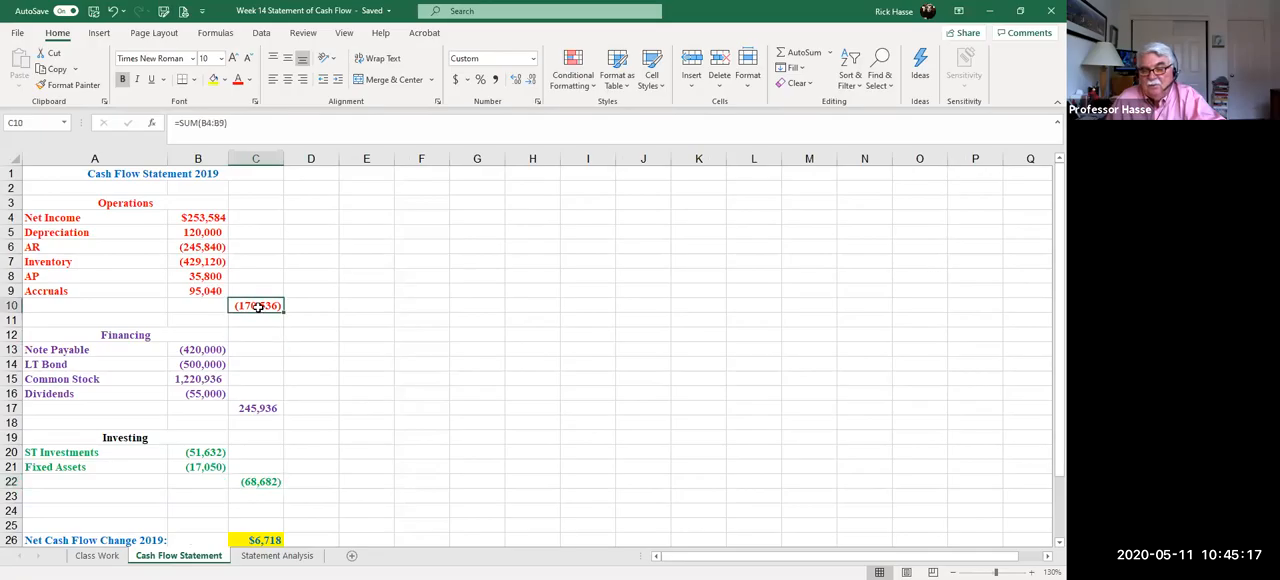
scroll(down, 3)
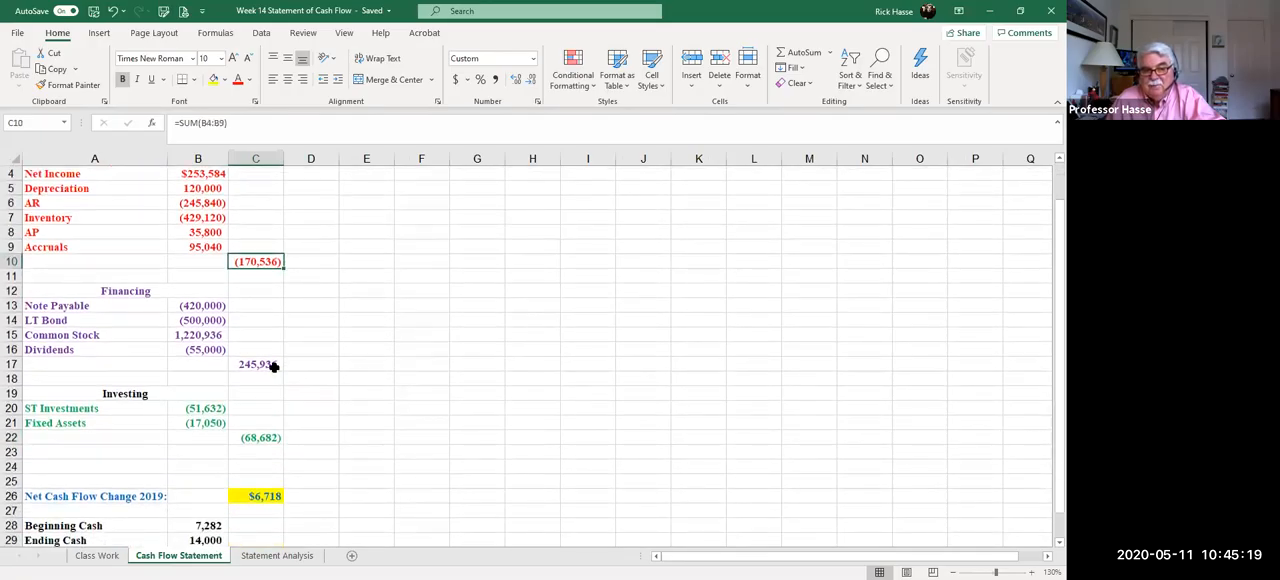
click(256, 364)
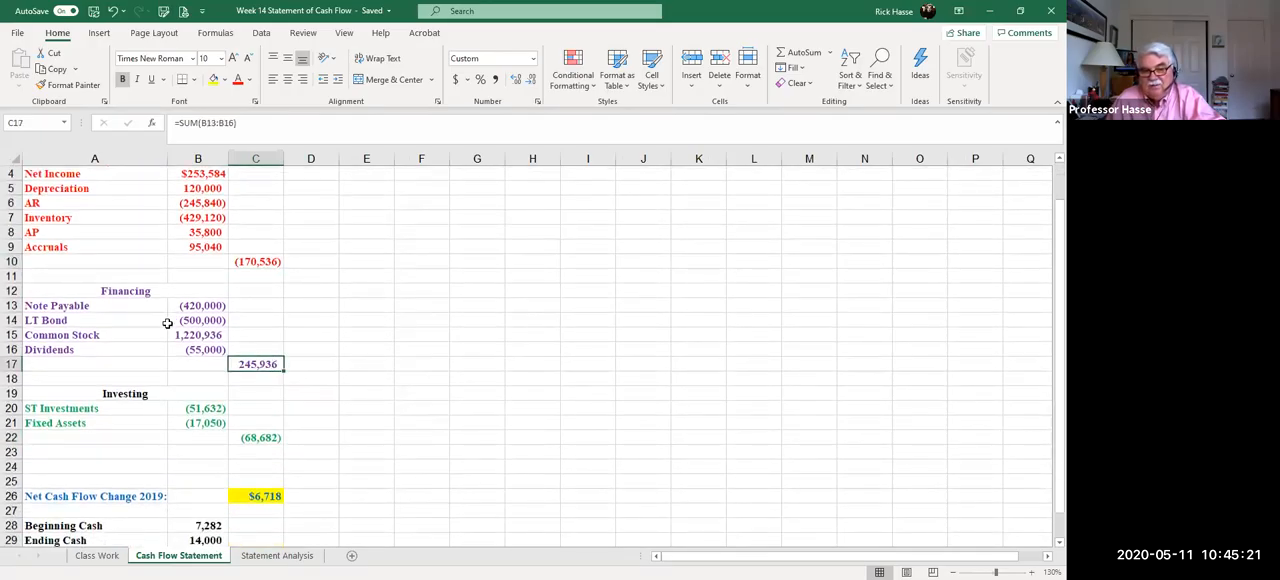
mouse_move(338, 372)
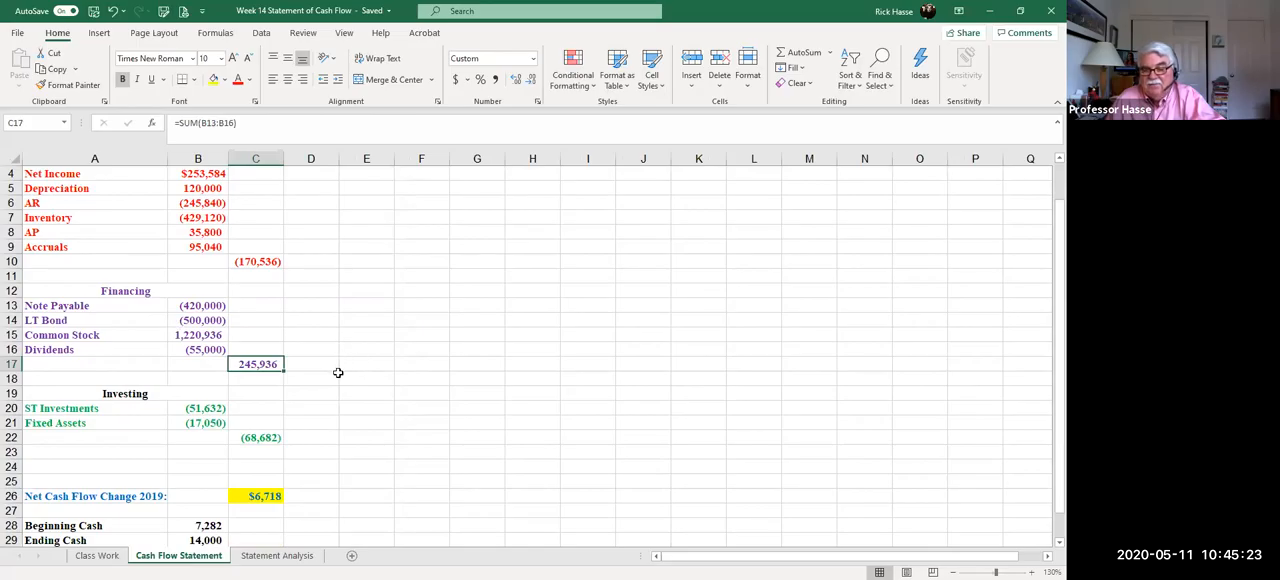
scroll(down, 3)
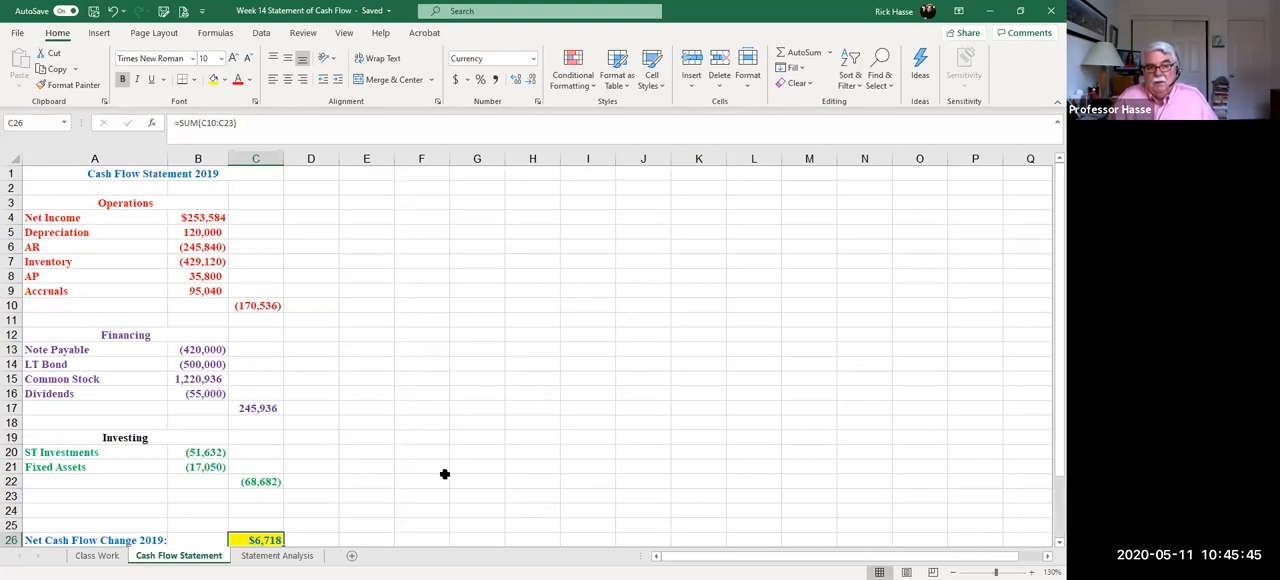
mouse_move(196, 218)
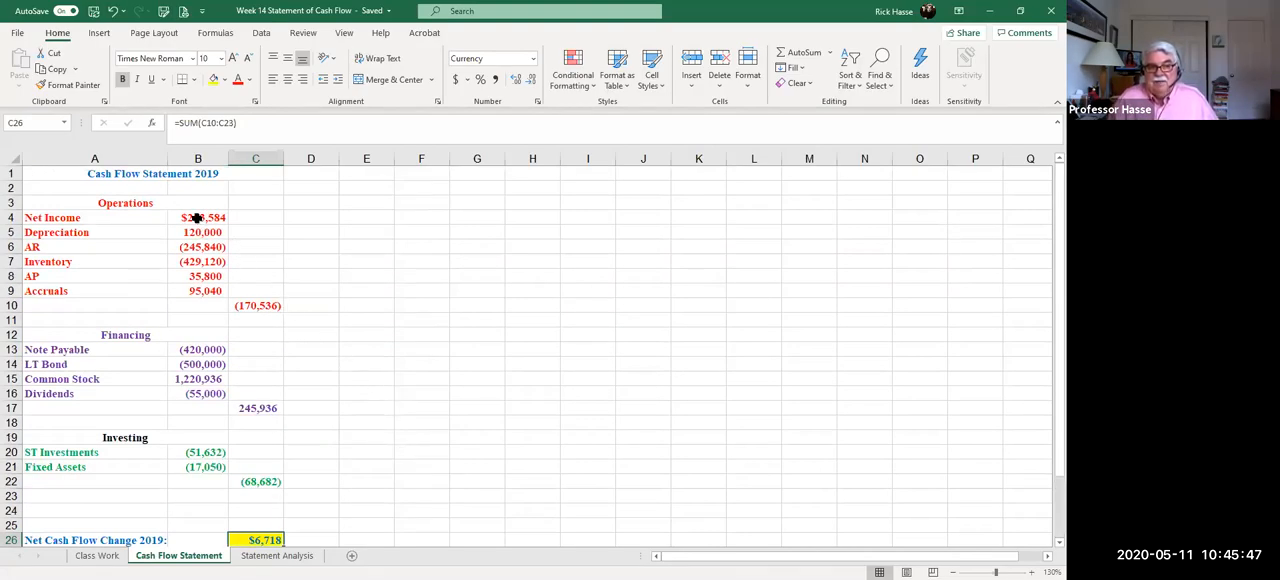
click(196, 218)
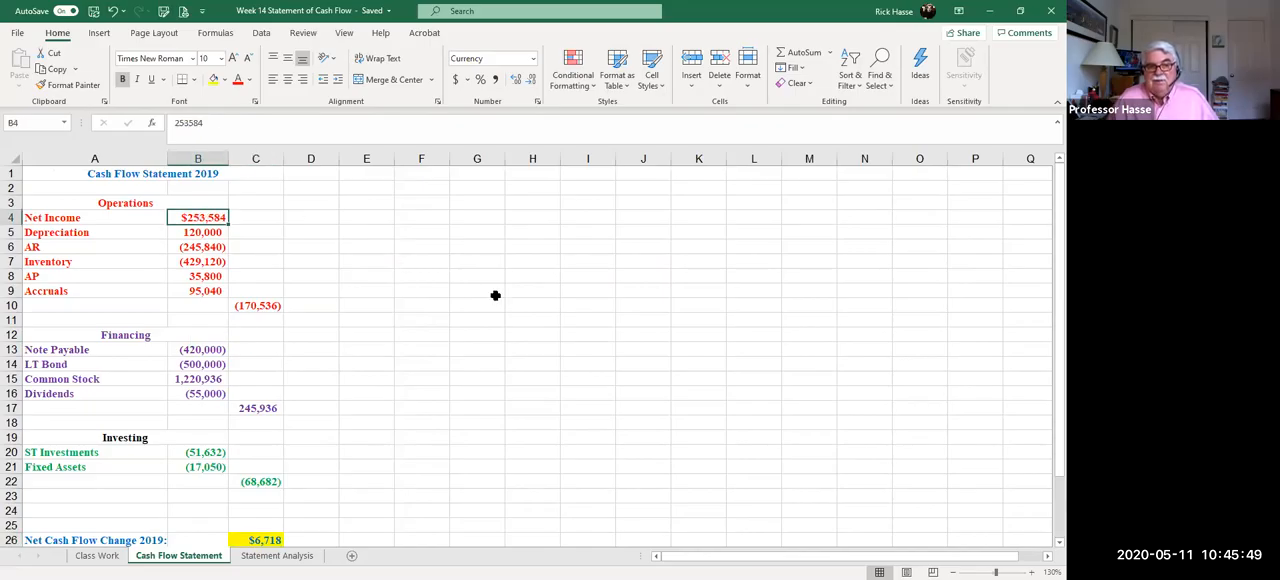
click(198, 248)
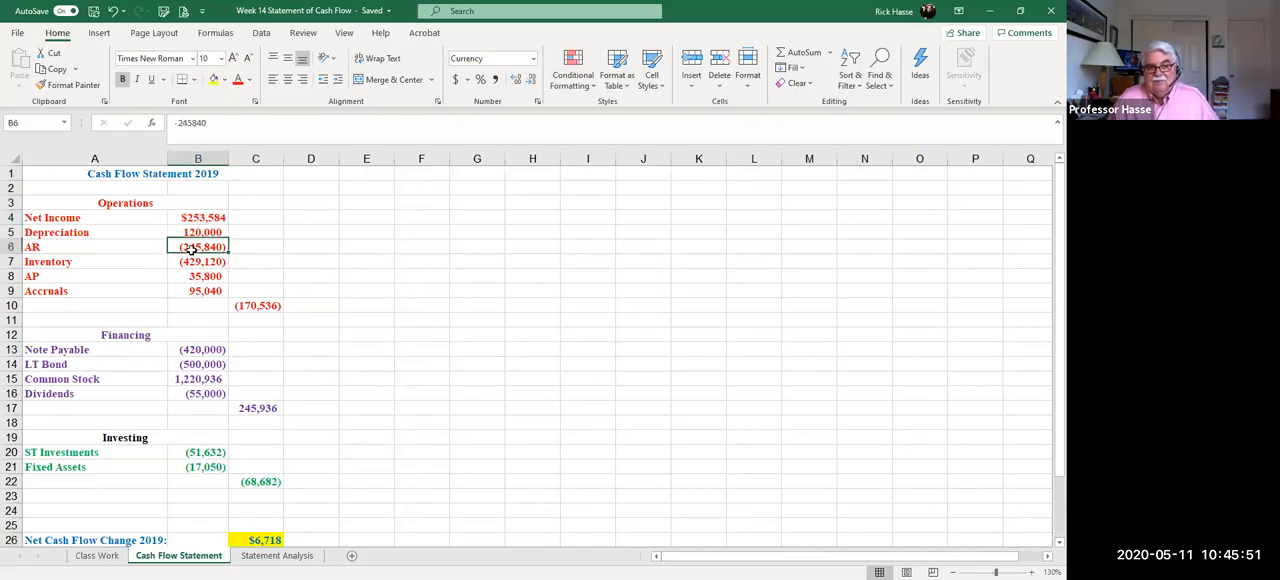
click(196, 260)
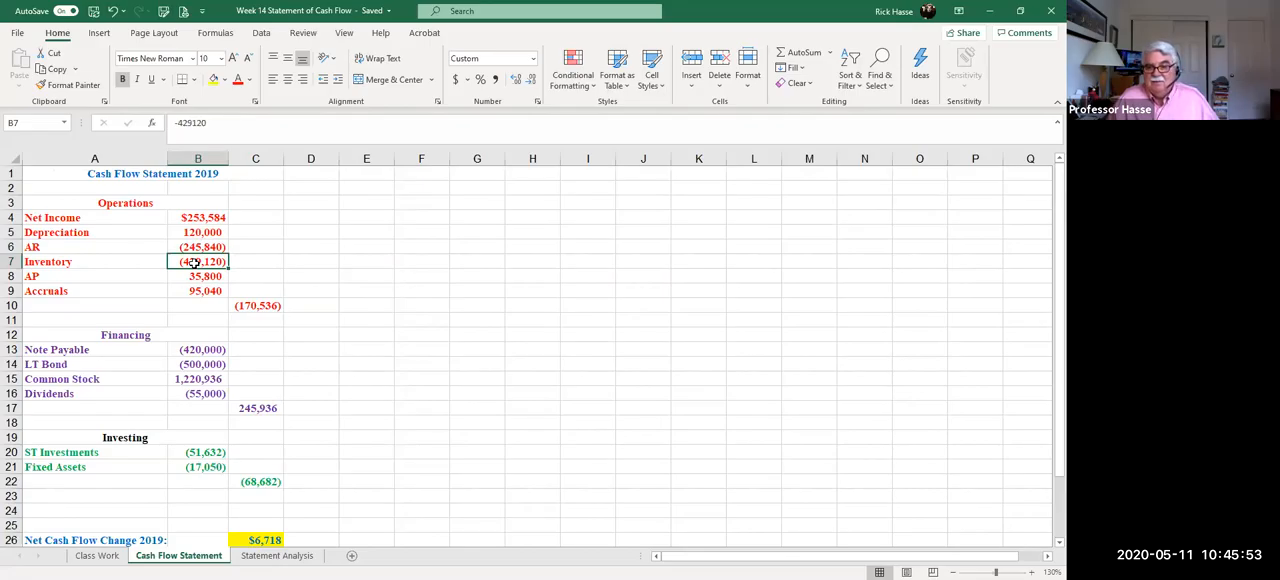
mouse_move(324, 282)
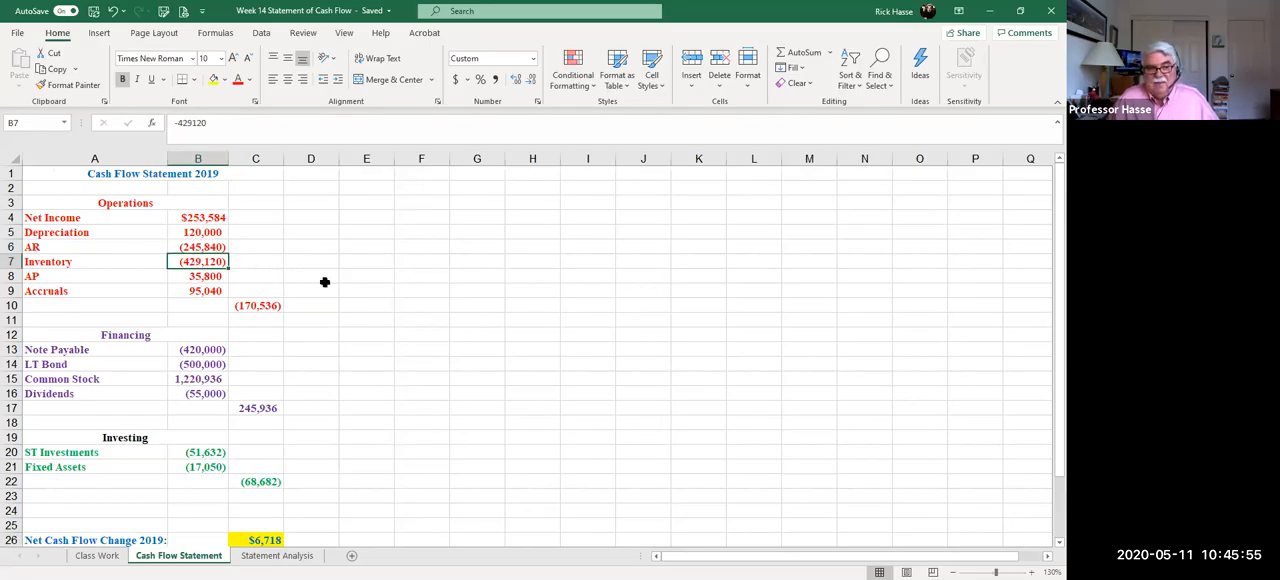
scroll(down, 3)
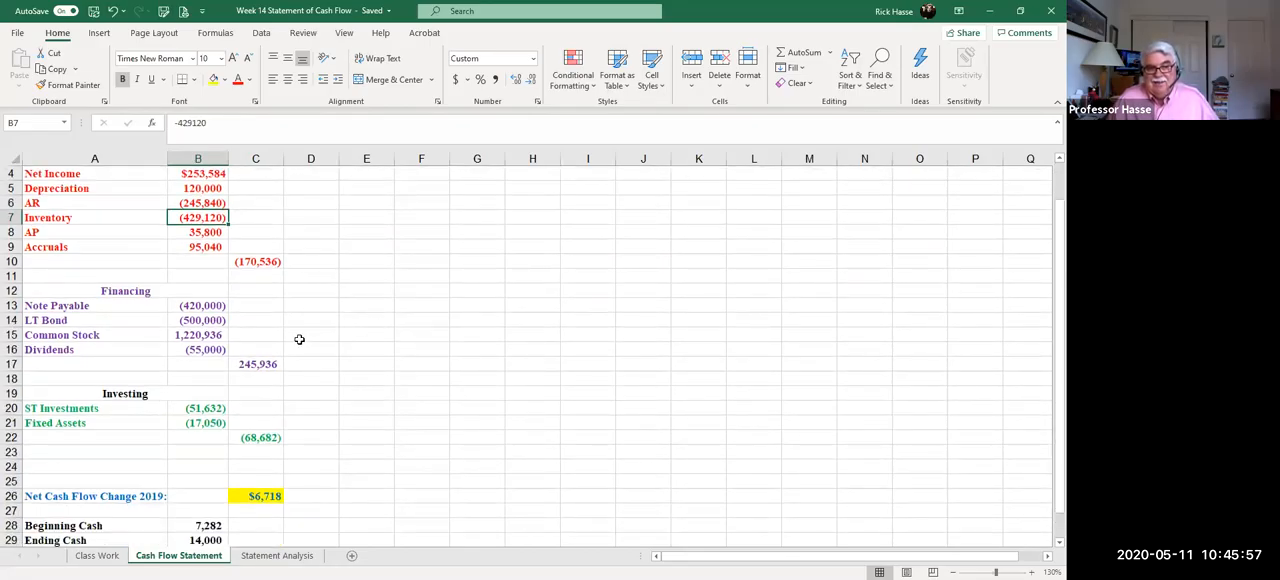
click(198, 334)
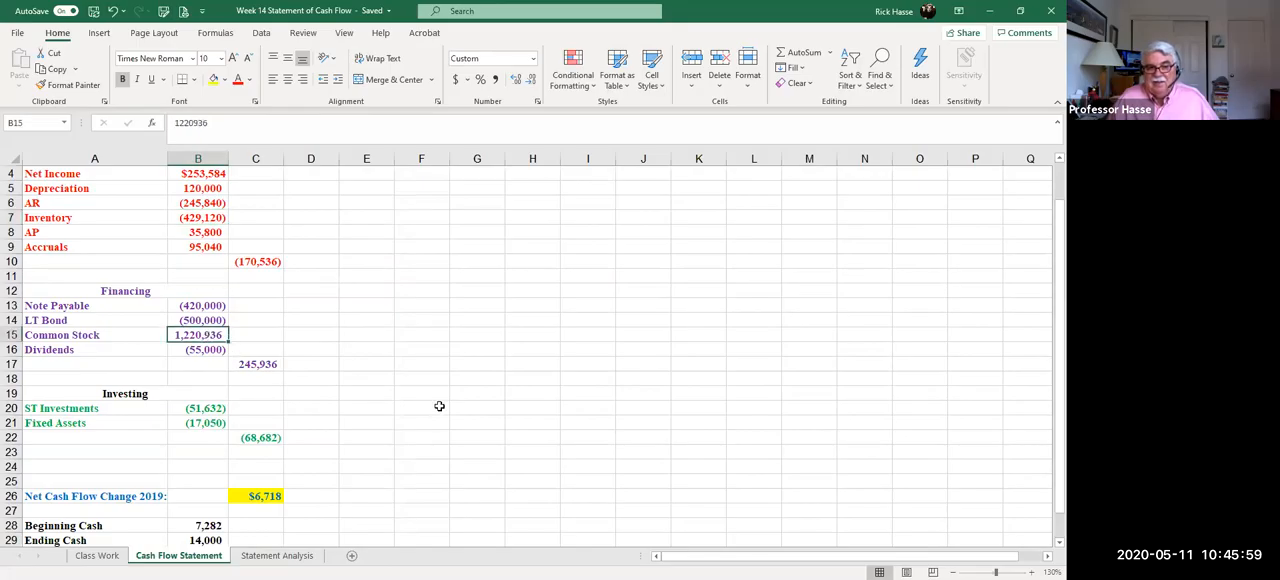
click(198, 422)
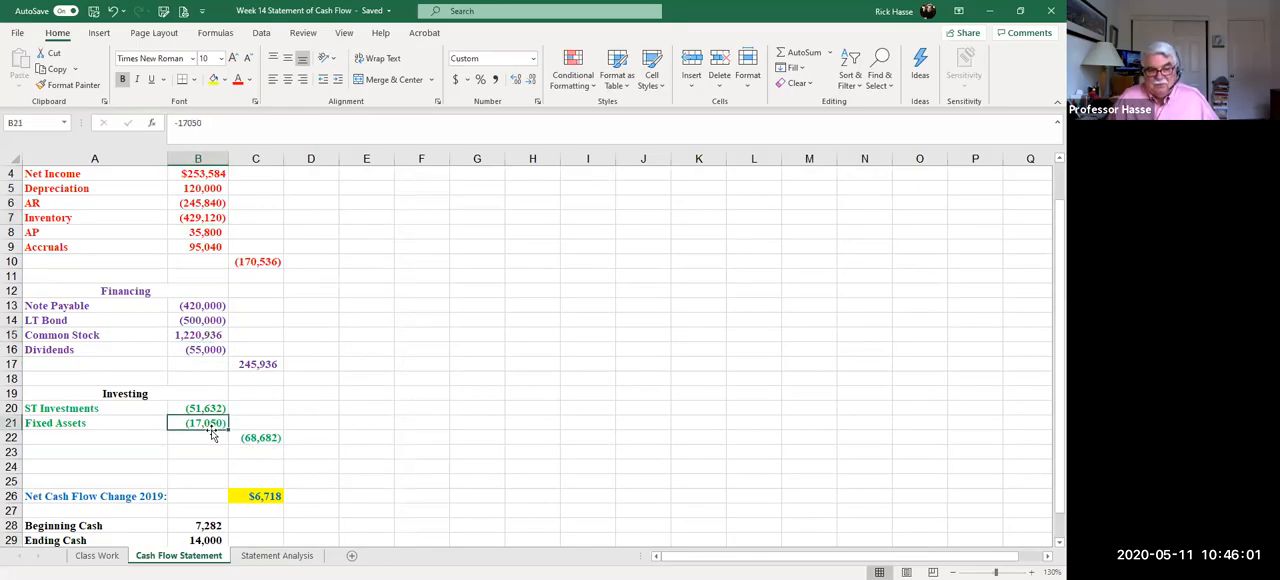
mouse_move(560, 404)
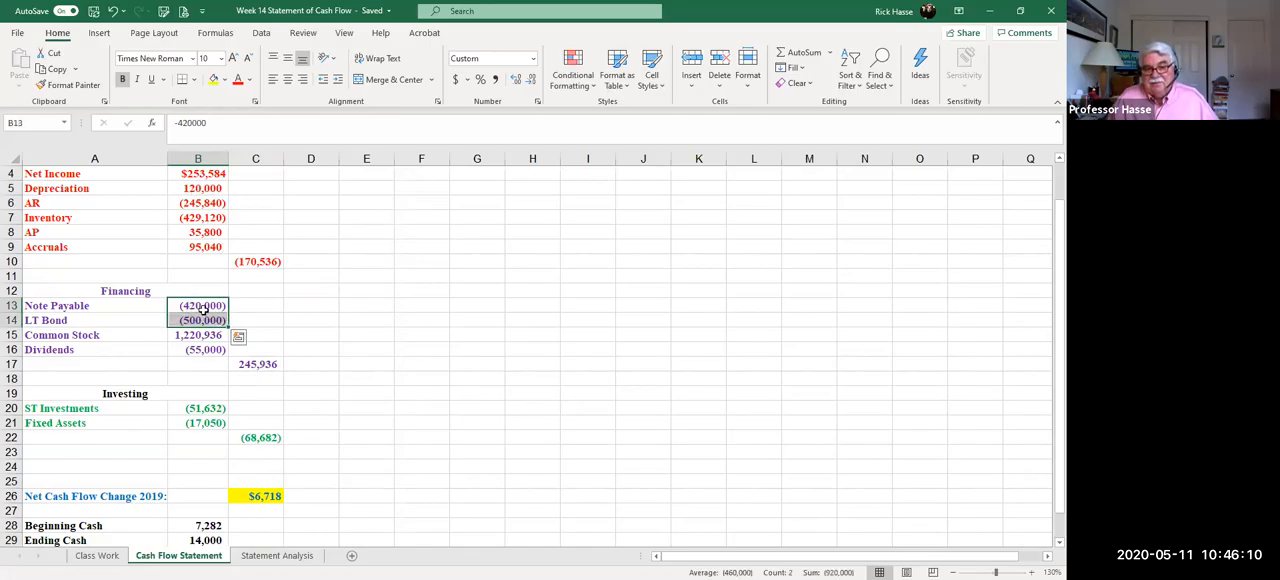
click(198, 334)
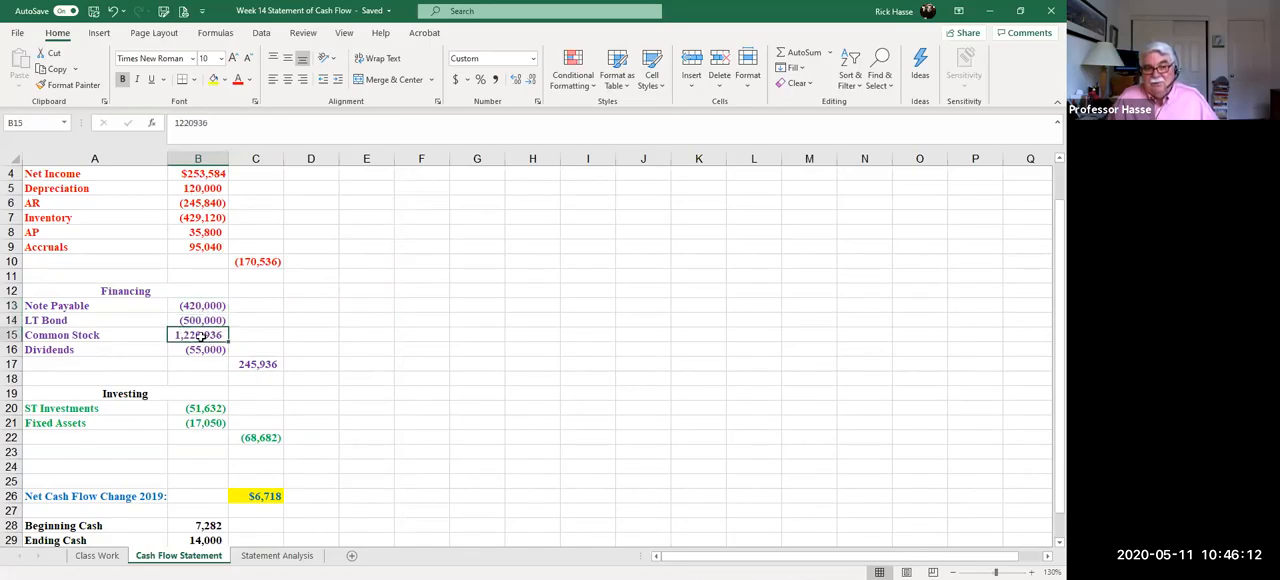
click(198, 422)
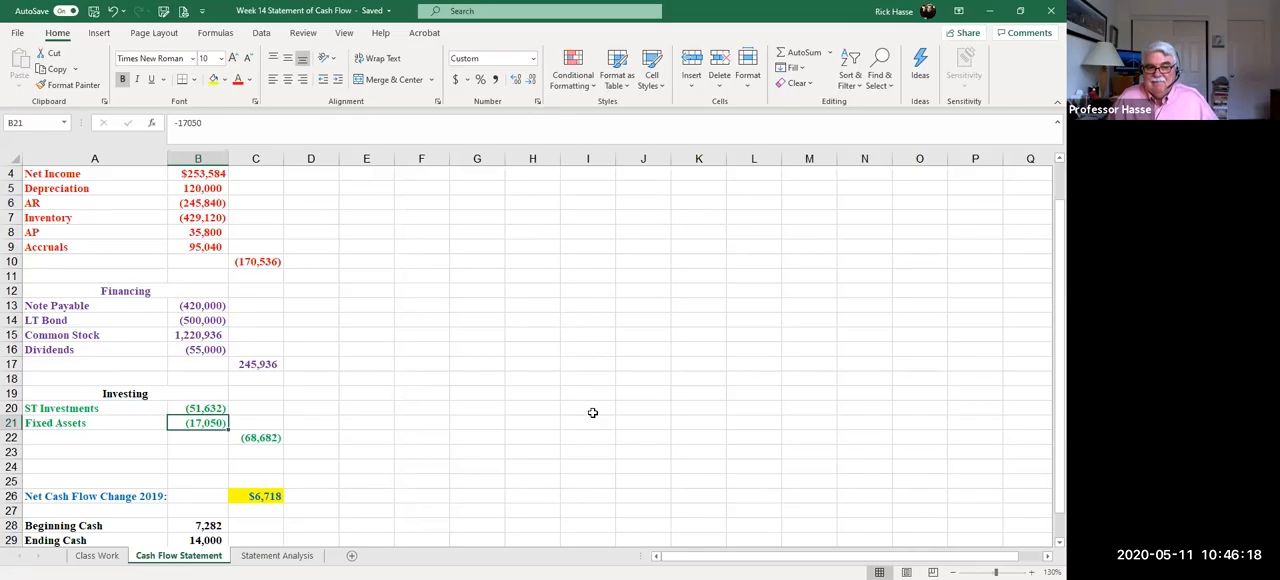
mouse_move(500, 446)
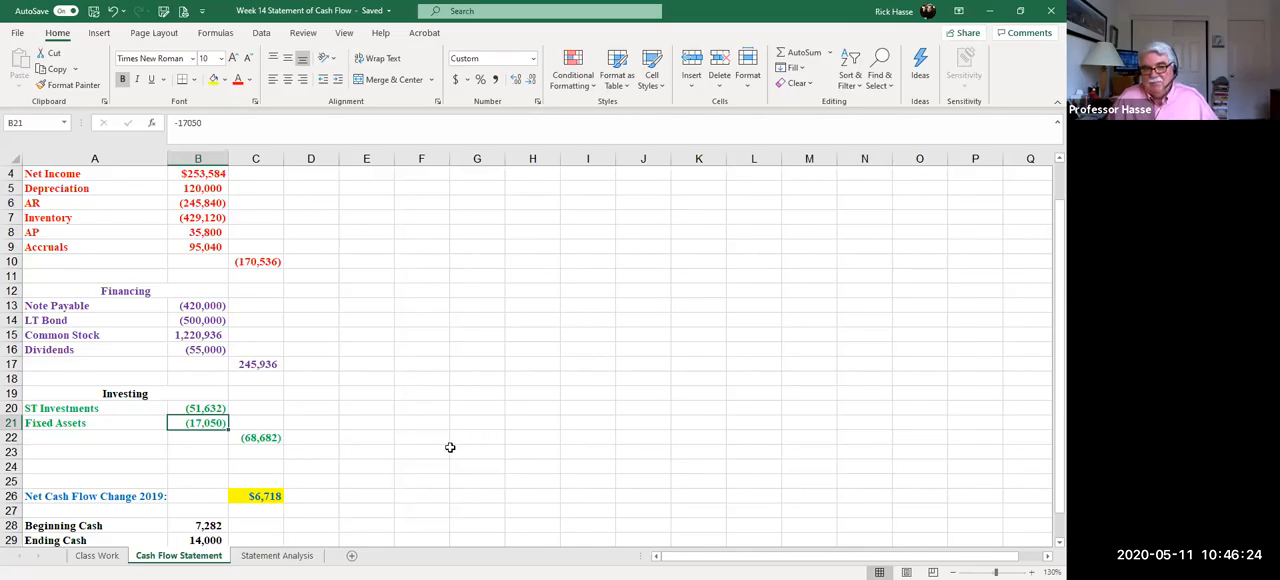
mouse_move(440, 436)
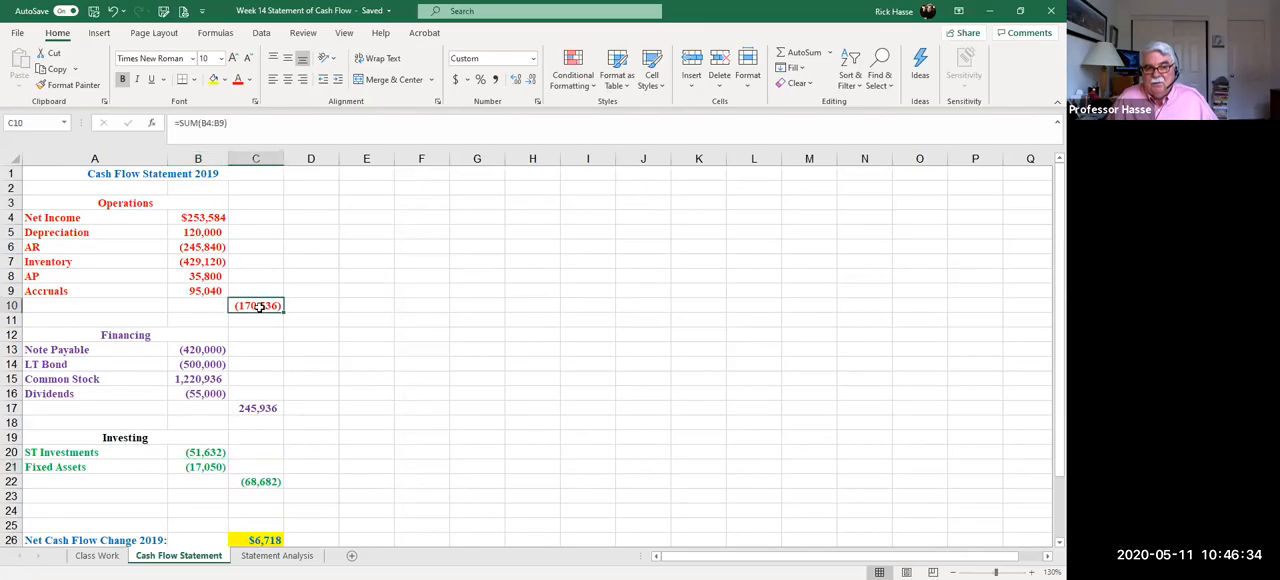
Step: Check the financing and investing activity totals, then return to the Class Work sheet
click(256, 408)
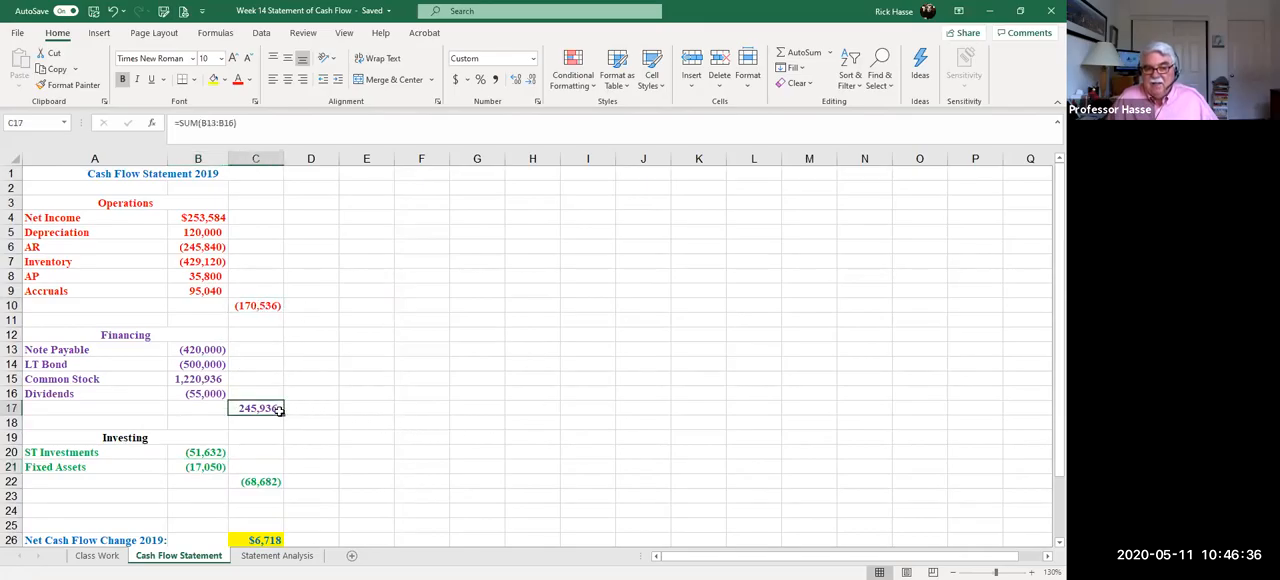
mouse_move(310, 498)
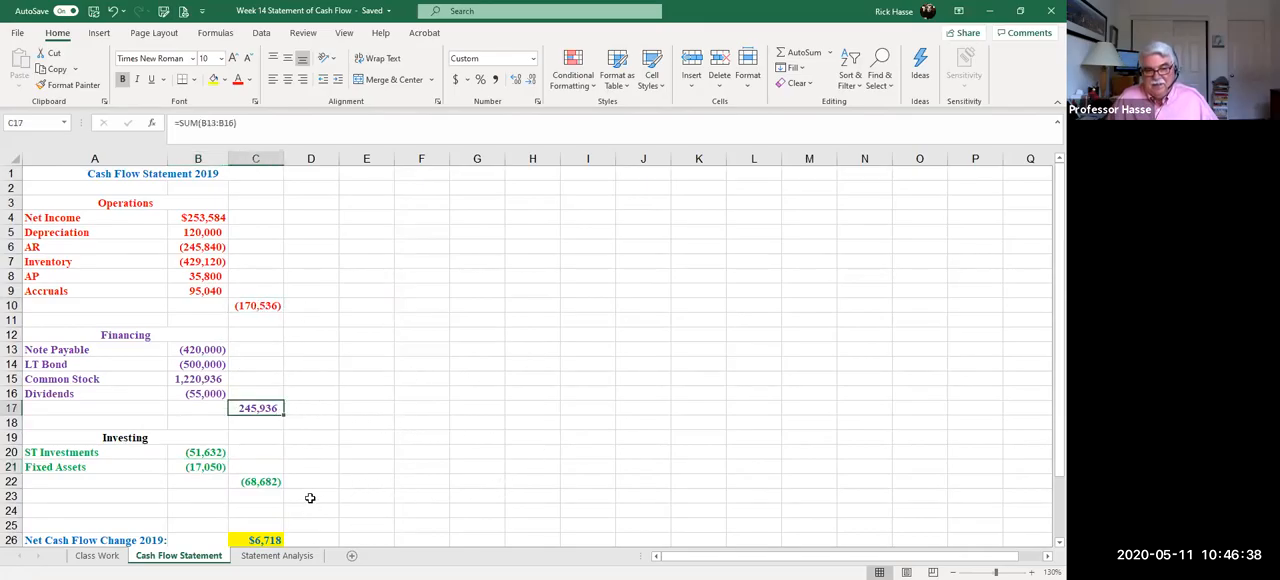
click(256, 480)
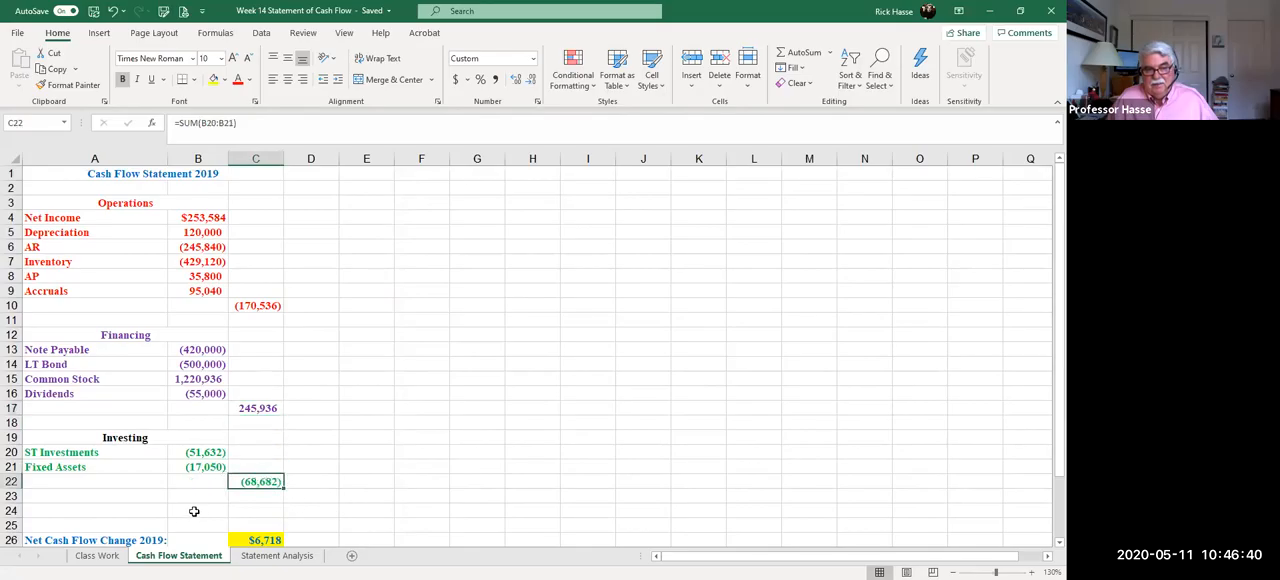
click(96, 556)
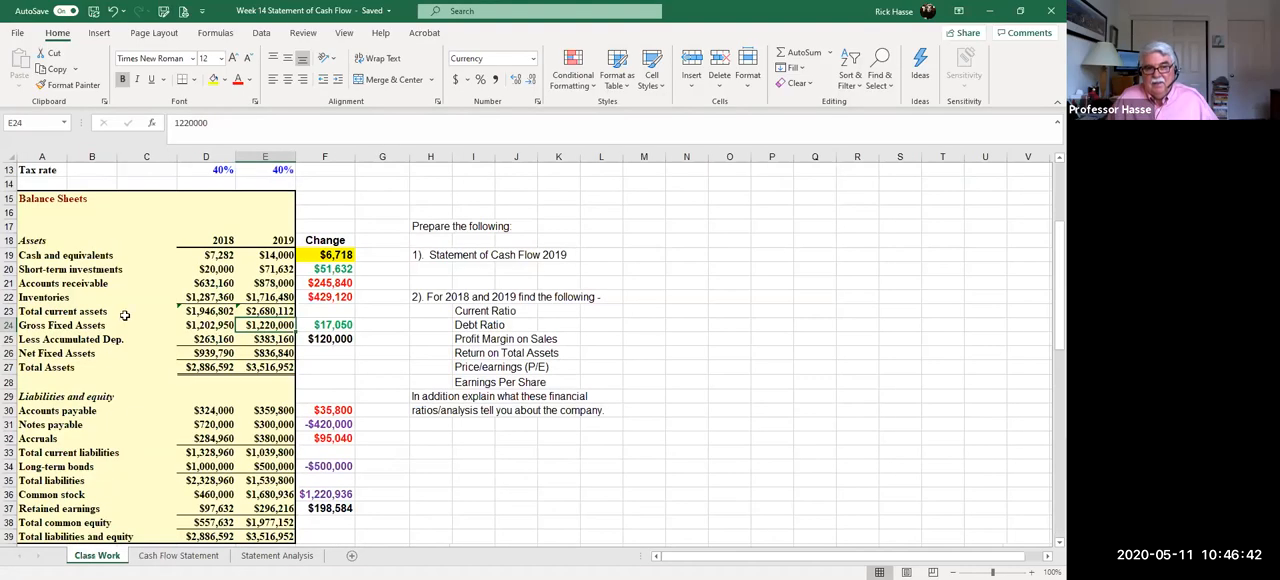
Step: Scroll the Class Work sheet and switch back to the Cash Flow Statement sheet
scroll(down, 3)
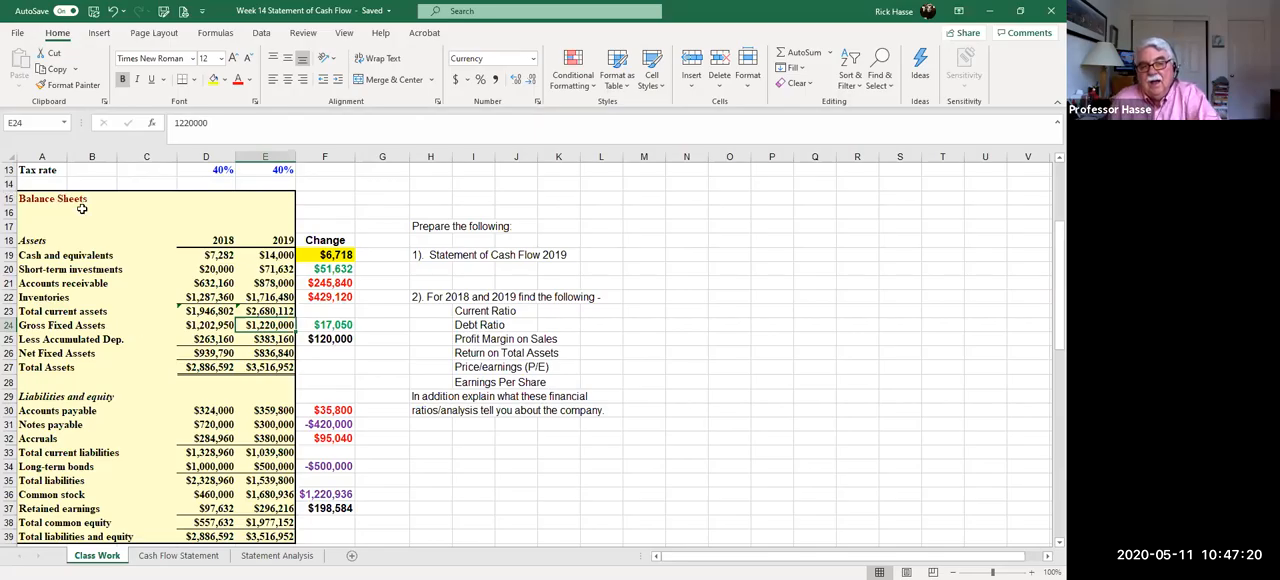
click(178, 556)
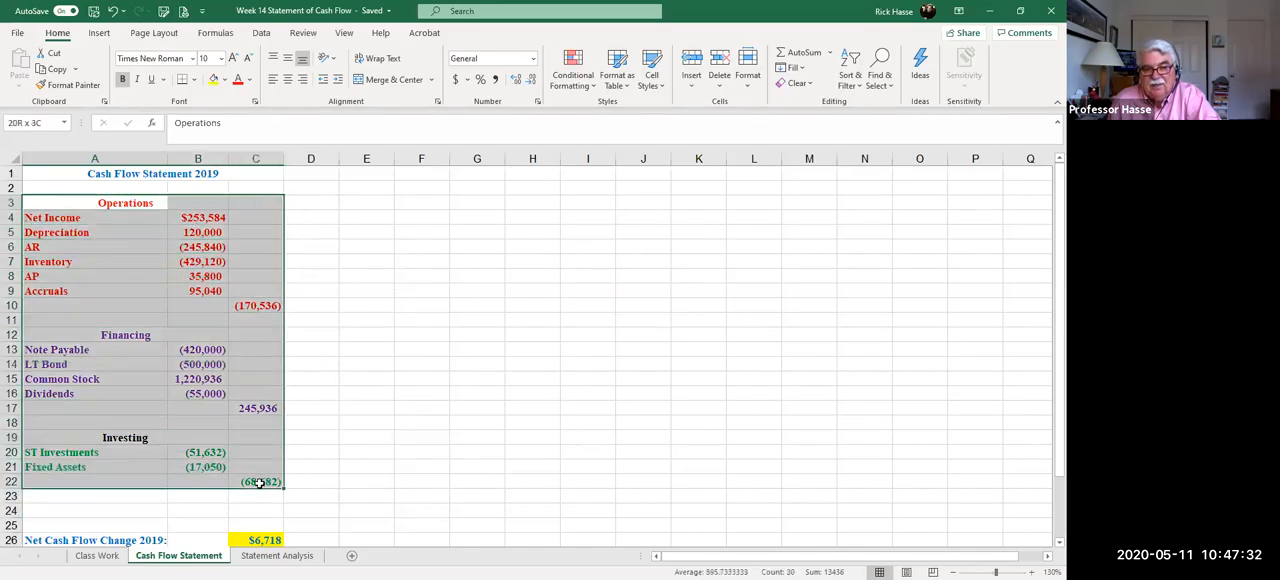
Step: Highlight the investing activities section, then switch back to the Class Work sheet
click(96, 260)
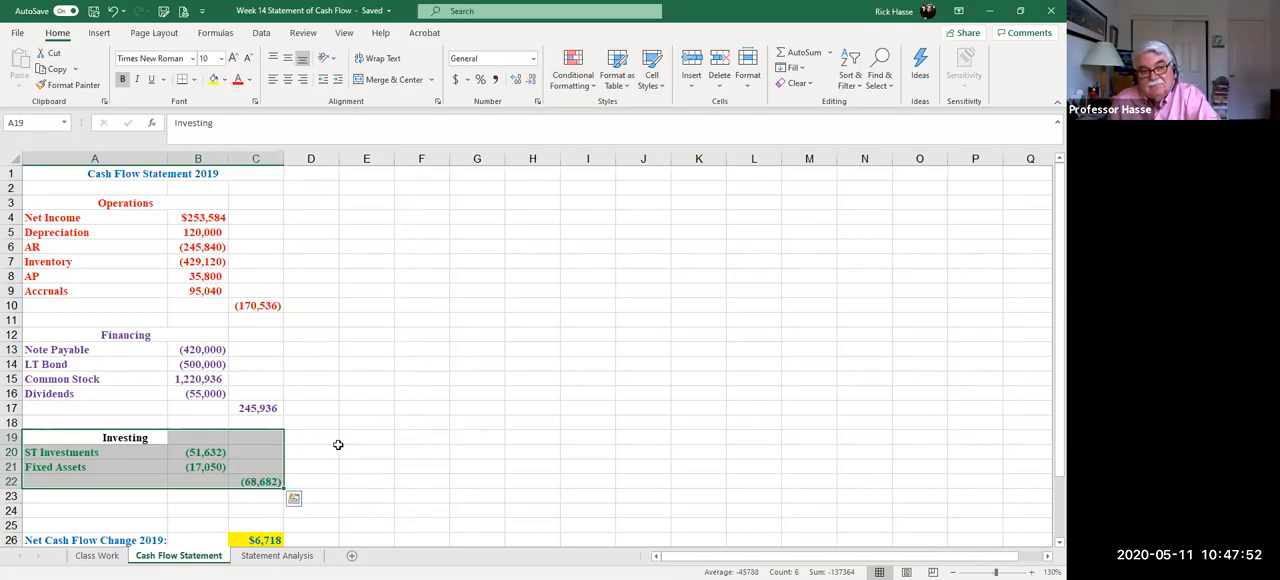
mouse_move(336, 442)
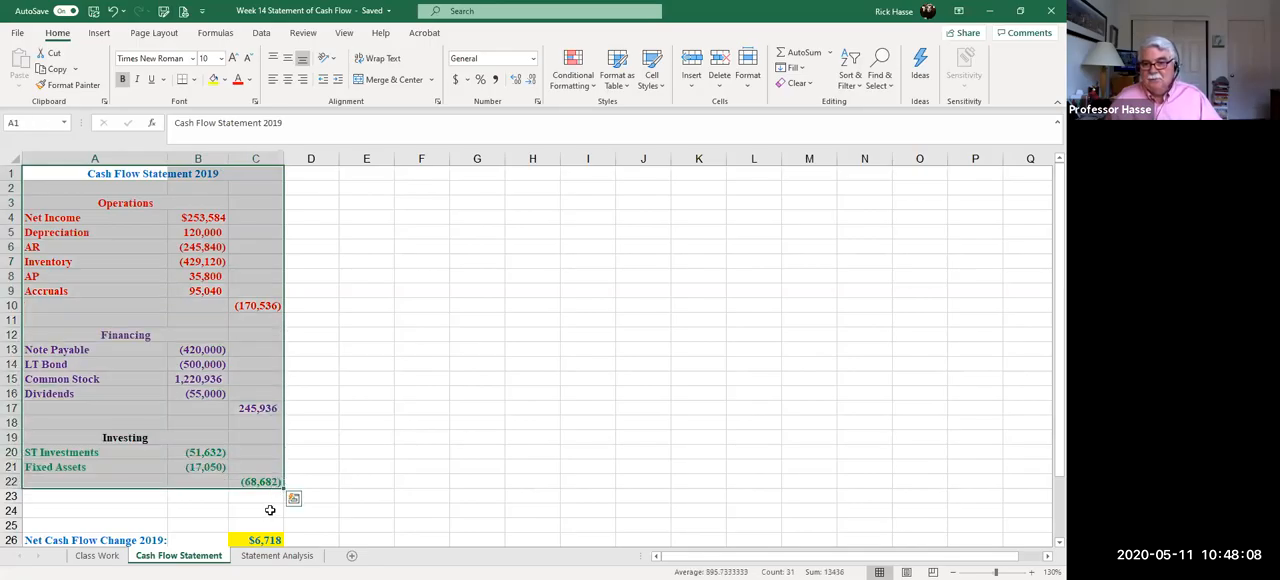
mouse_move(226, 536)
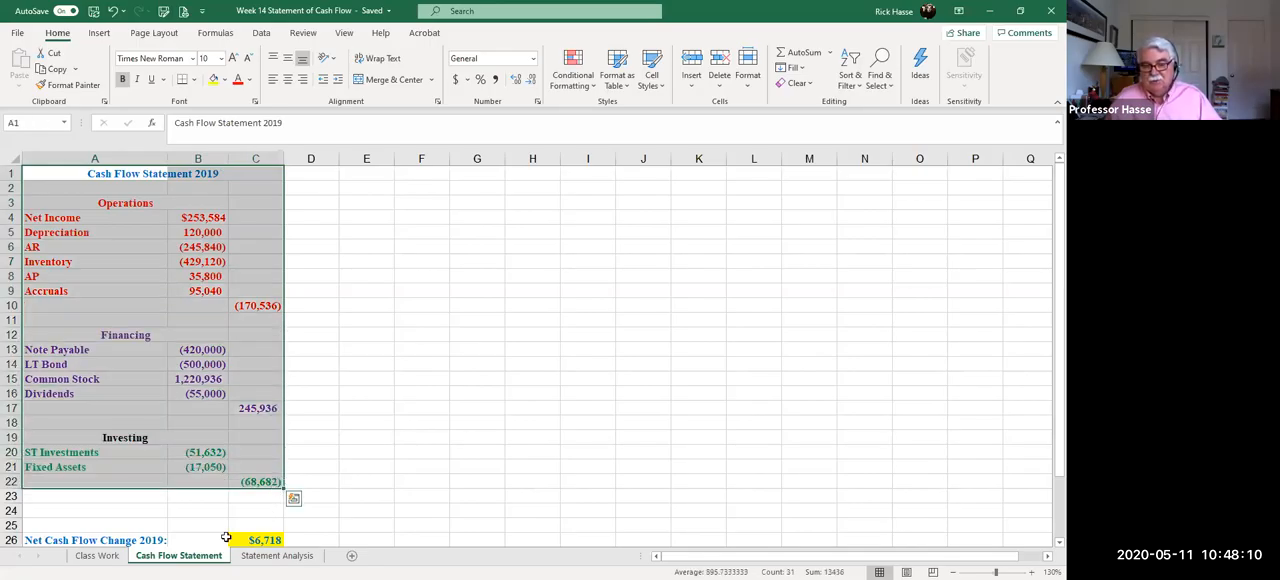
click(96, 556)
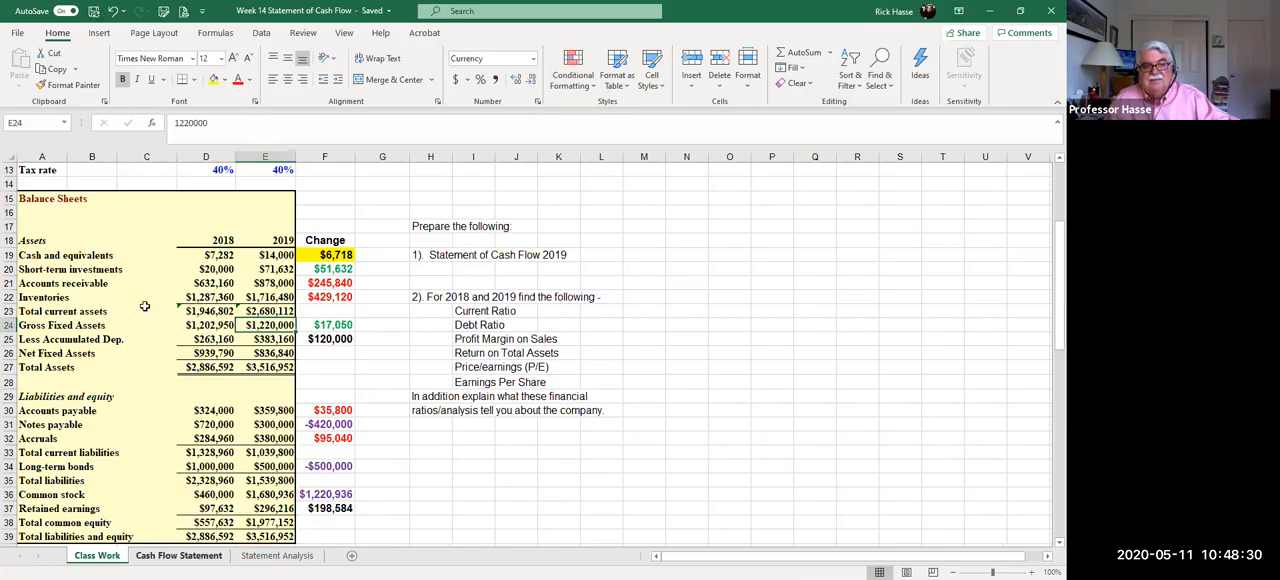
Step: Return to the Cash Flow Statement and clear the operations section highlight at A4
click(178, 556)
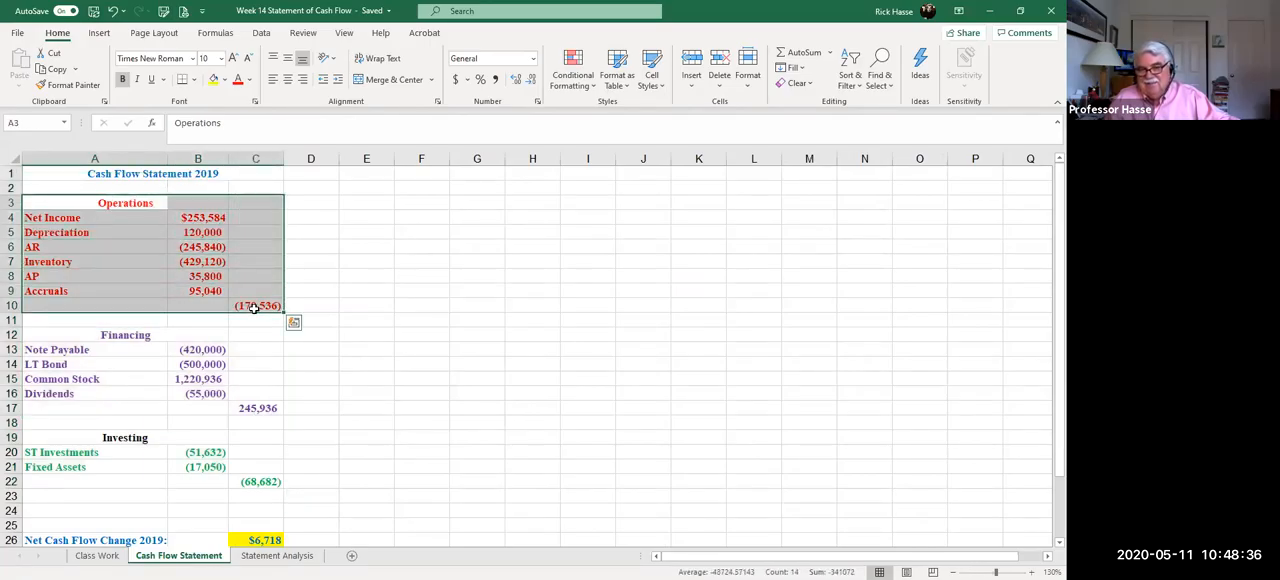
mouse_move(474, 320)
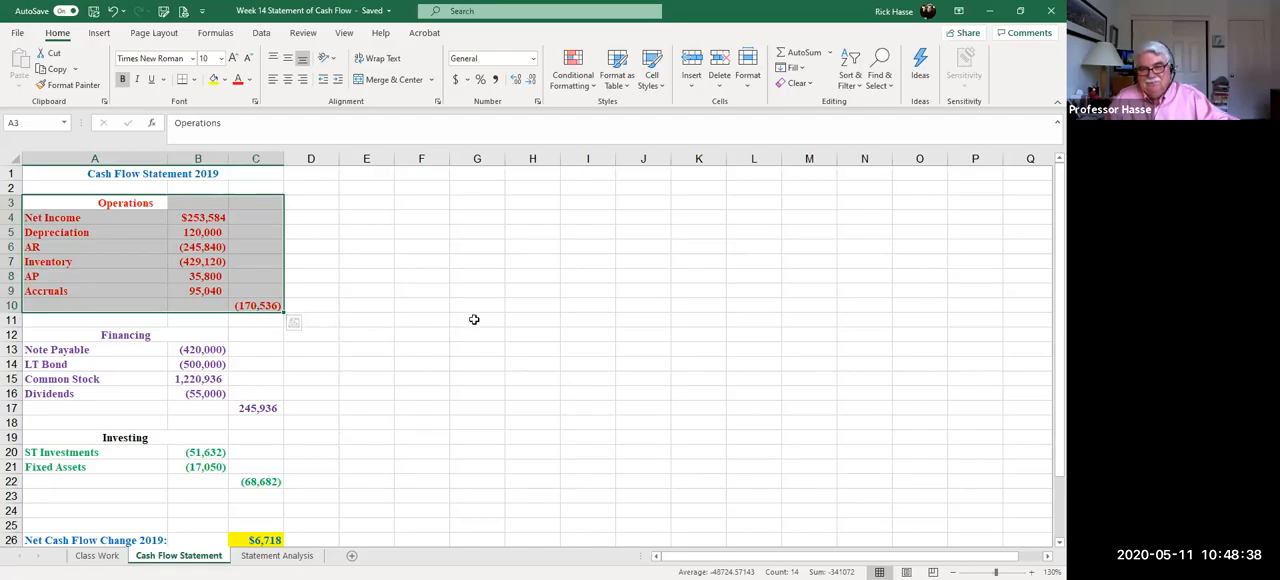
click(94, 218)
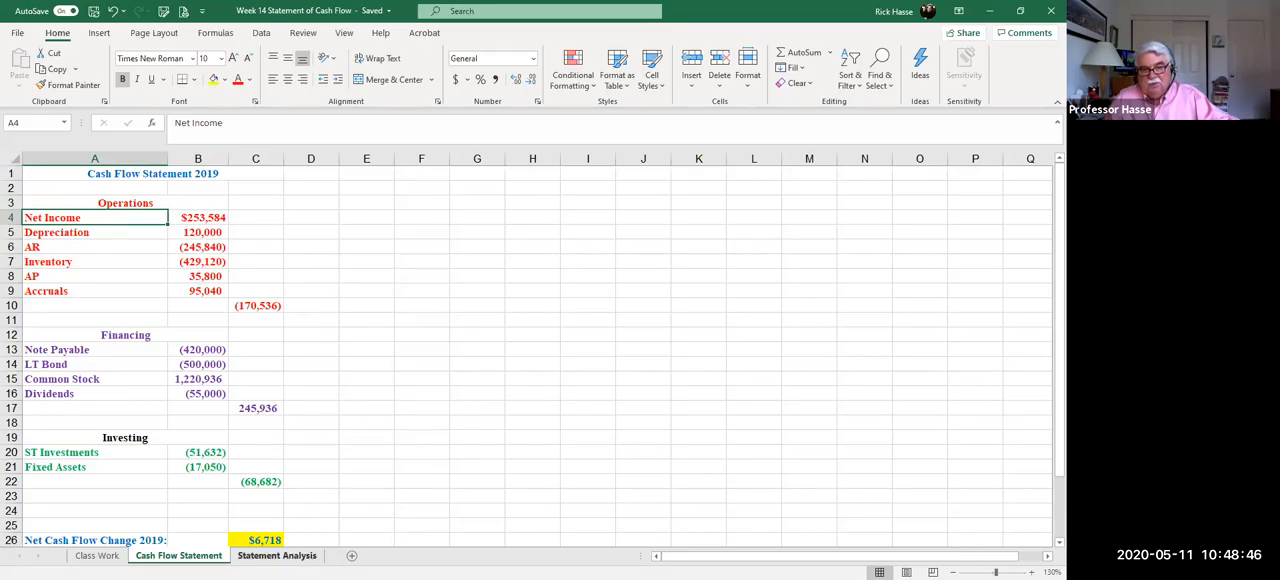
Step: View the Statement Analysis ratio table, then land back on the Class Work sheet
click(276, 556)
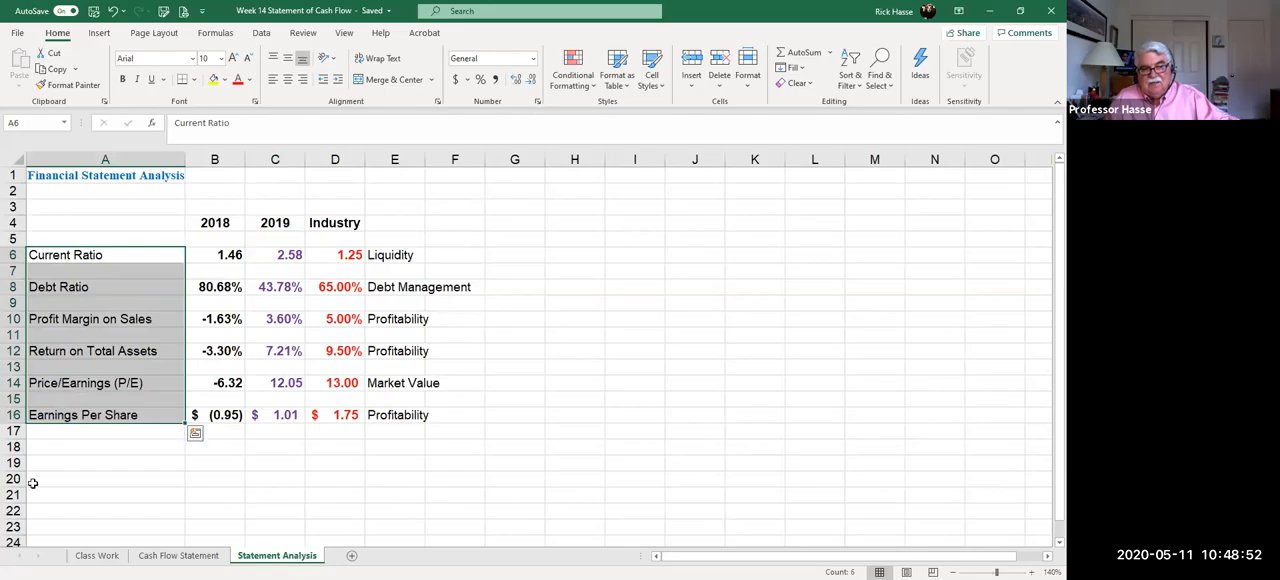
mouse_move(44, 508)
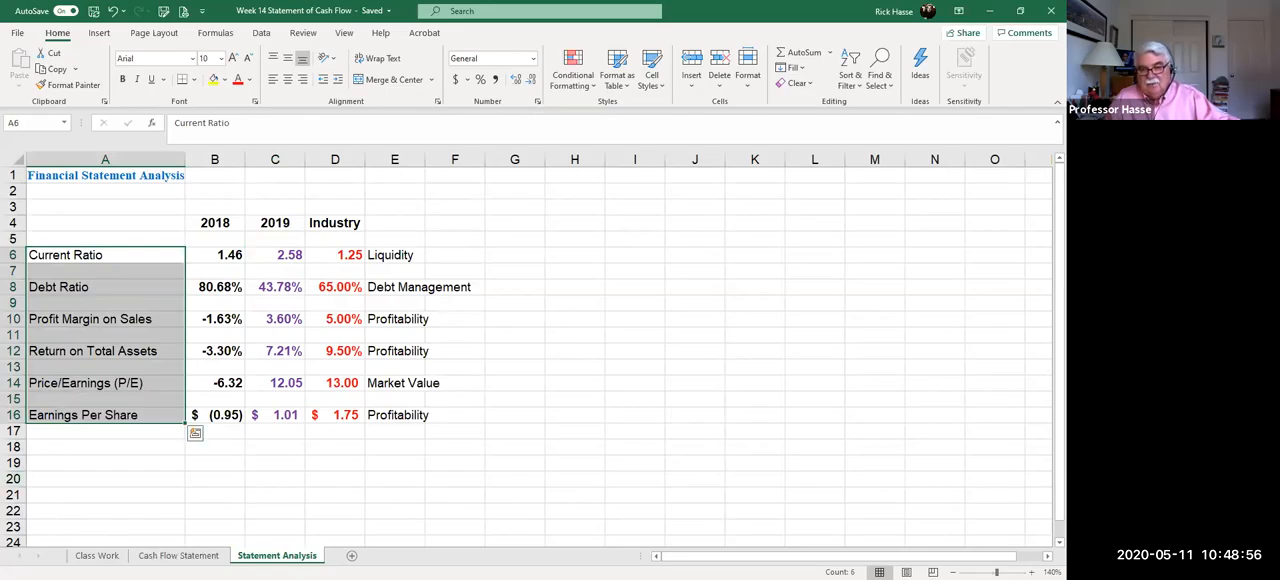
click(178, 556)
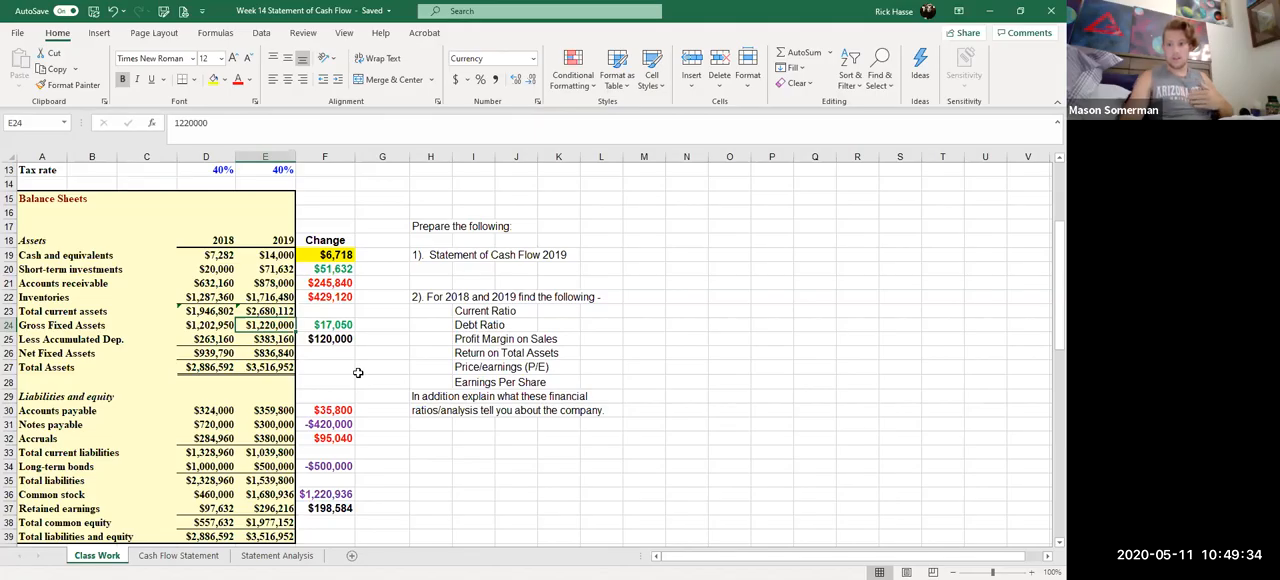
mouse_move(498, 302)
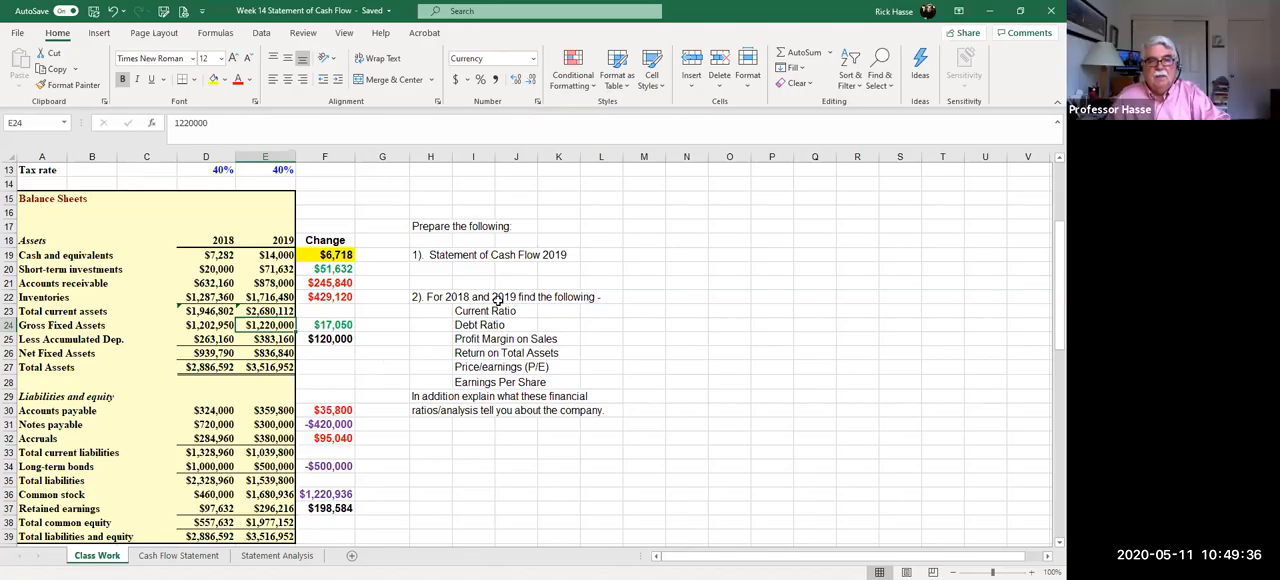
mouse_move(414, 188)
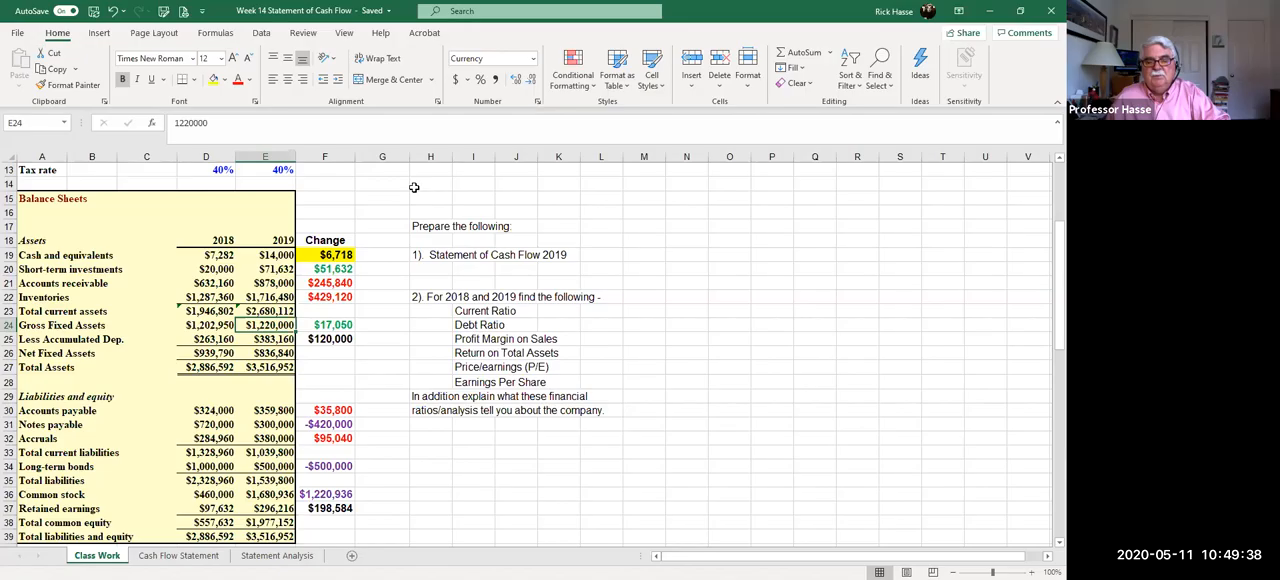